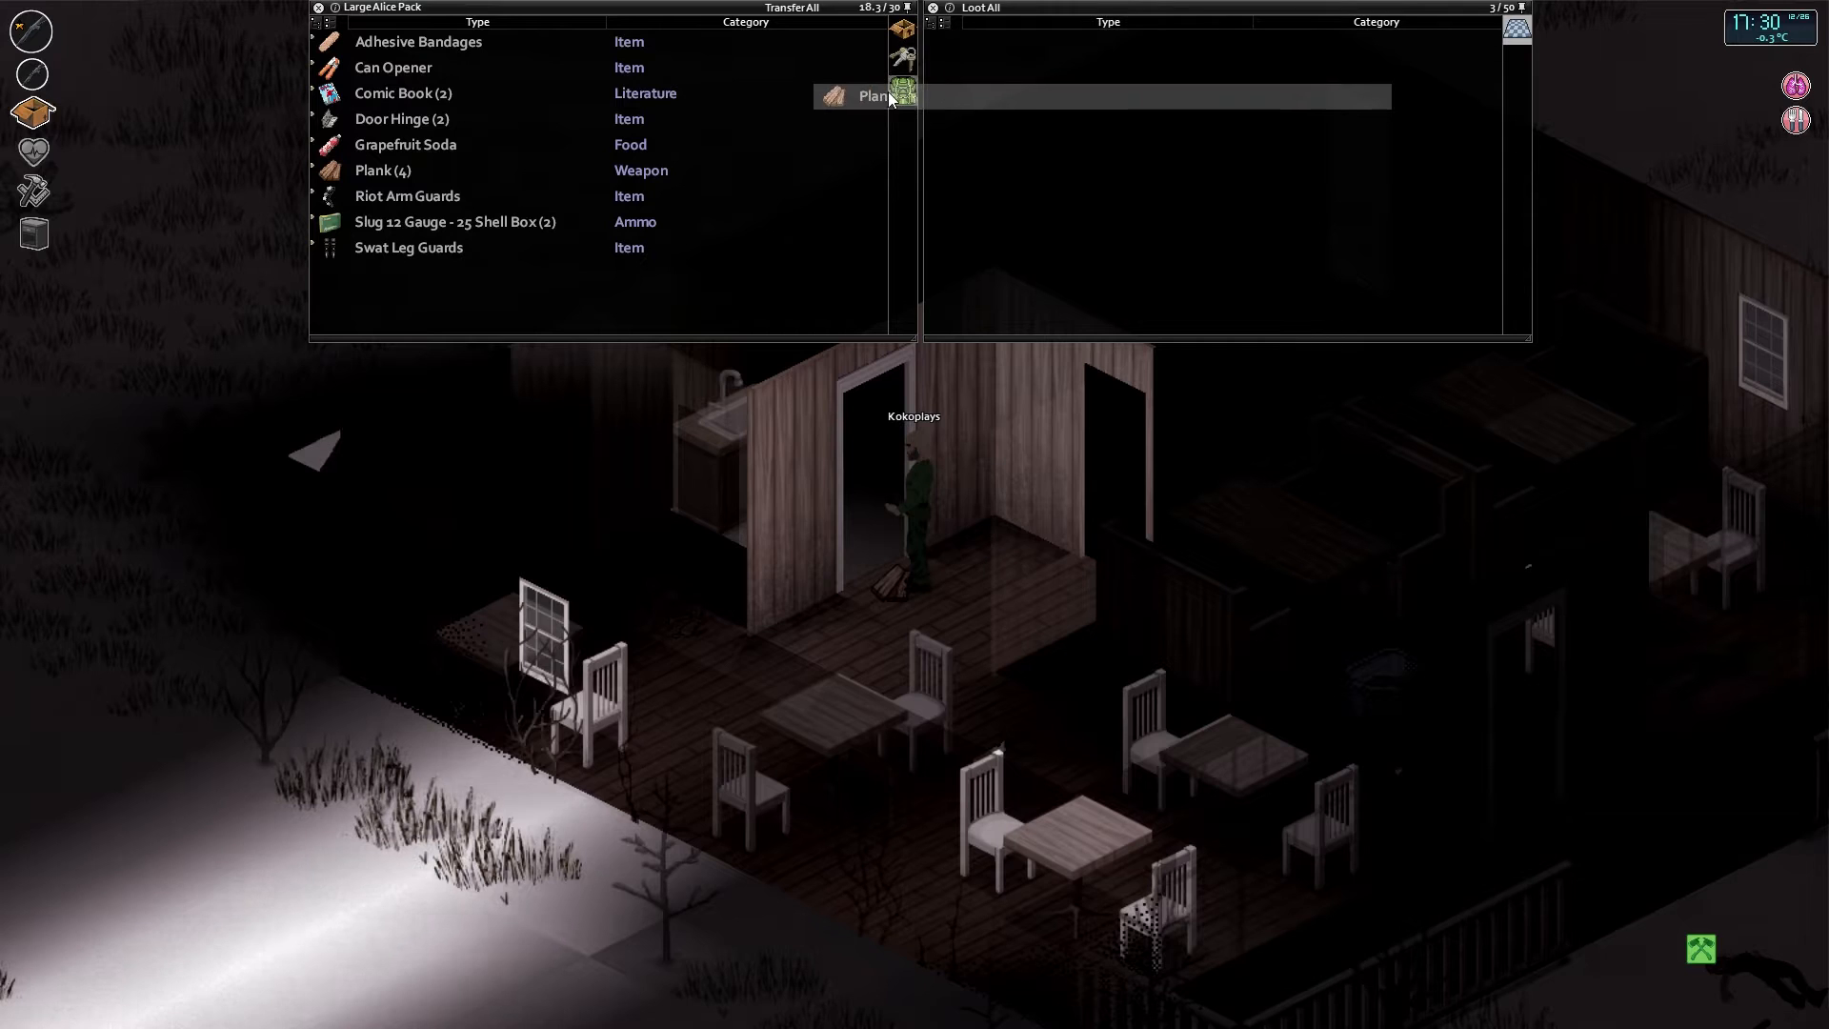
Move Plank (4) from the Large Alice Pack into the nearby container.
click(900, 95)
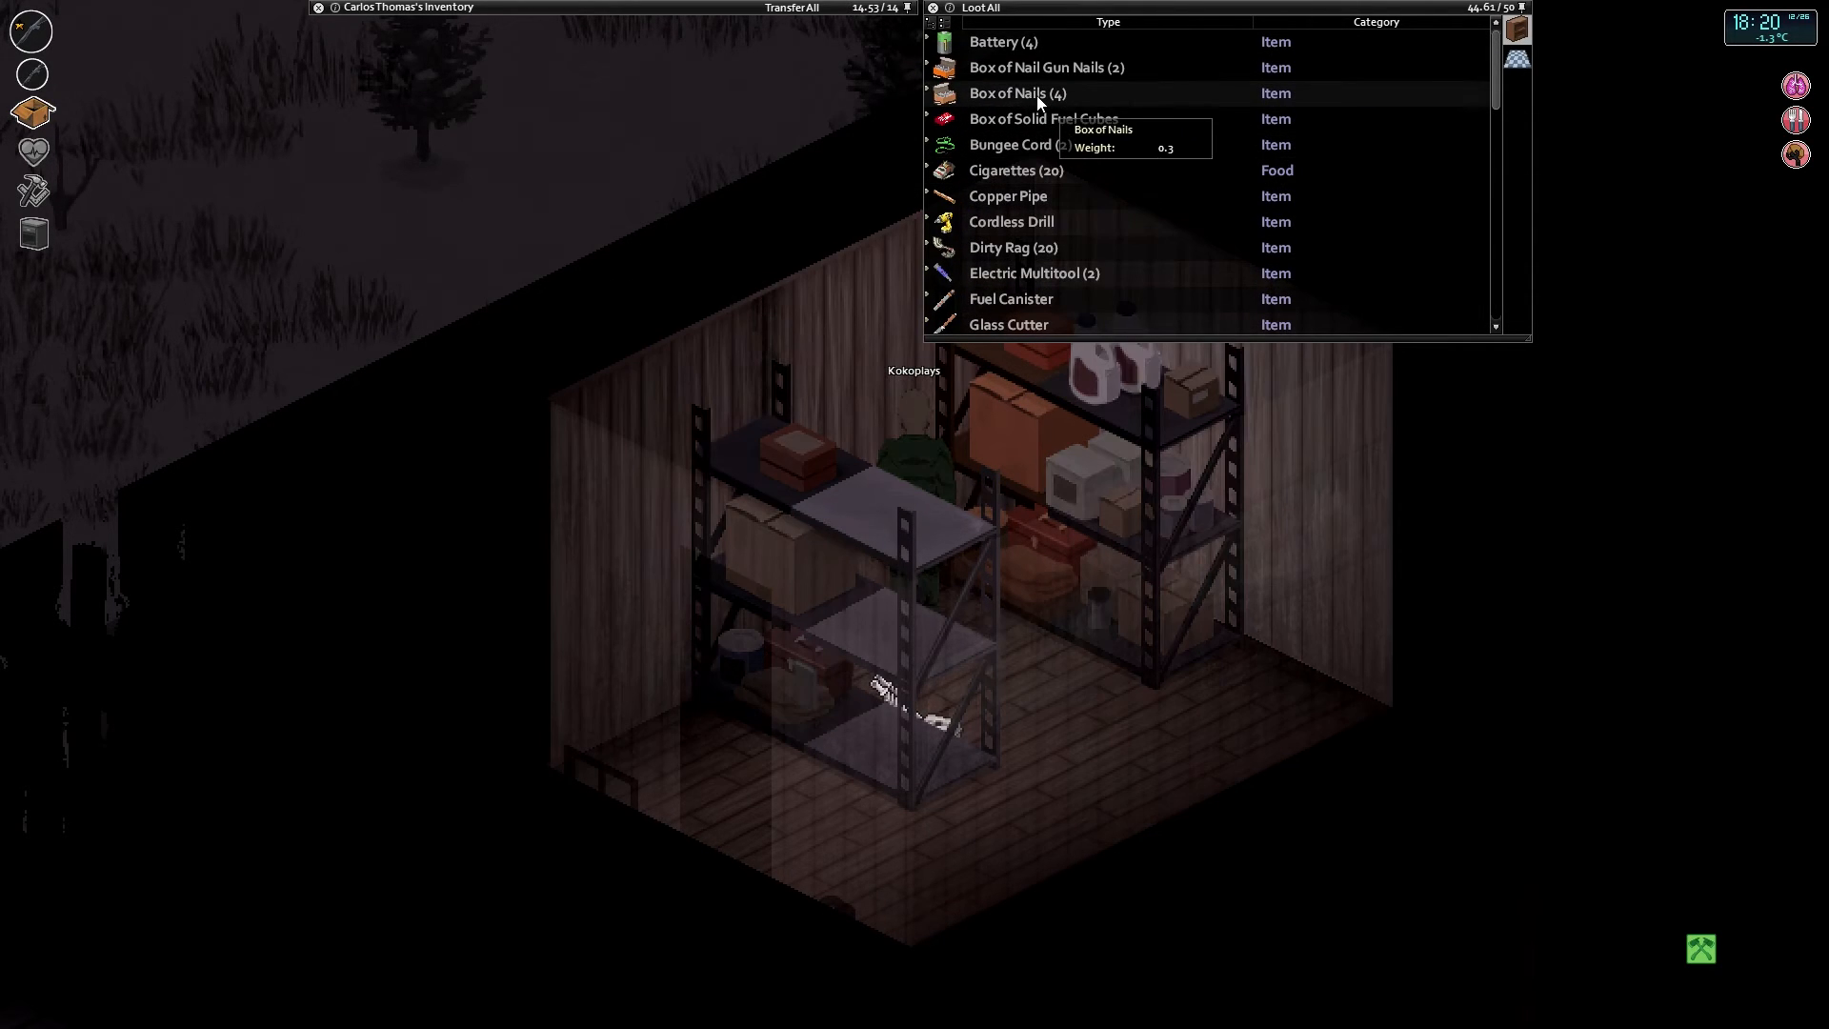
Open one Box of Nails from the loot list and scroll through the resulting items.
right_click(1017, 92)
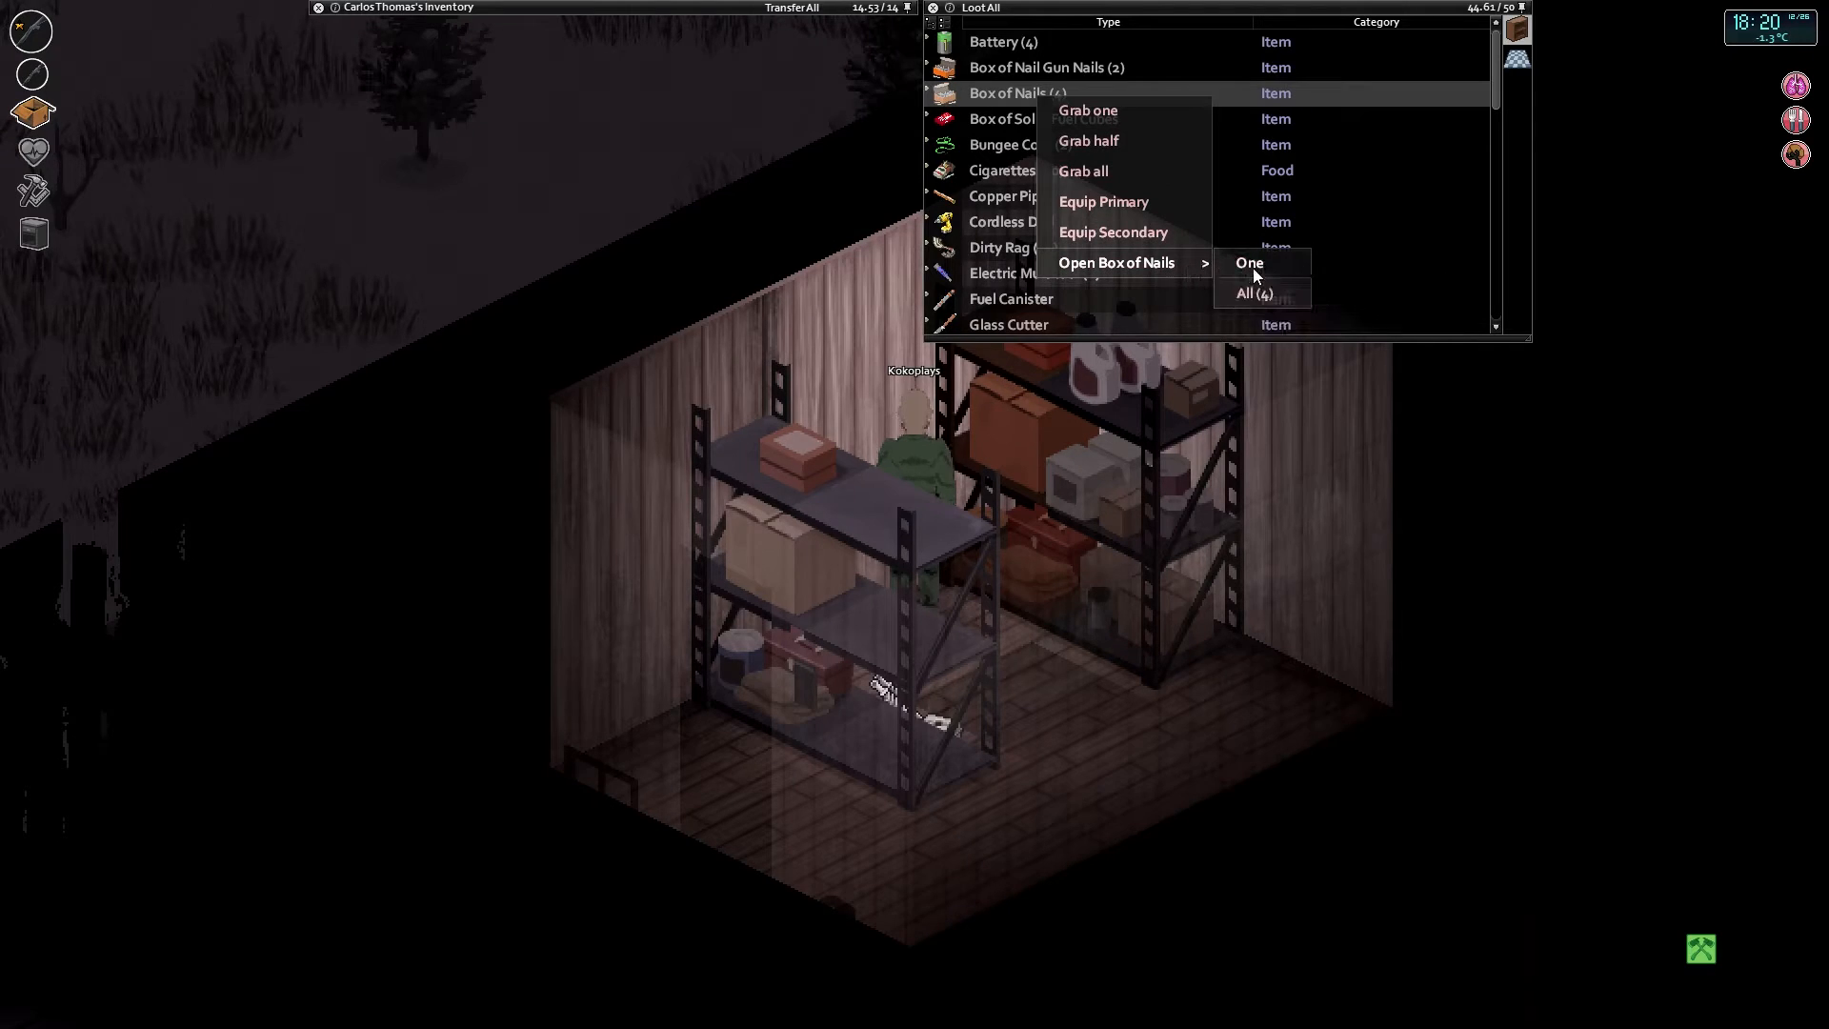
click(1249, 261)
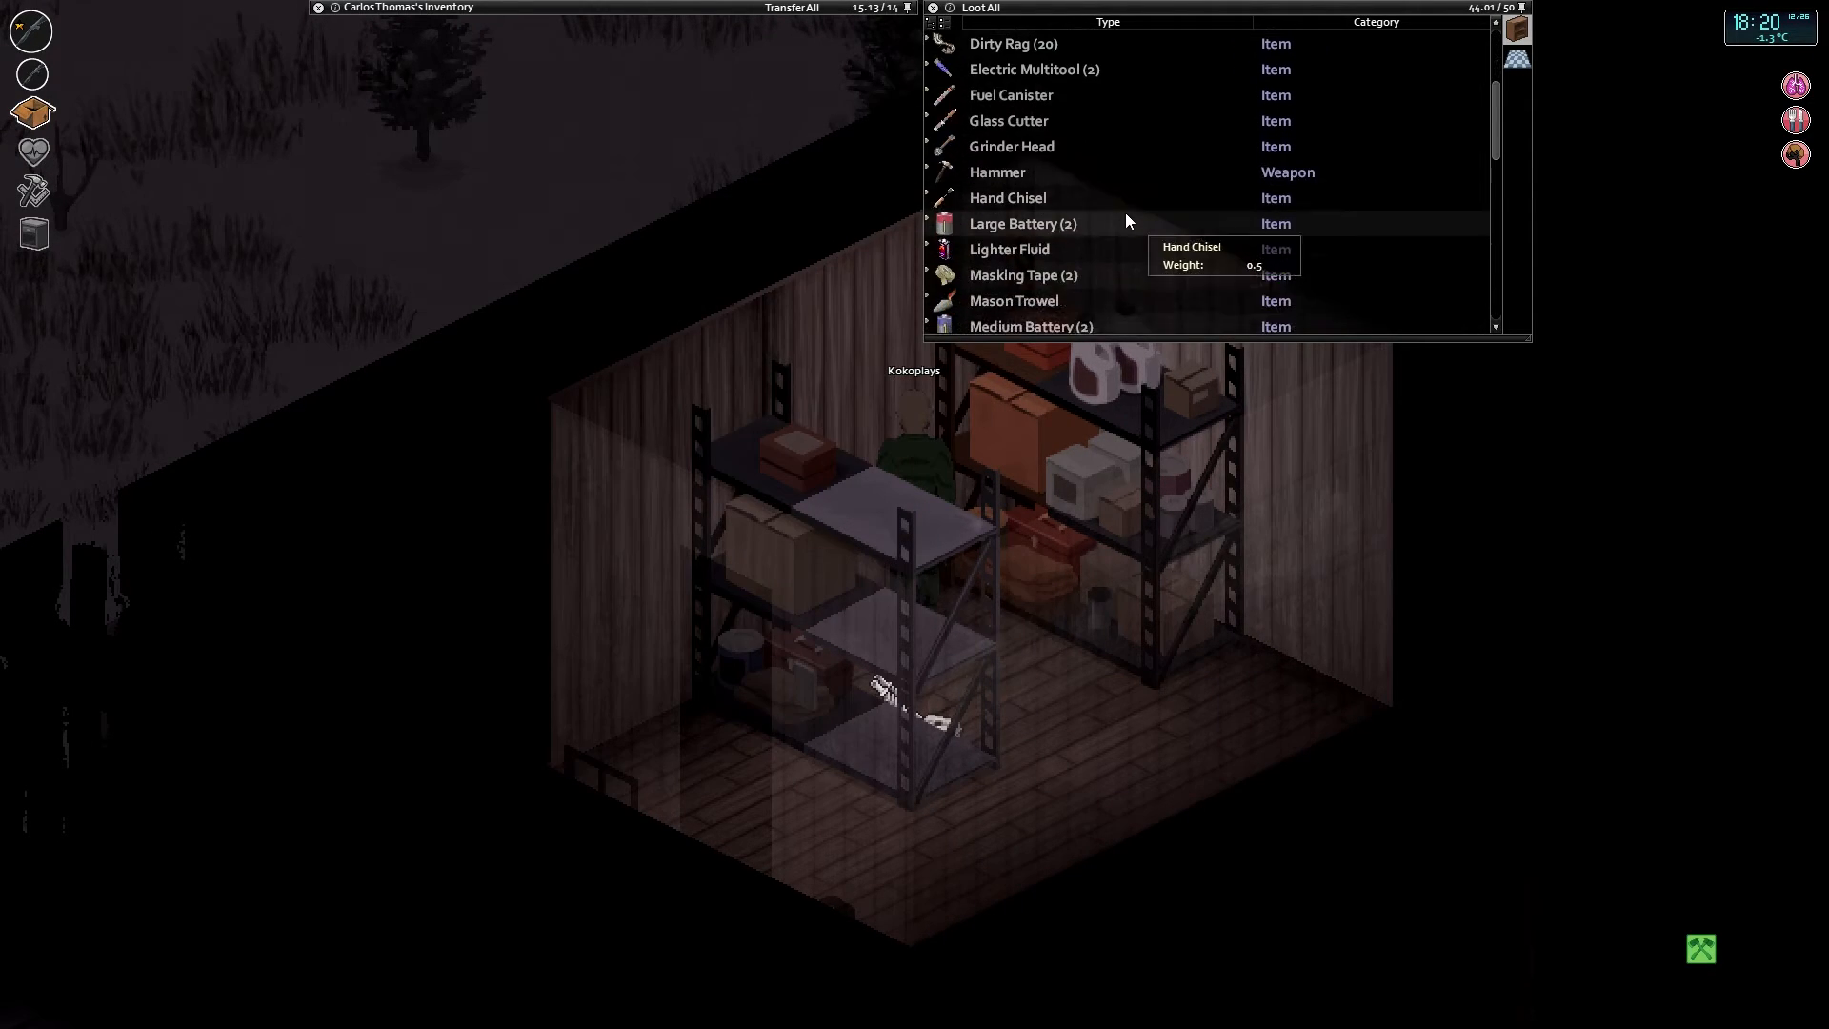
scroll(down, 3)
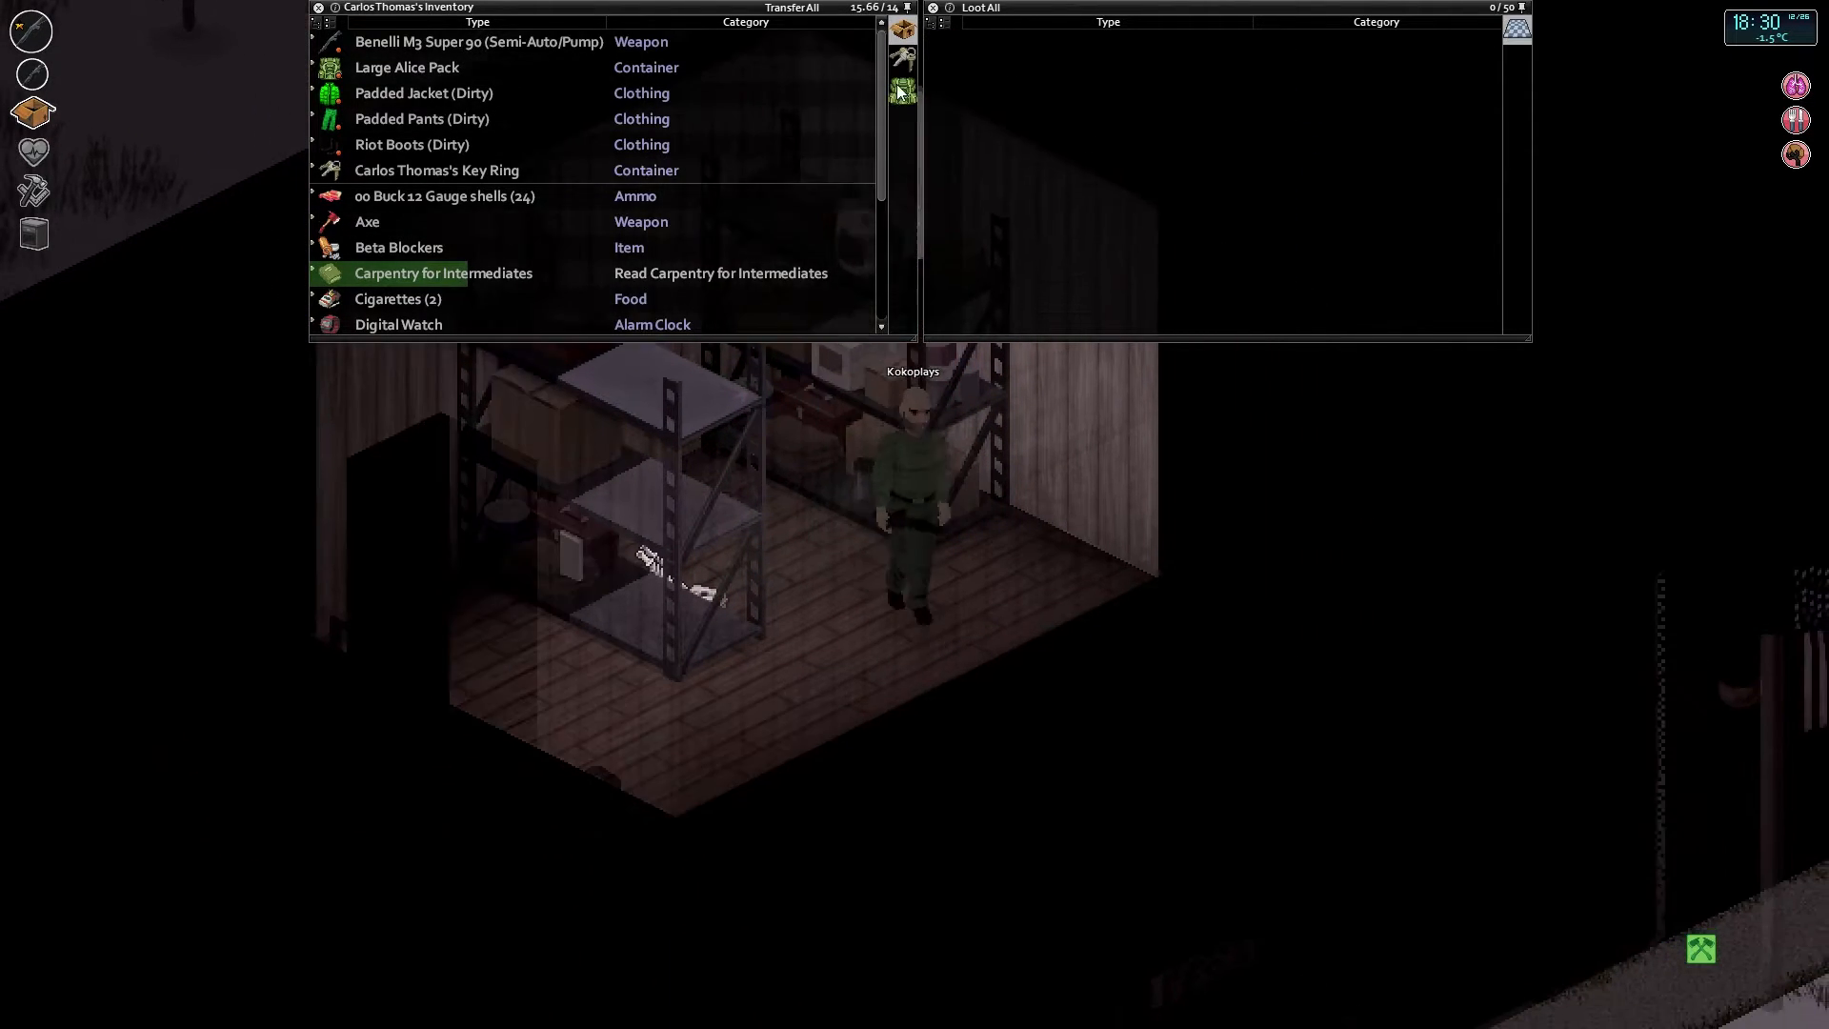
click(900, 59)
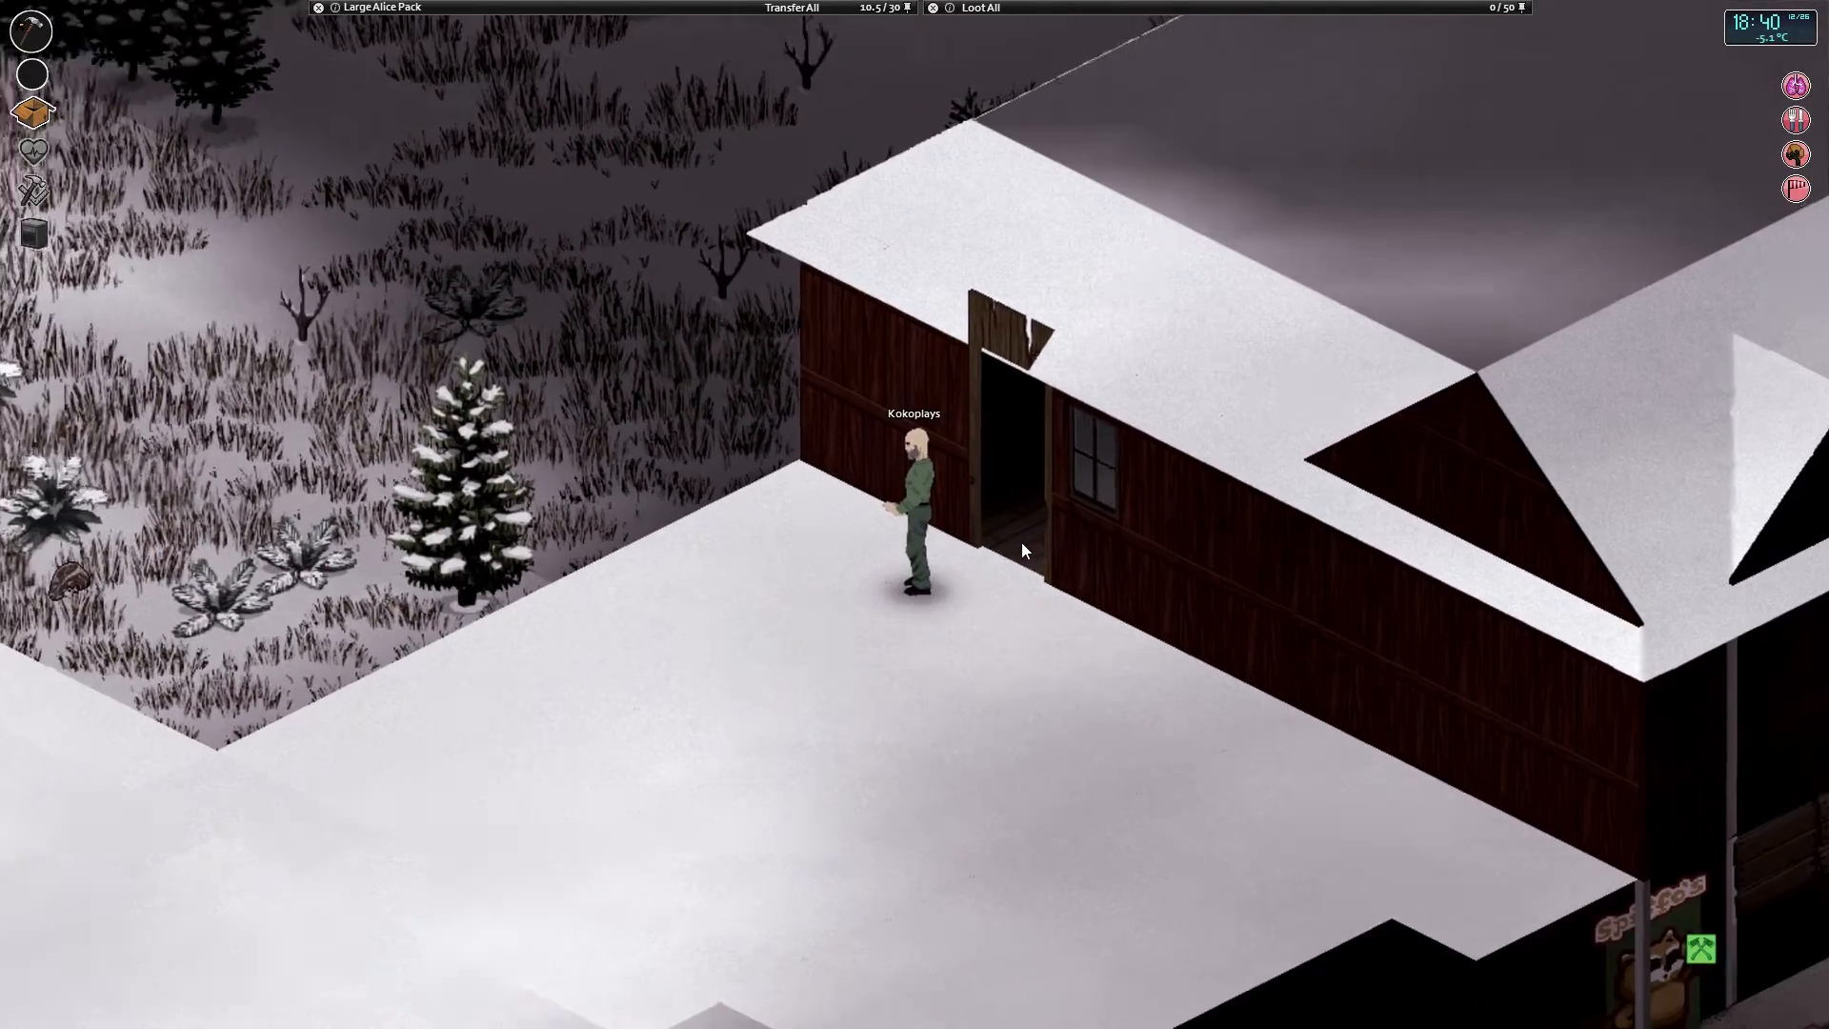
right_click(1023, 551)
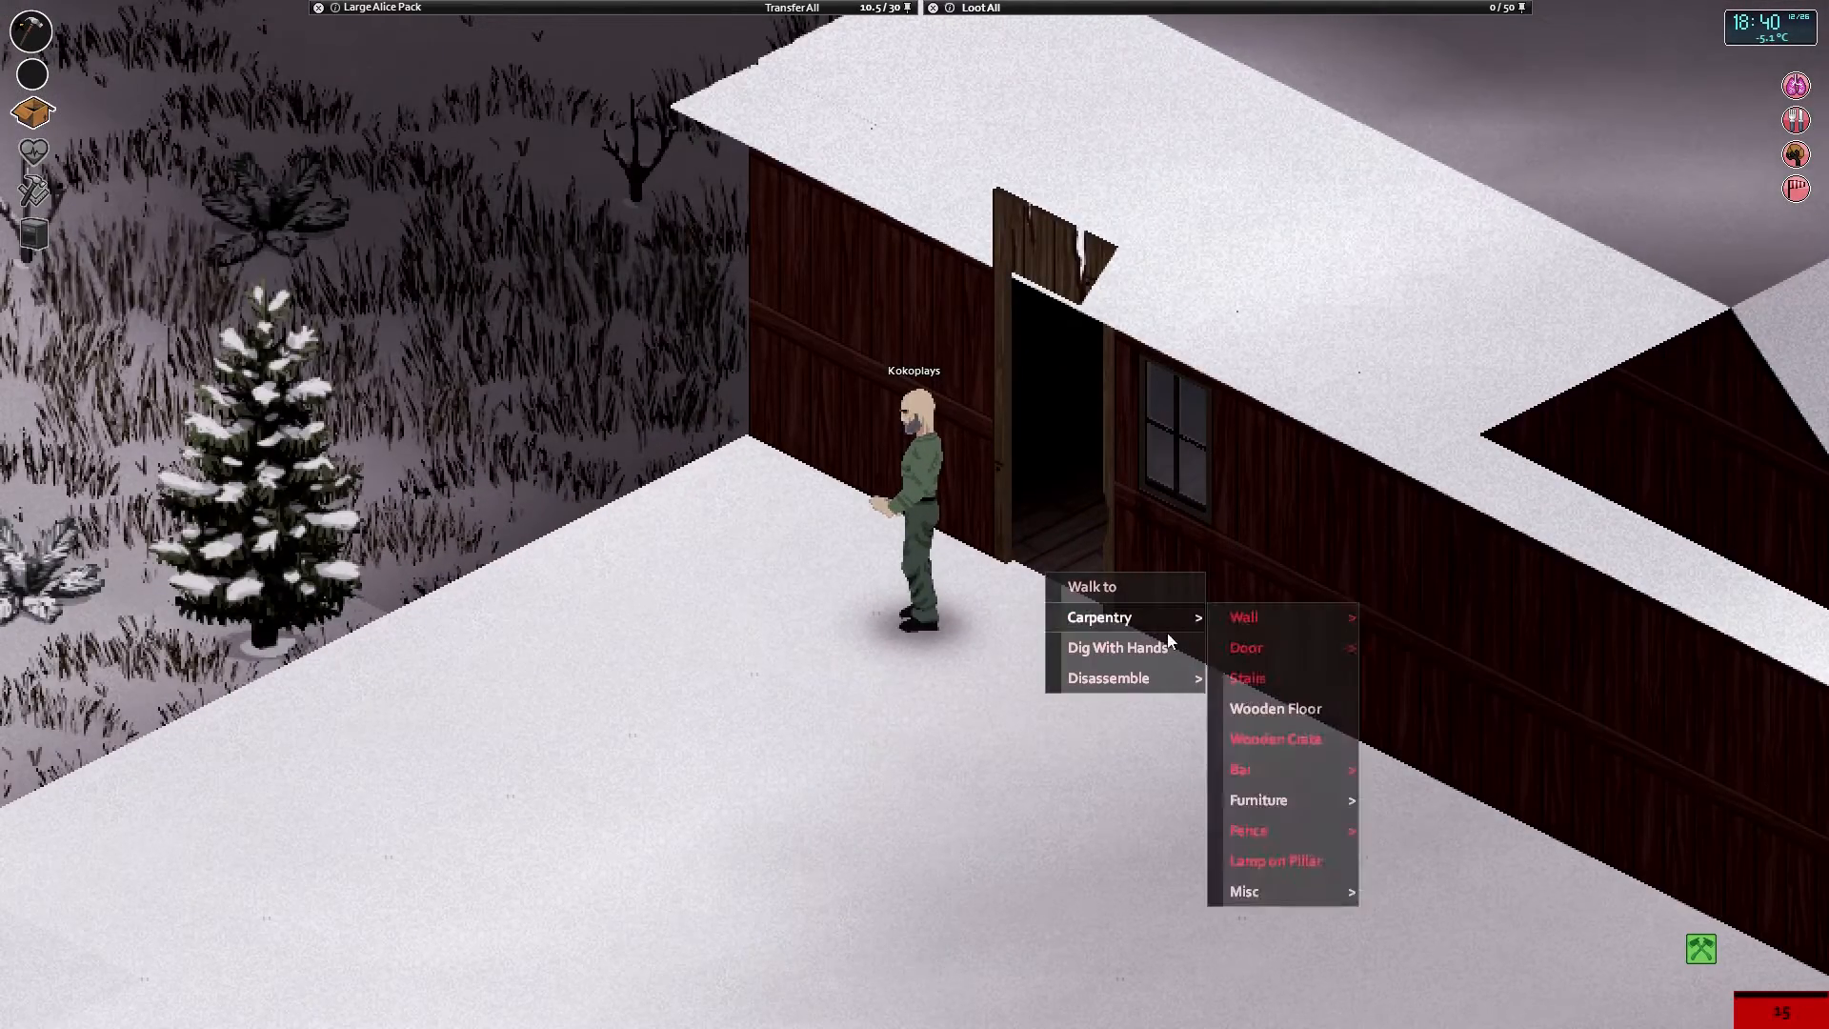
mouse_move(1244, 647)
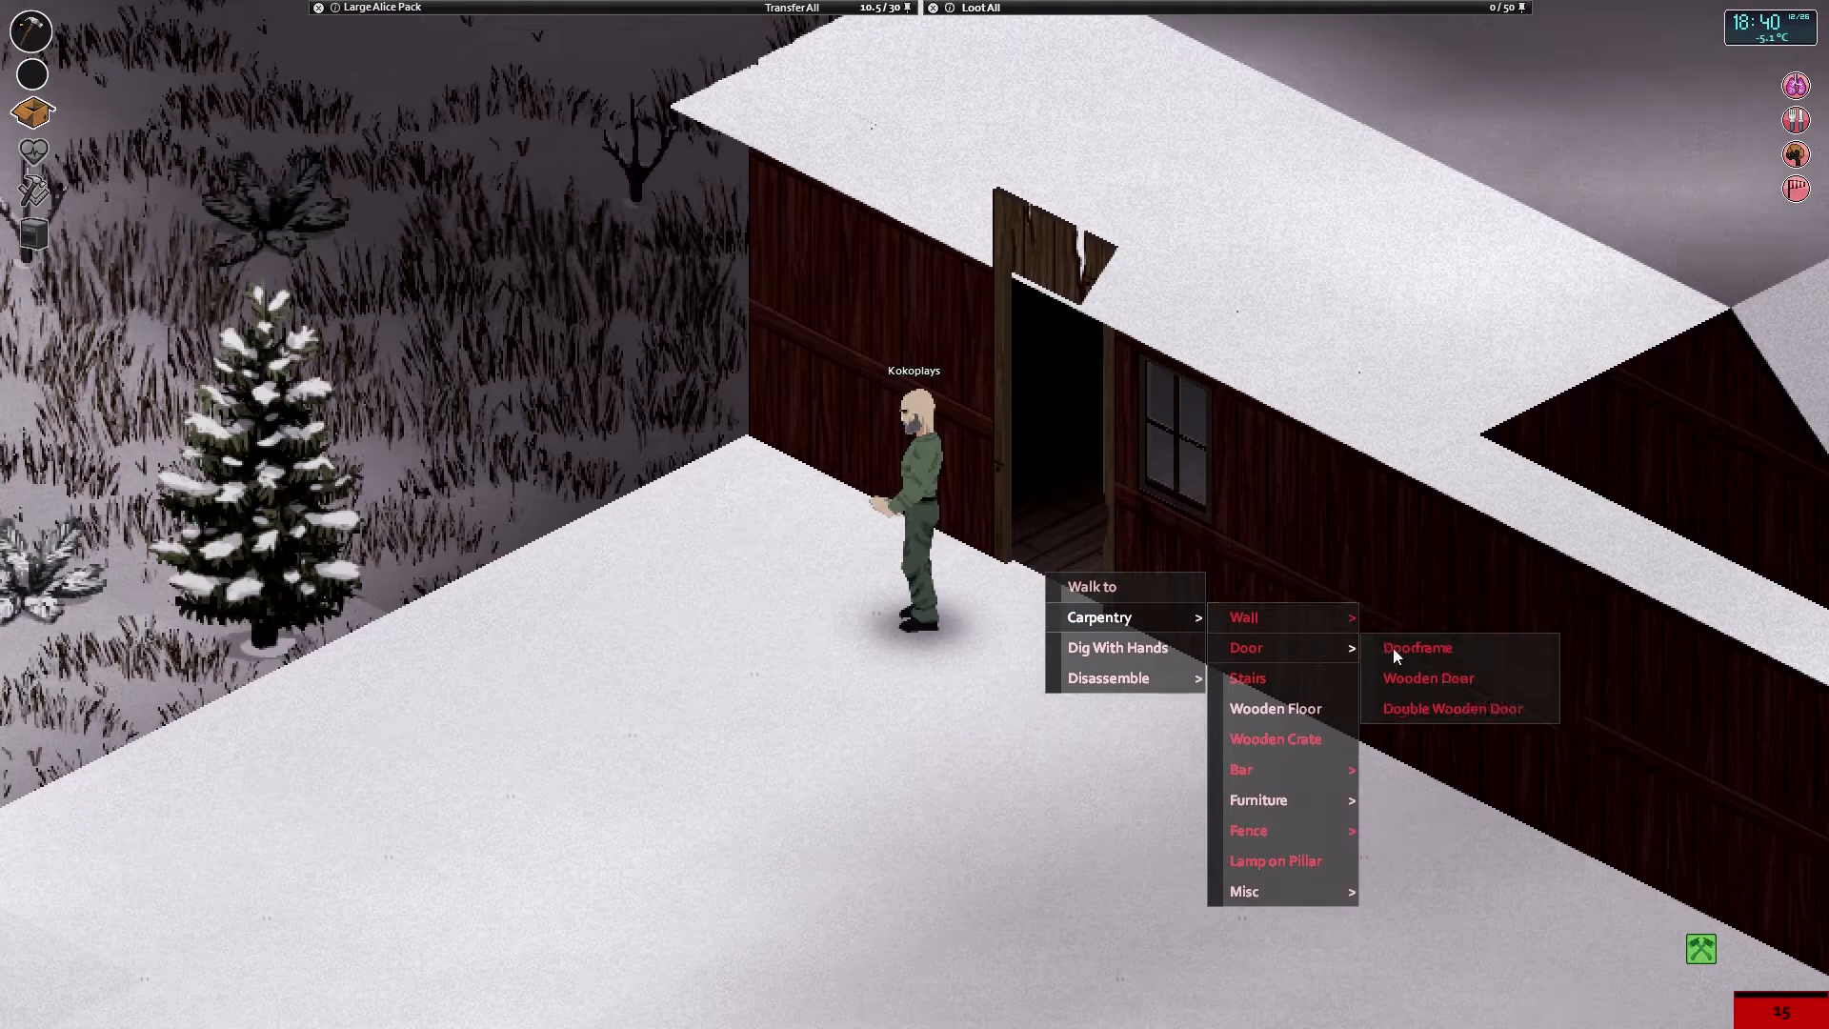
mouse_move(1451, 713)
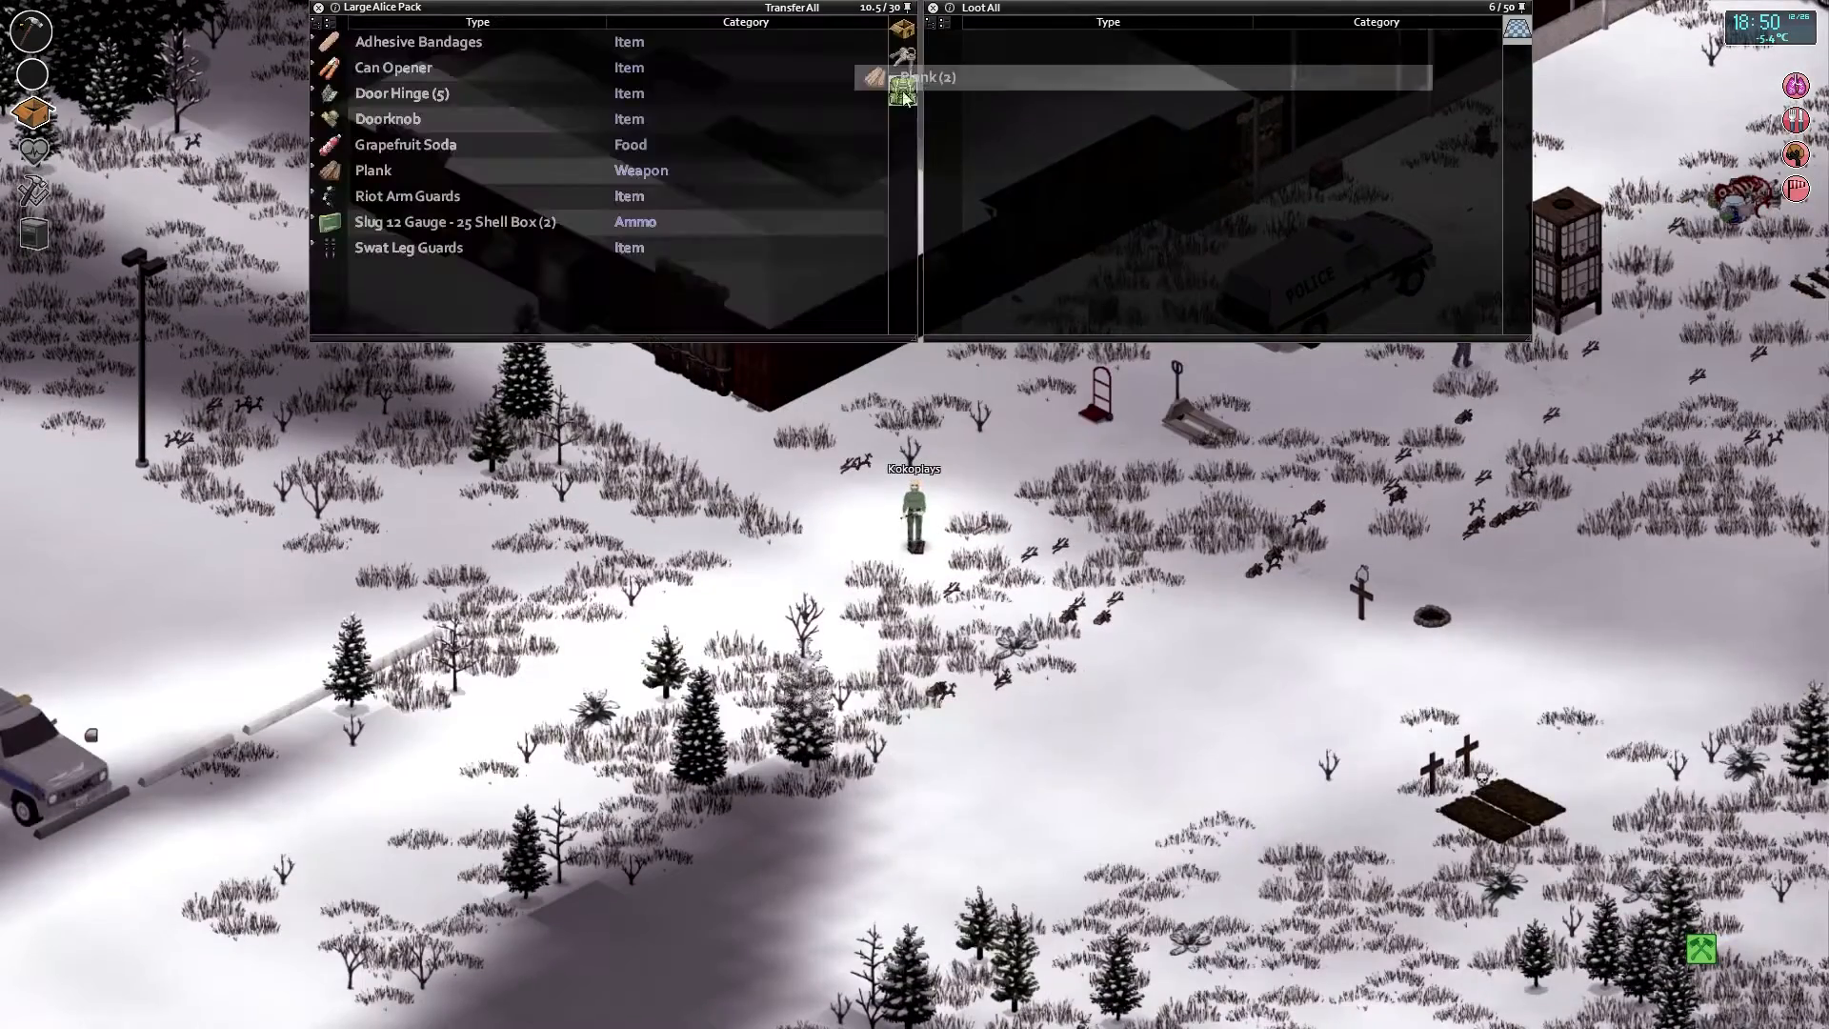
Take Plank (2) from the ground pile, then grab the remaining single plank.
click(926, 77)
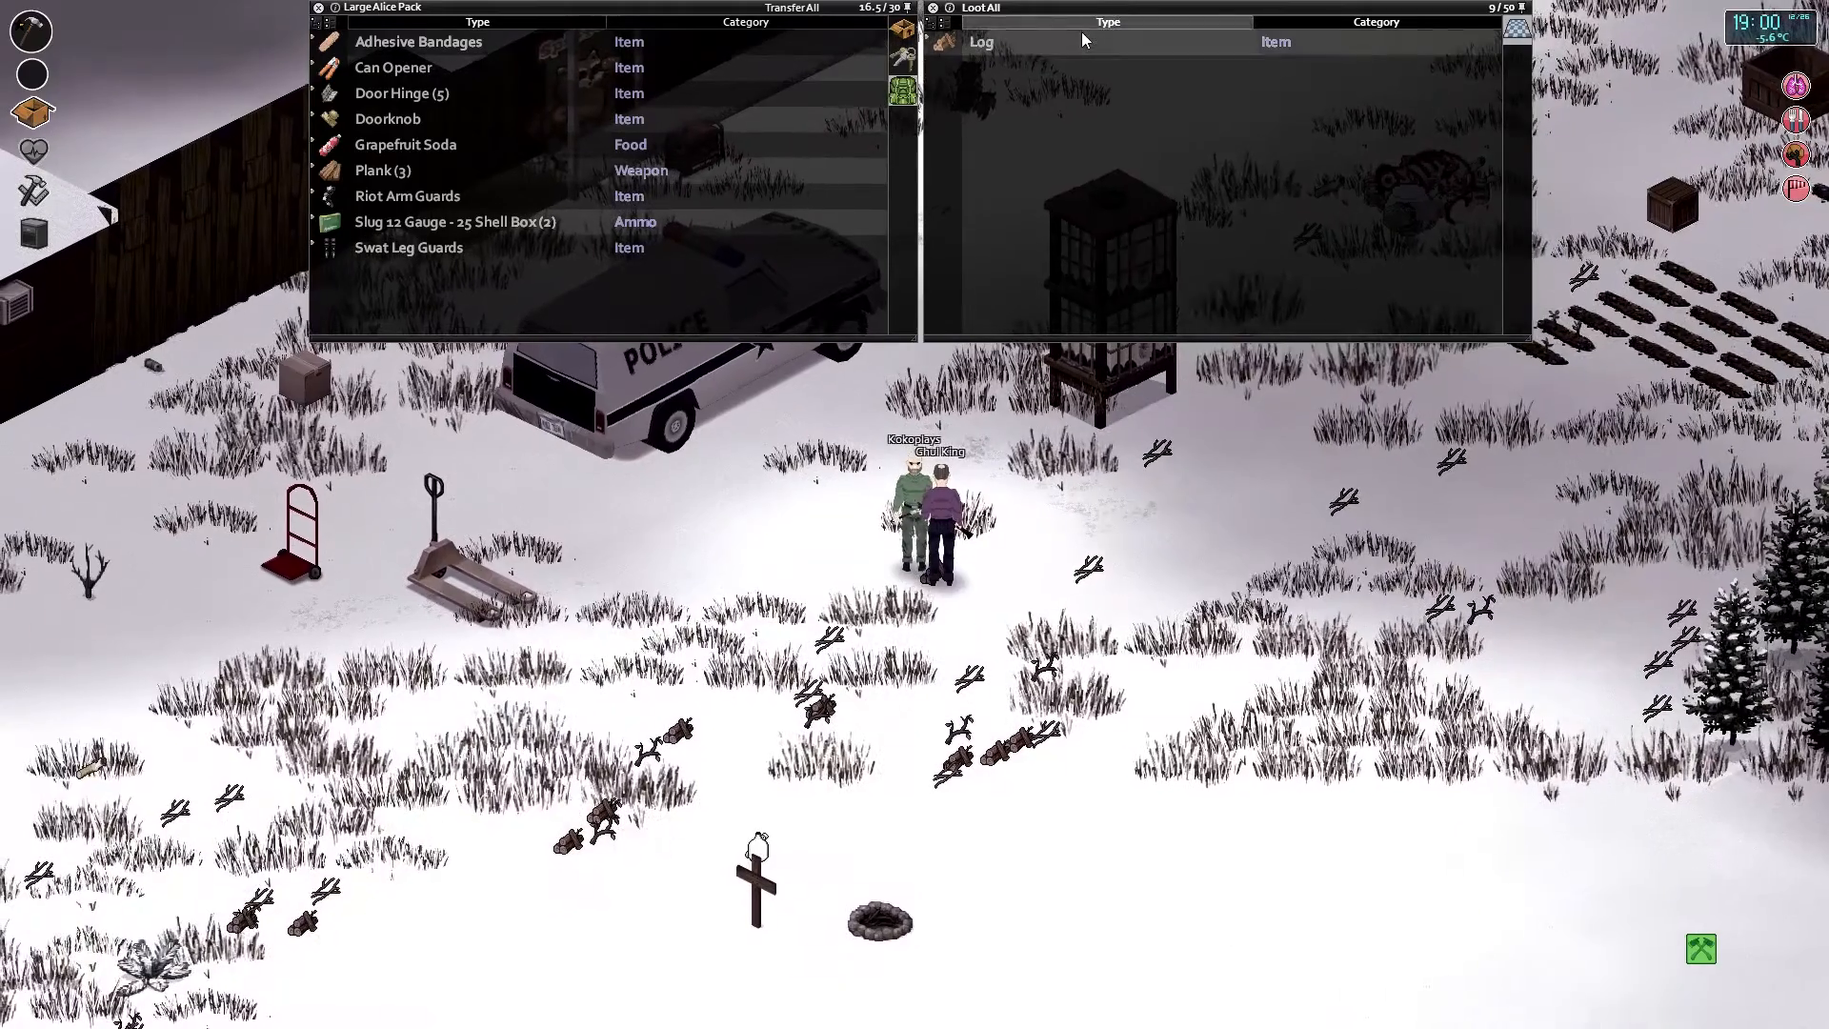
right_click(980, 41)
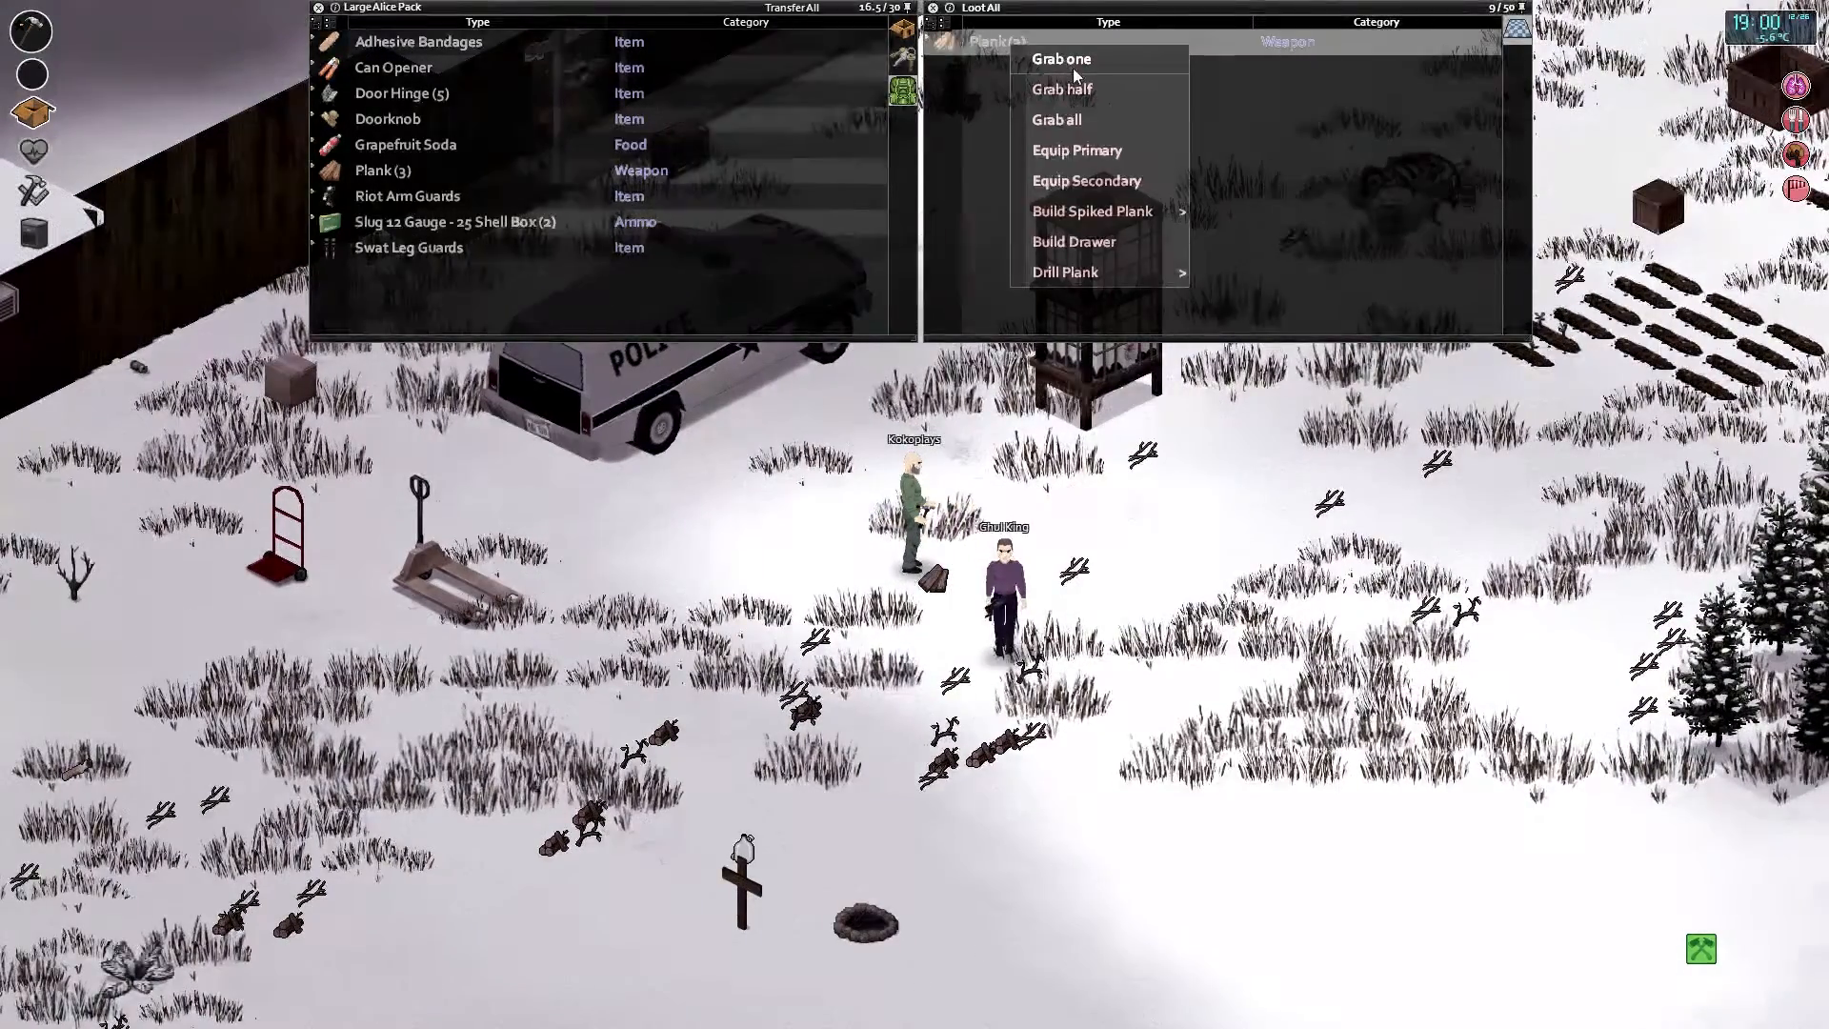
click(1060, 58)
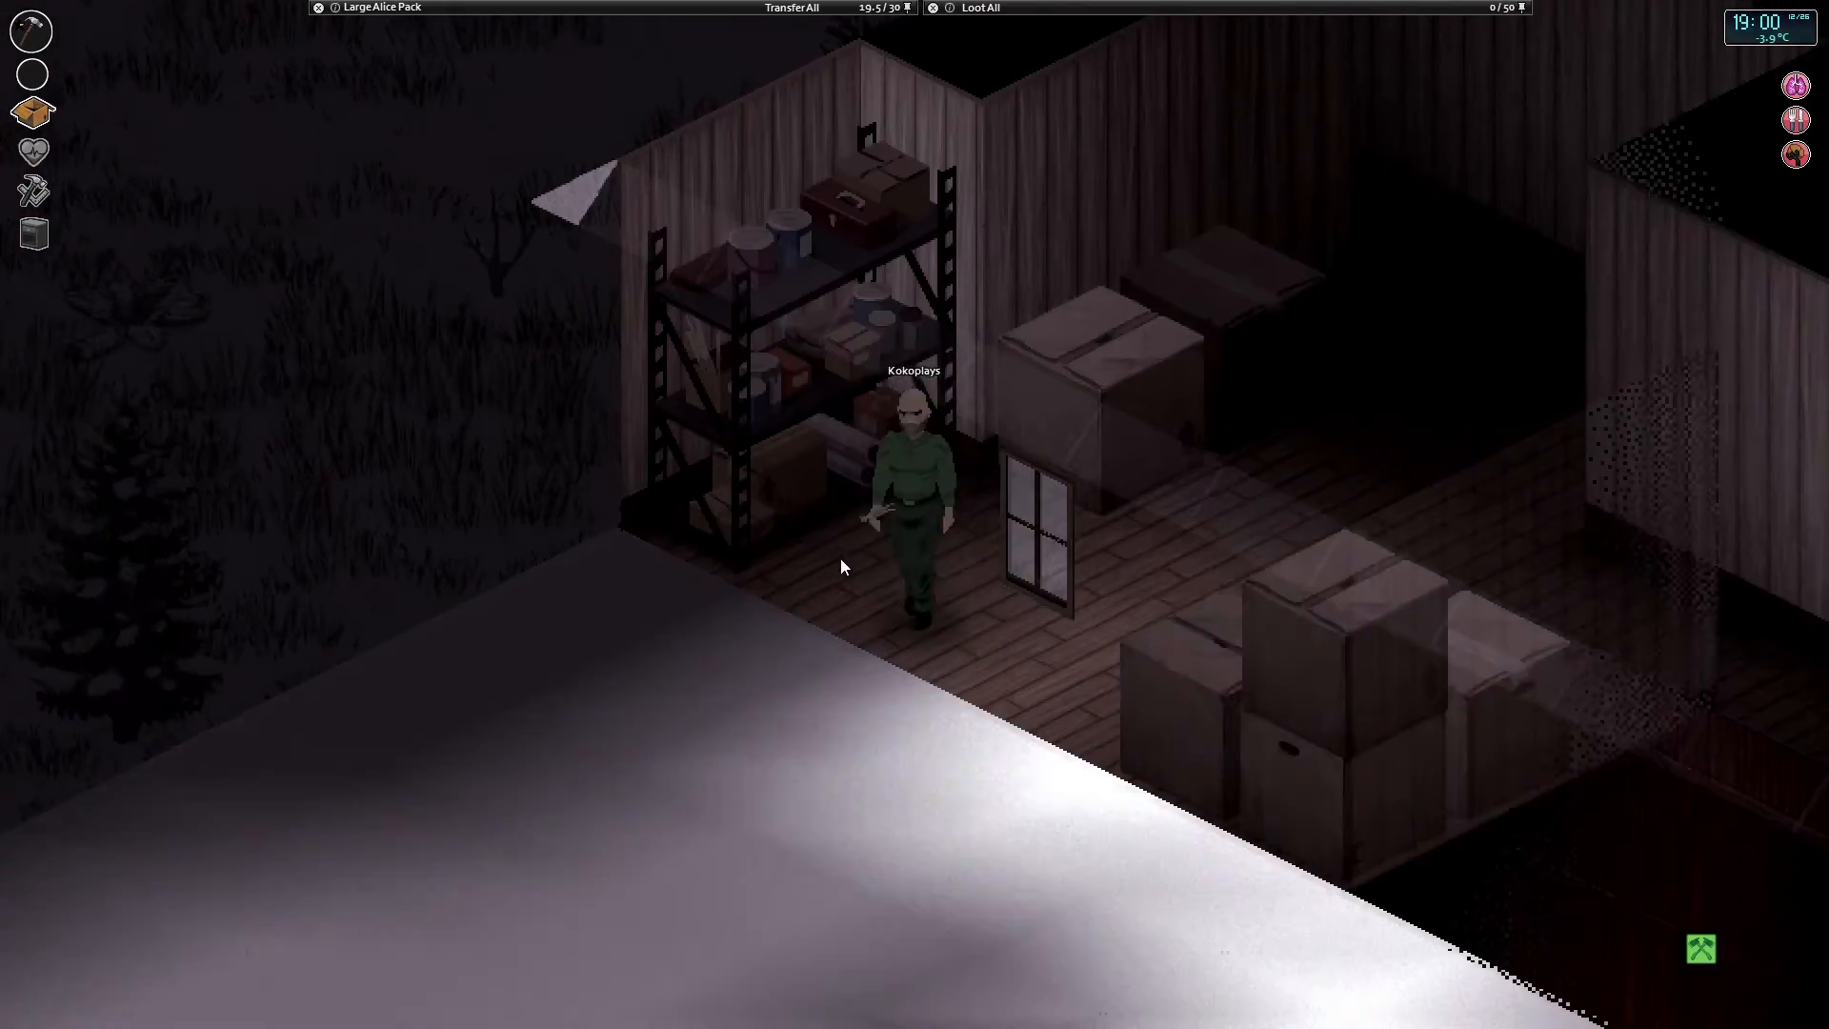
Bring up the carpentry building options at the broken doorway.
right_click(843, 567)
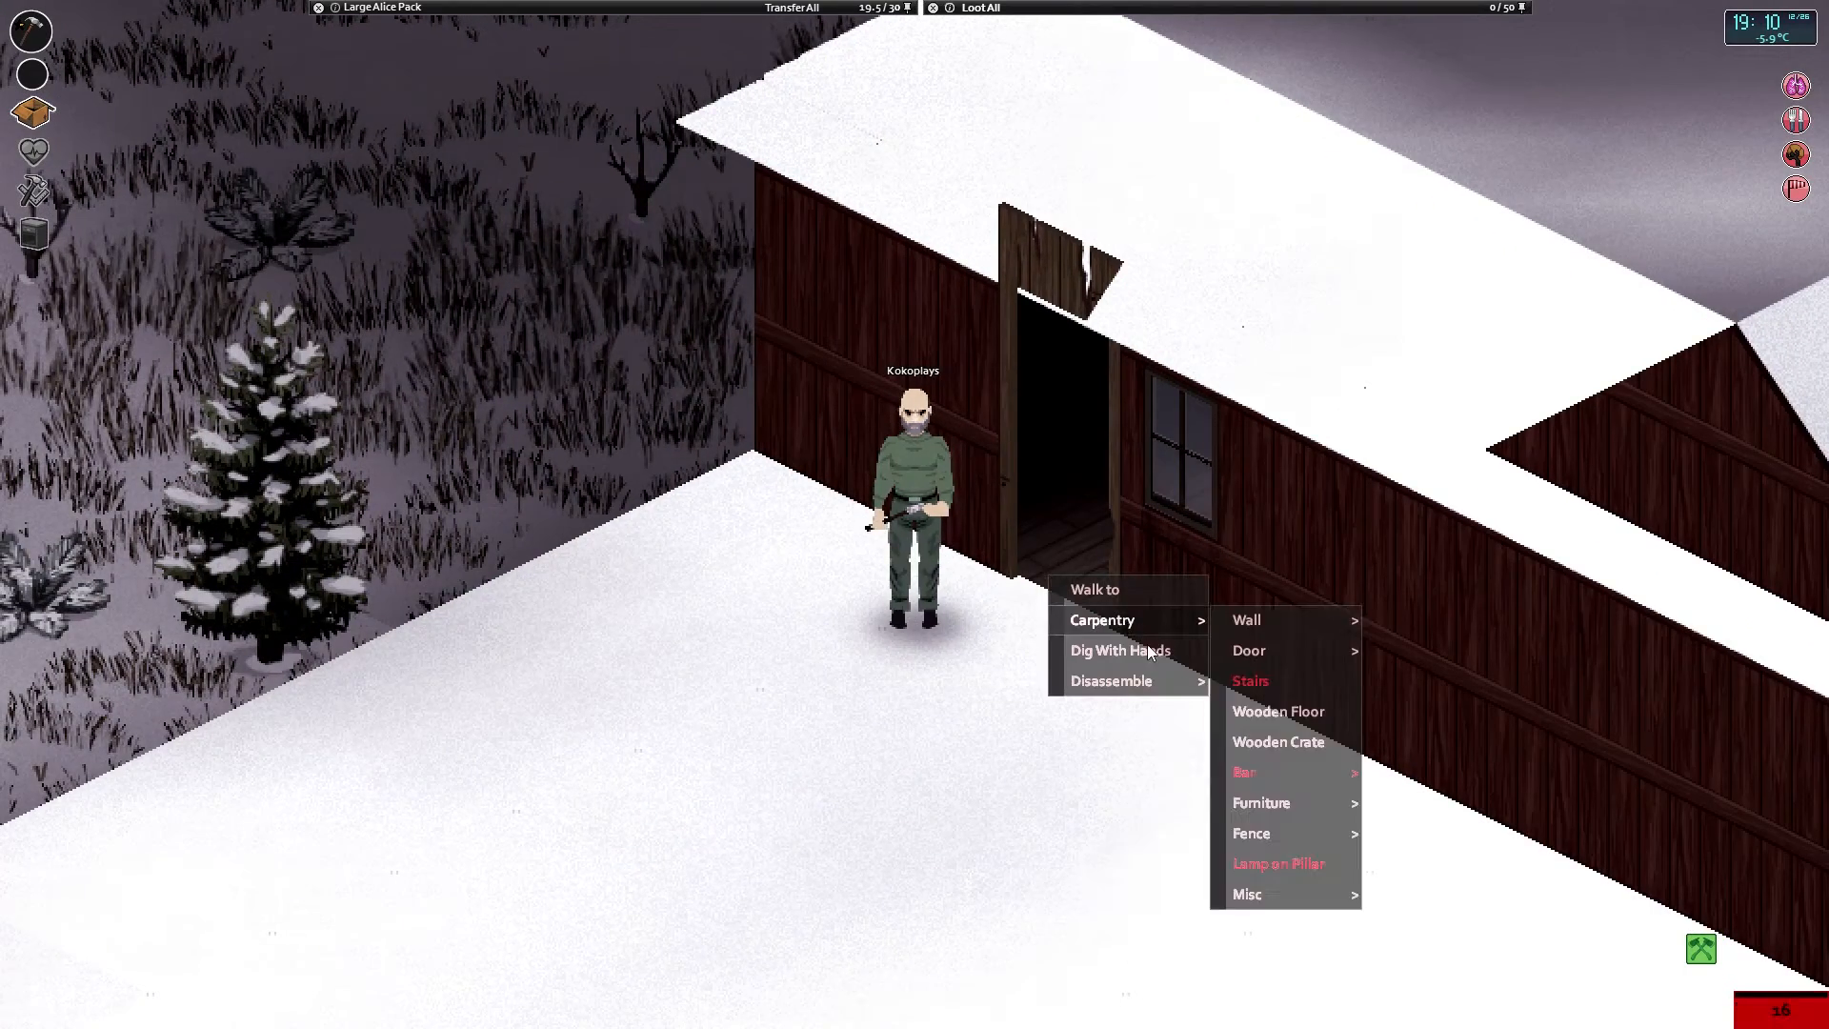
mouse_move(1248, 649)
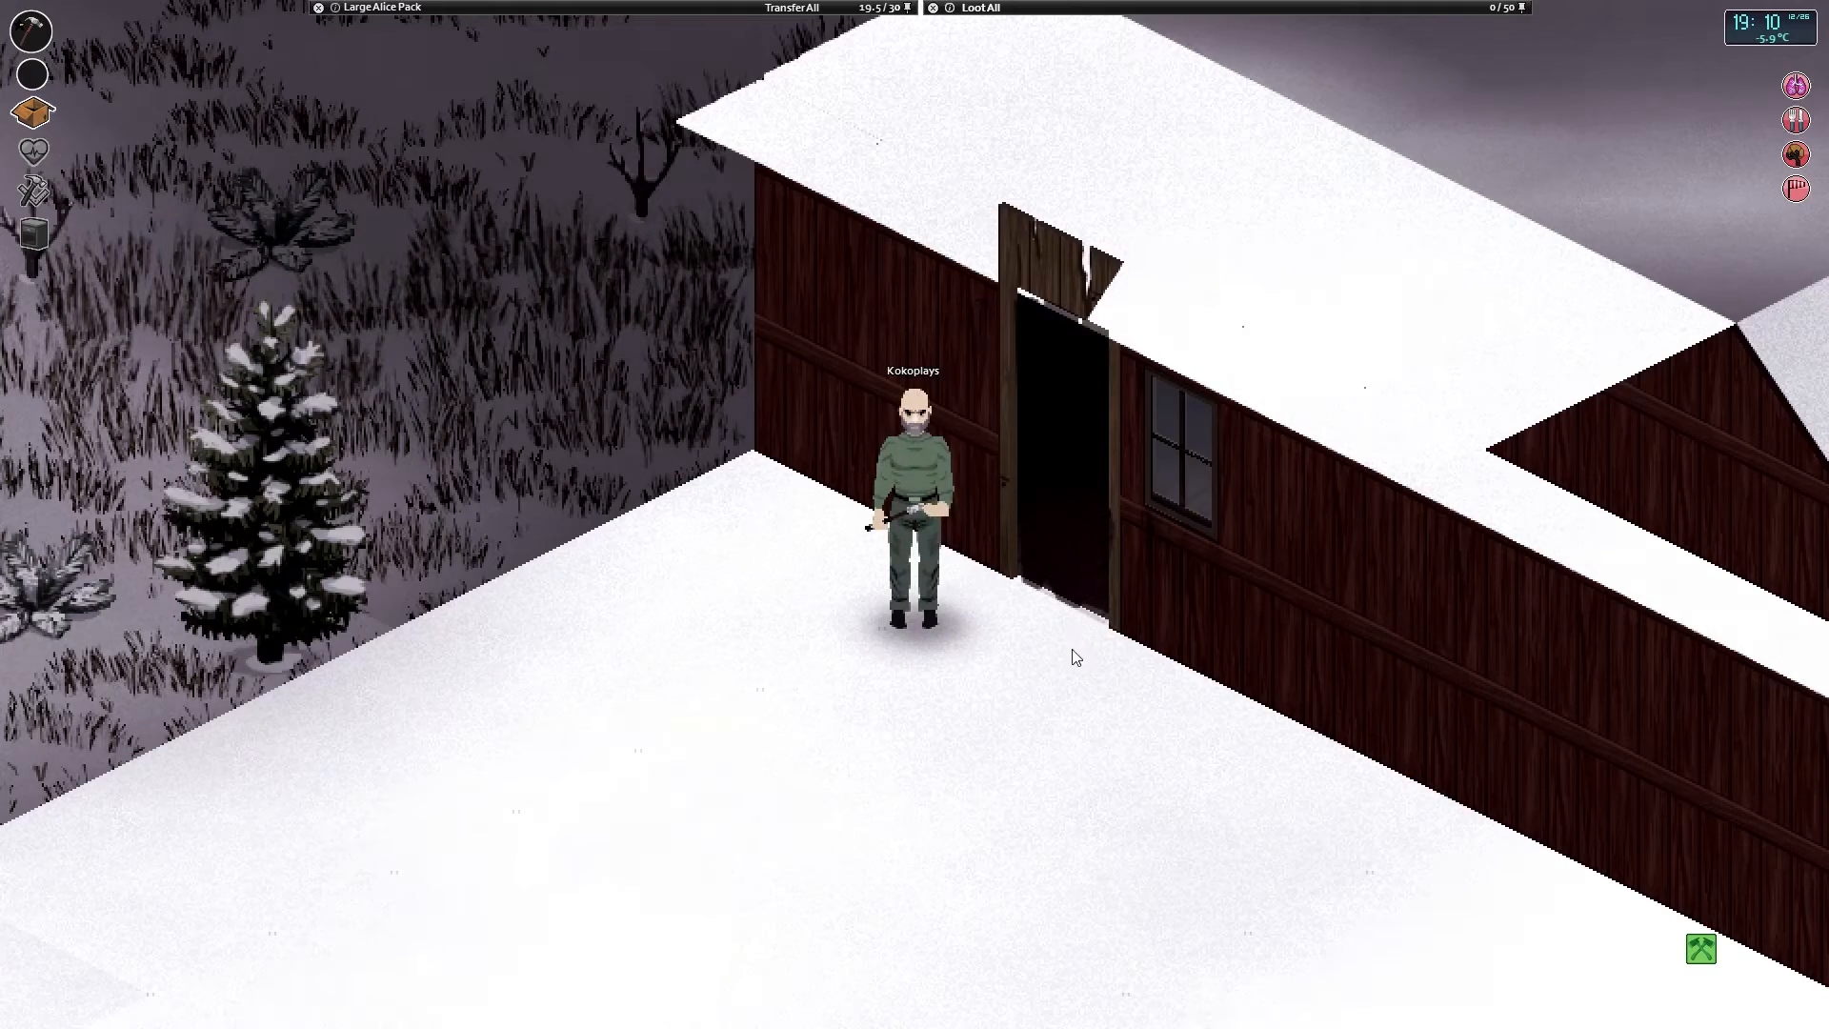
mouse_move(1085, 627)
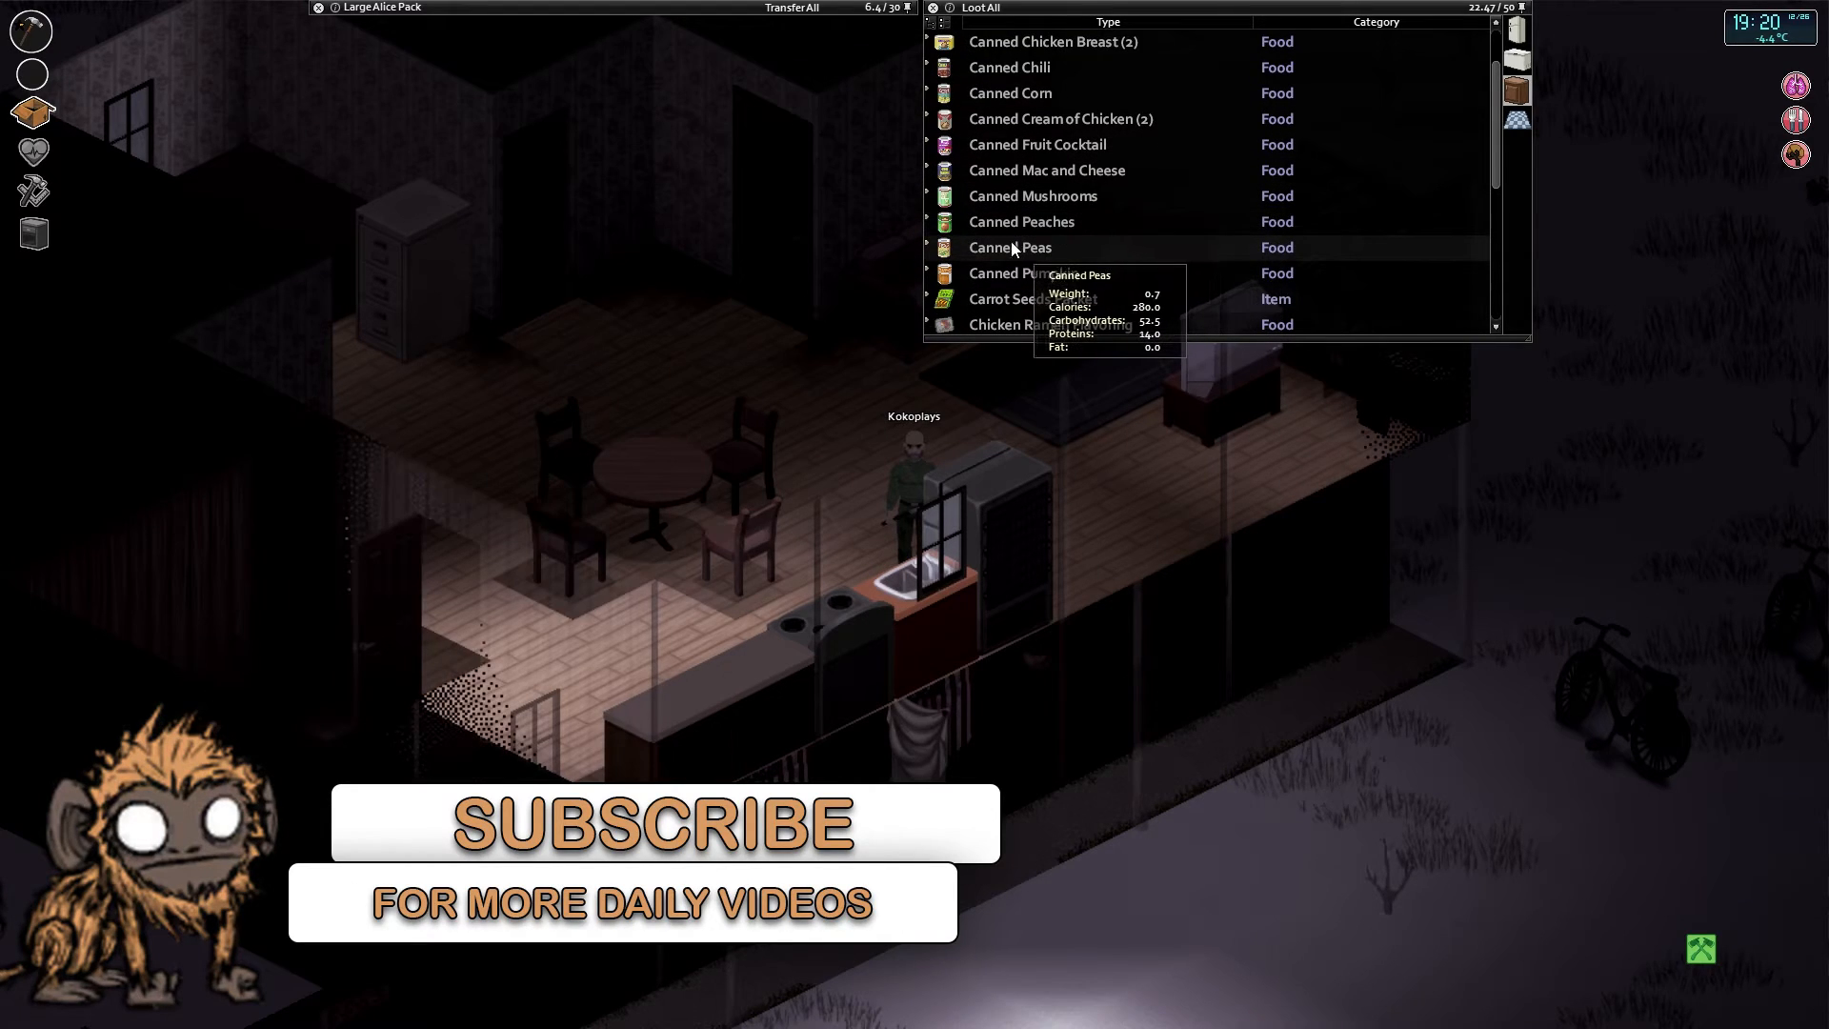
mouse_move(1044, 276)
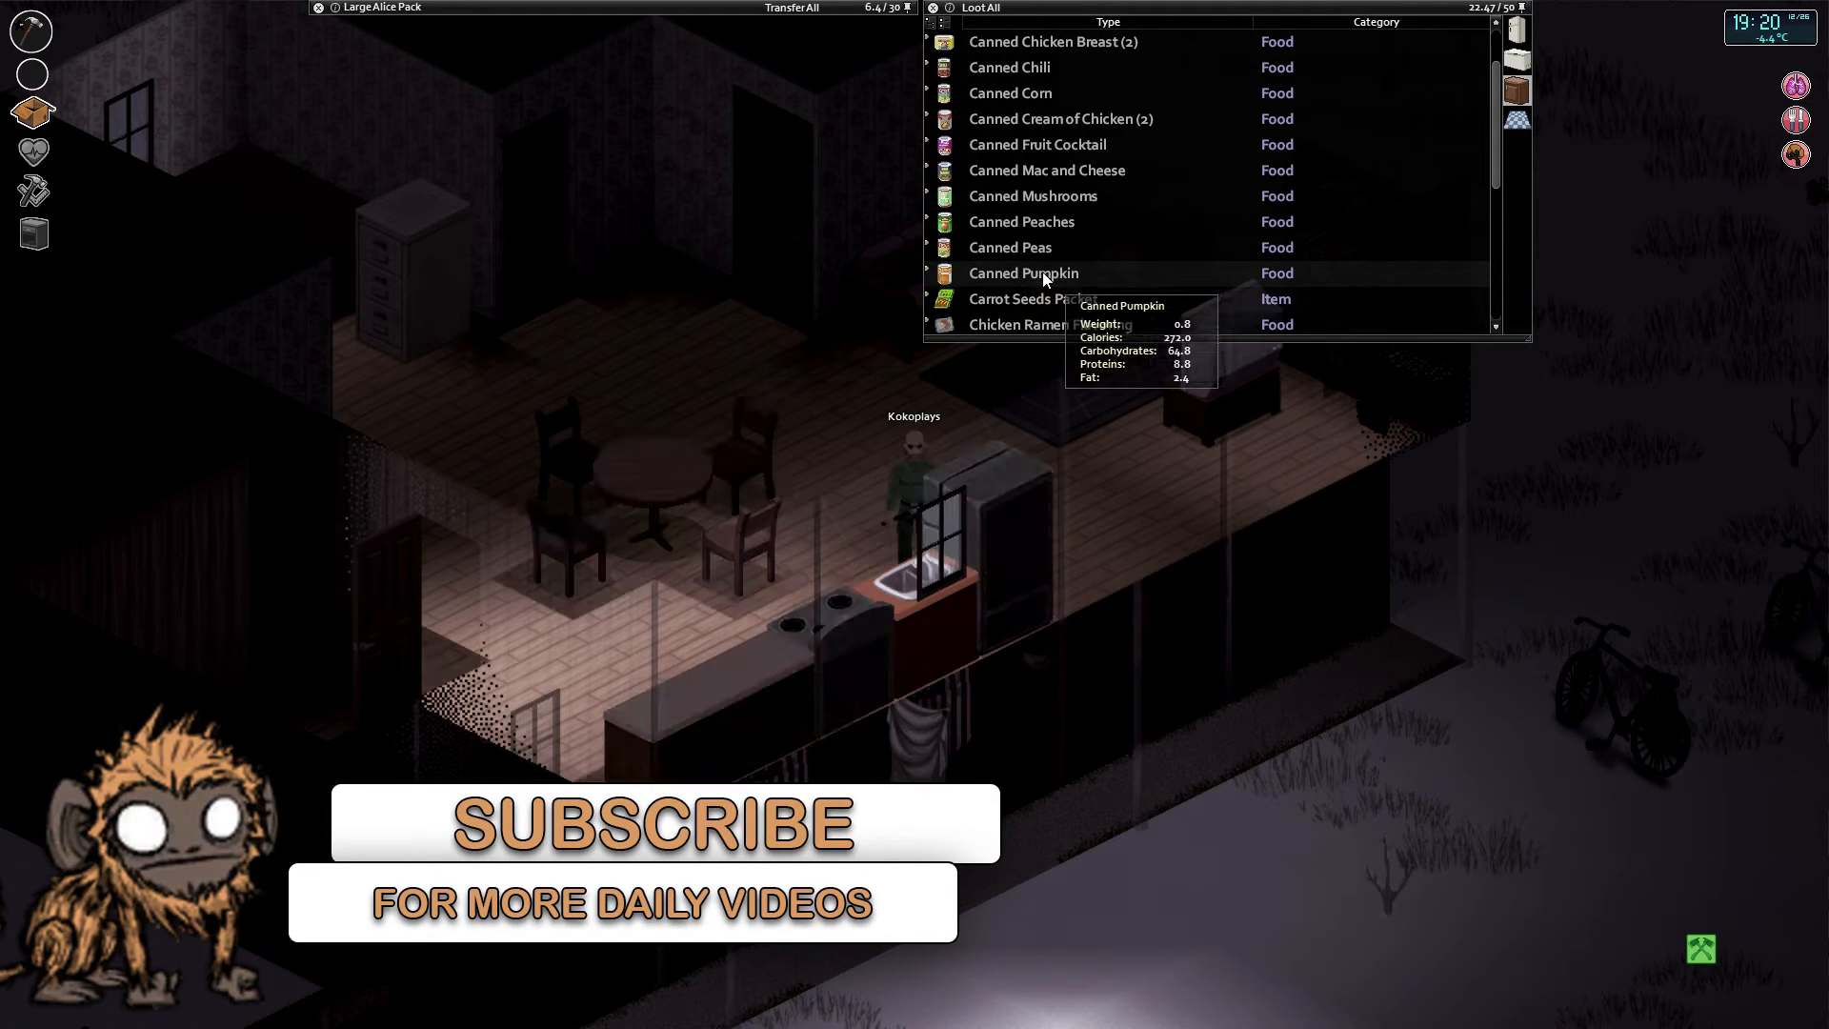
Take the Canned Pumpkin from the food stash and browse Carlos Thomas's inventory.
click(1024, 274)
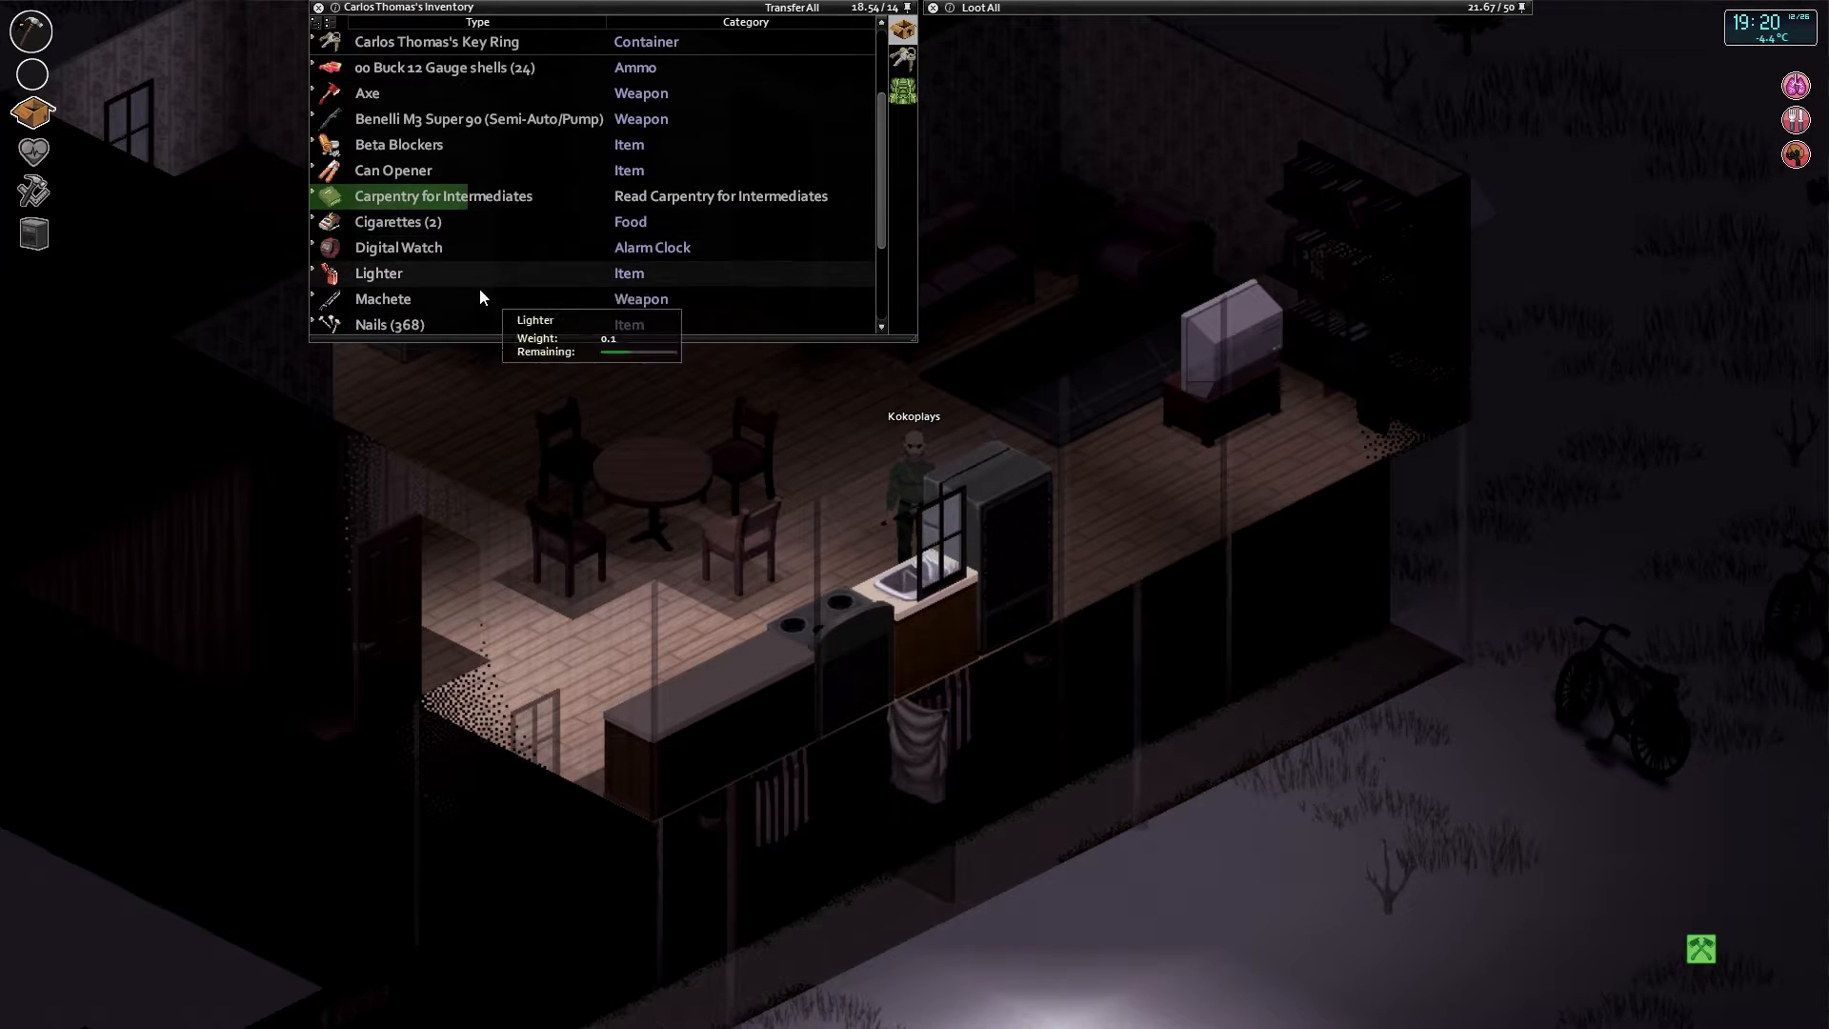
right_click(457, 271)
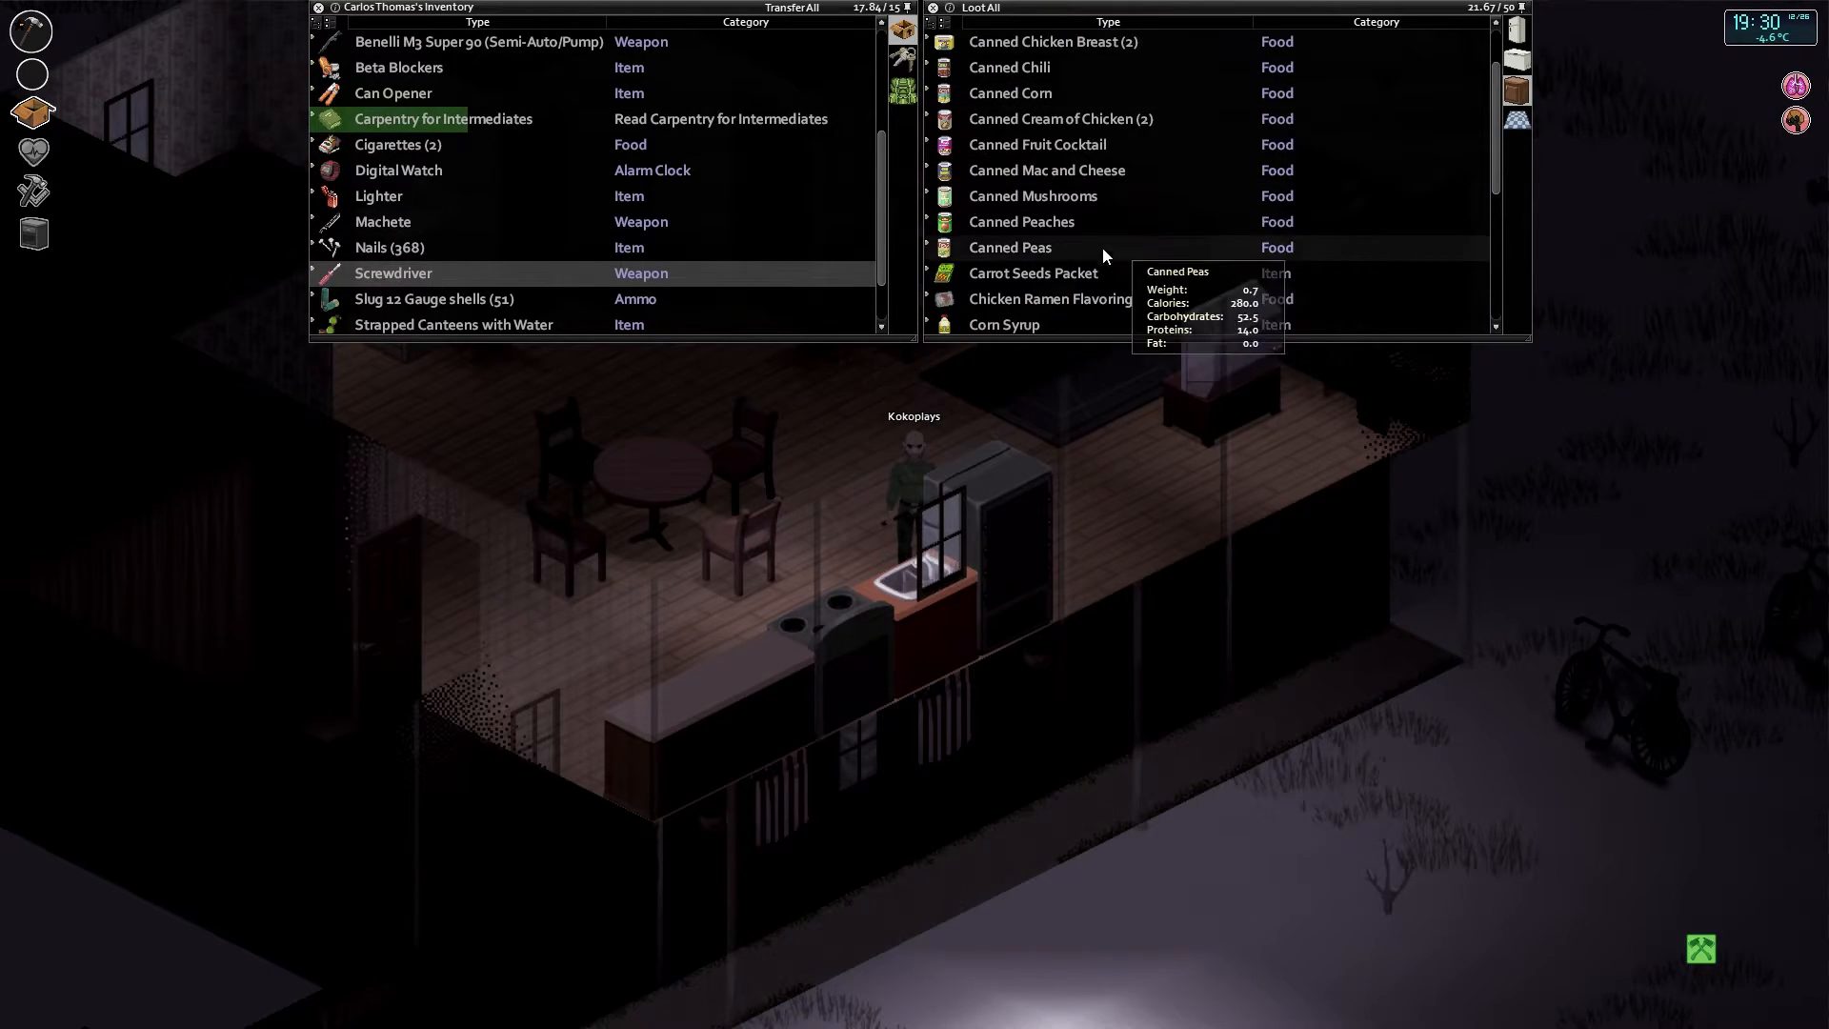
scroll(down, 3)
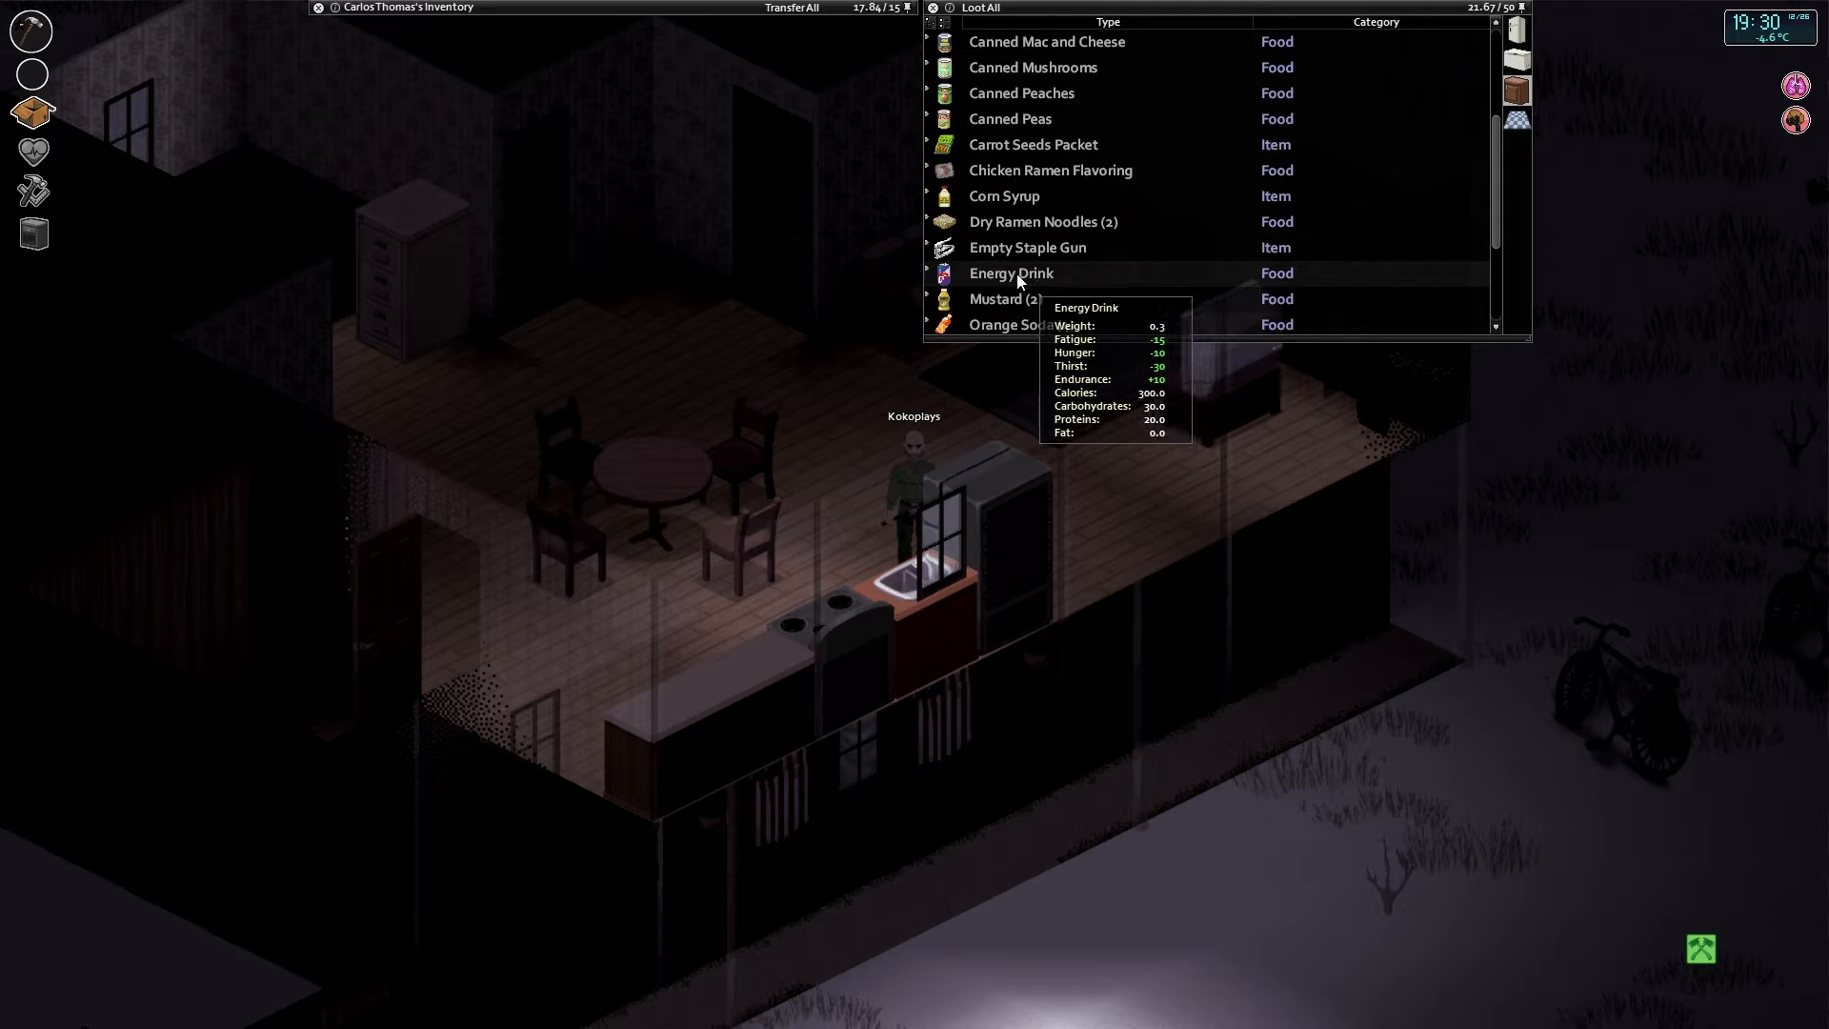
scroll(down, 3)
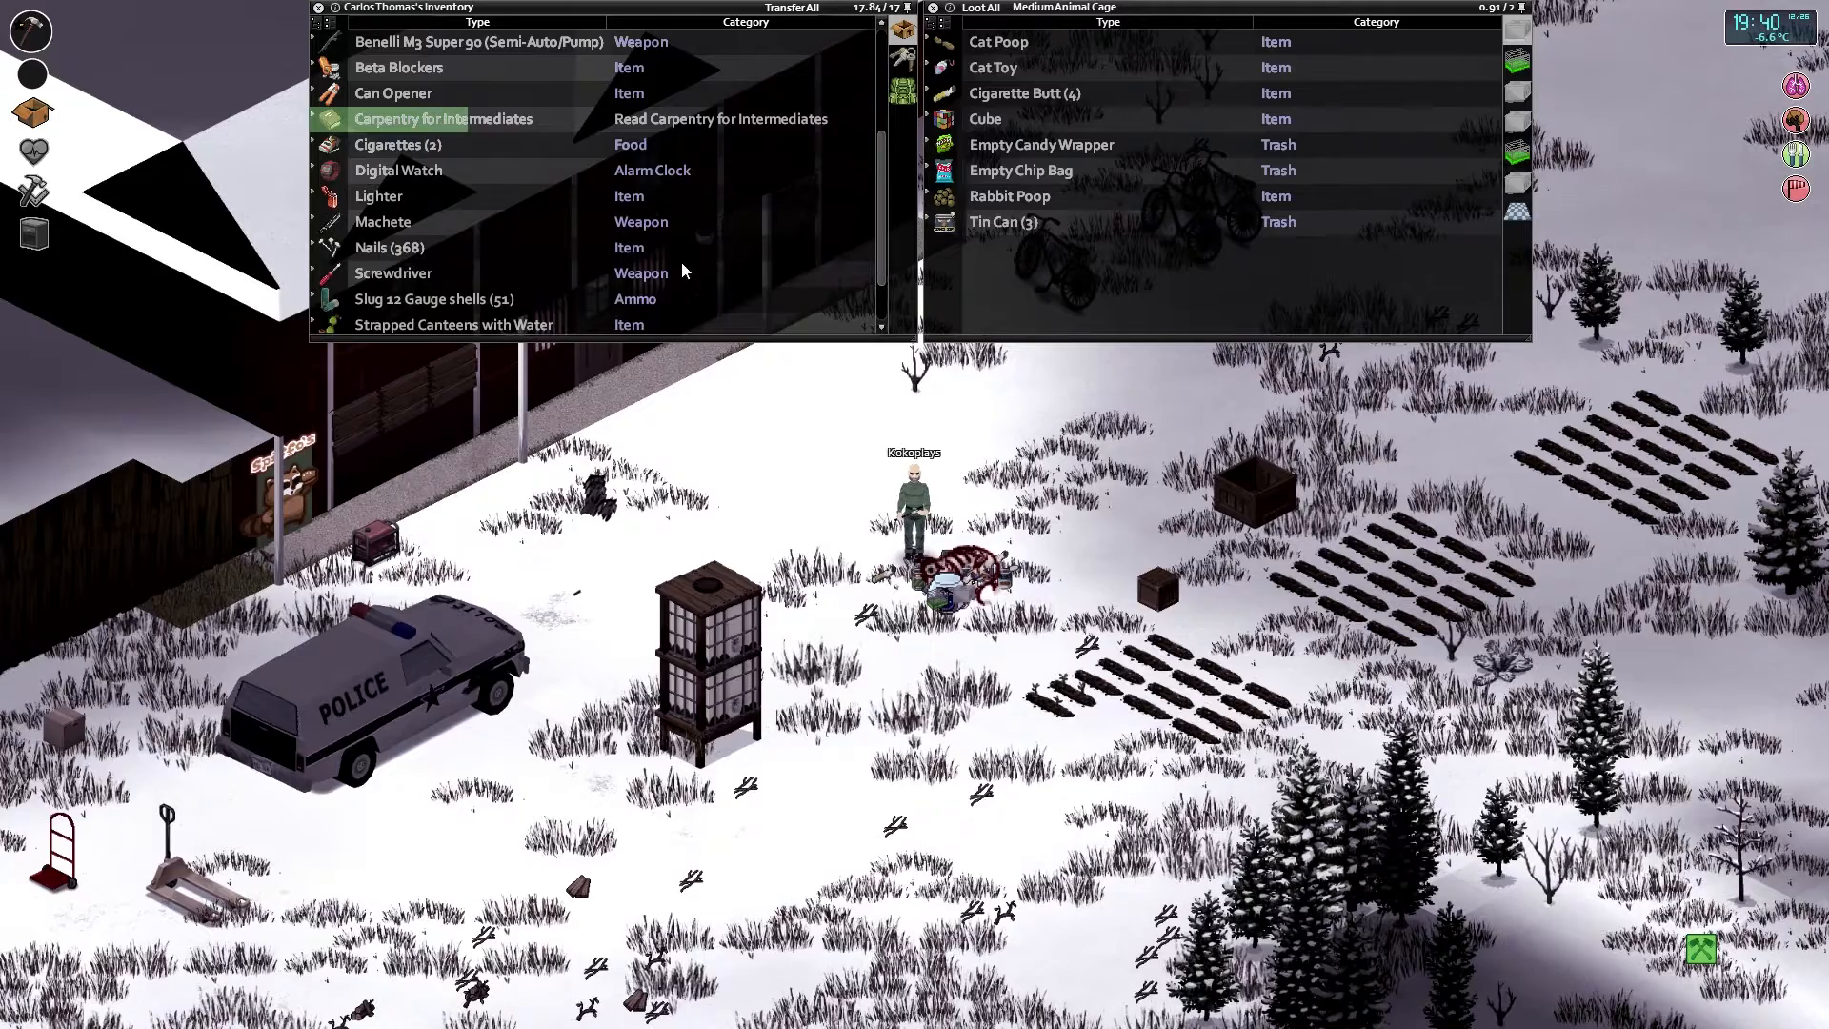
scroll(down, 3)
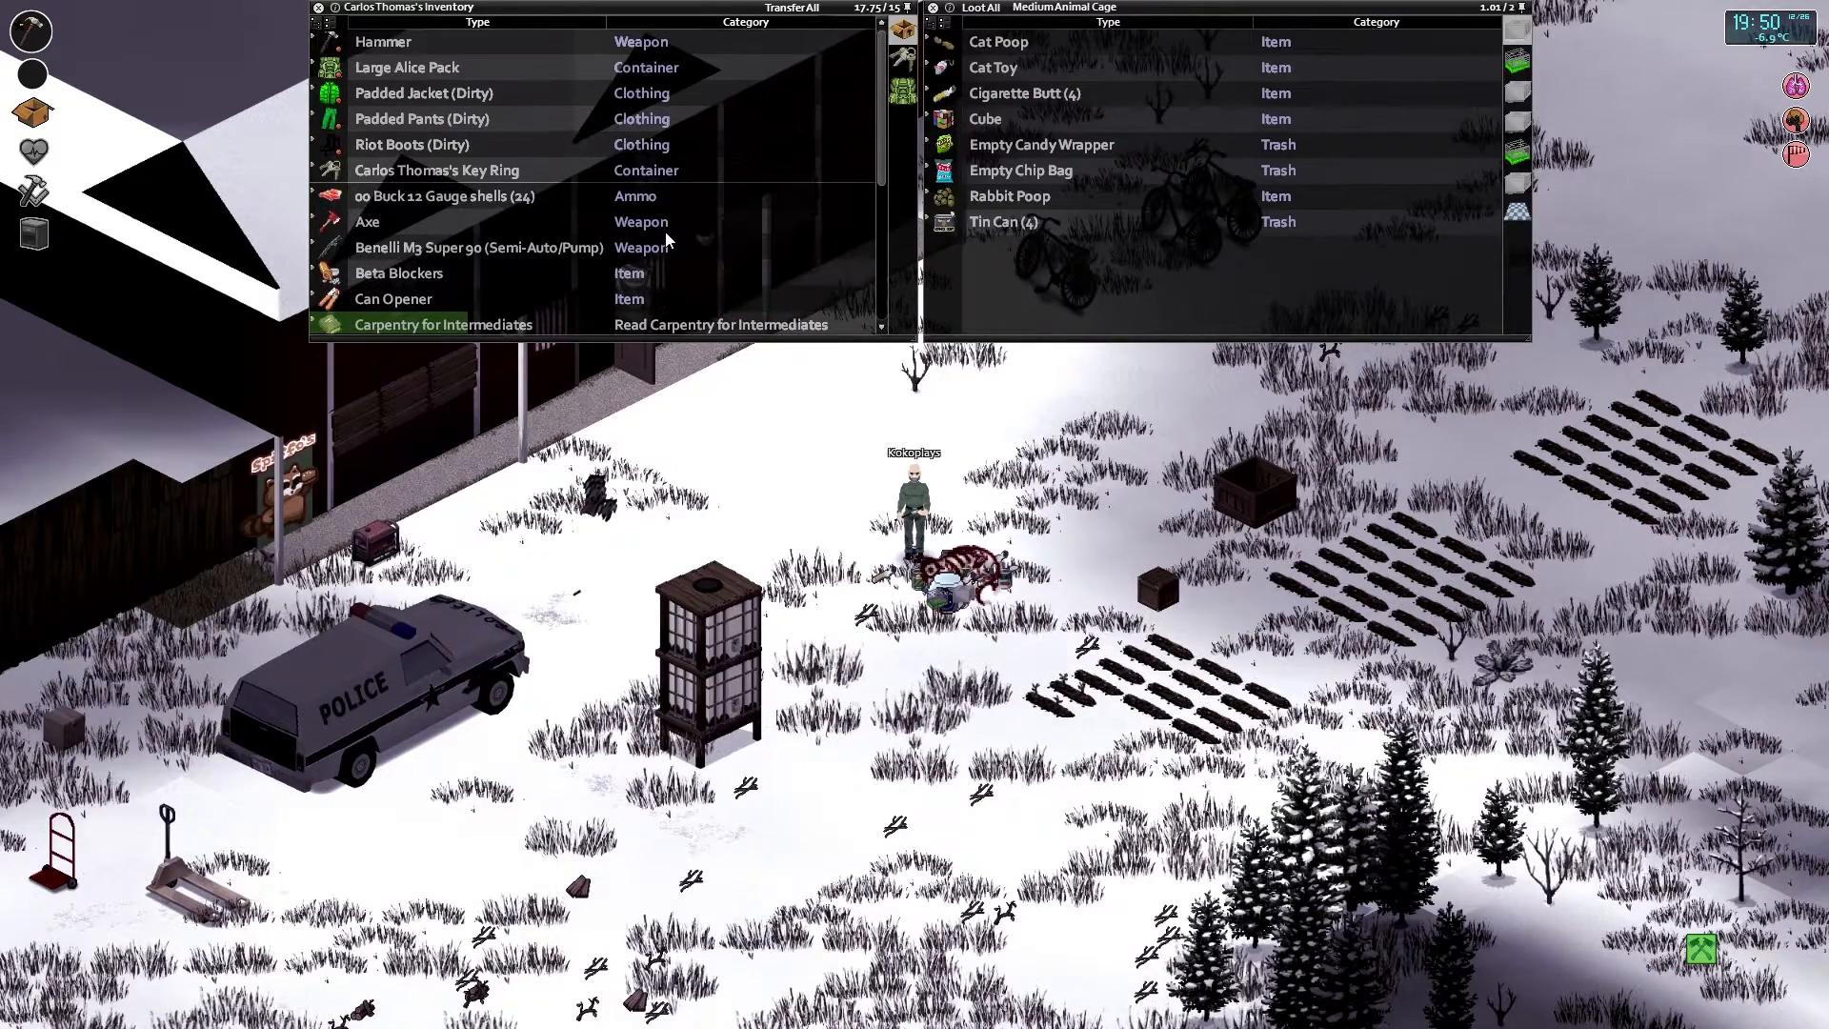
mouse_move(696, 248)
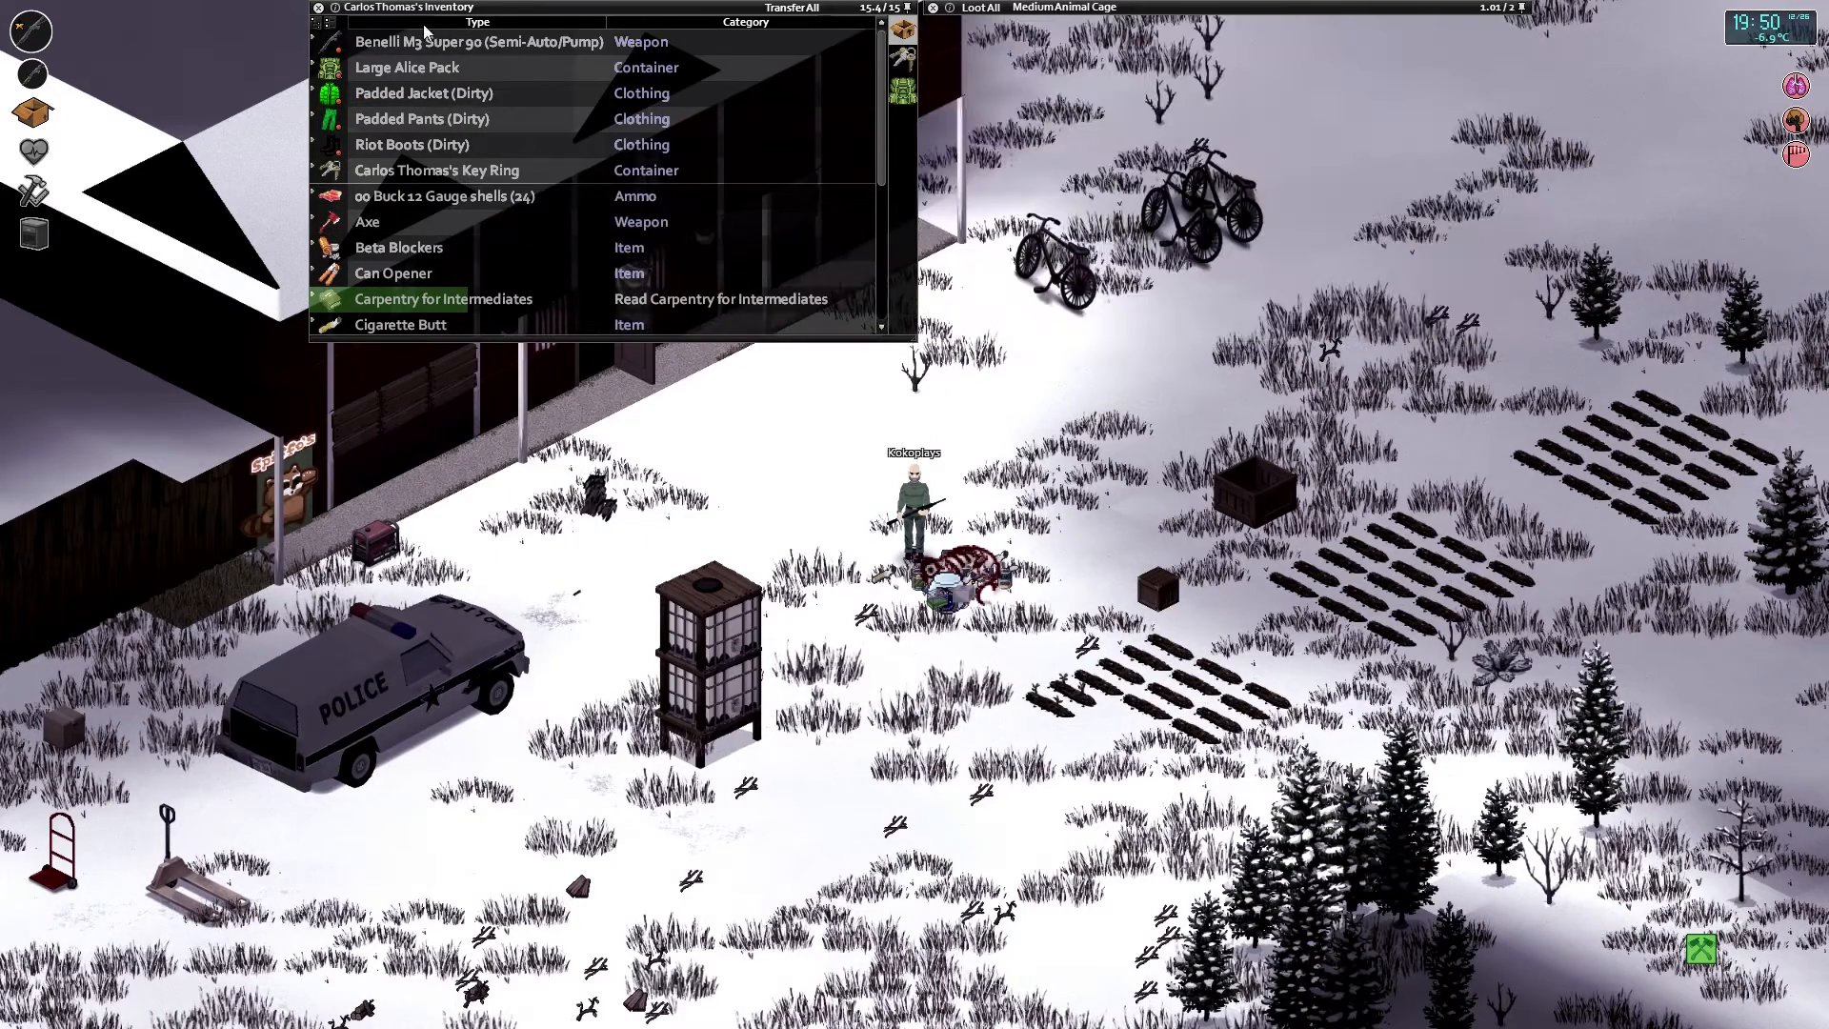
mouse_move(536, 269)
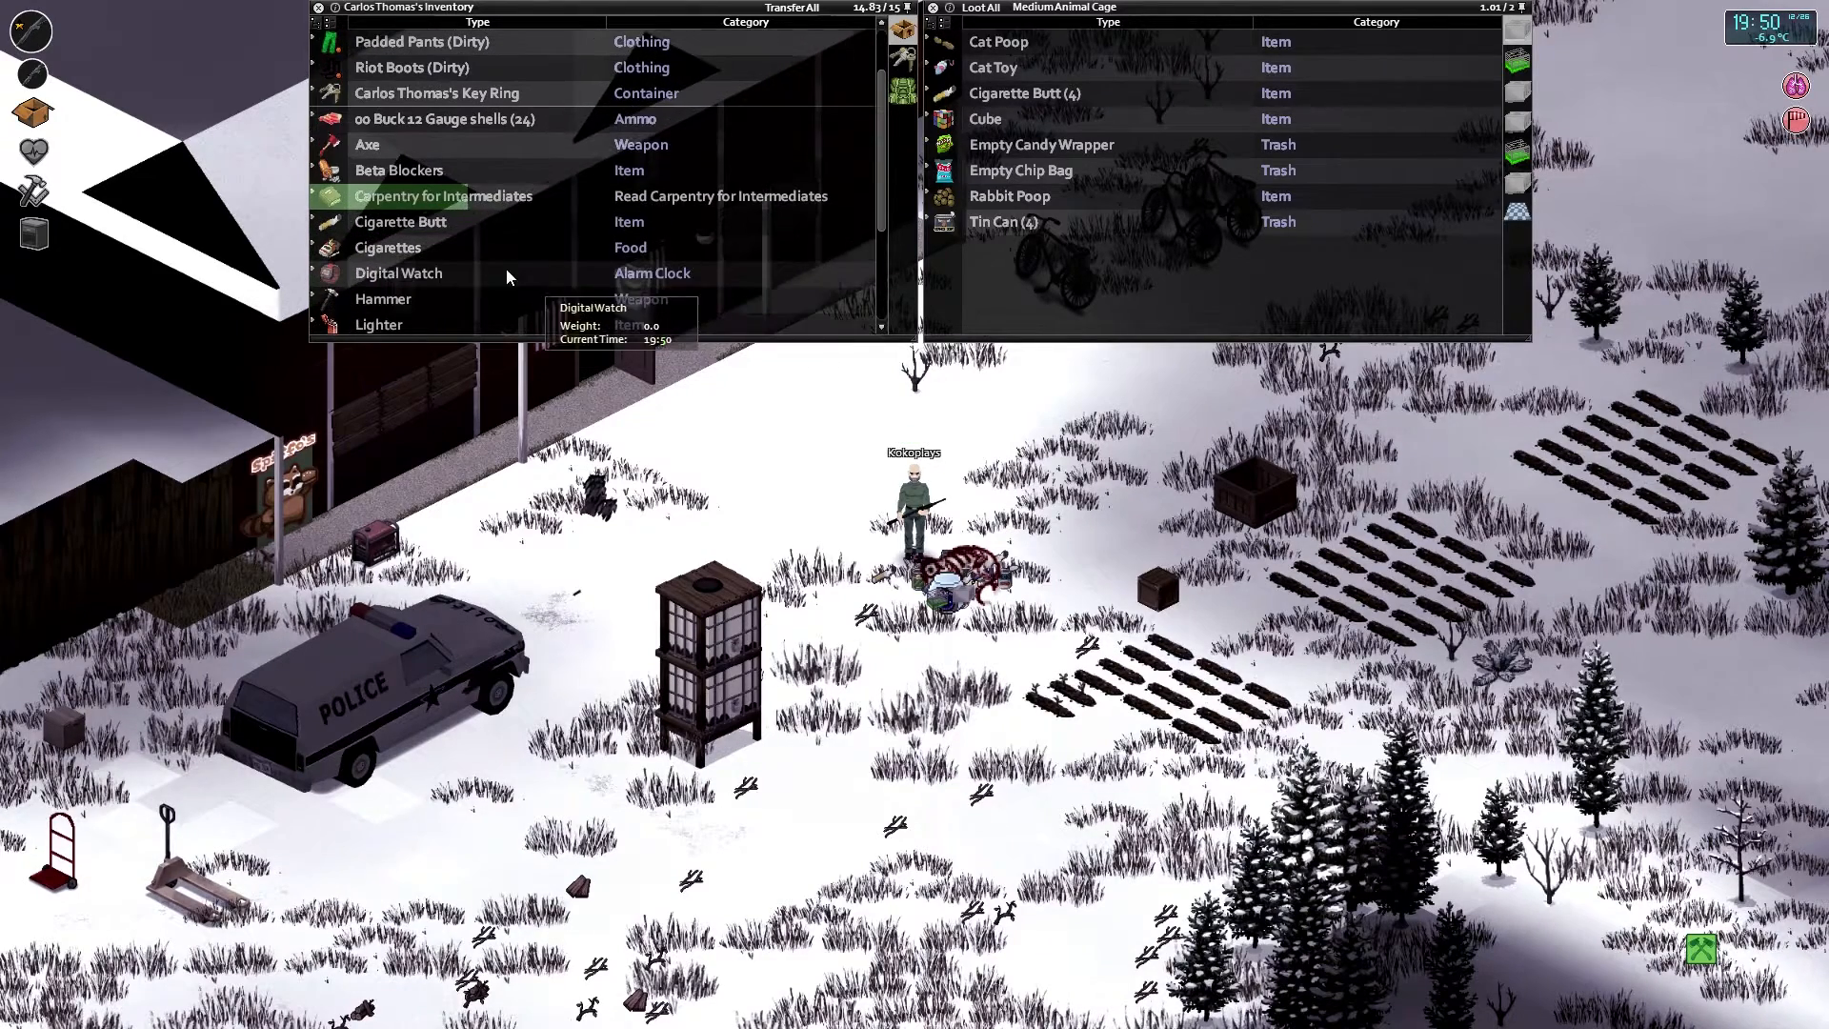
mouse_move(1070, 441)
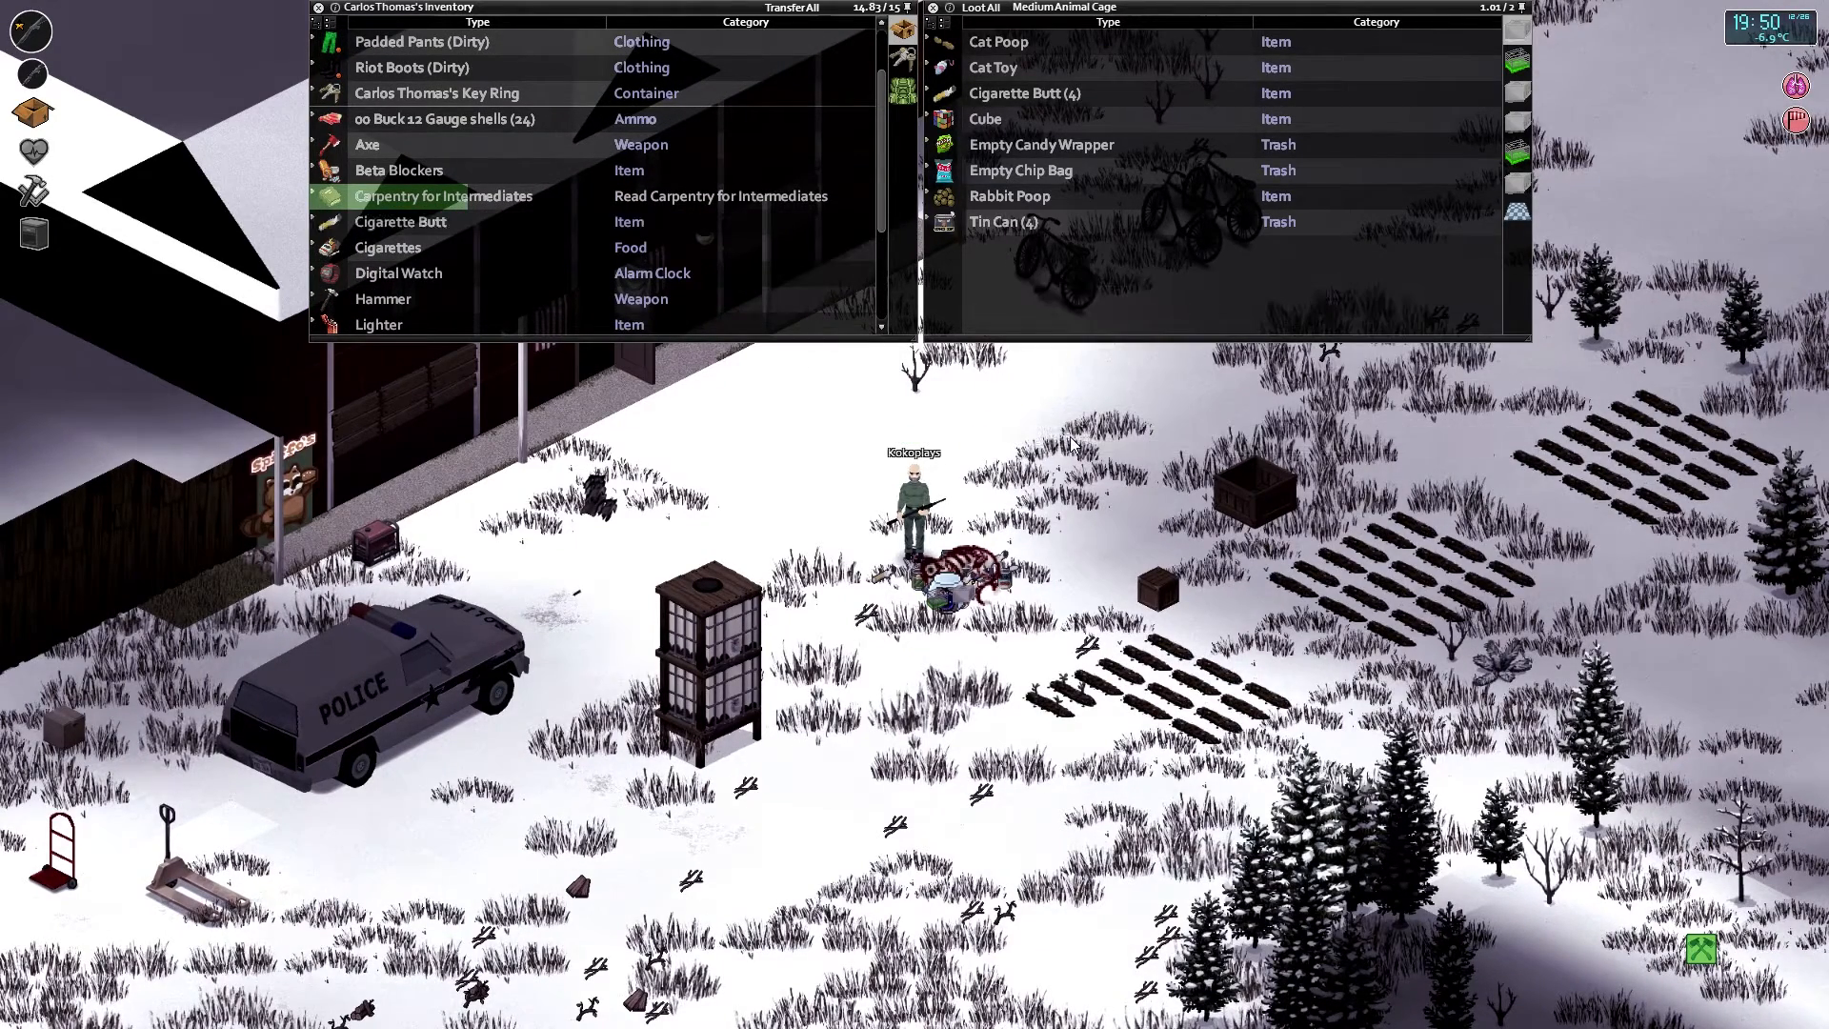
scroll(down, 3)
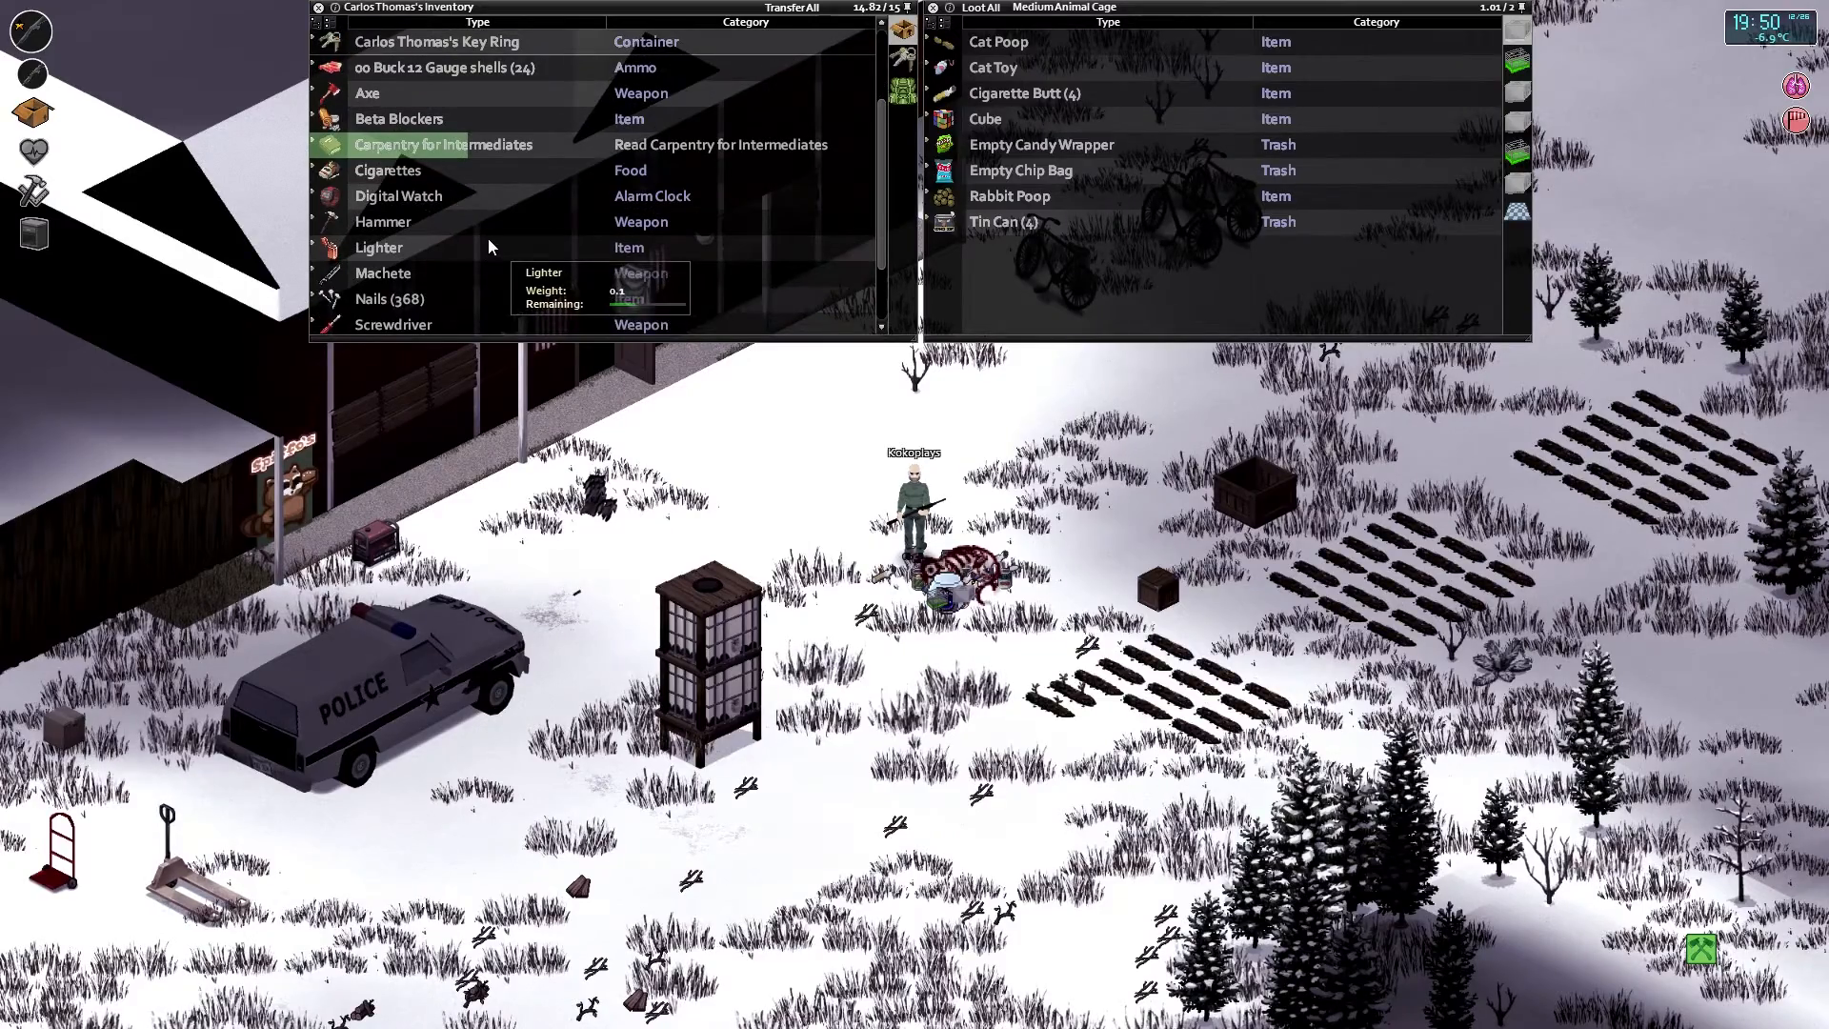
scroll(down, 3)
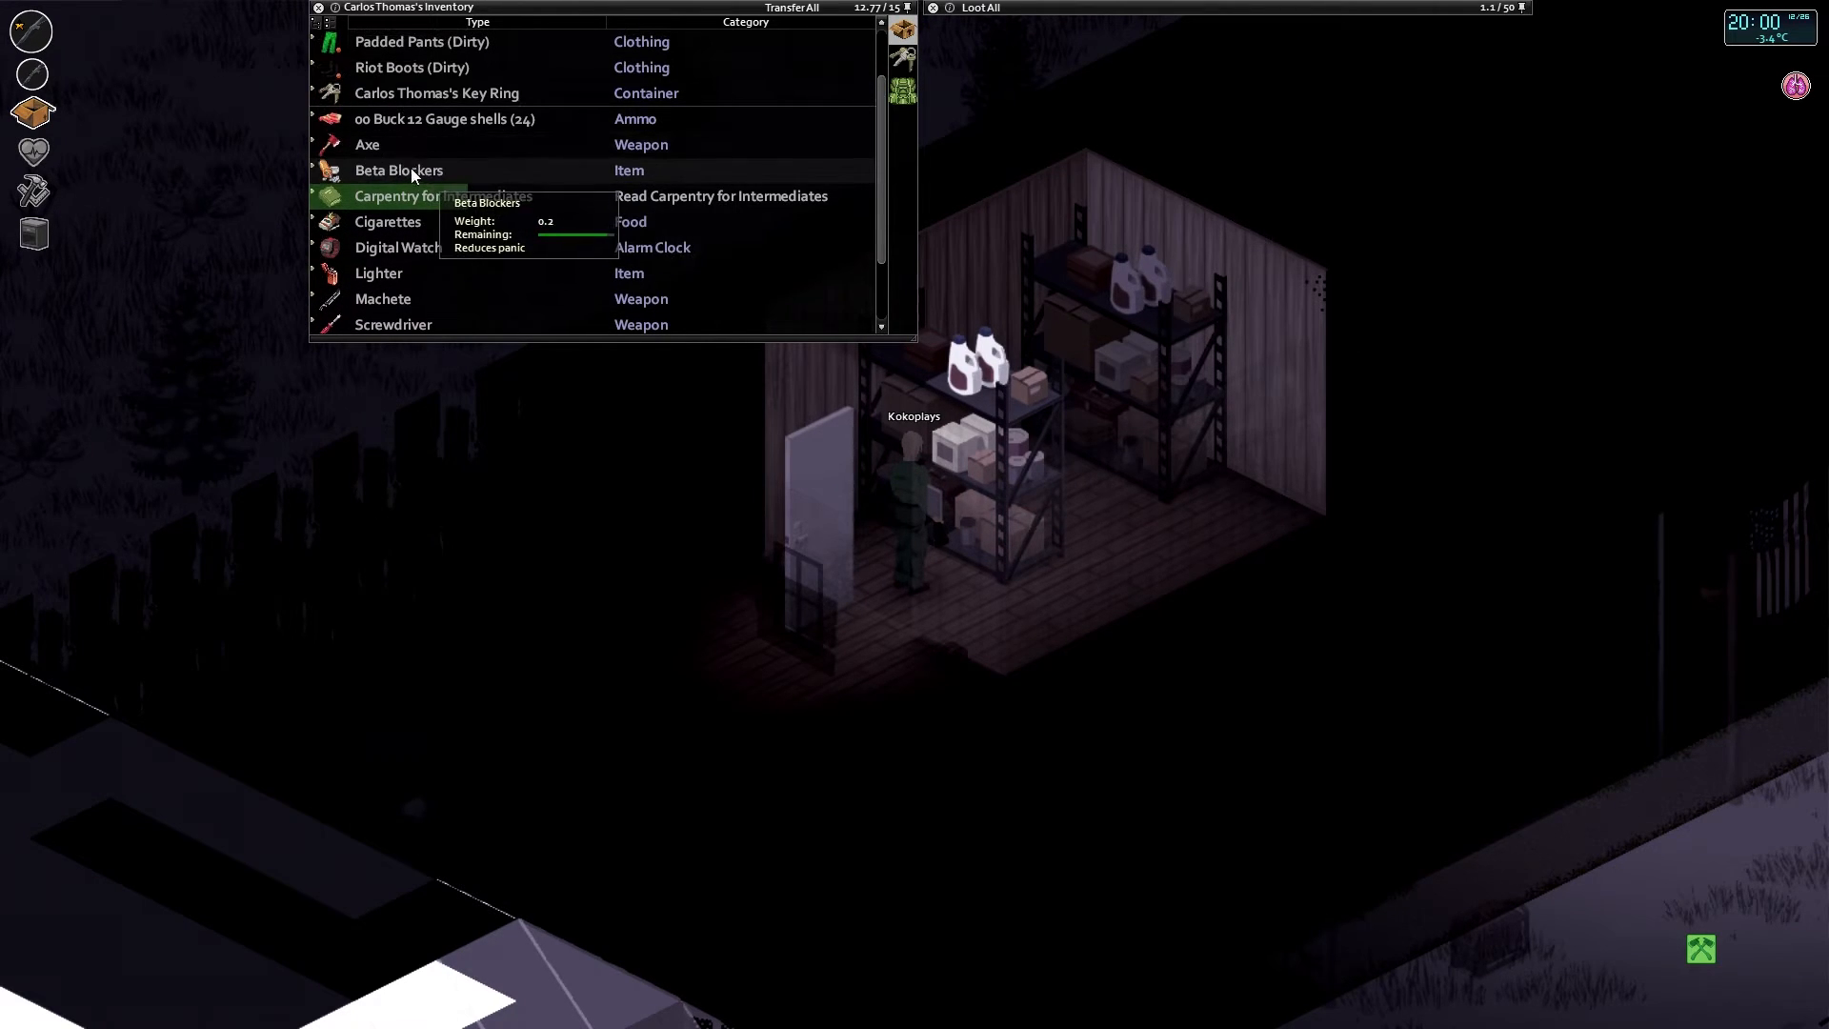
Pick the Riot Arm Guards out of the Large Alice Pack into the main inventory.
scroll(down, 3)
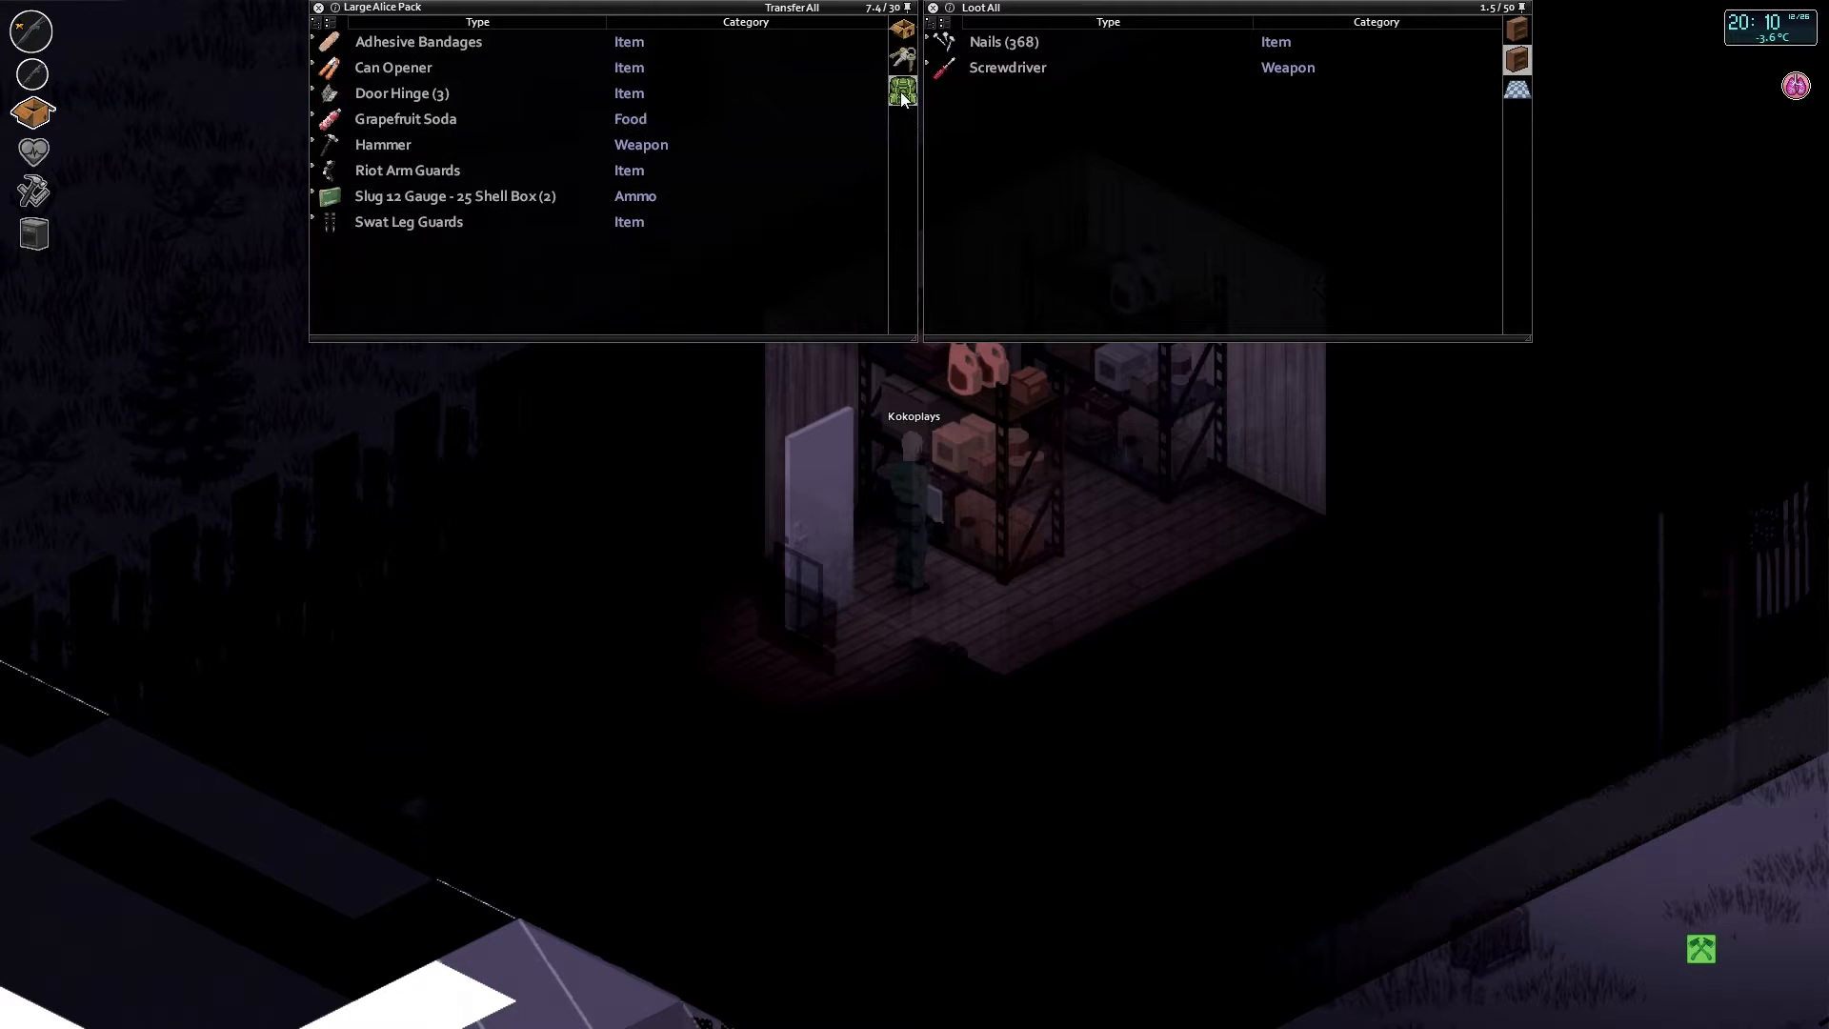
right_click(409, 221)
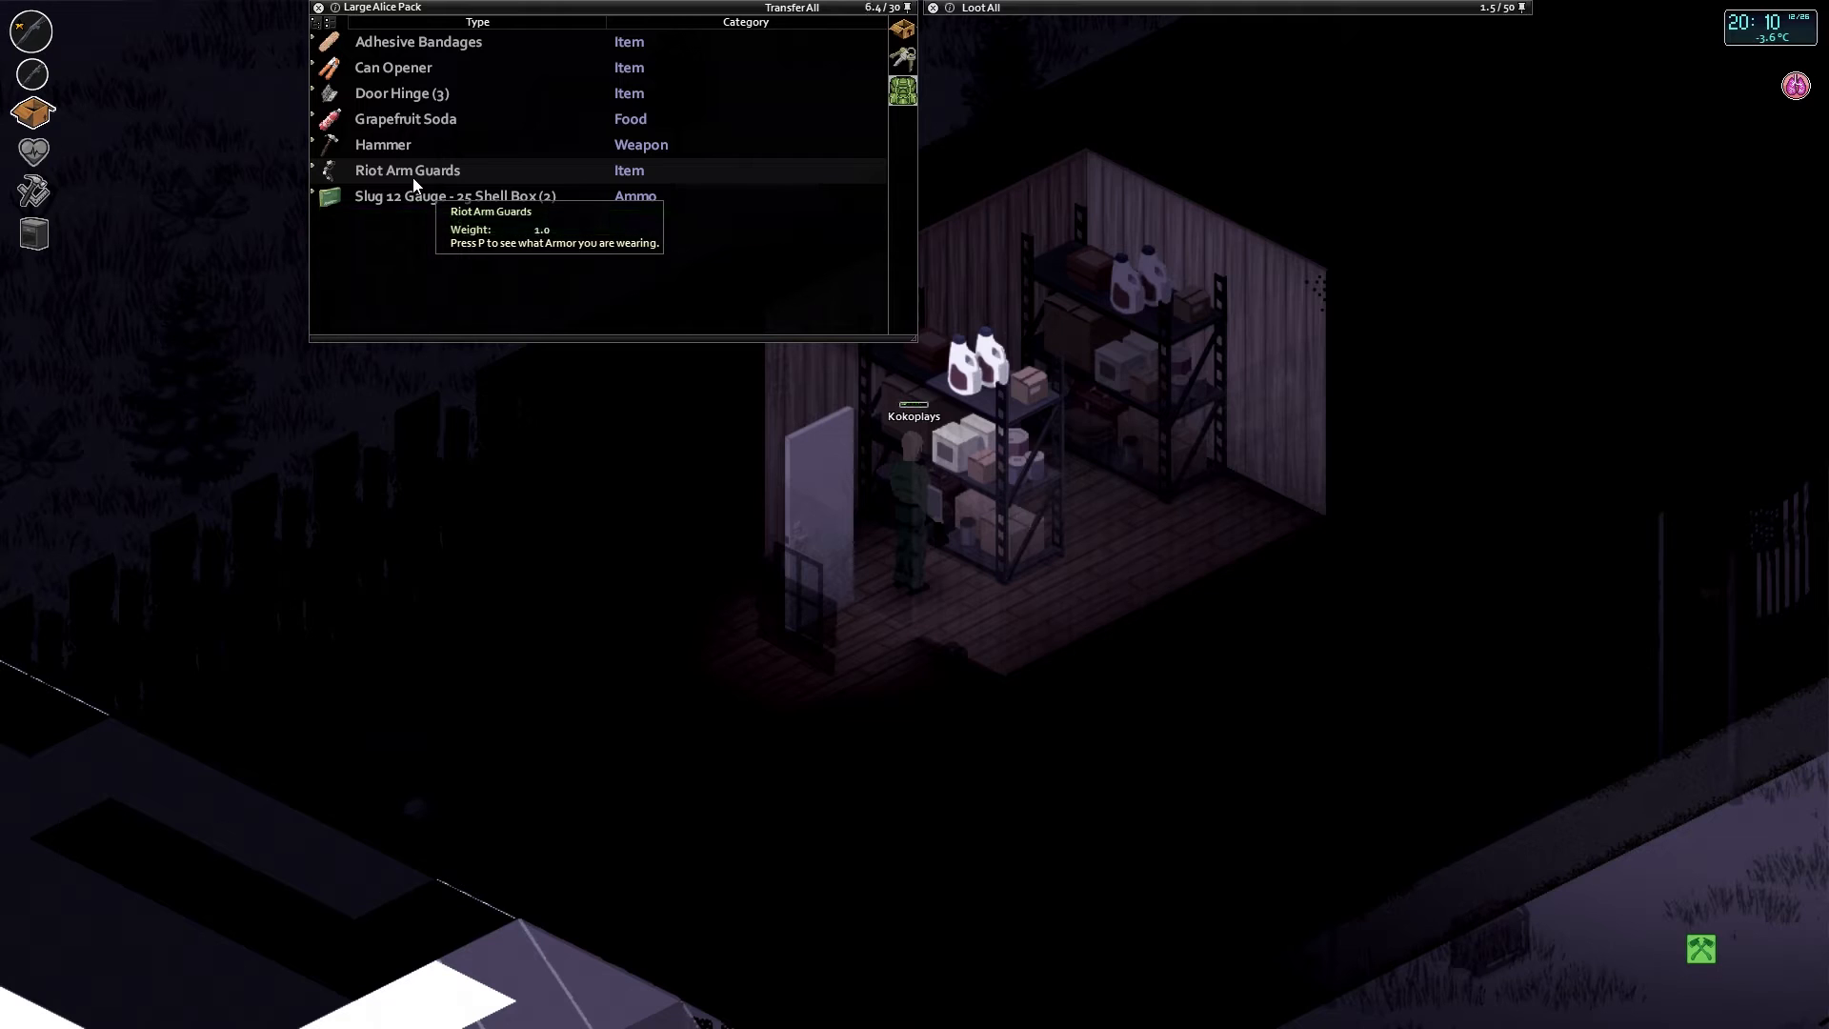
click(407, 169)
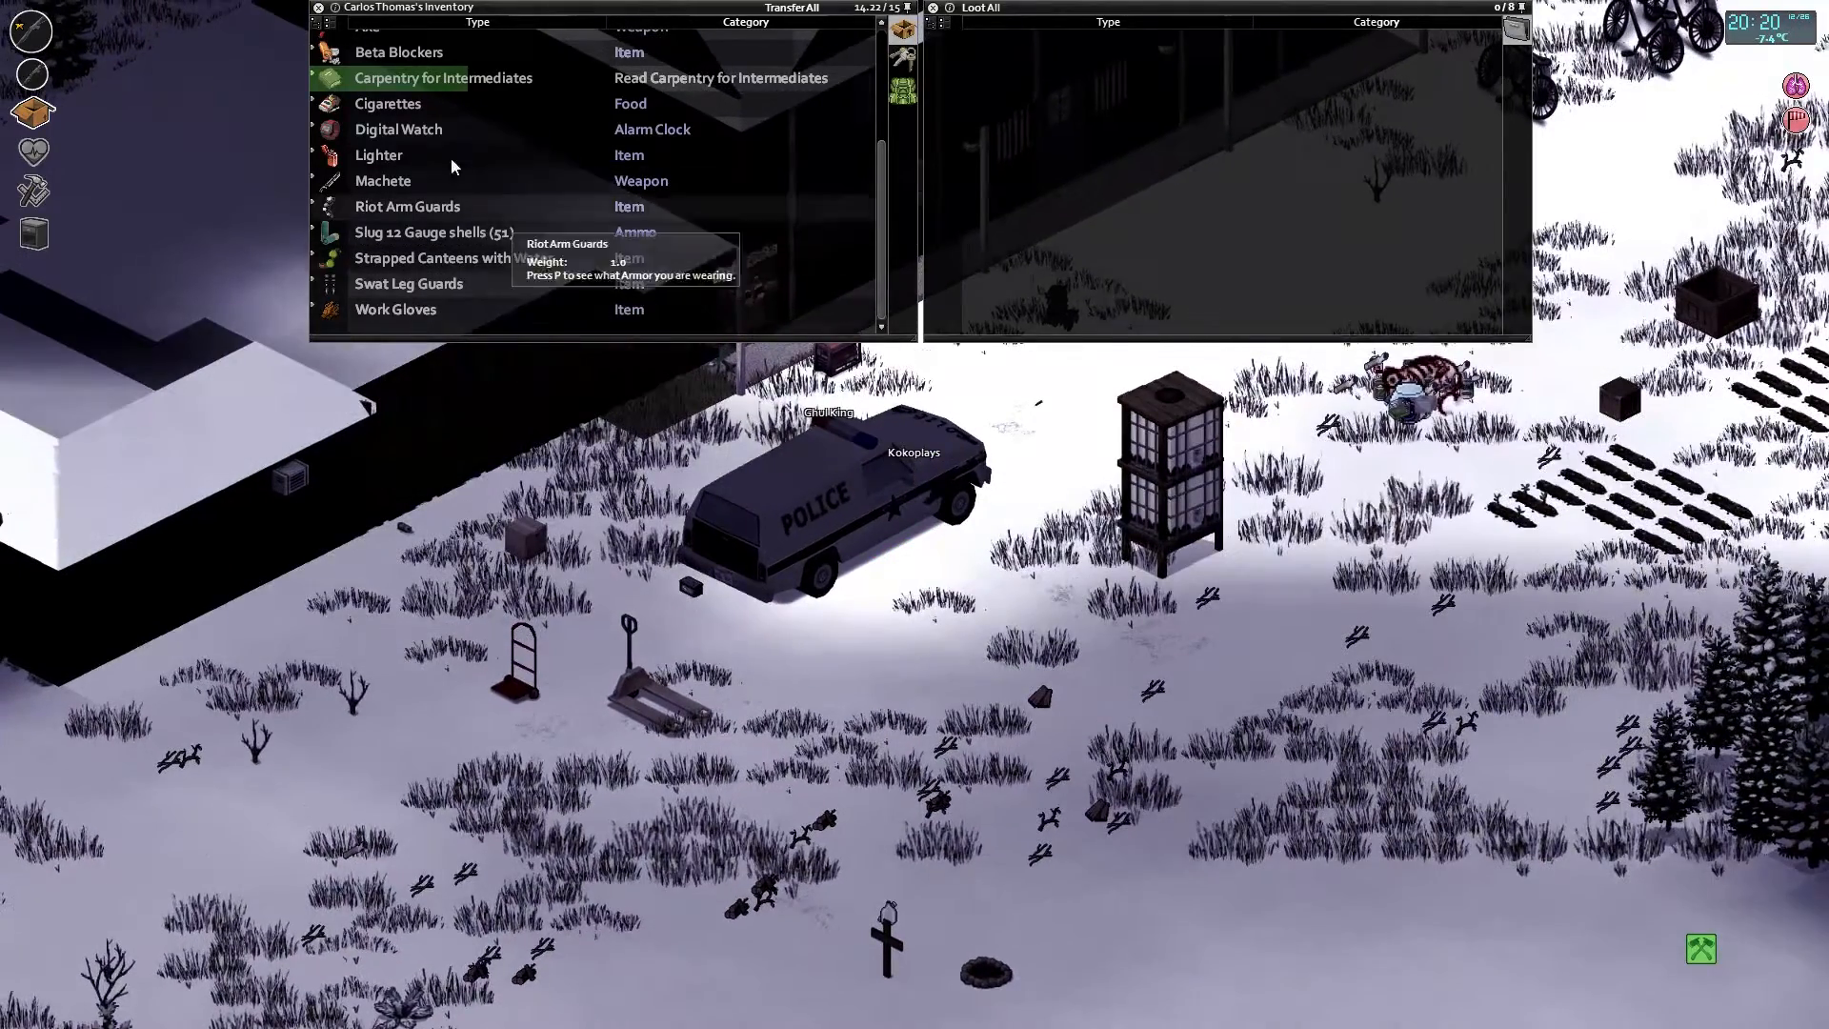
mouse_move(489, 231)
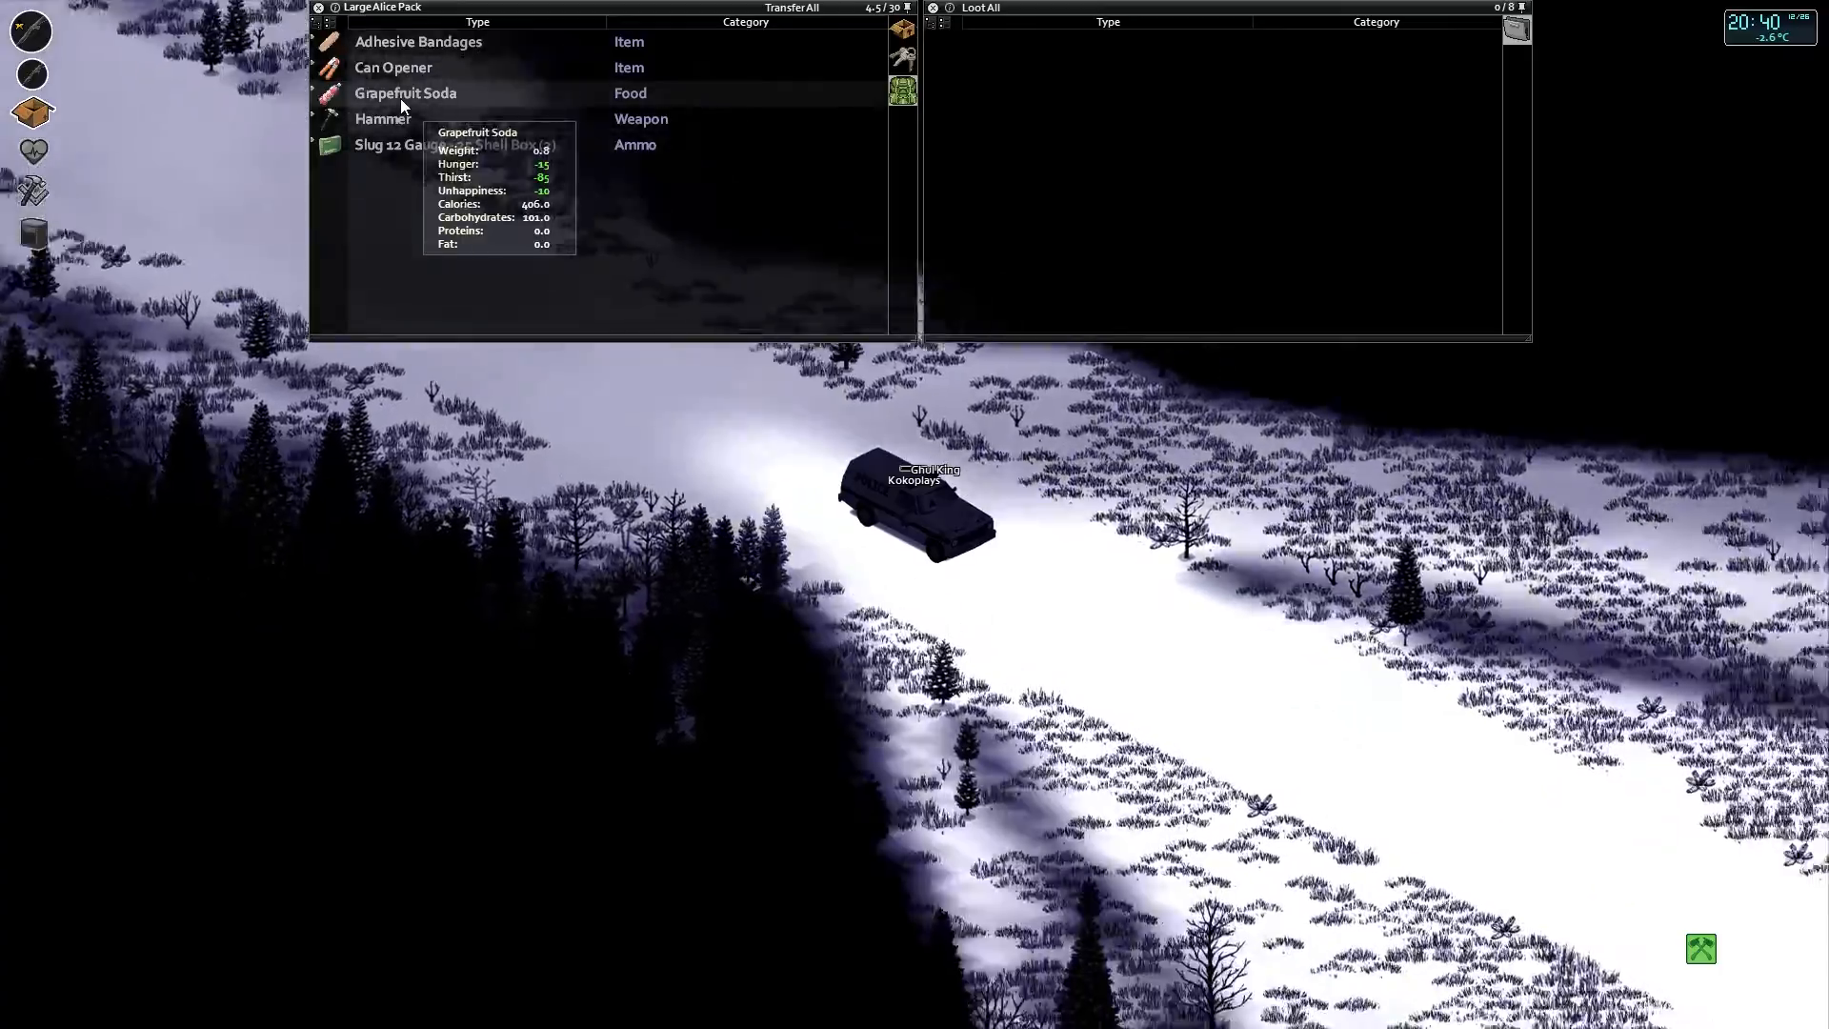
Check the Grapefruit Soda's actions and review the survivor's overall body status.
right_click(405, 92)
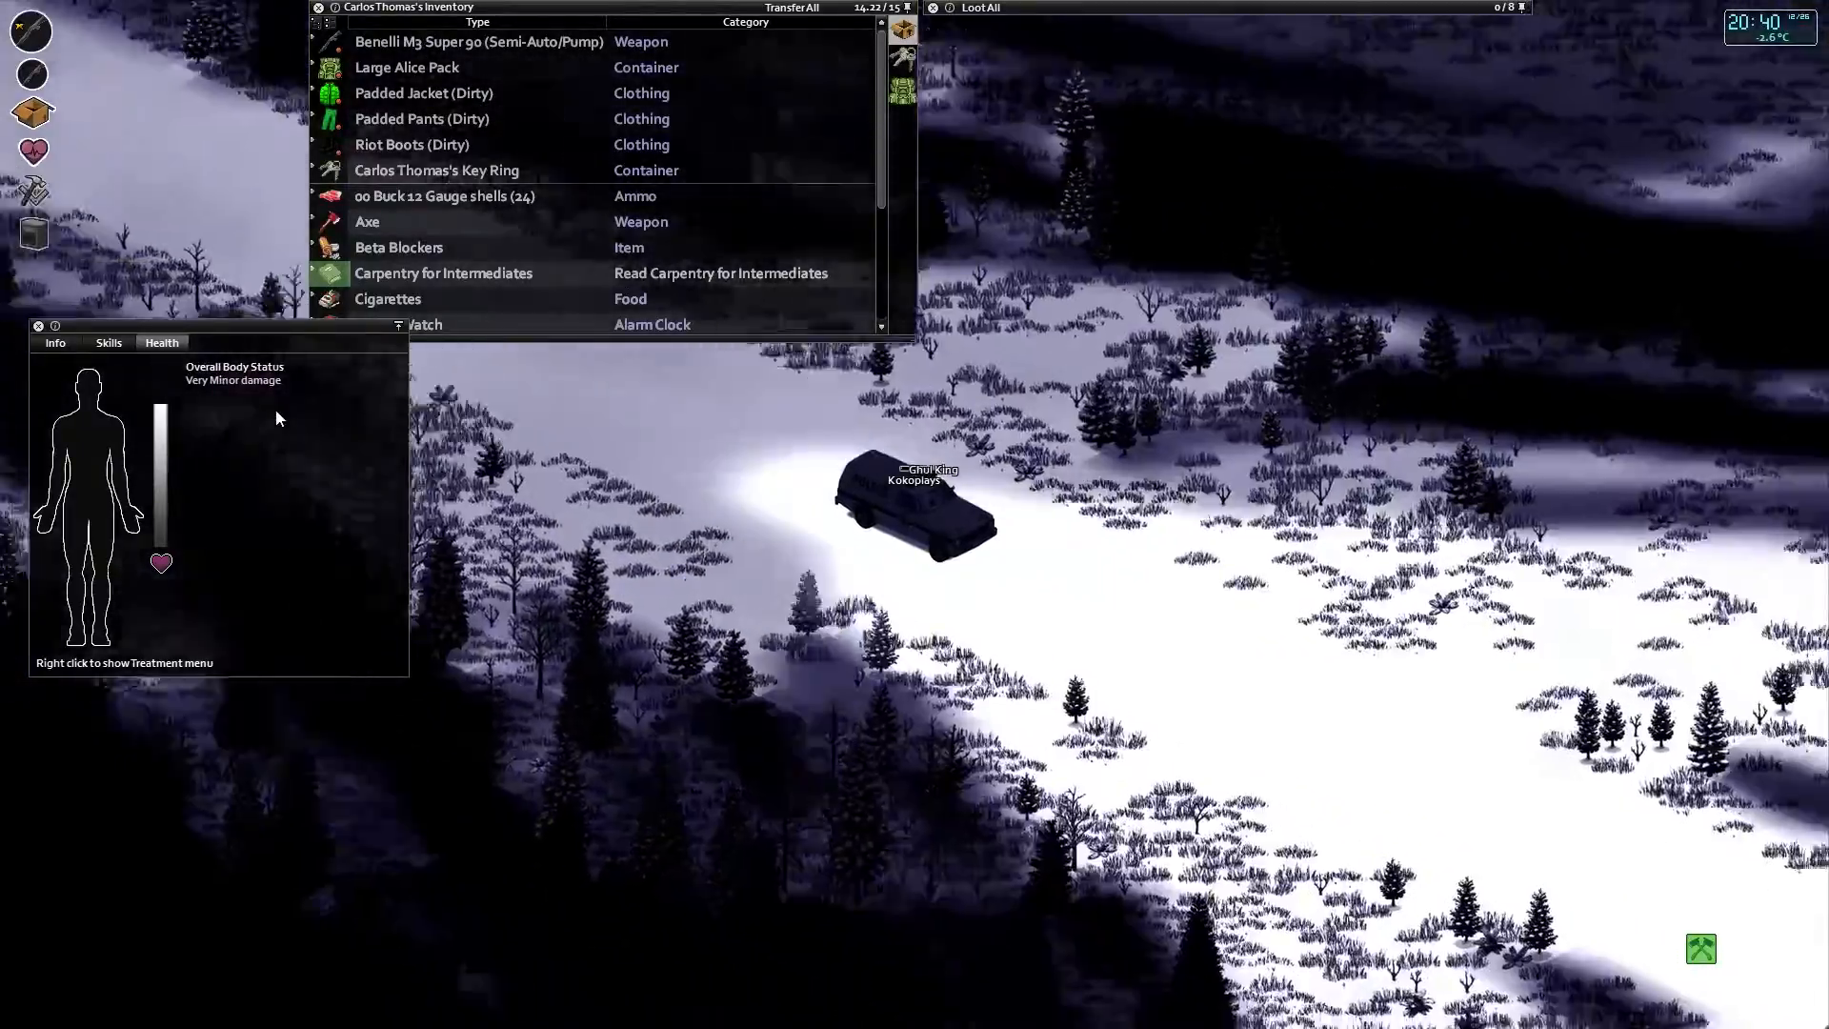
click(55, 342)
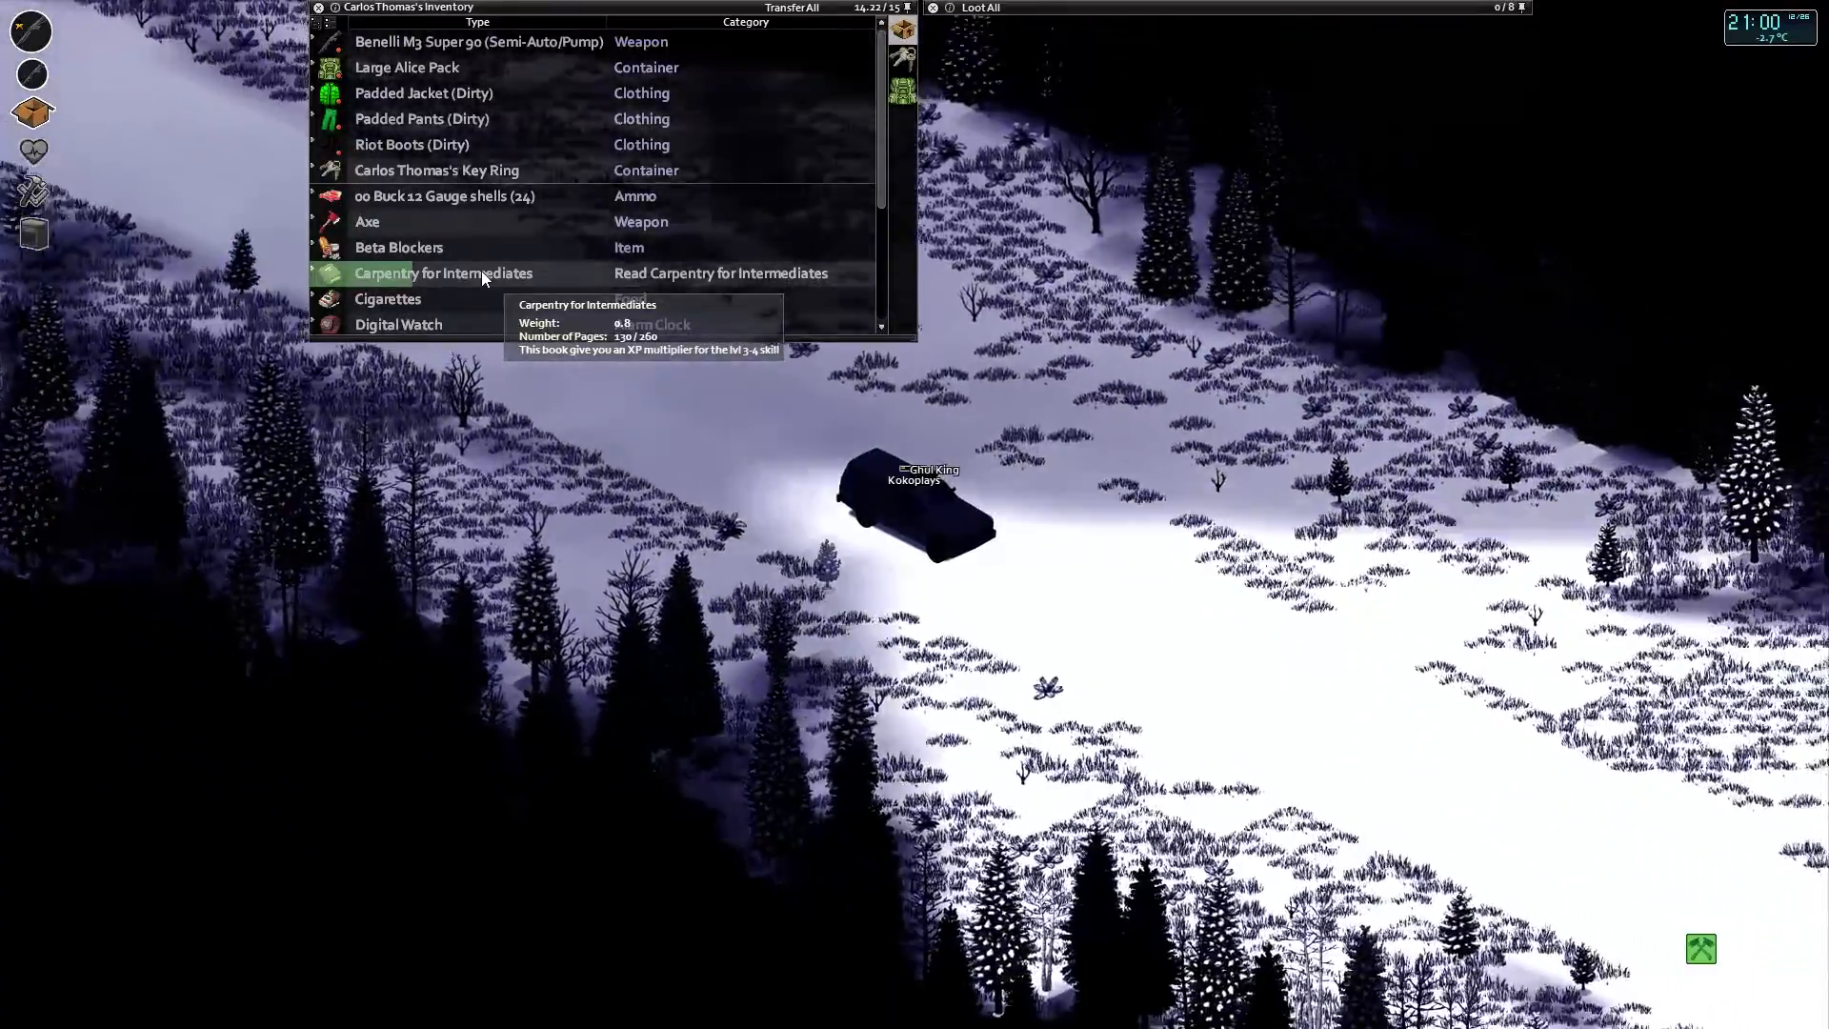
Scroll through carried gear like the carpentry book, riot arm guards and slug shells.
scroll(down, 3)
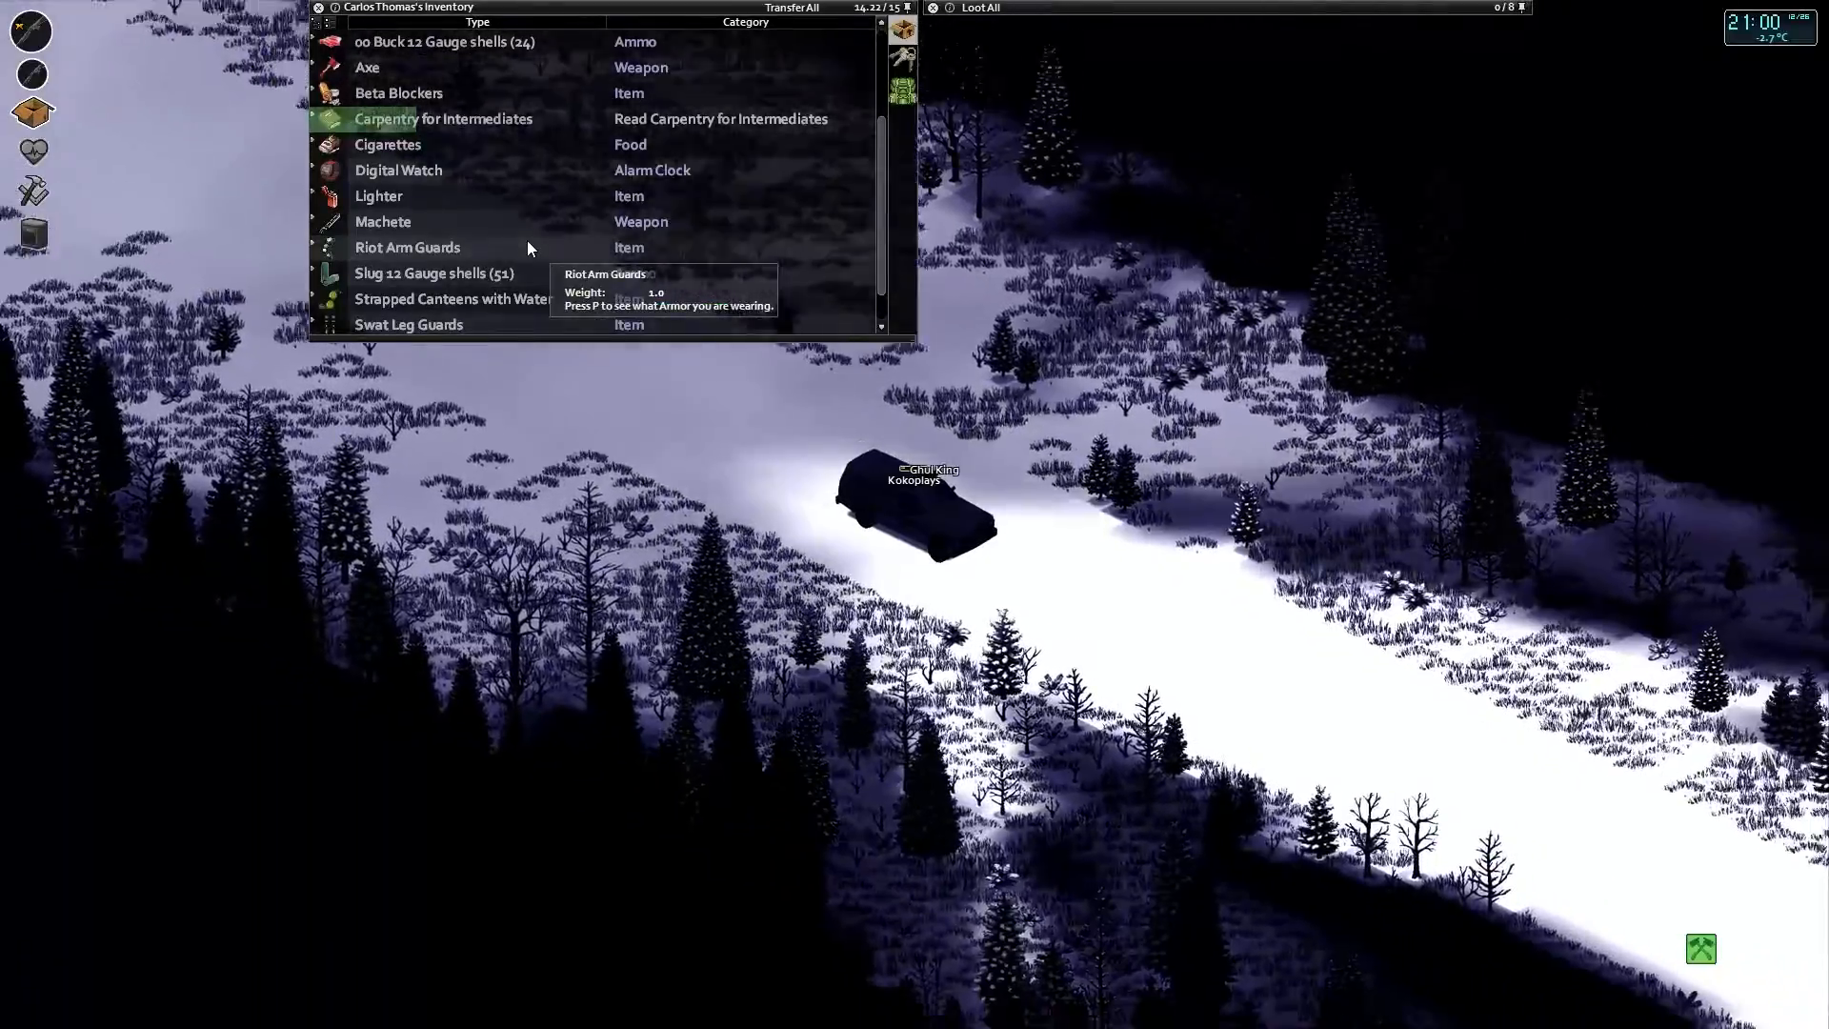
scroll(down, 3)
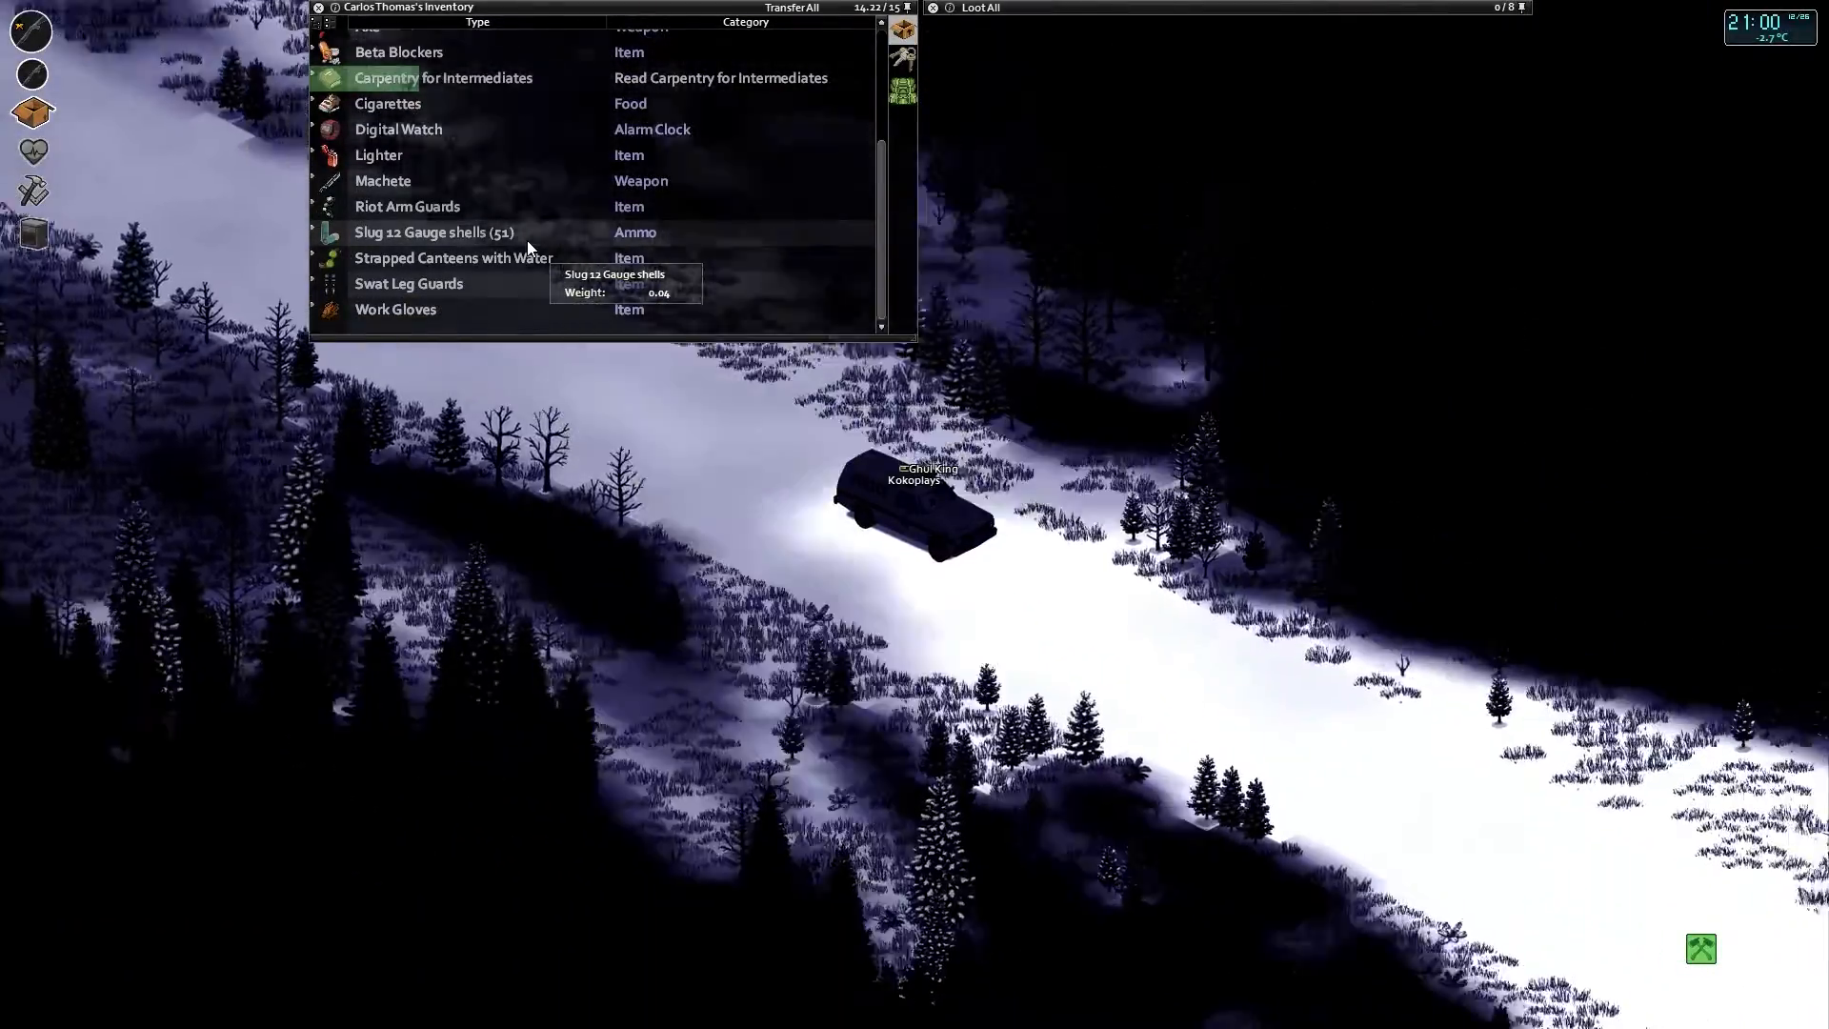
mouse_move(443, 284)
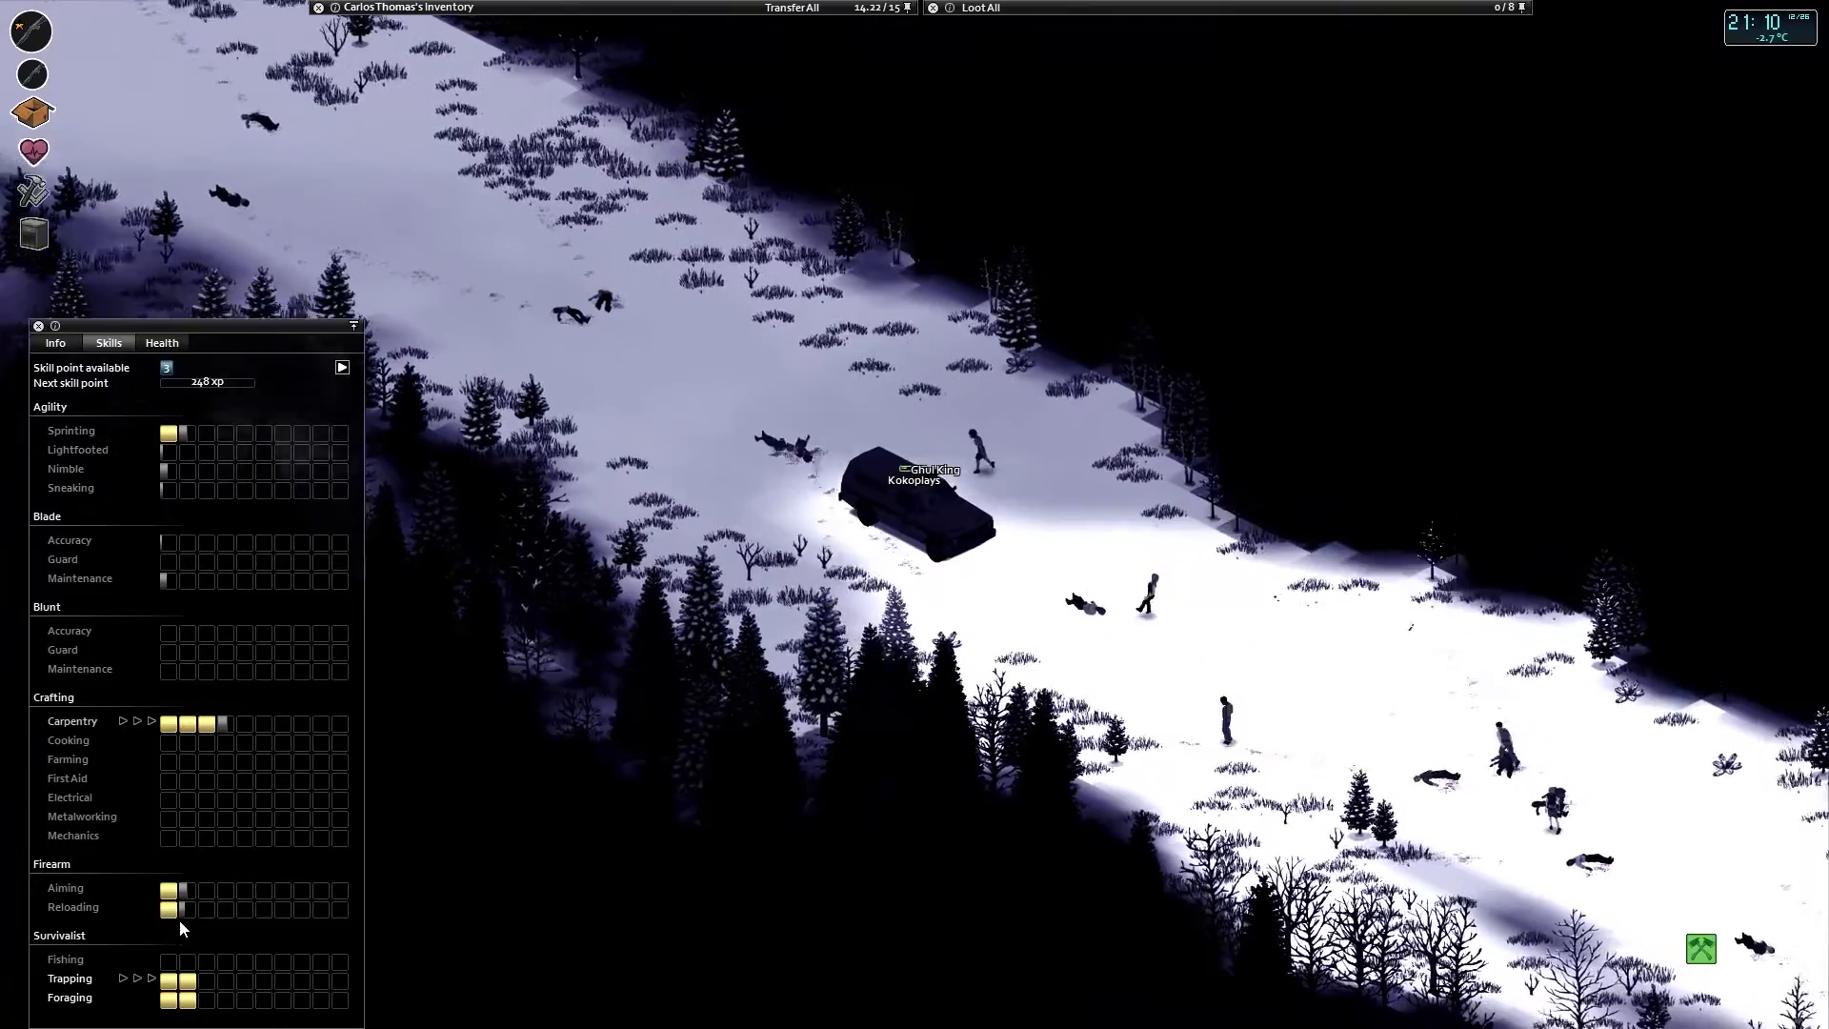
mouse_move(187, 900)
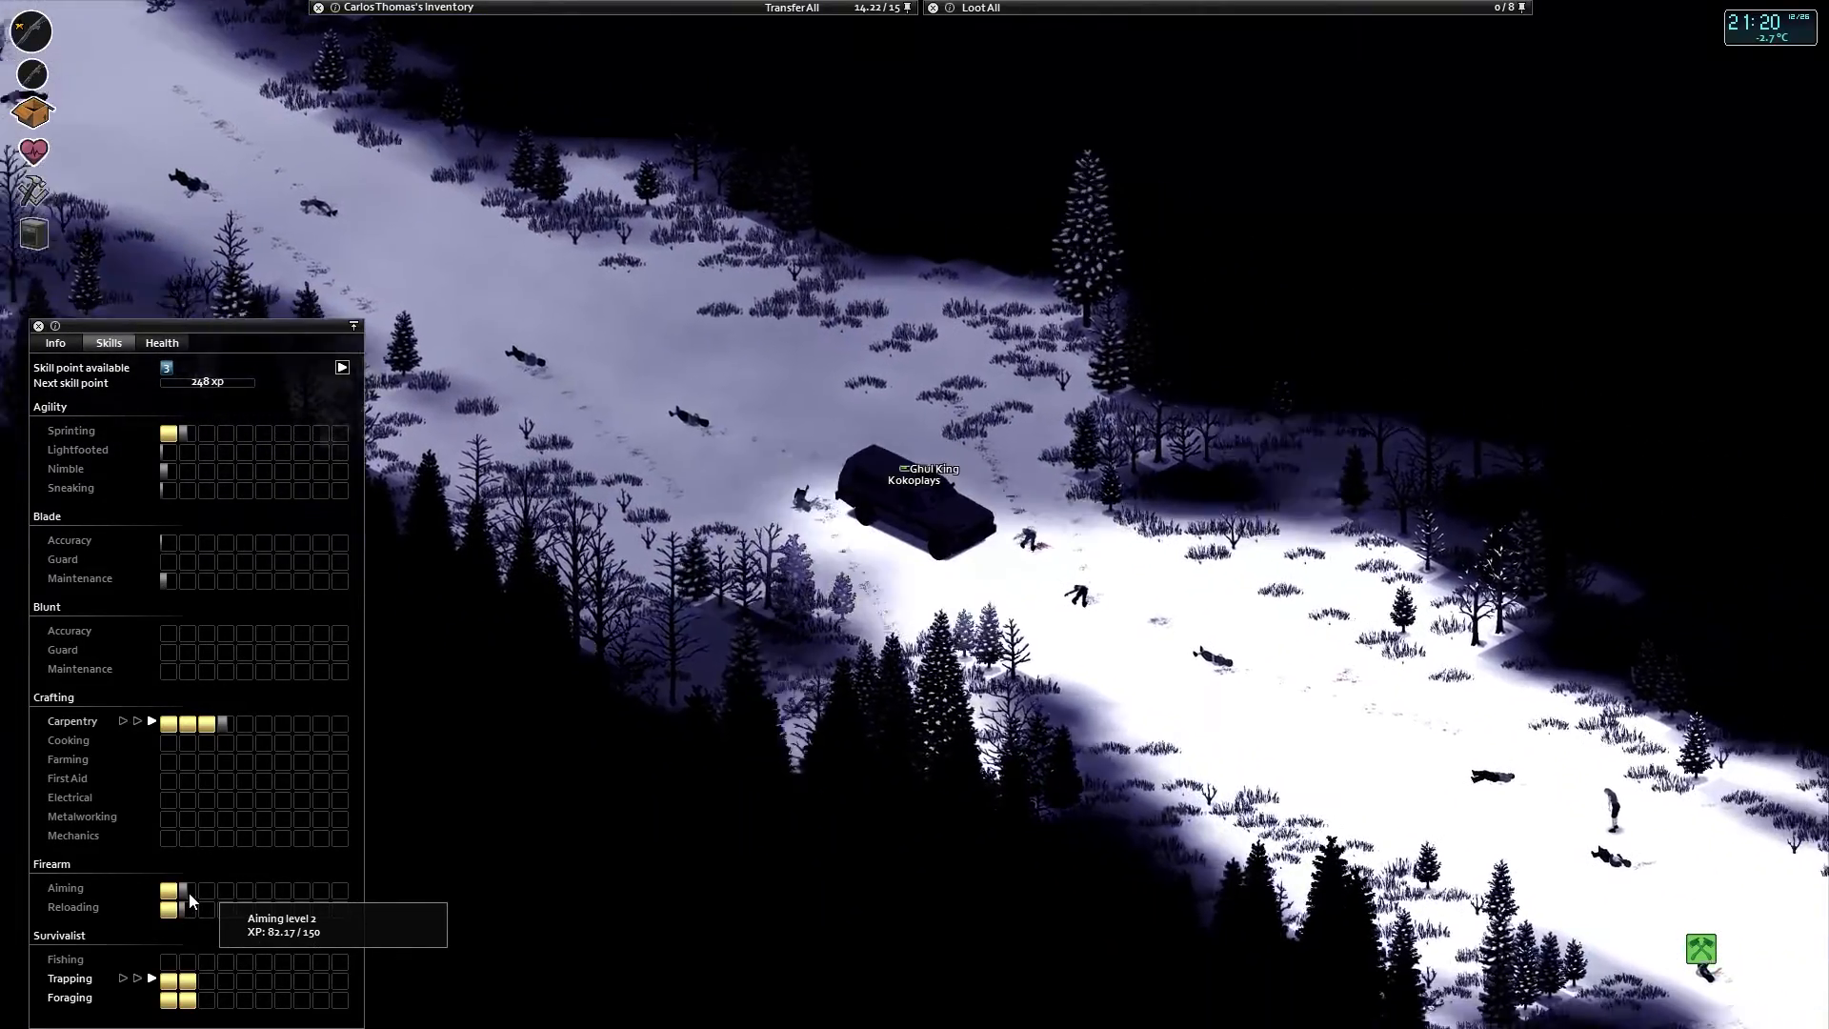
mouse_move(189, 920)
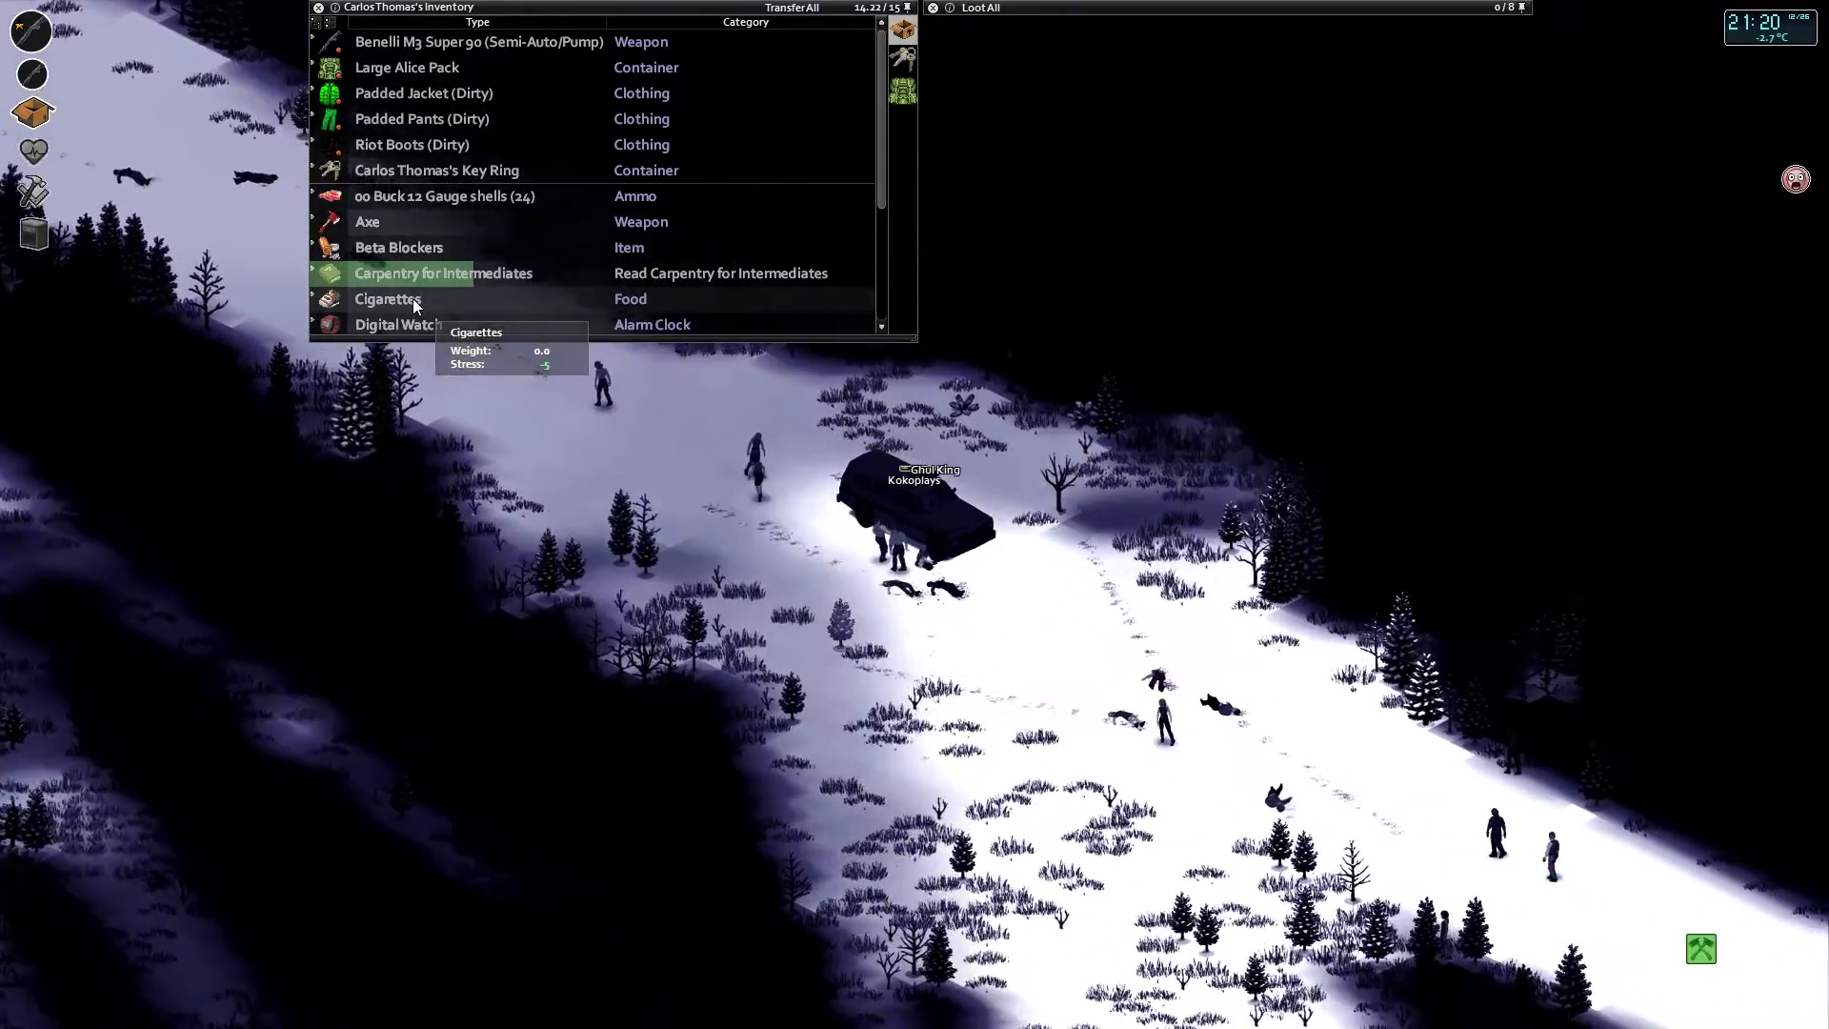
Bring up actions for the Cigarettes and the strapped water canteens in the inventory.
right_click(387, 298)
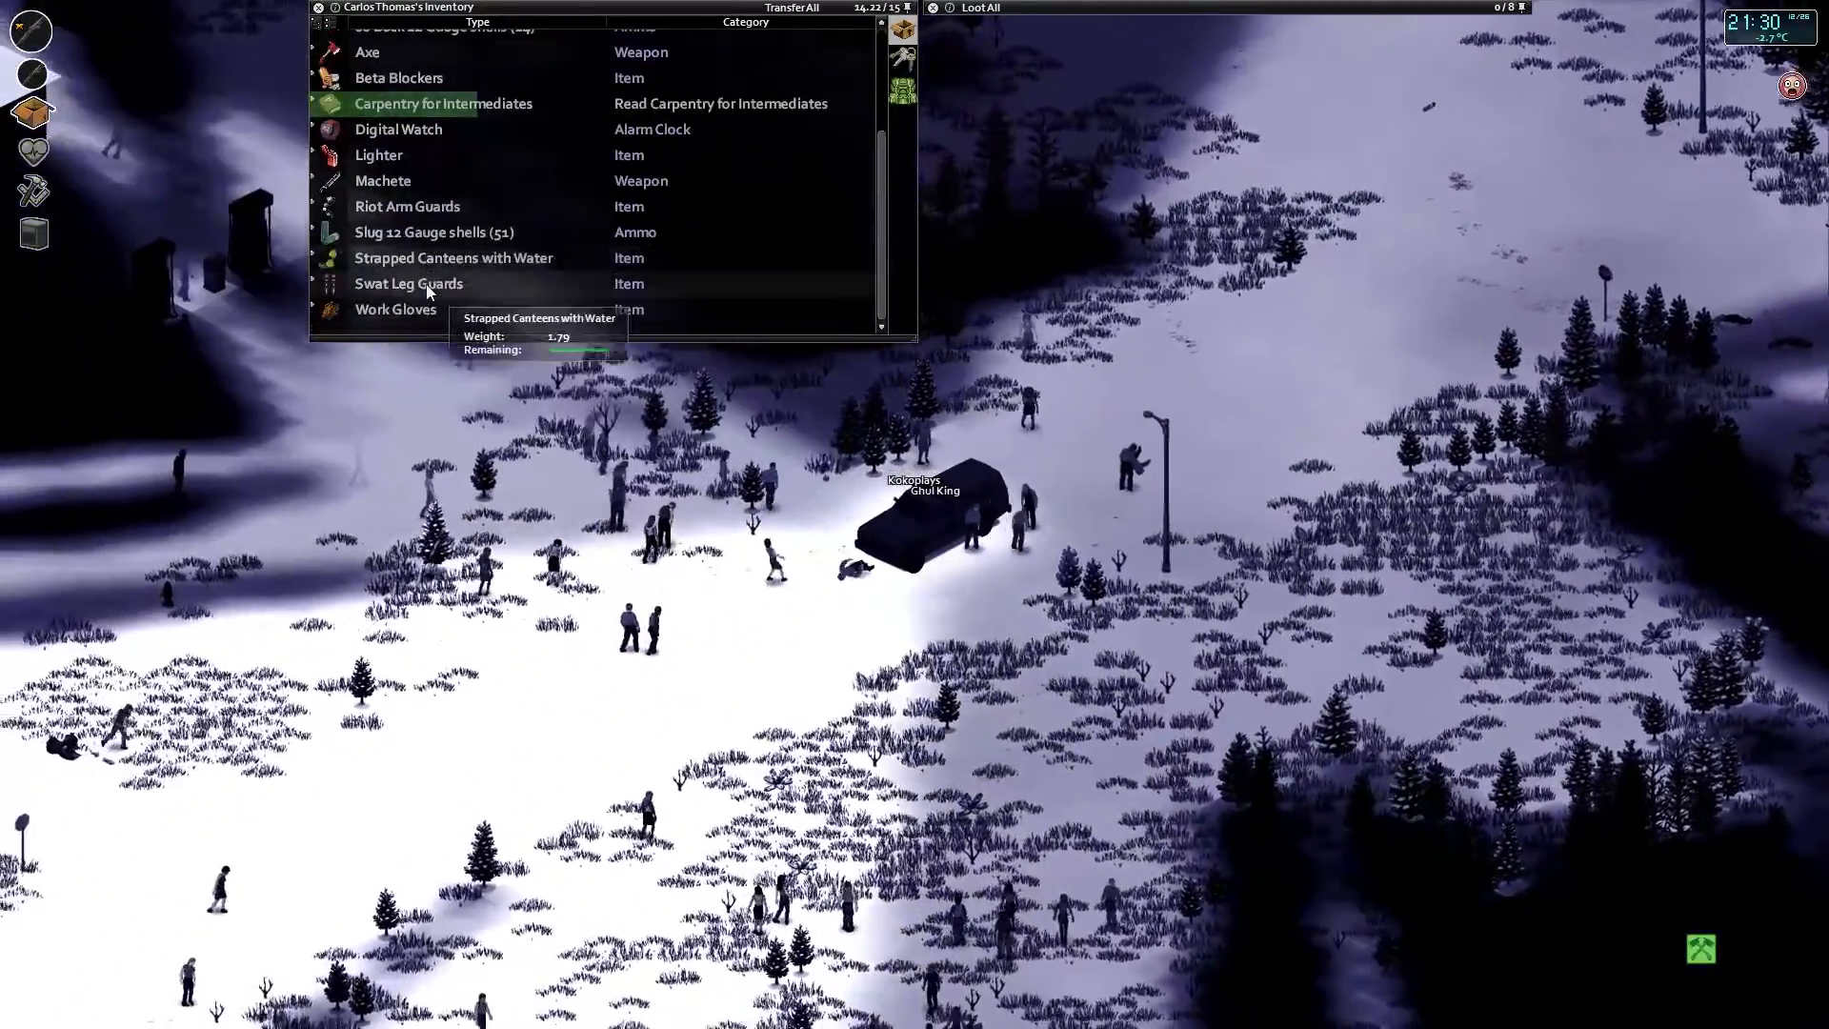
right_click(398, 77)
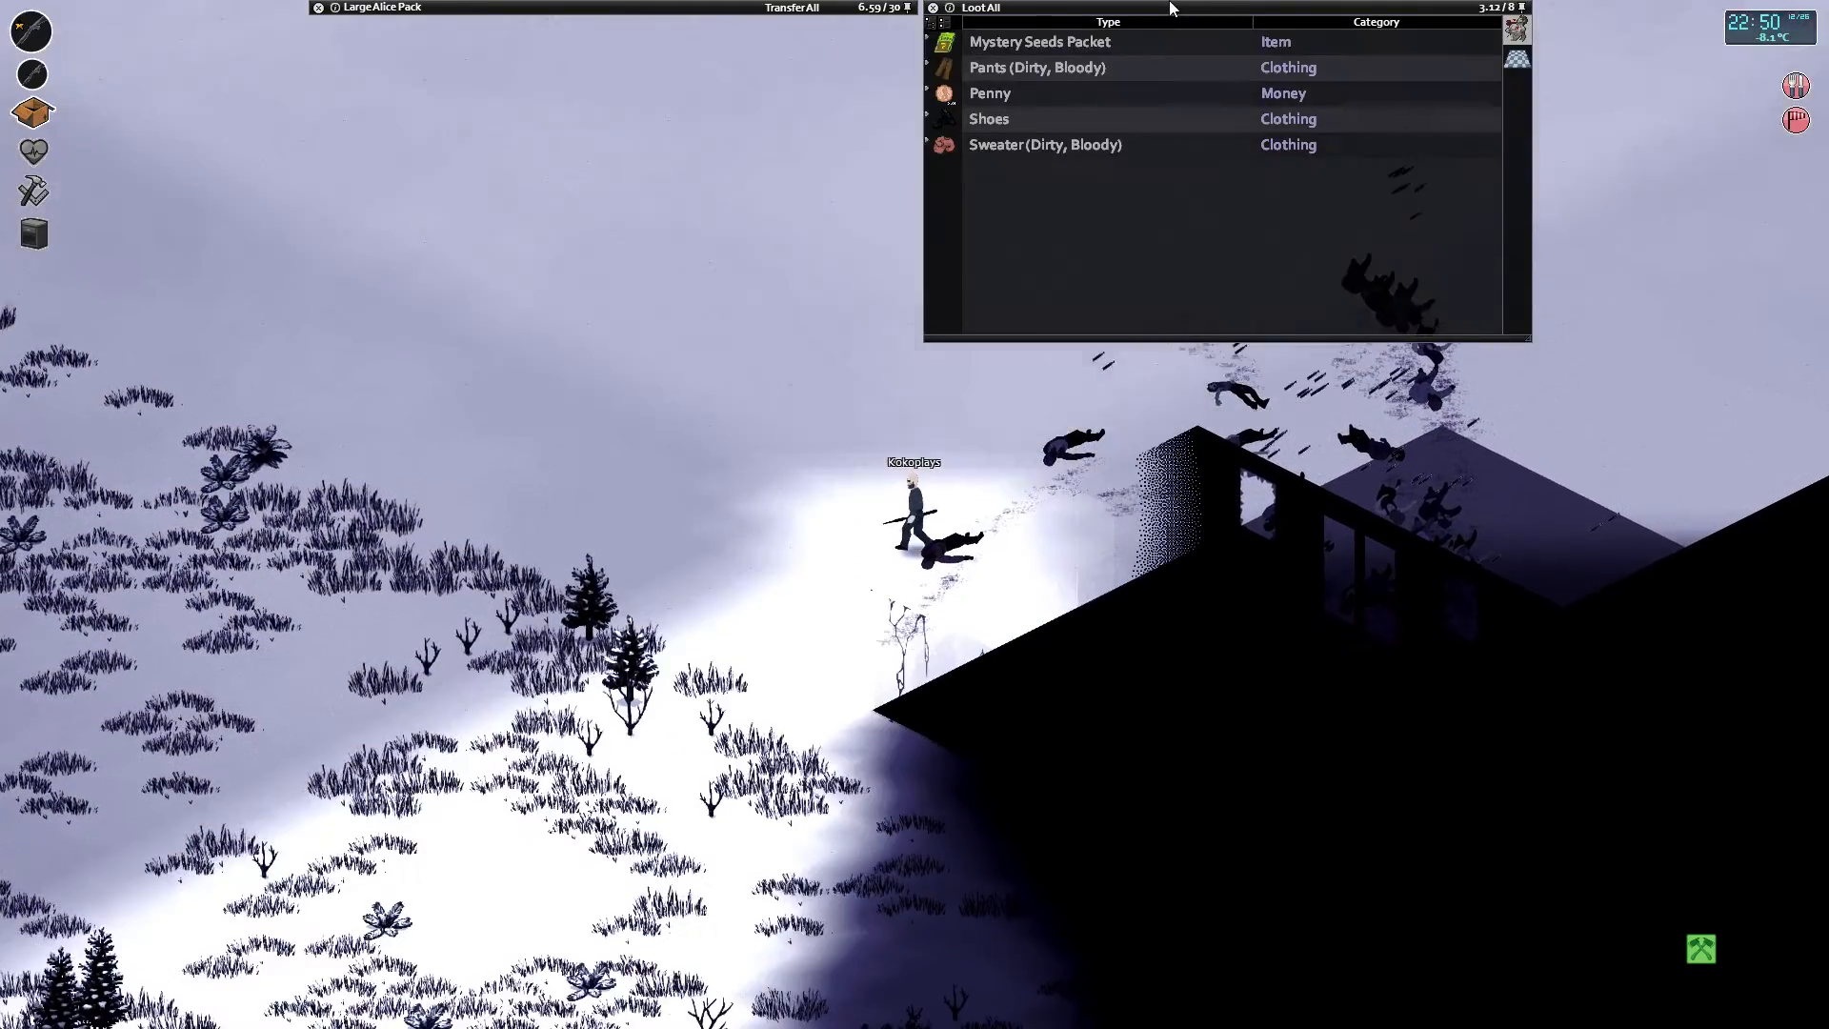
View the zombie corpse's items in the Loot All window.
click(978, 7)
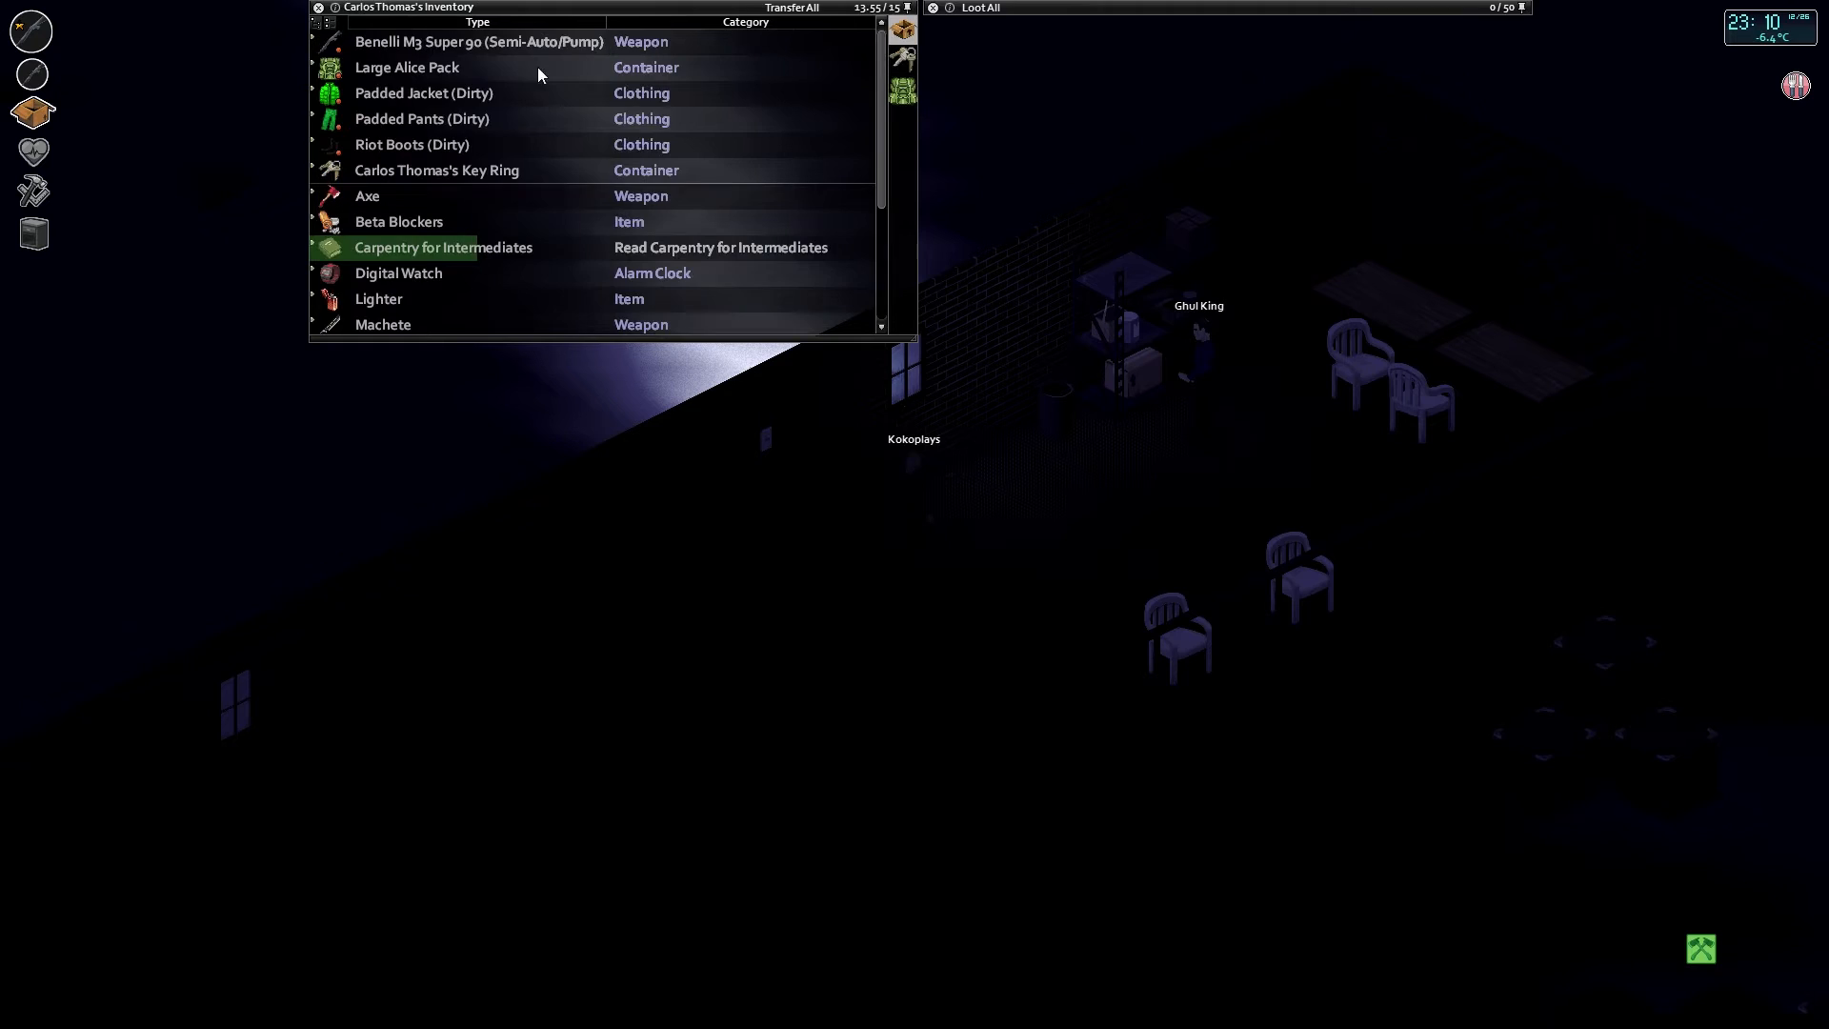
mouse_move(479, 41)
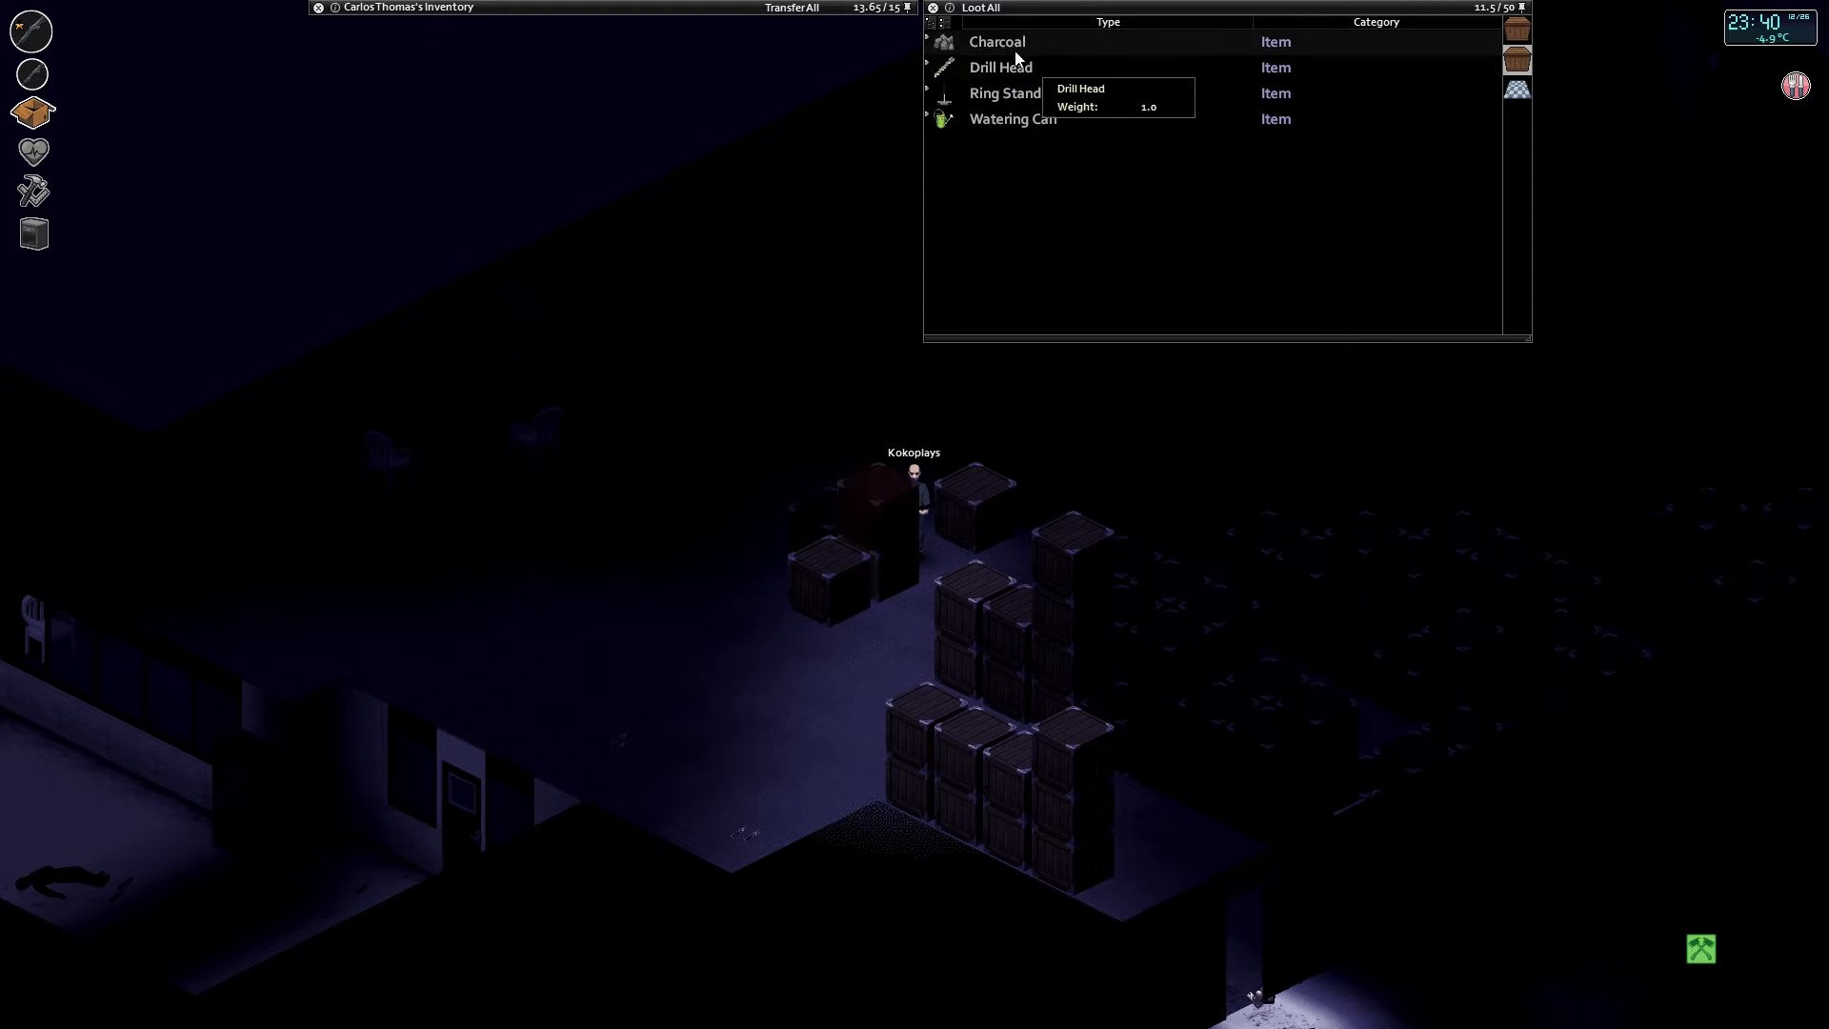
mouse_move(1035, 95)
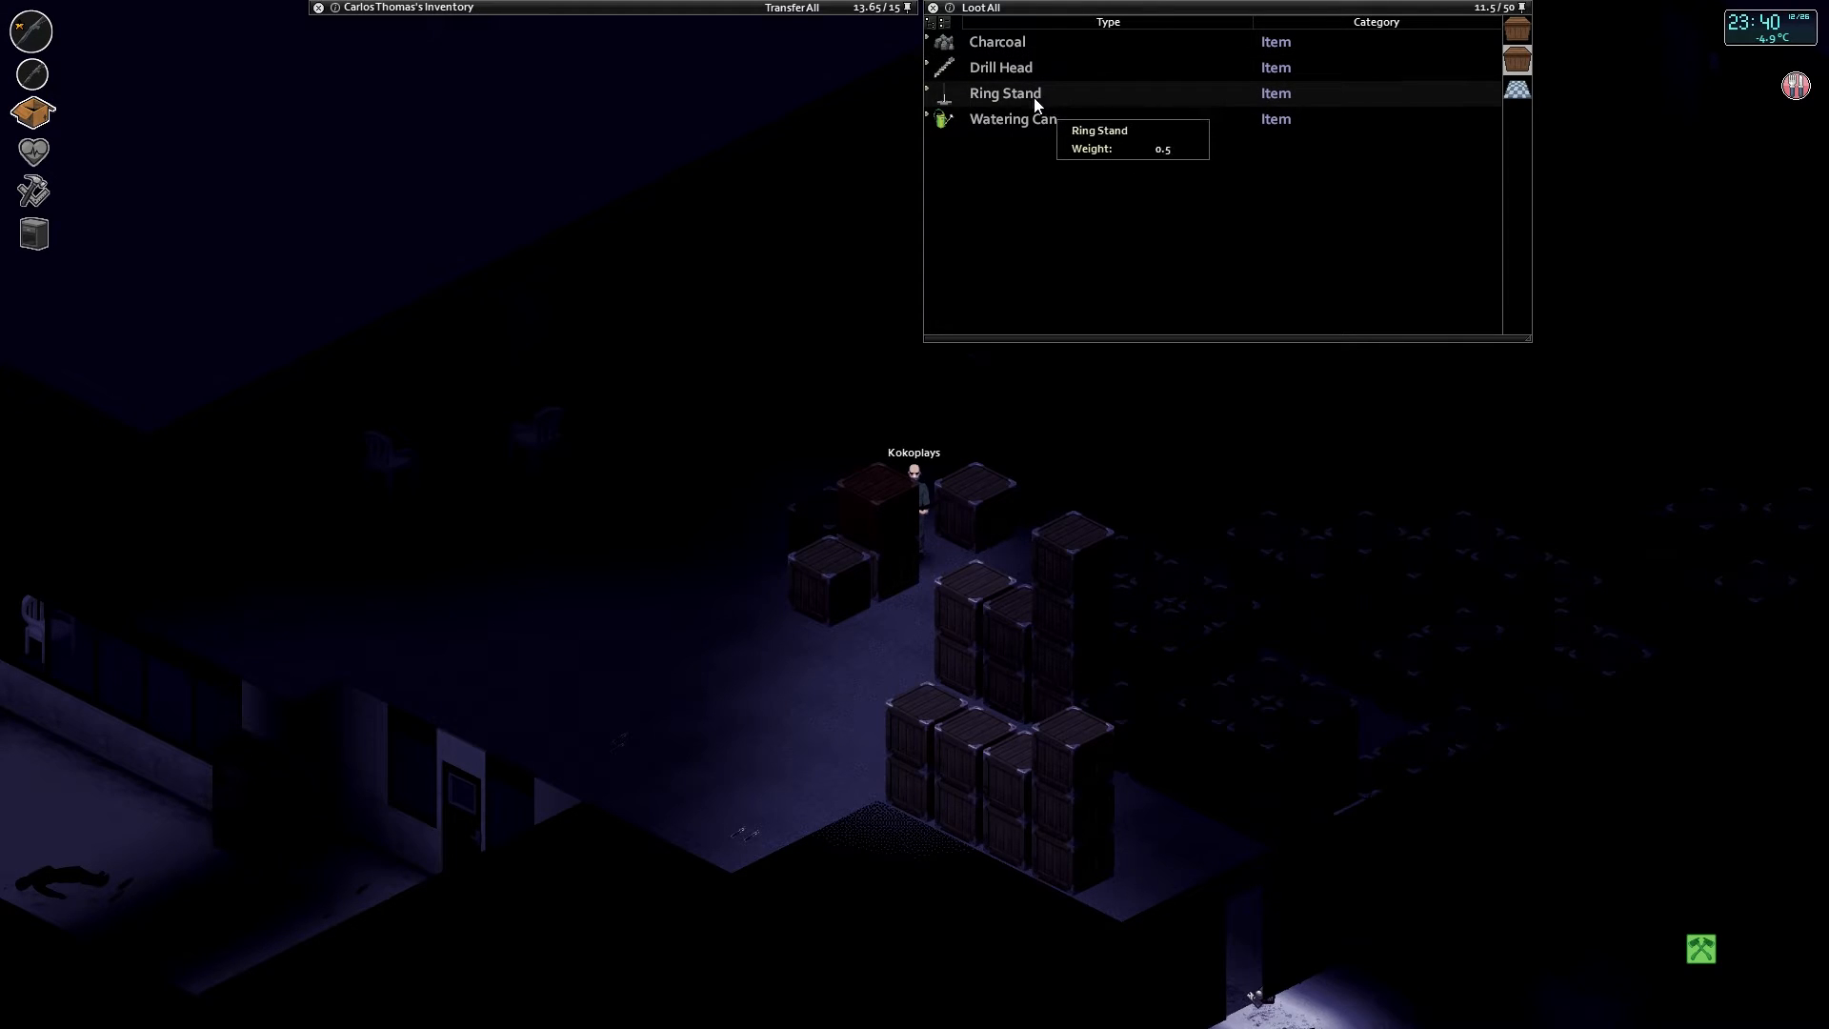
mouse_move(999, 67)
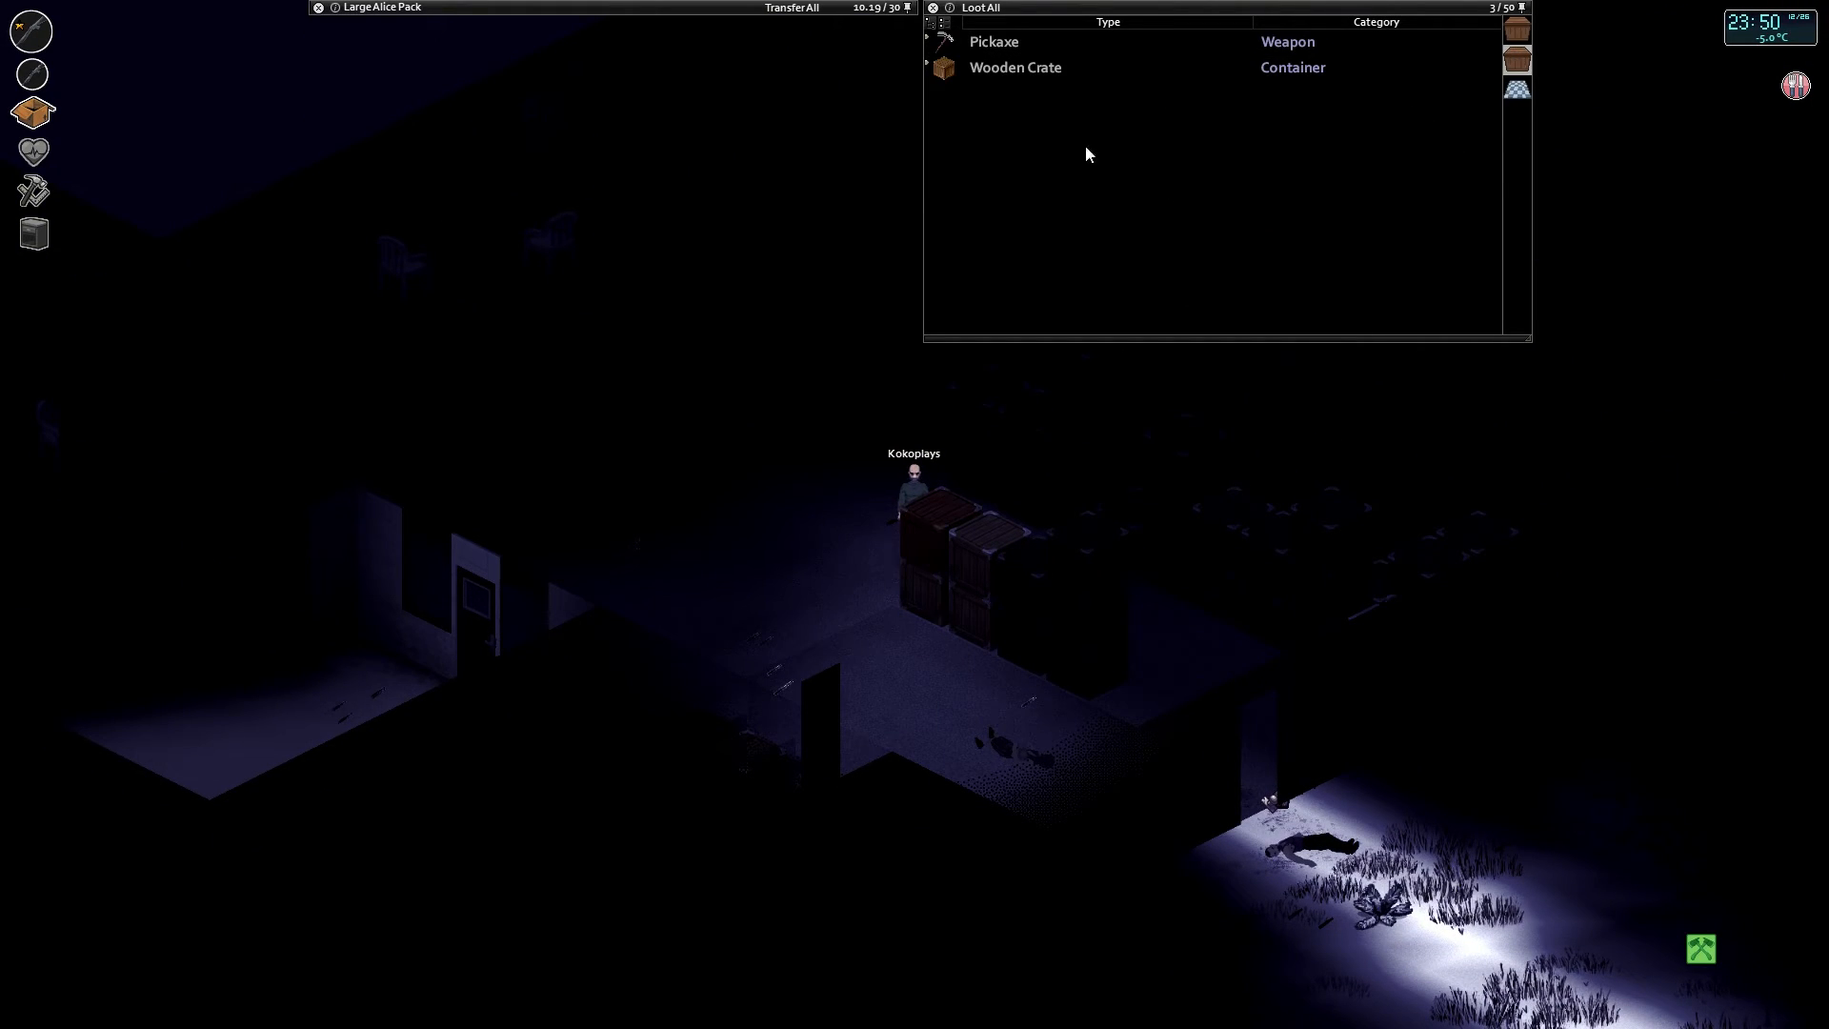
mouse_move(1059, 445)
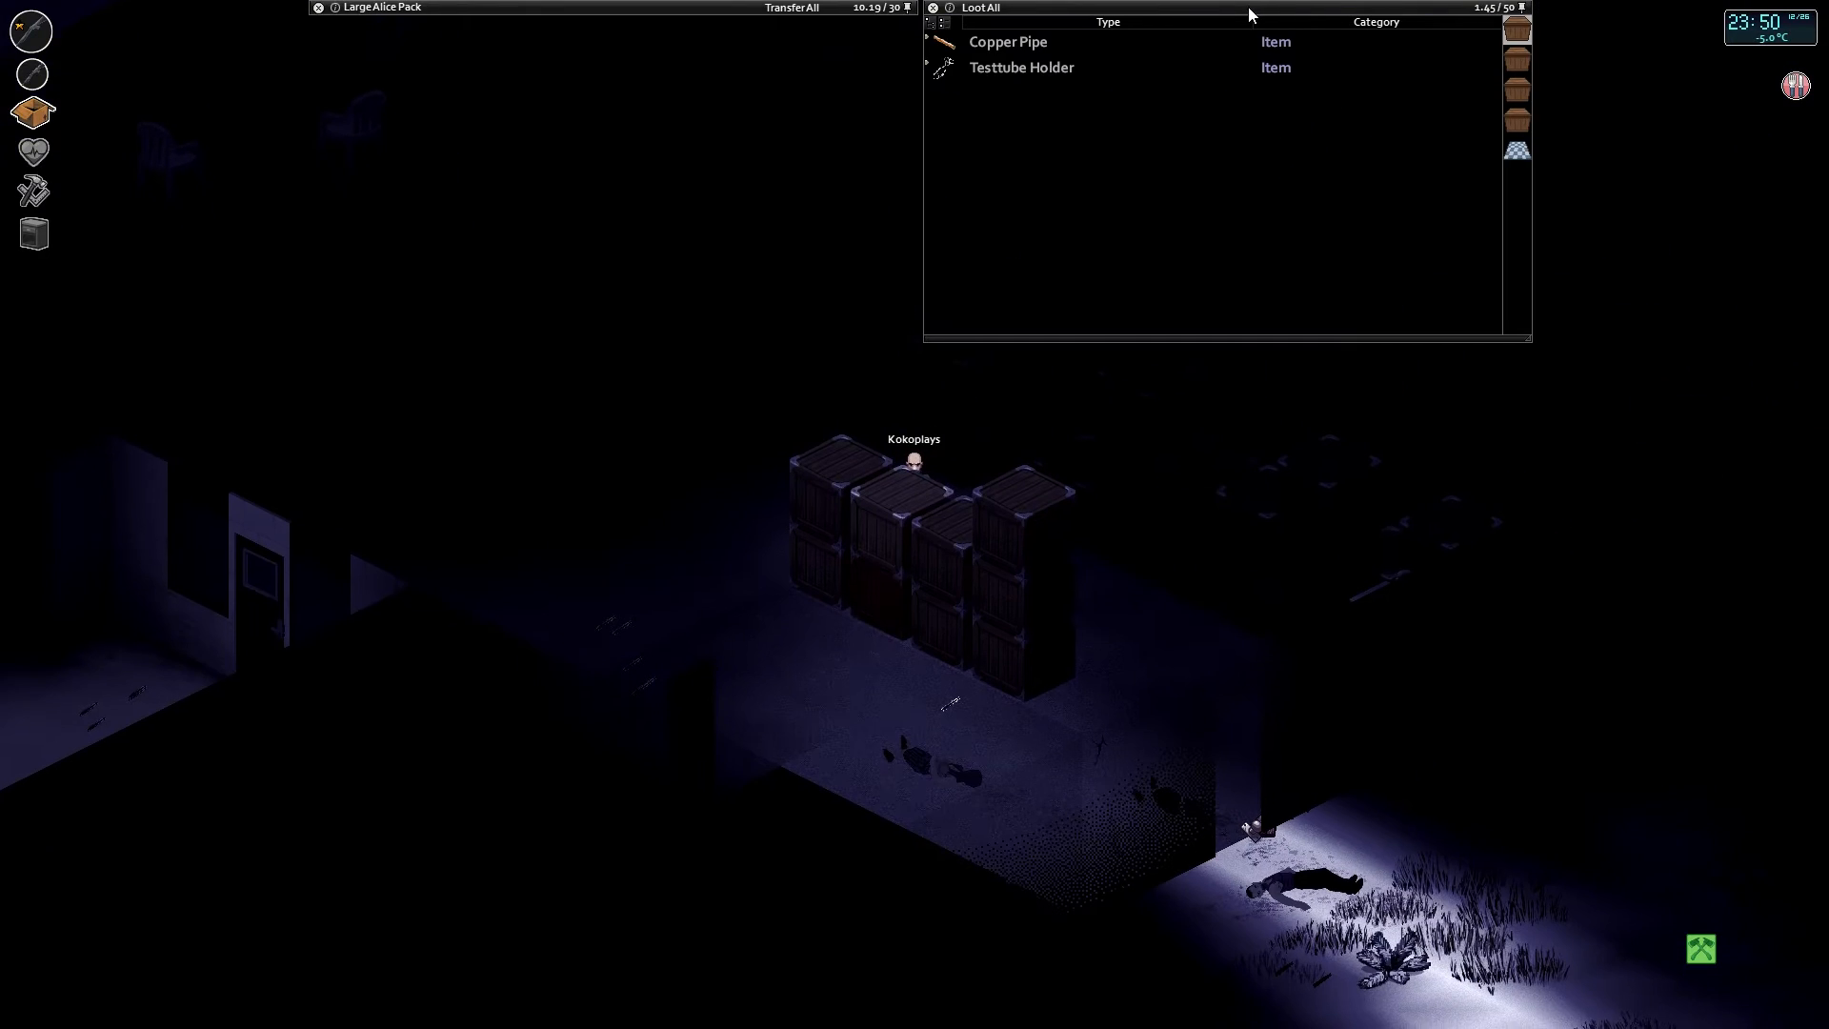
mouse_move(1041, 68)
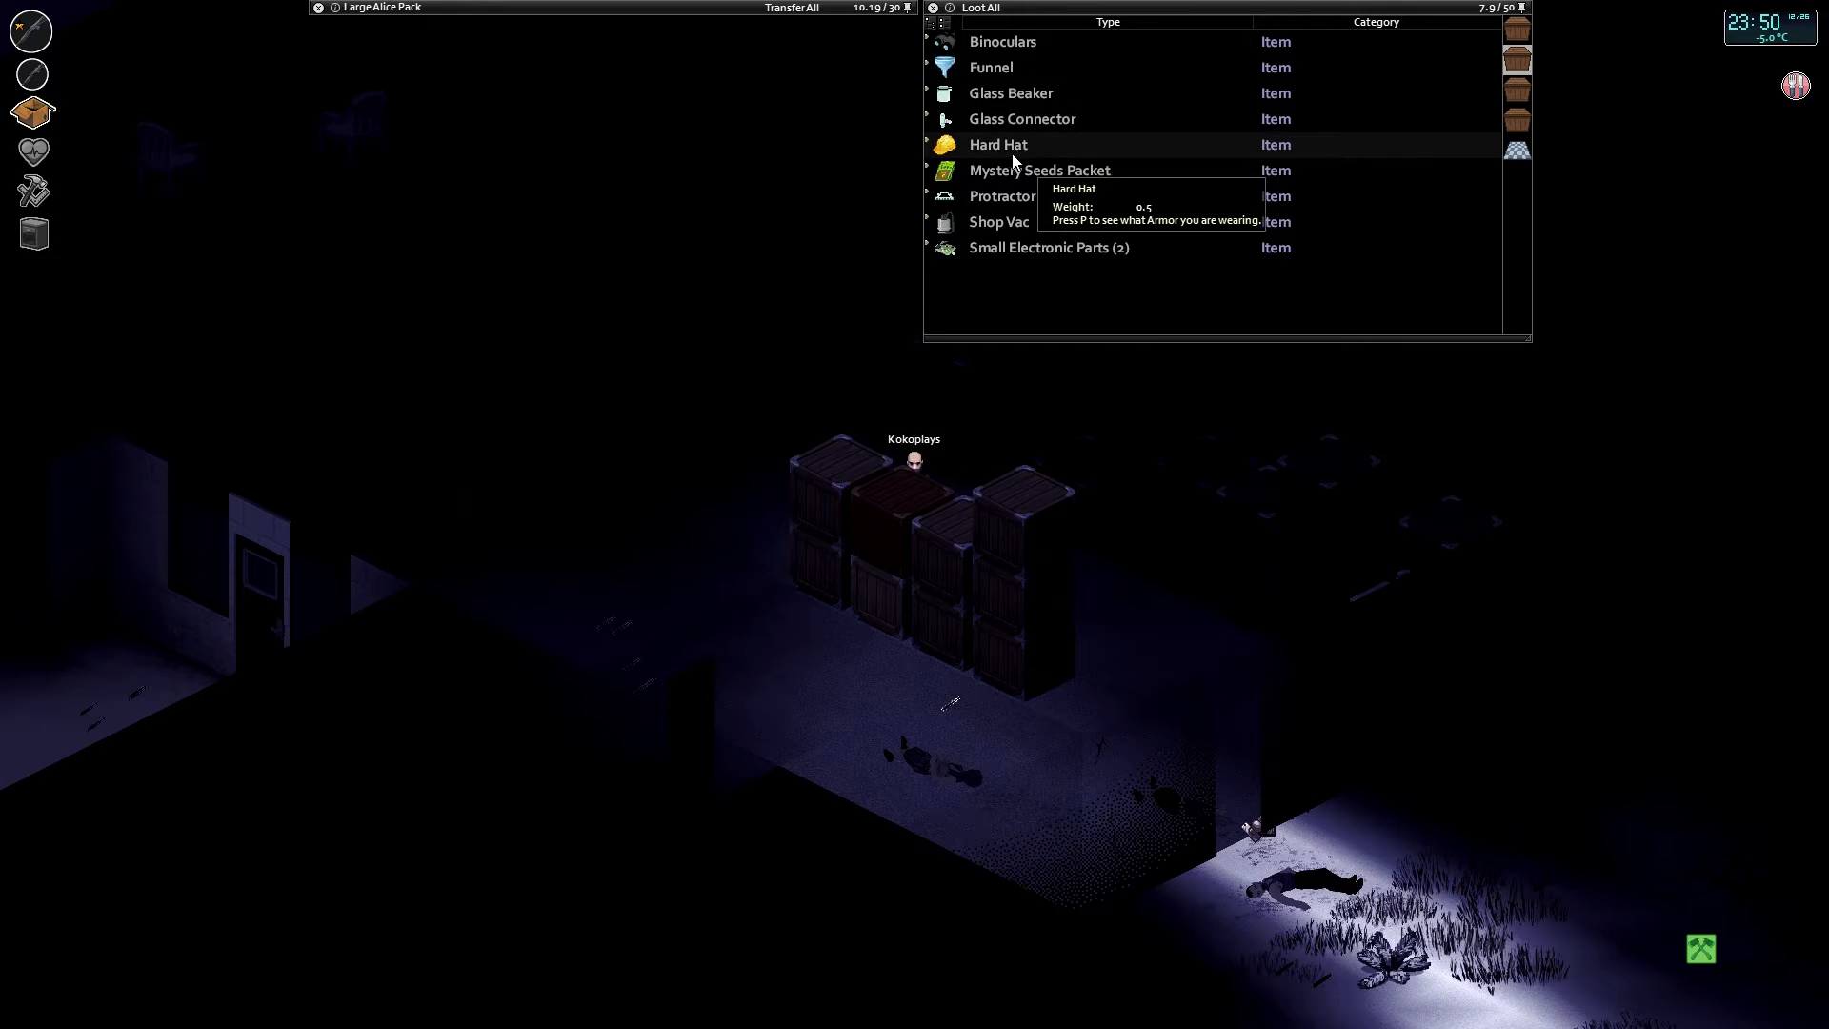
mouse_move(1022, 224)
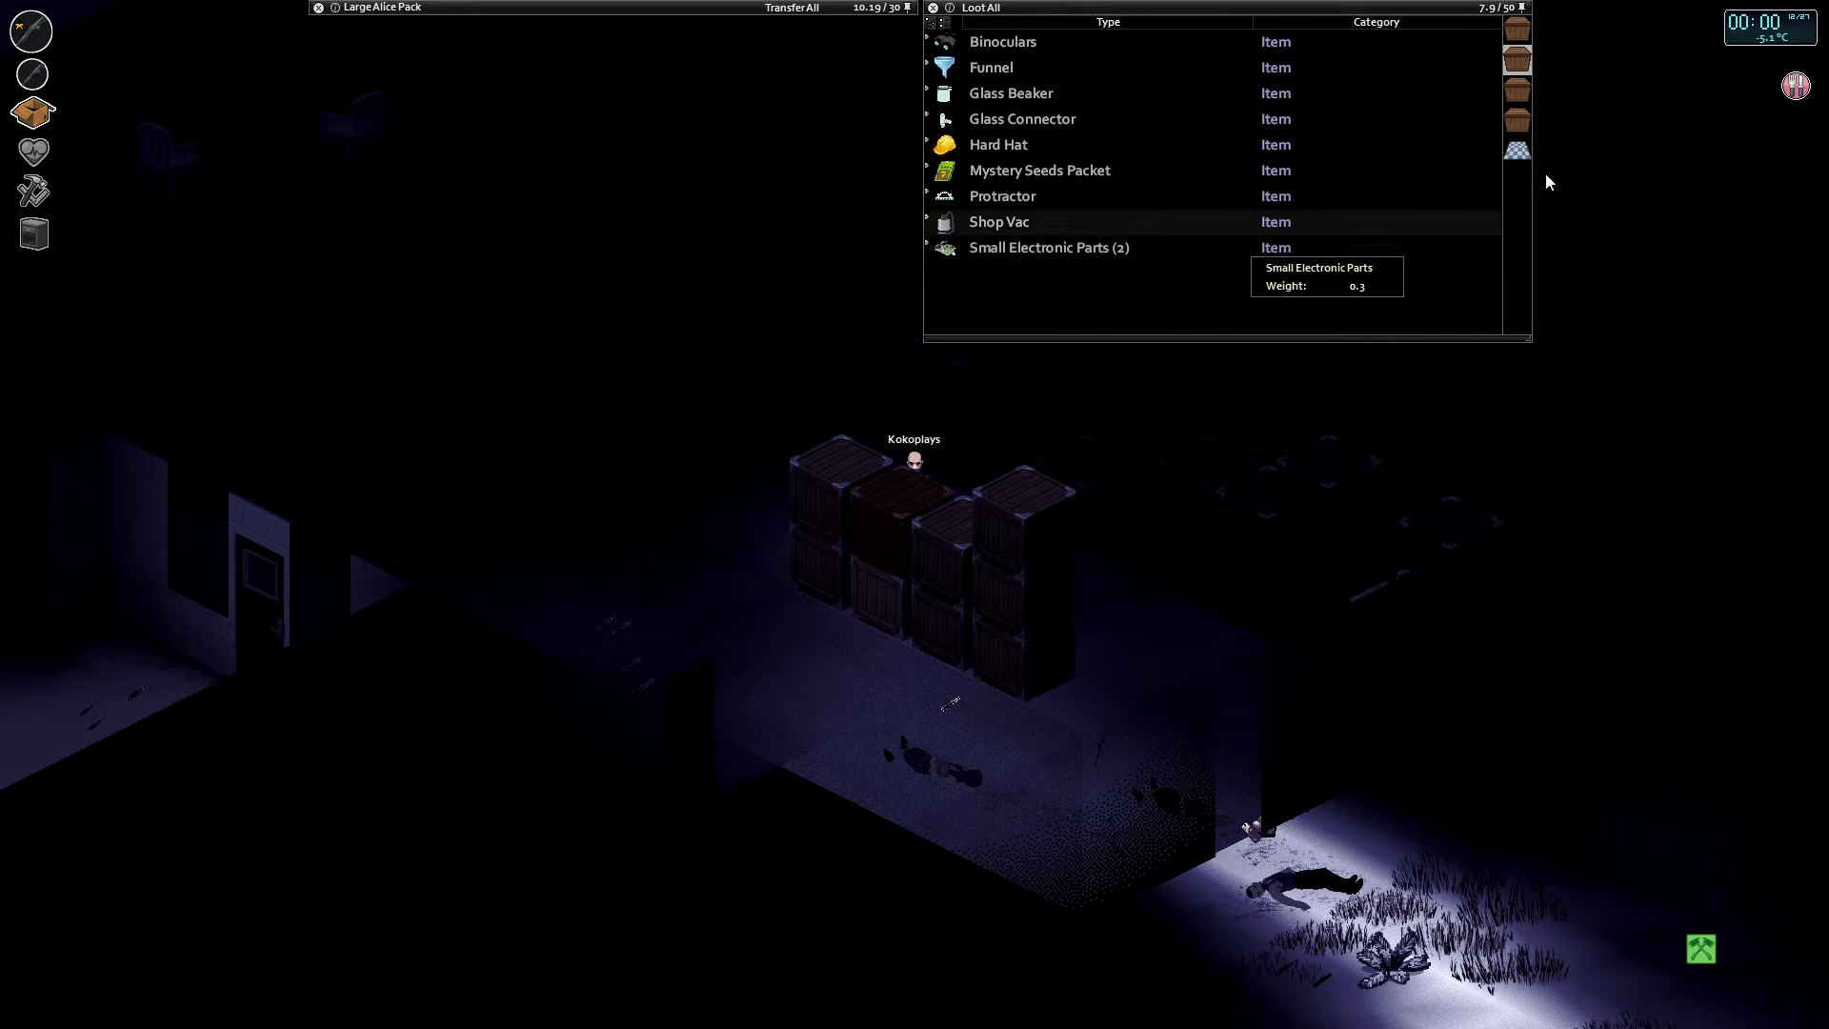
mouse_move(1030, 254)
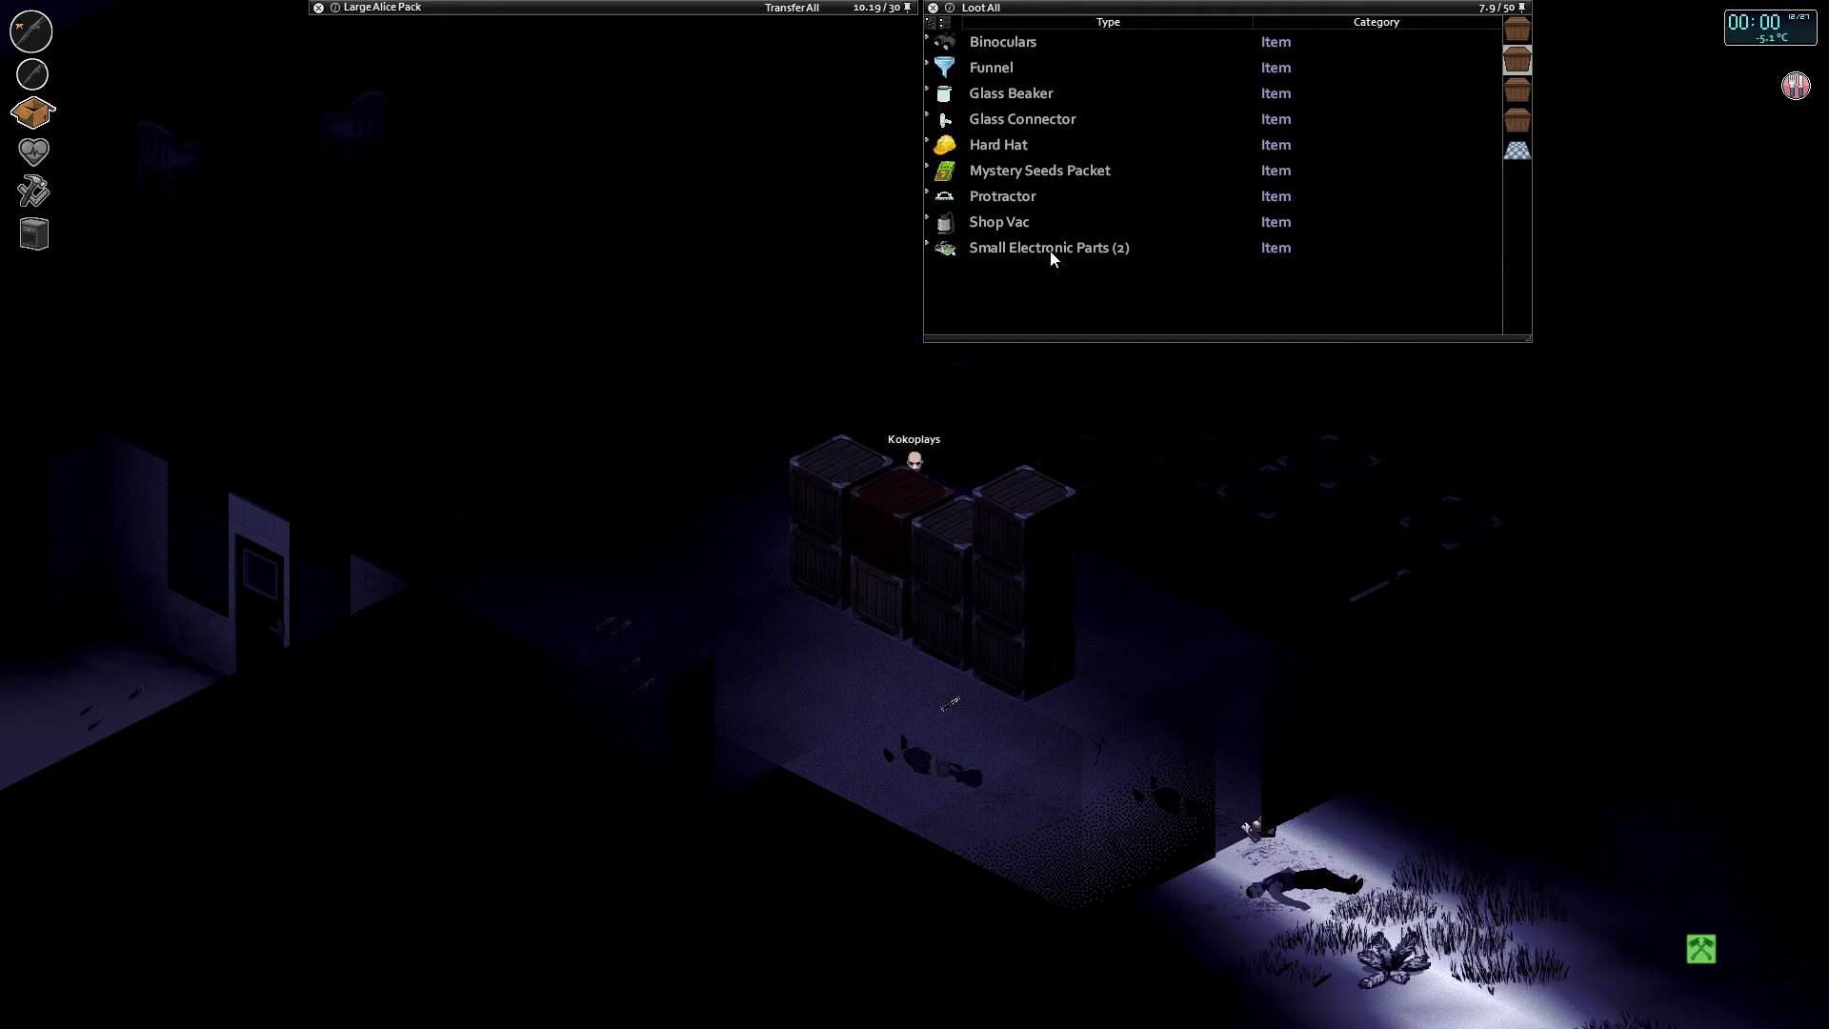
mouse_move(1049, 248)
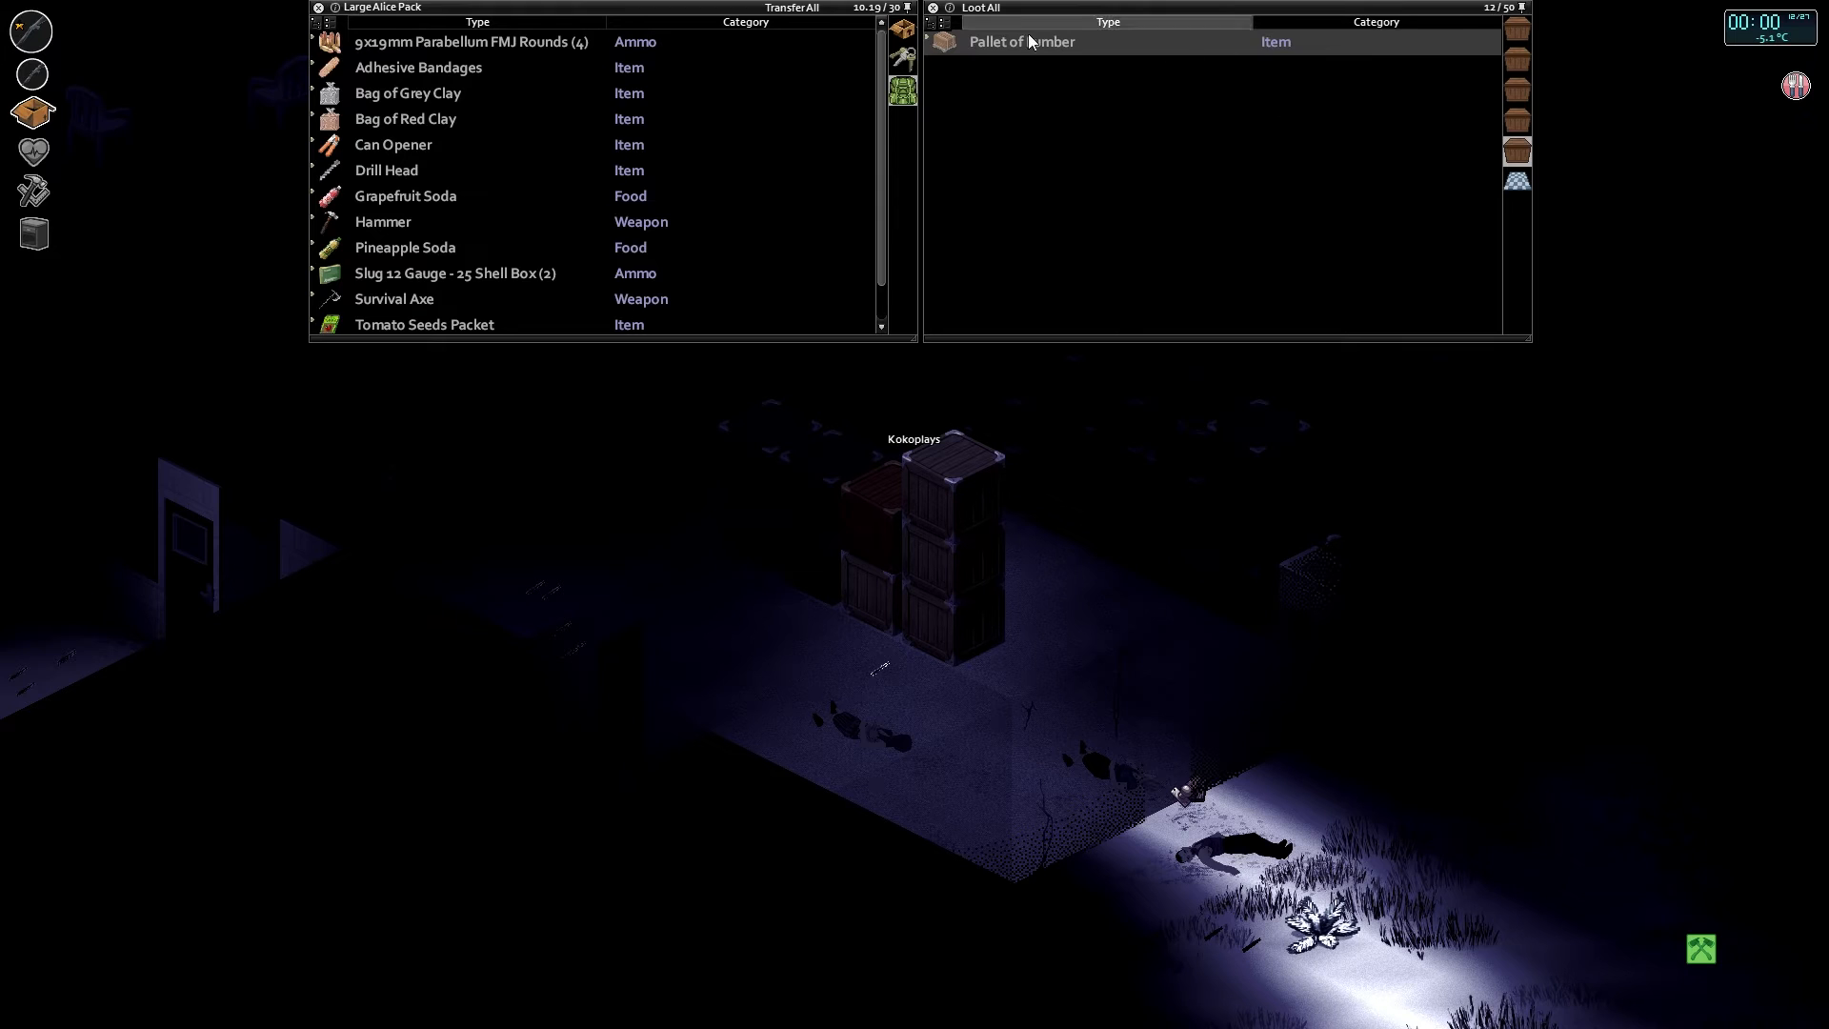
Move the Pallet of Lumber from the warehouse crate into the Large Alice Pack.
click(1018, 41)
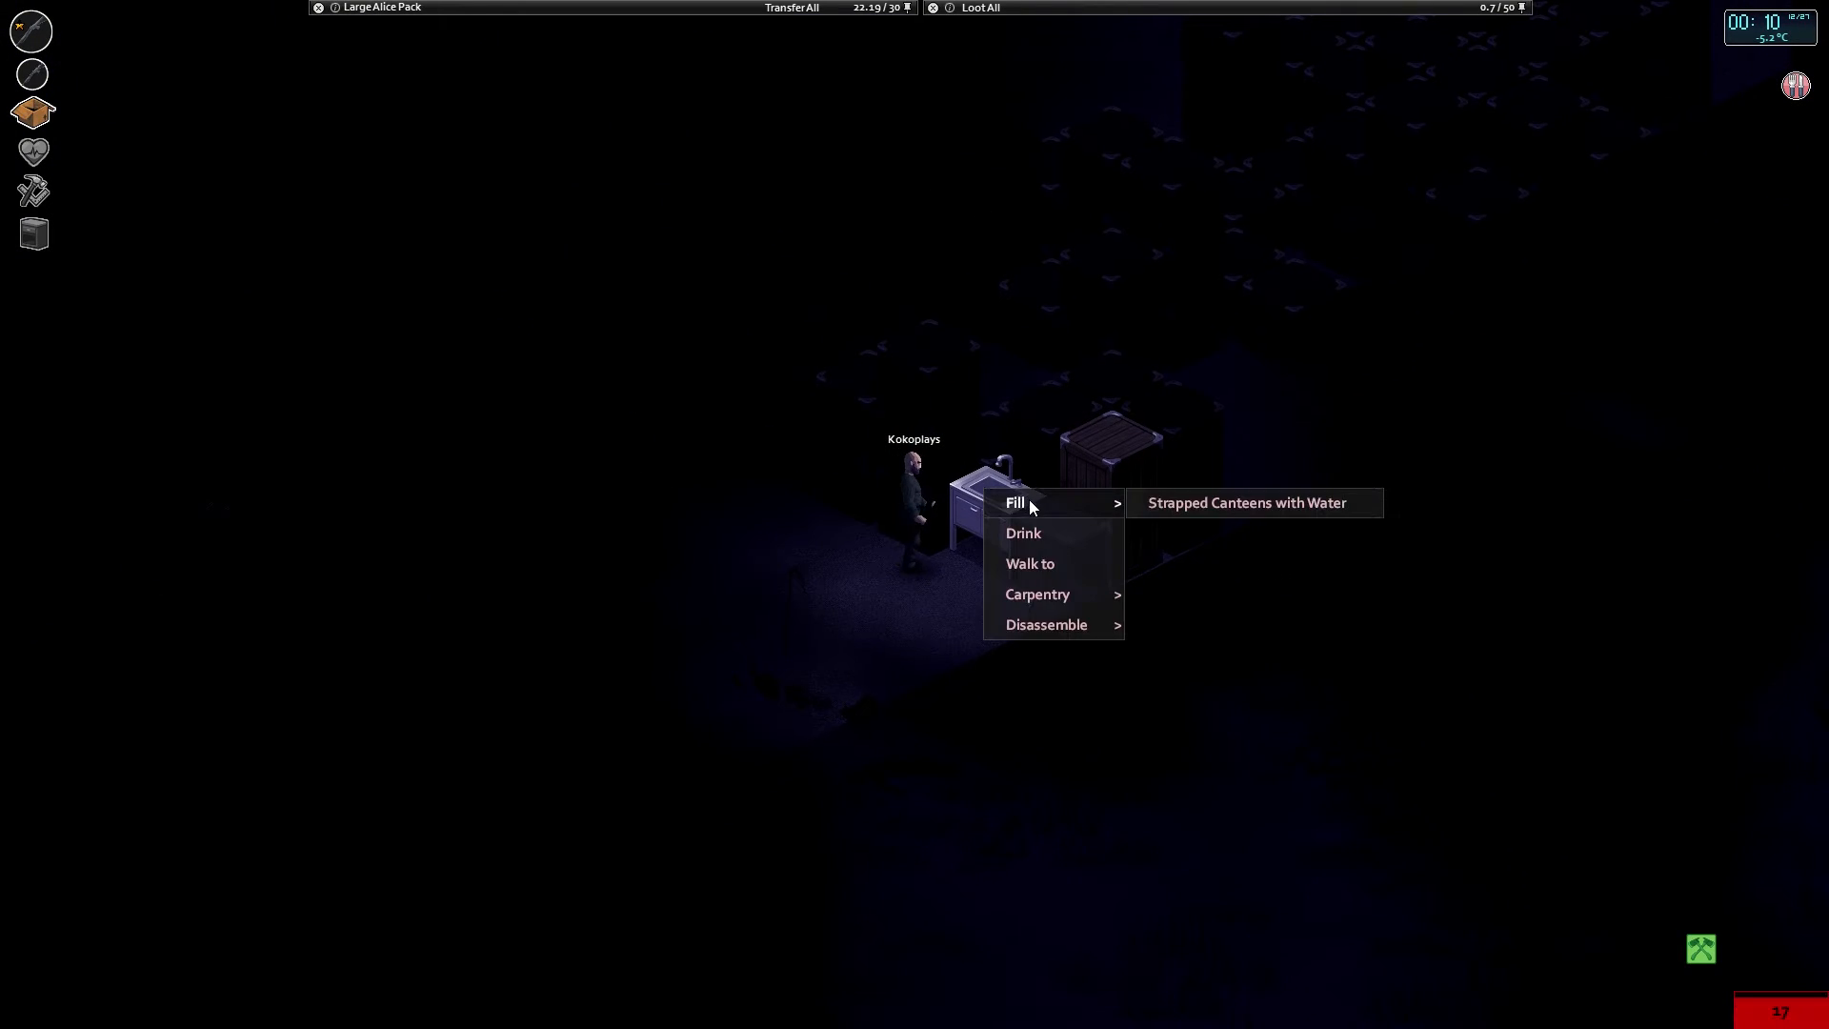
Refill the strapped canteens with water at the sink and inspect a nearby container.
click(1246, 502)
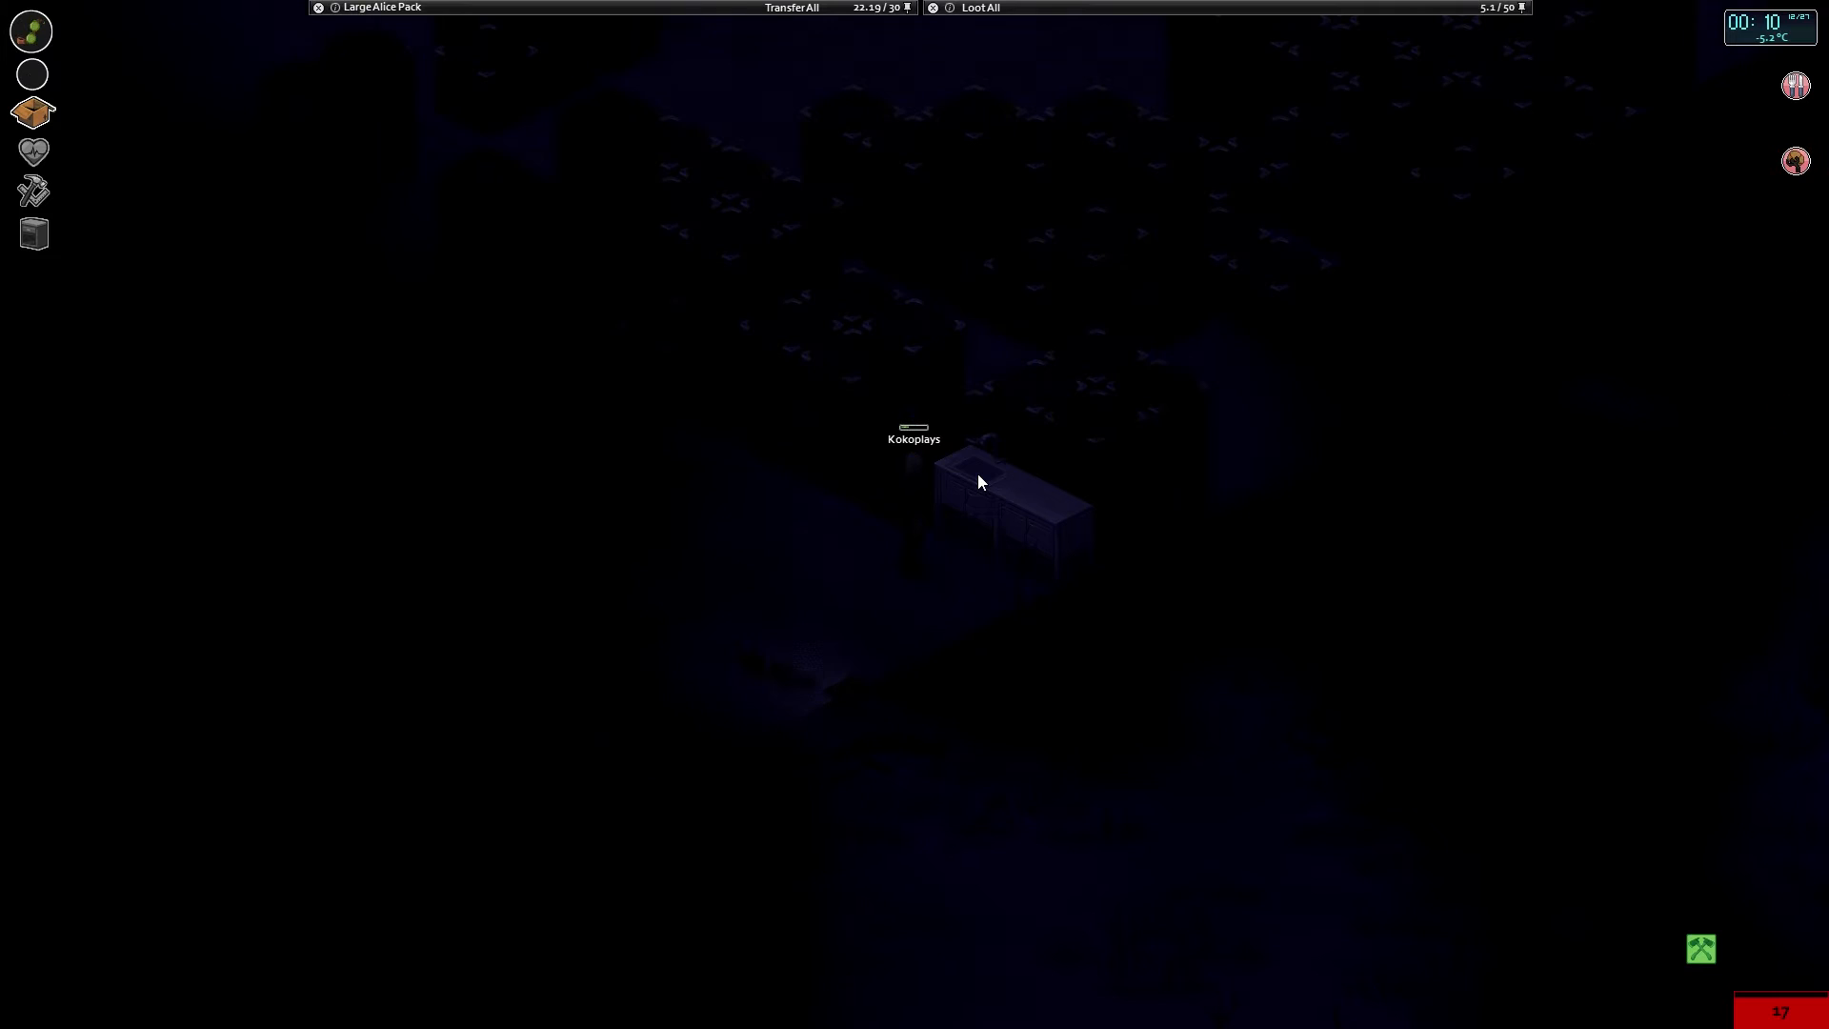
right_click(980, 482)
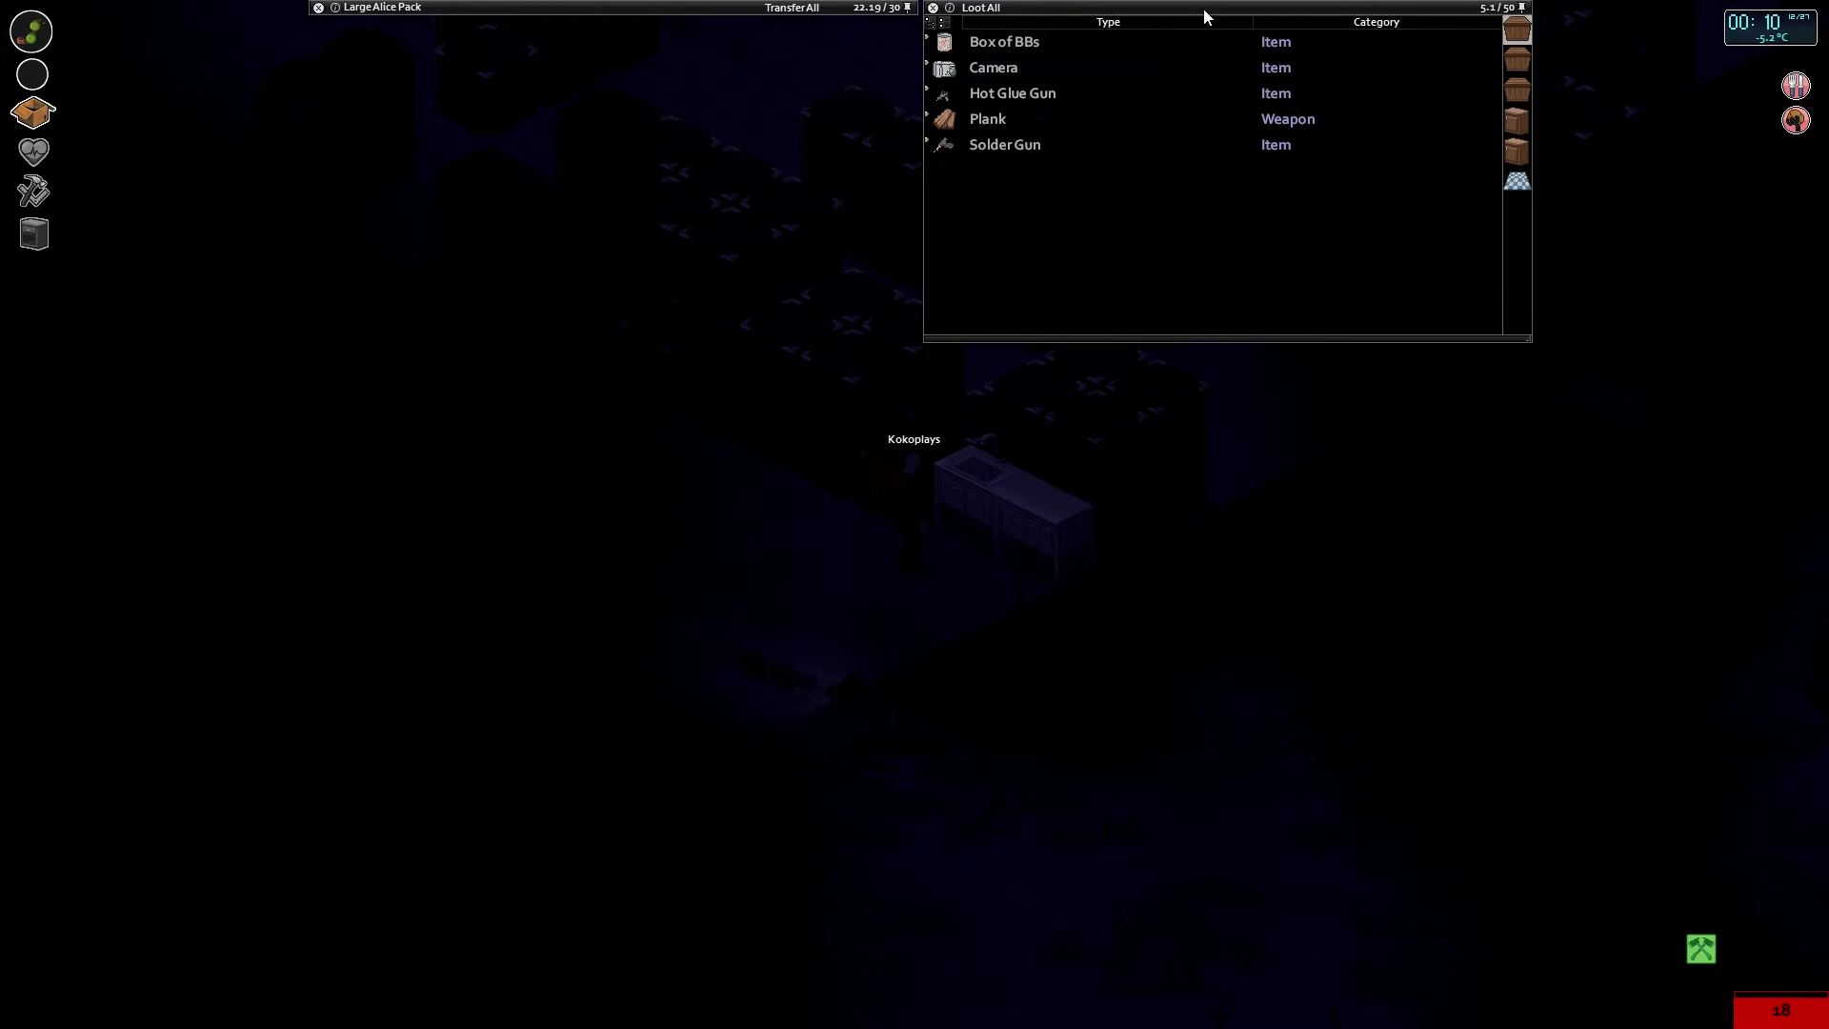
mouse_move(1006, 145)
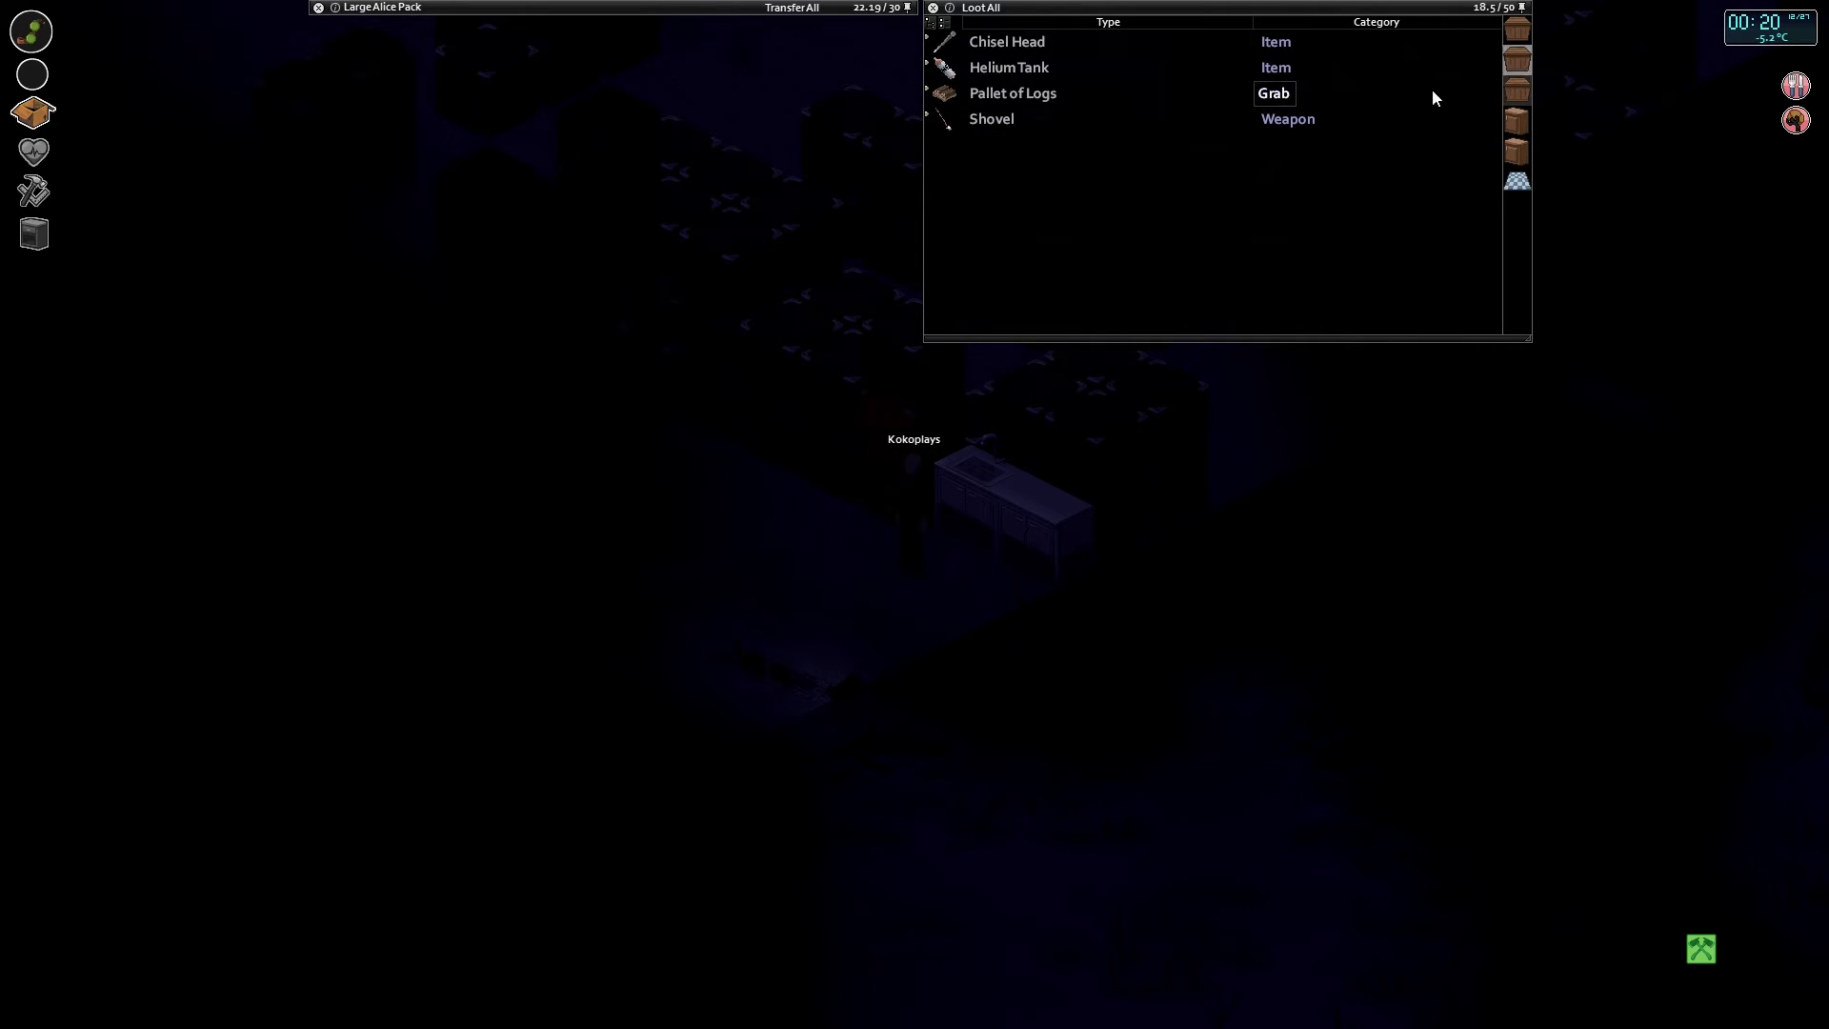
mouse_move(1011, 93)
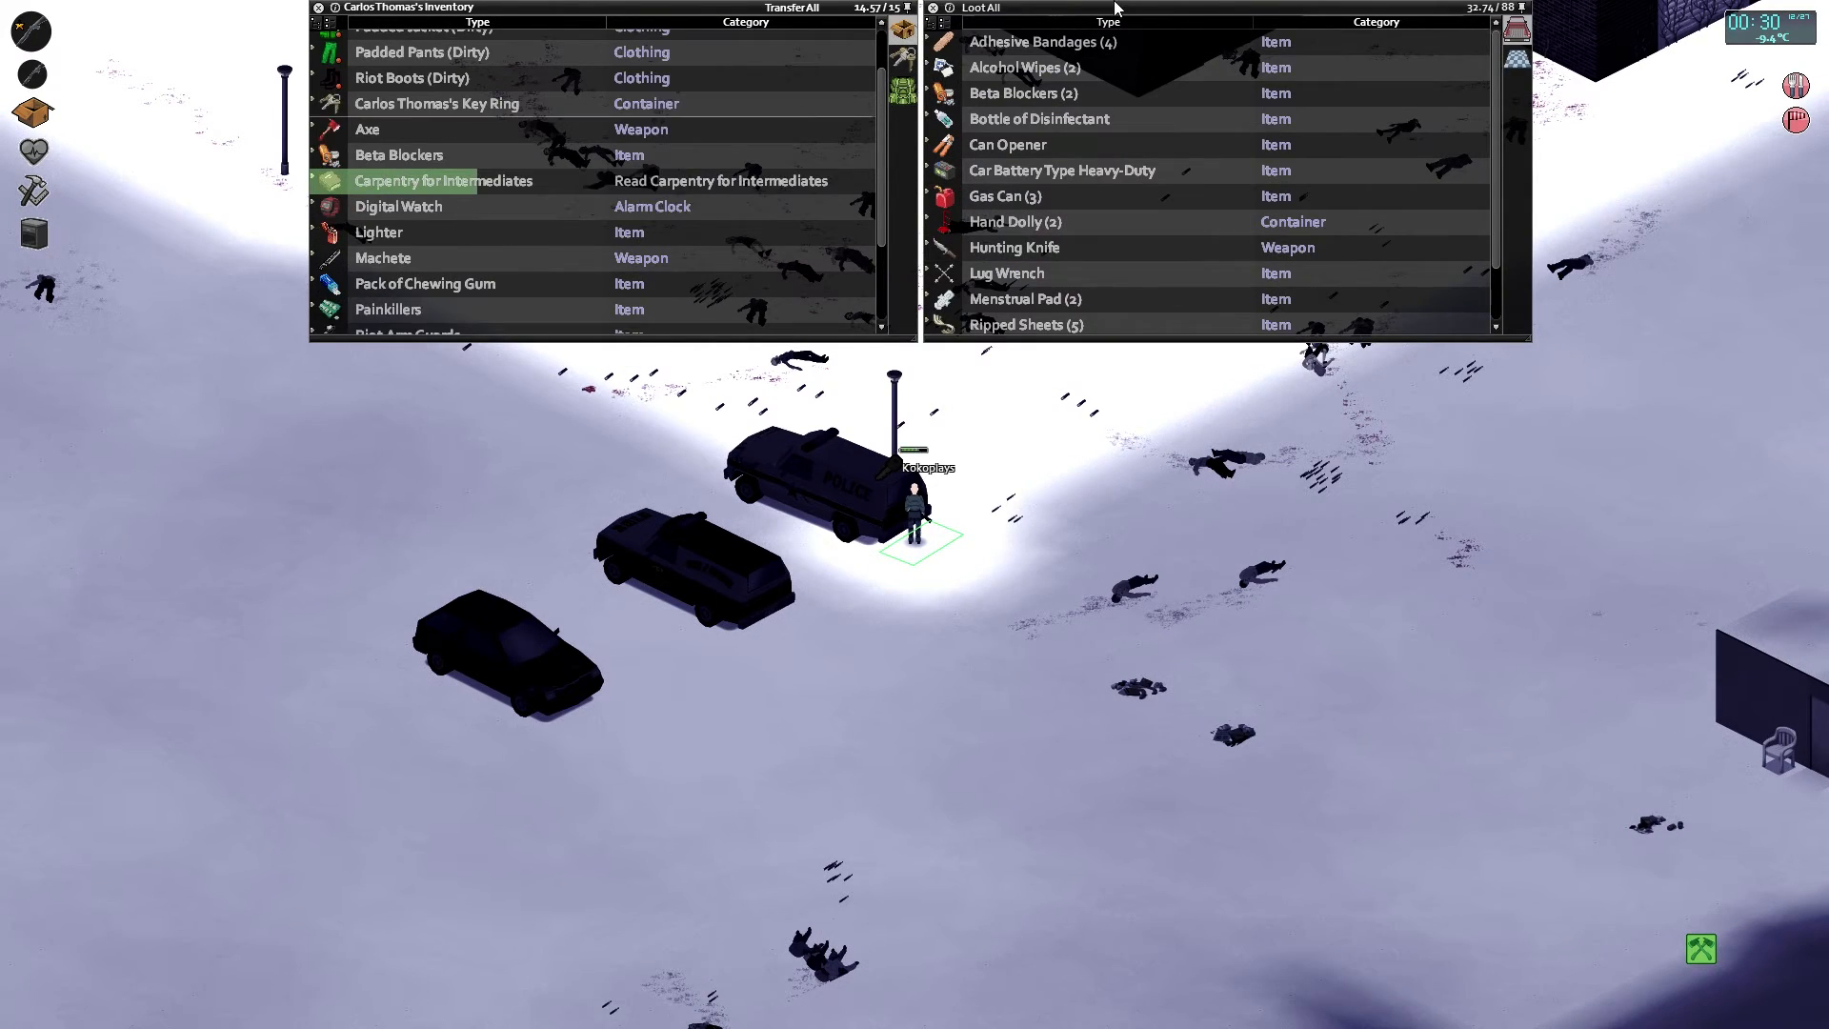
Grab a Hand Dolly from the trunk and return inside to the storage crates.
right_click(1014, 222)
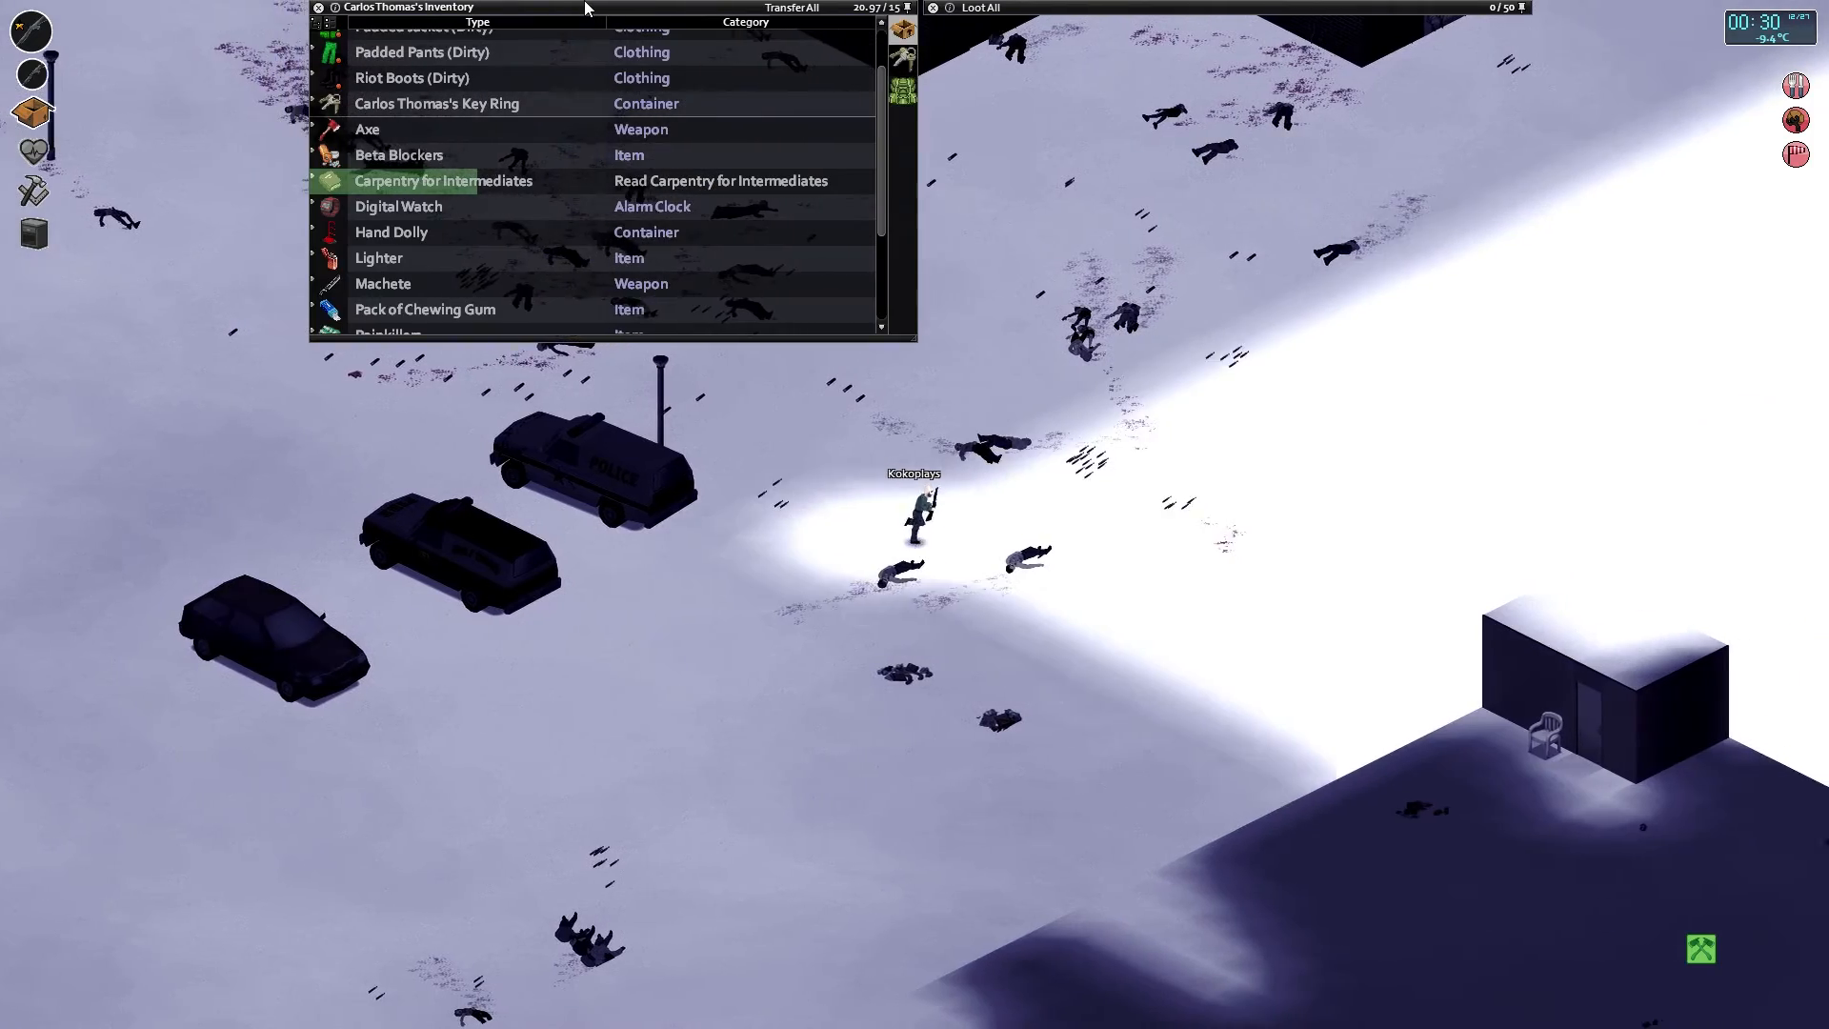
right_click(391, 298)
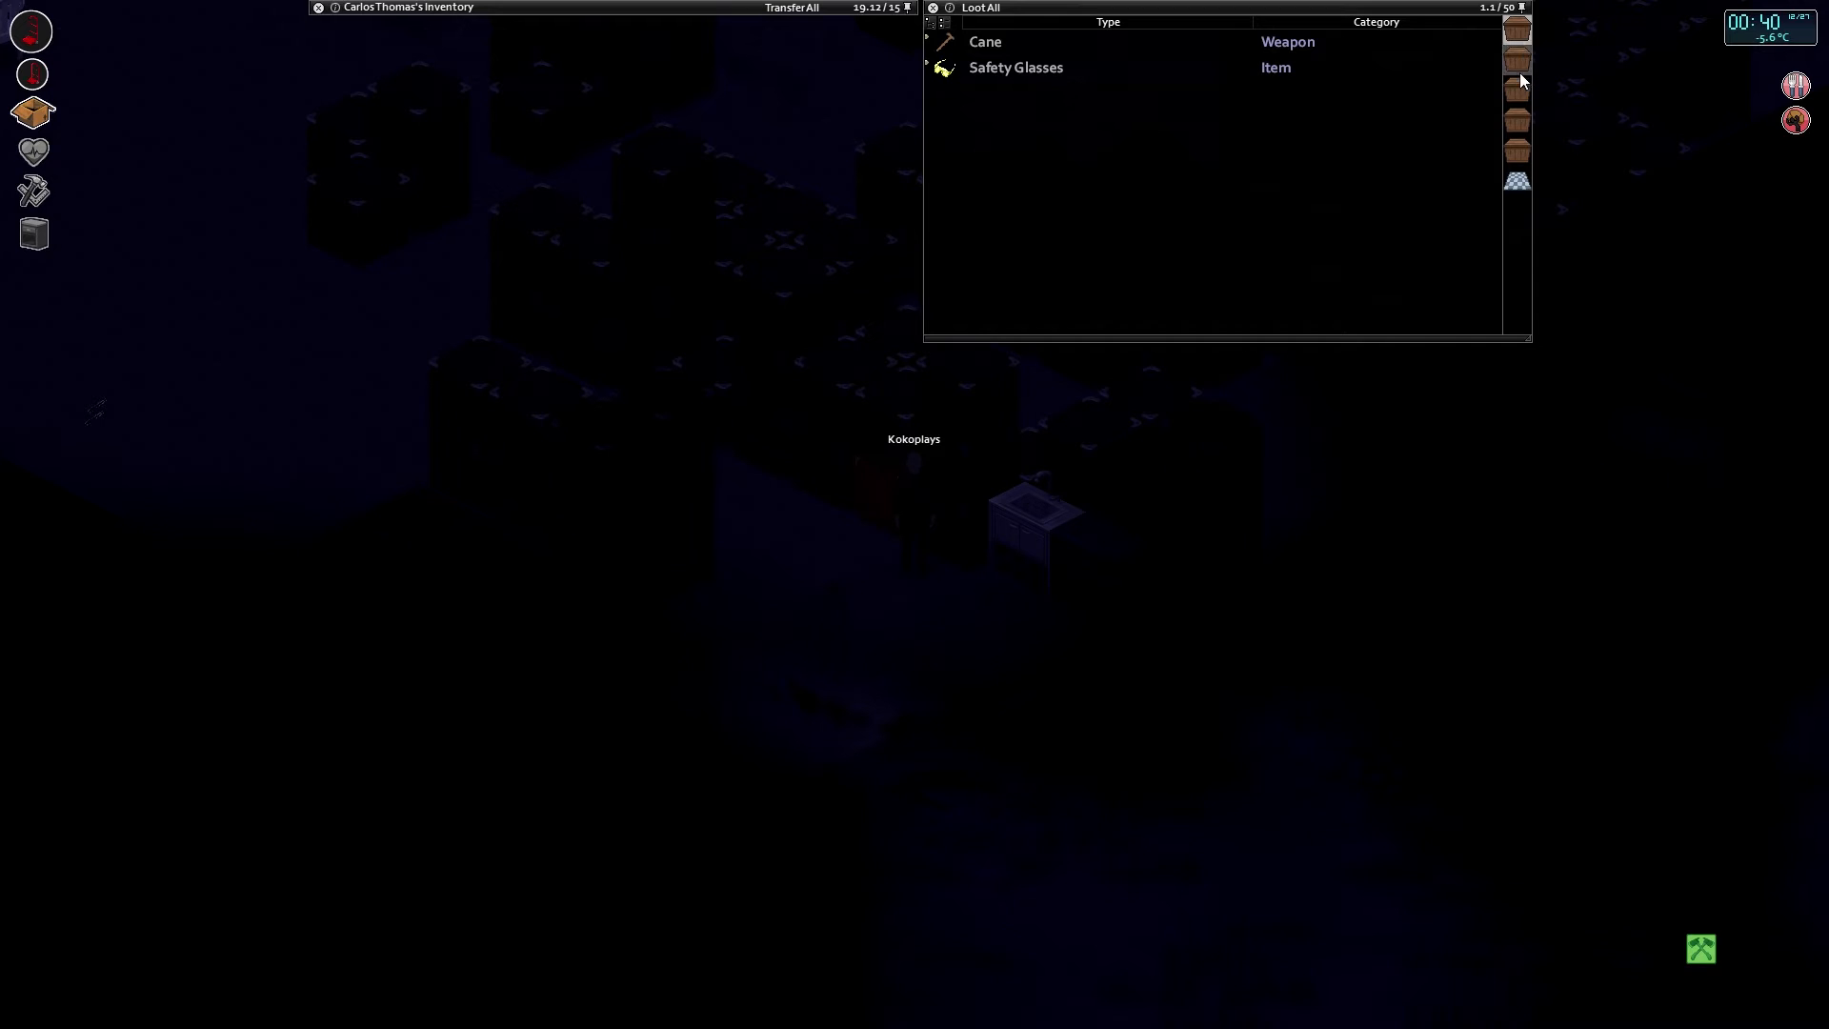
Switch to the next crate and load the Pallet of Logs and more items onto the dolly.
click(1517, 88)
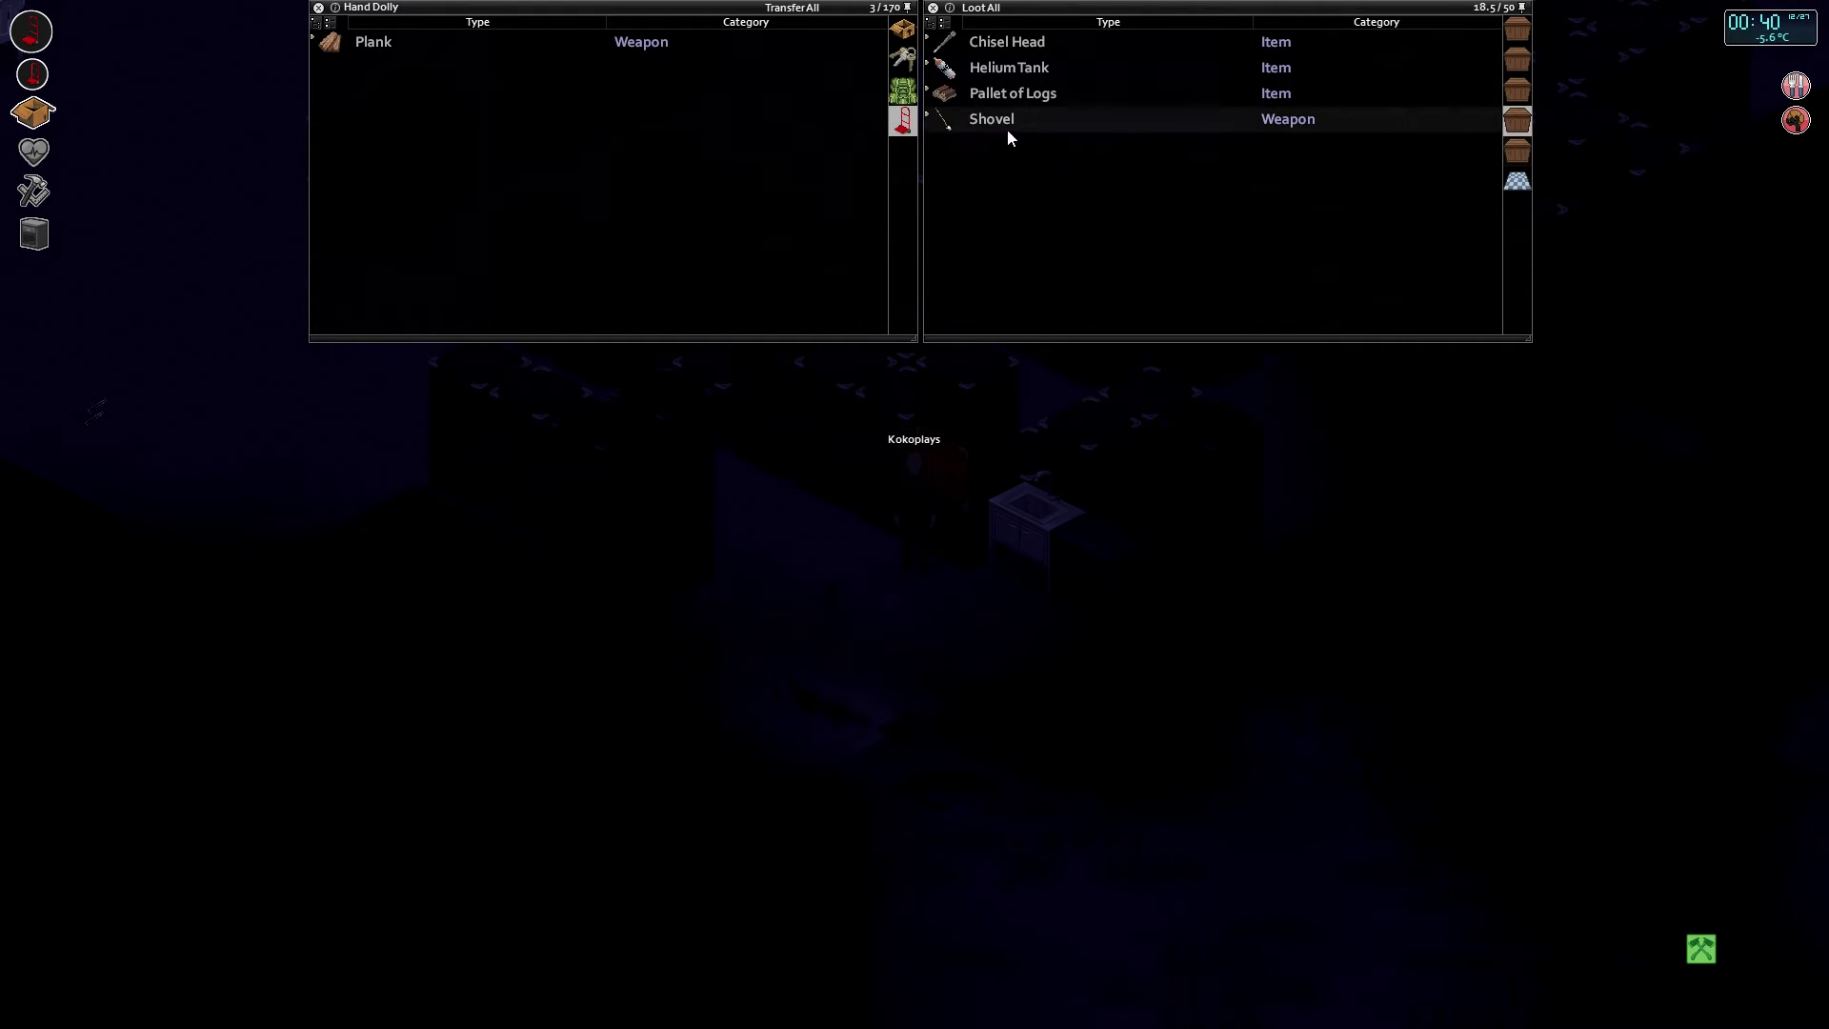
click(1011, 92)
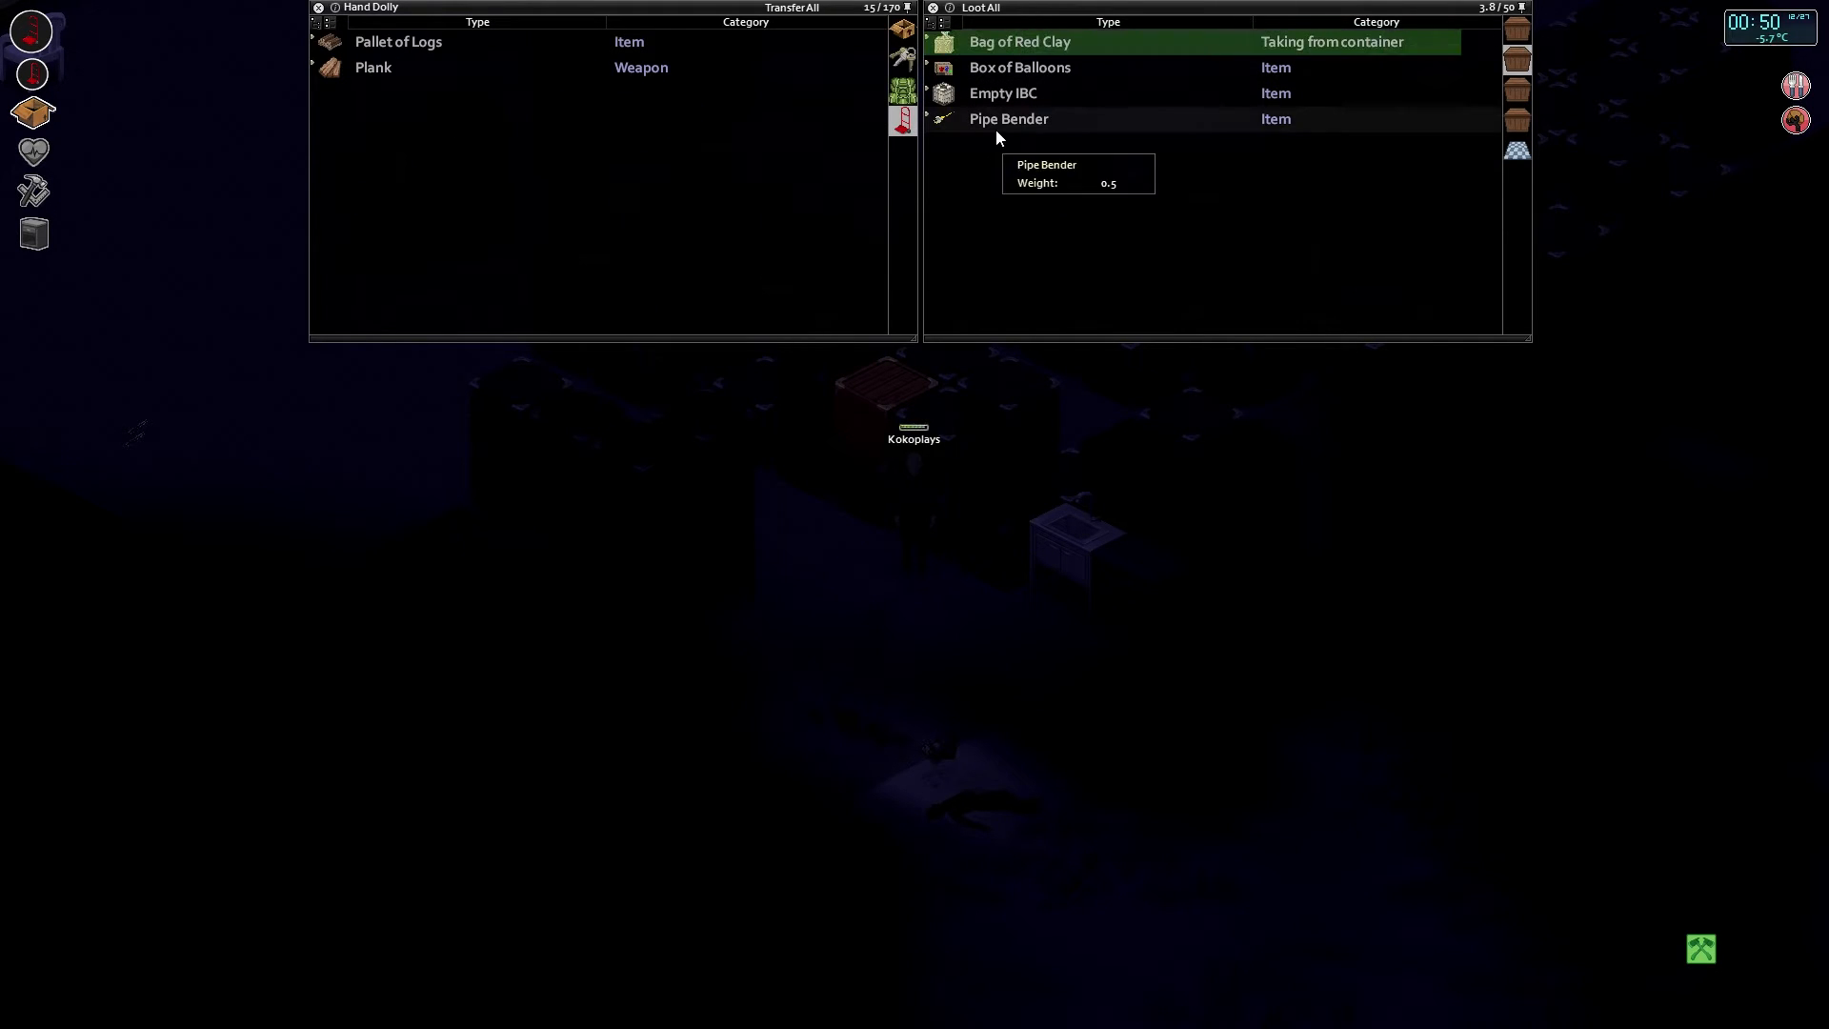
double_click(1017, 41)
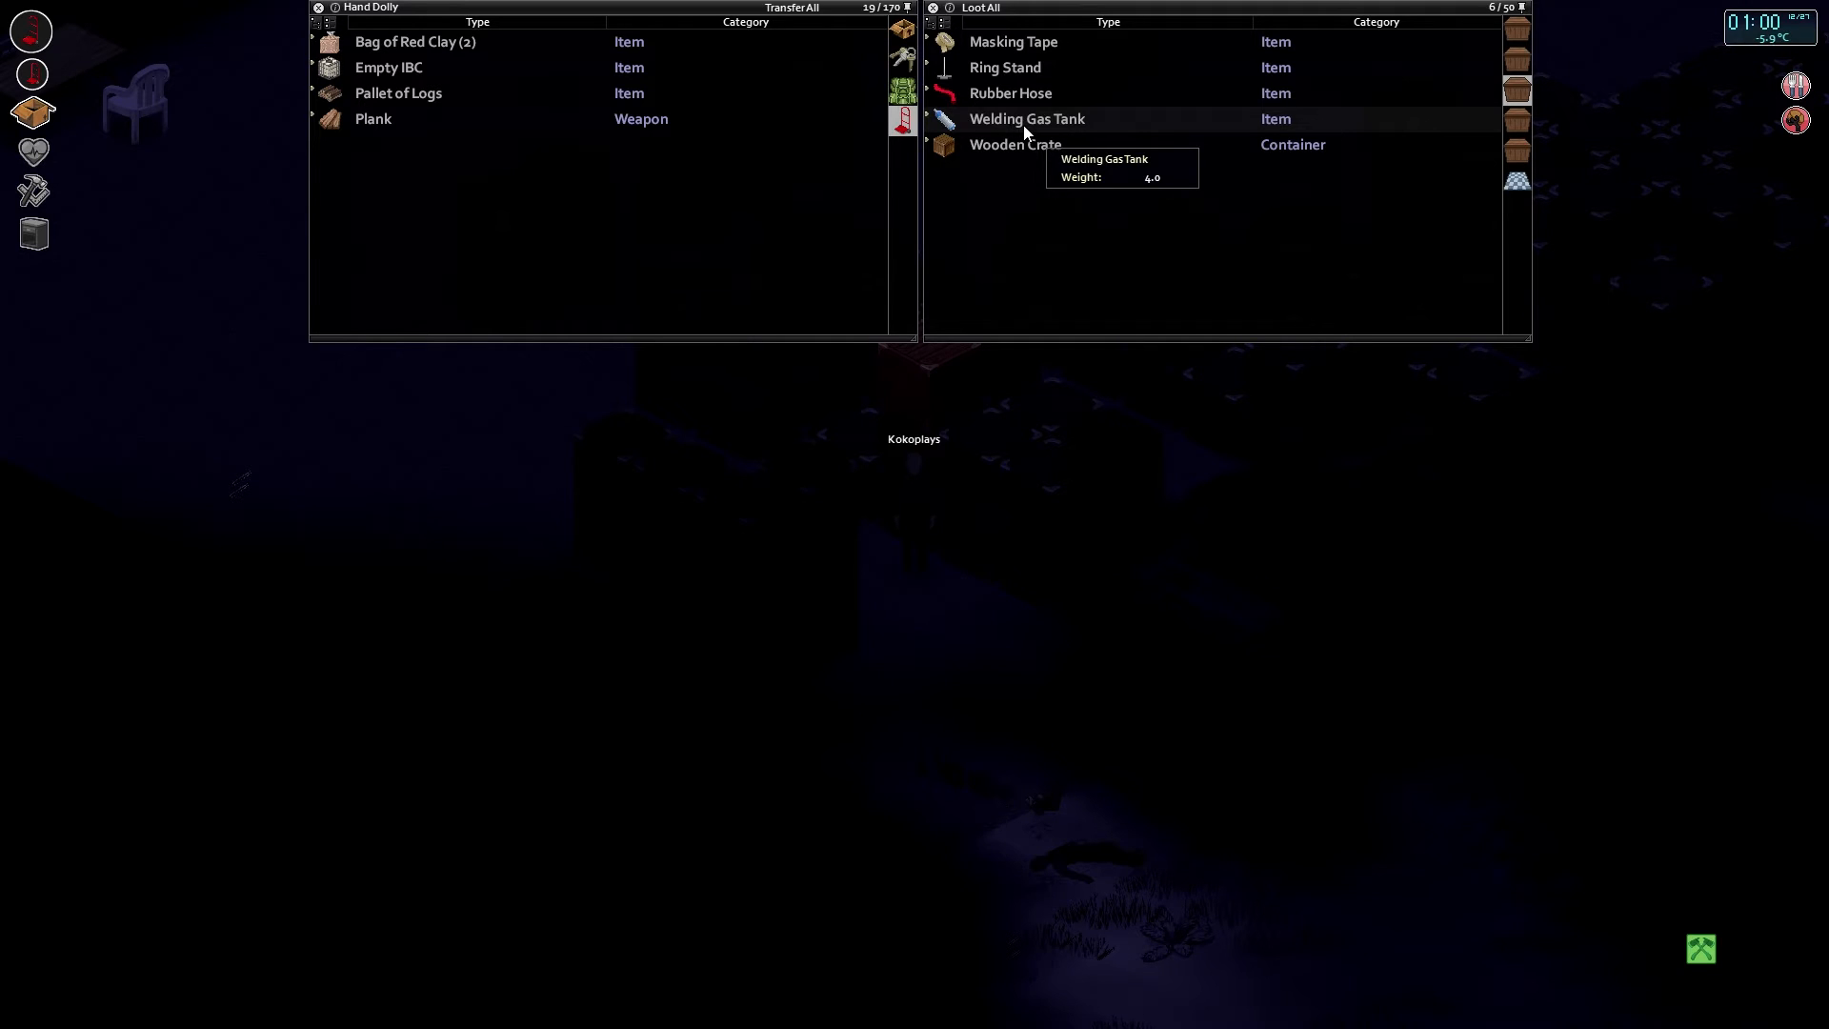
Put the Welding Gas Tank on the hand dolly and switch to another crate.
click(1026, 118)
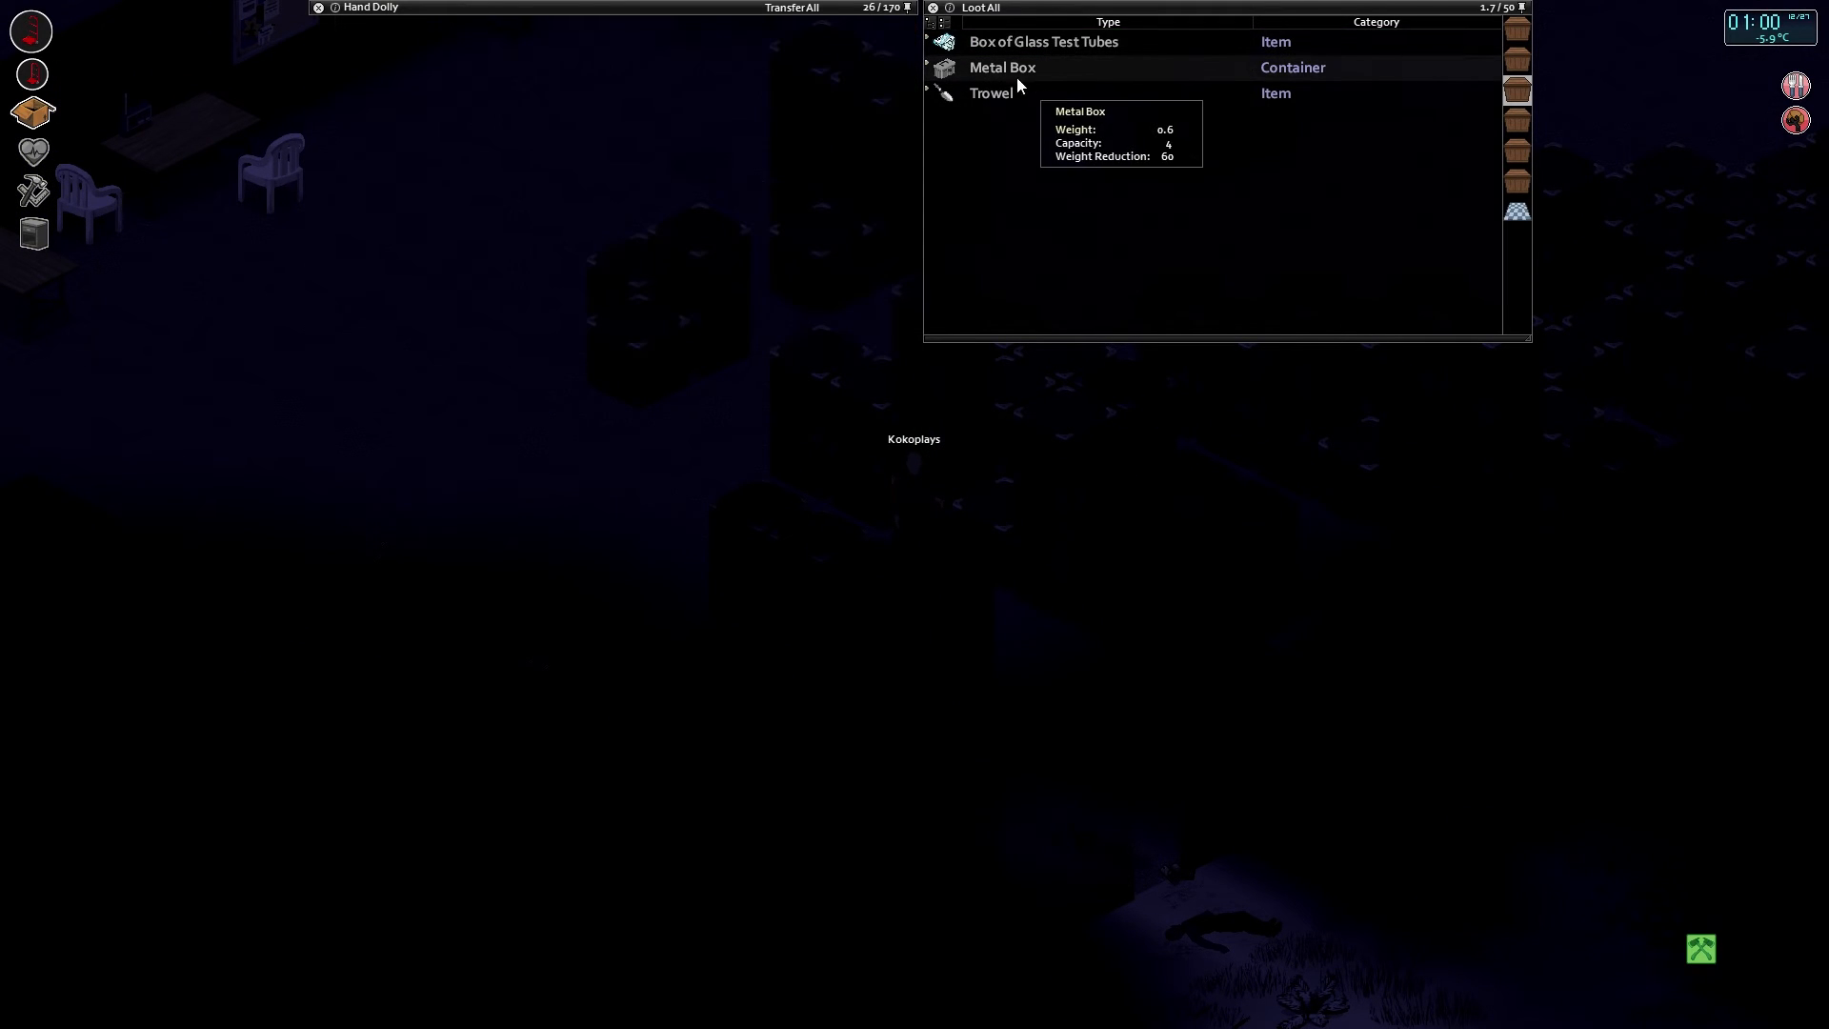
mouse_move(1555, 42)
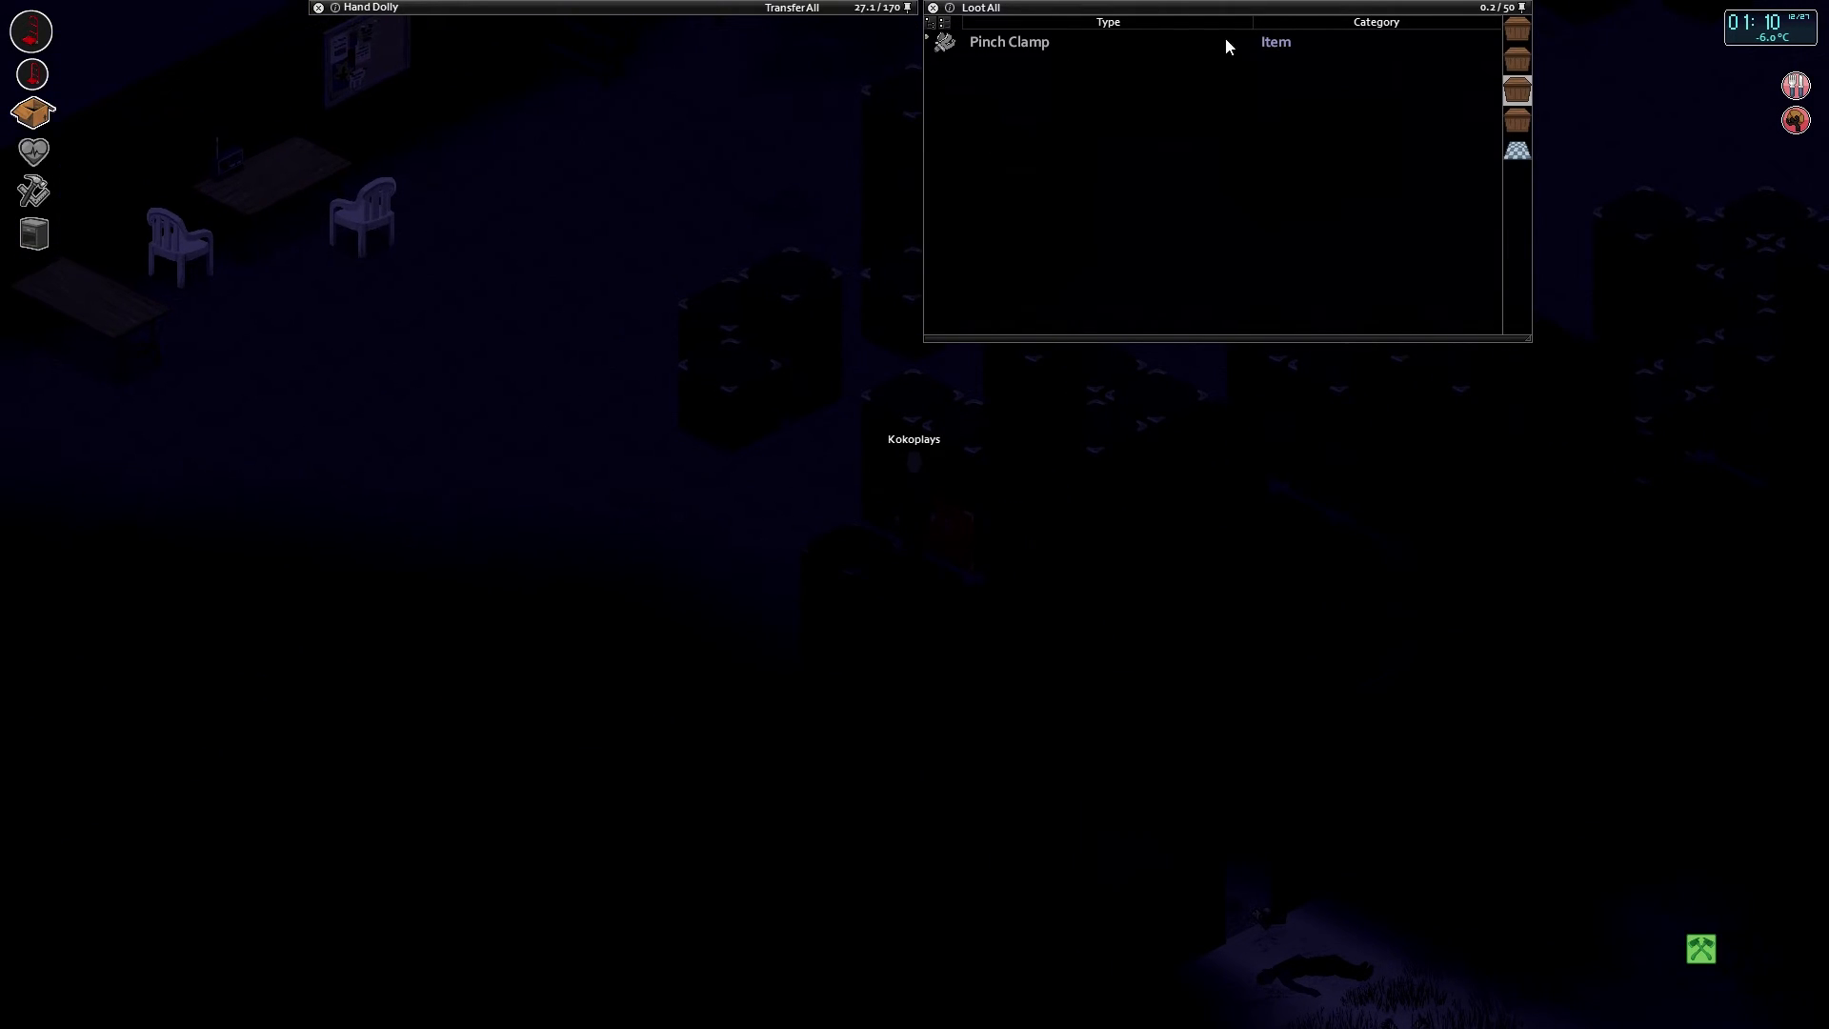
click(1517, 91)
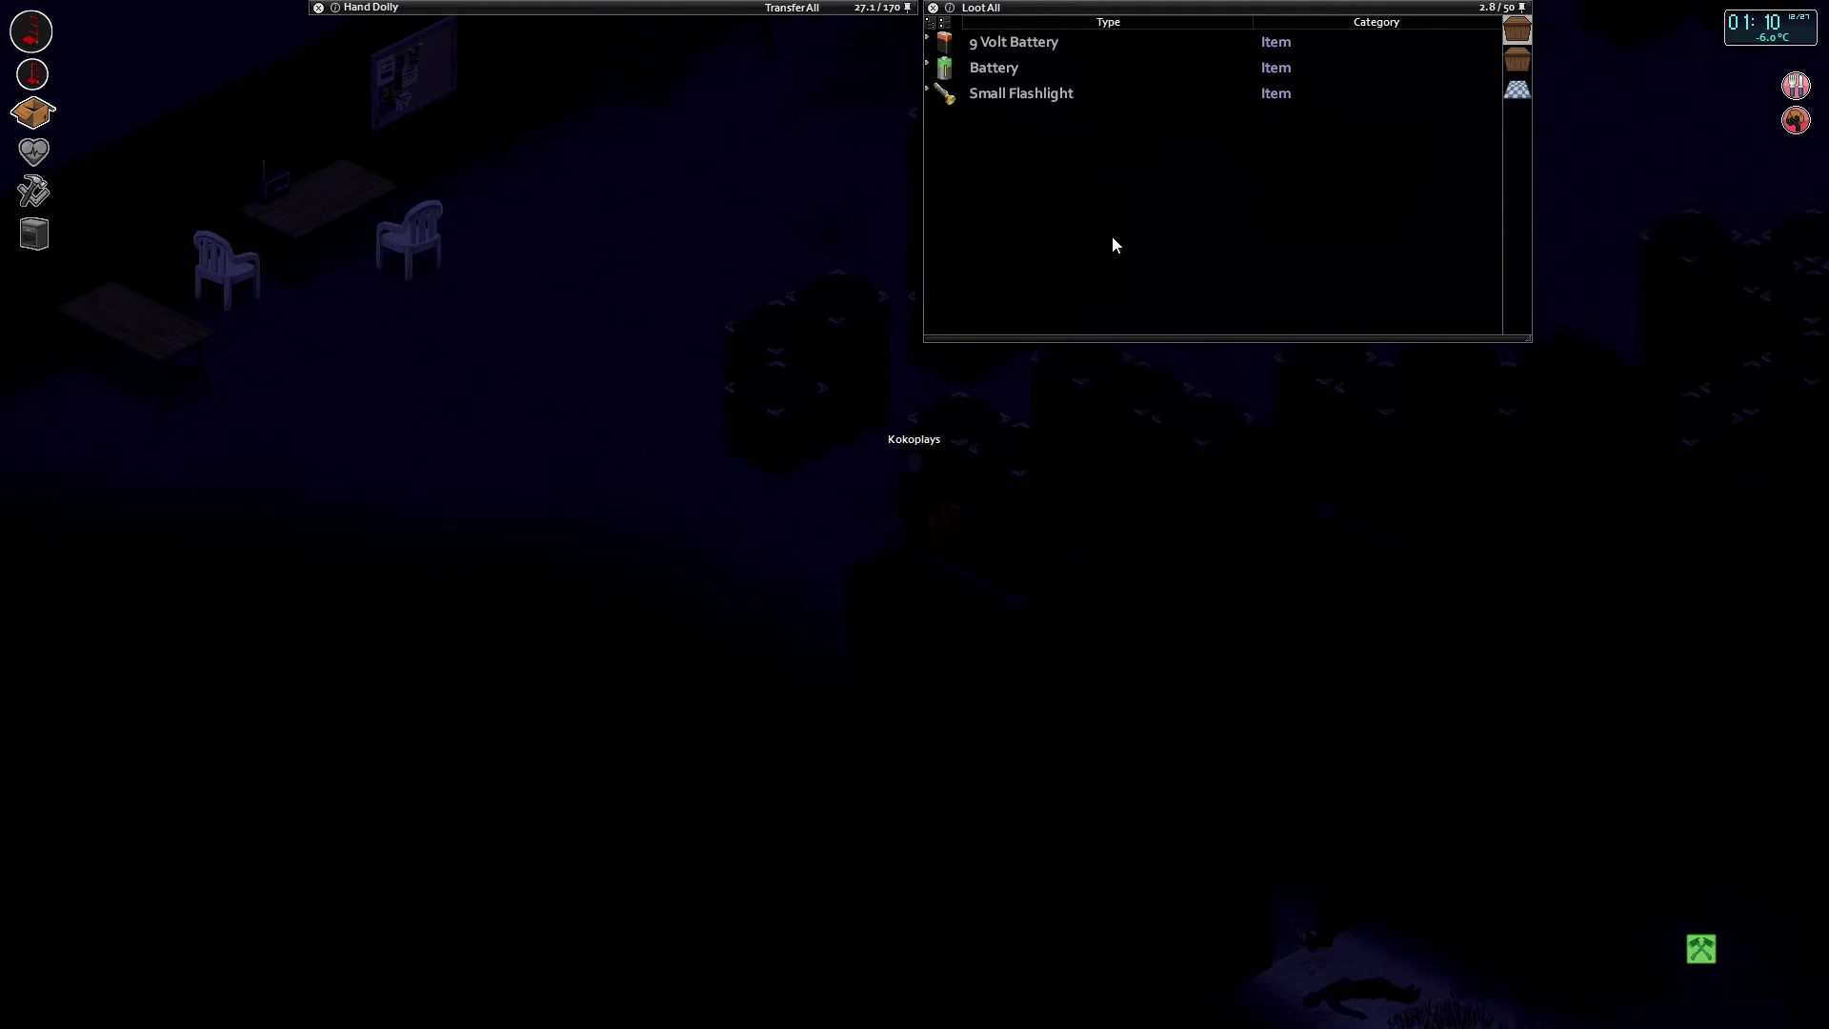
mouse_move(1037, 67)
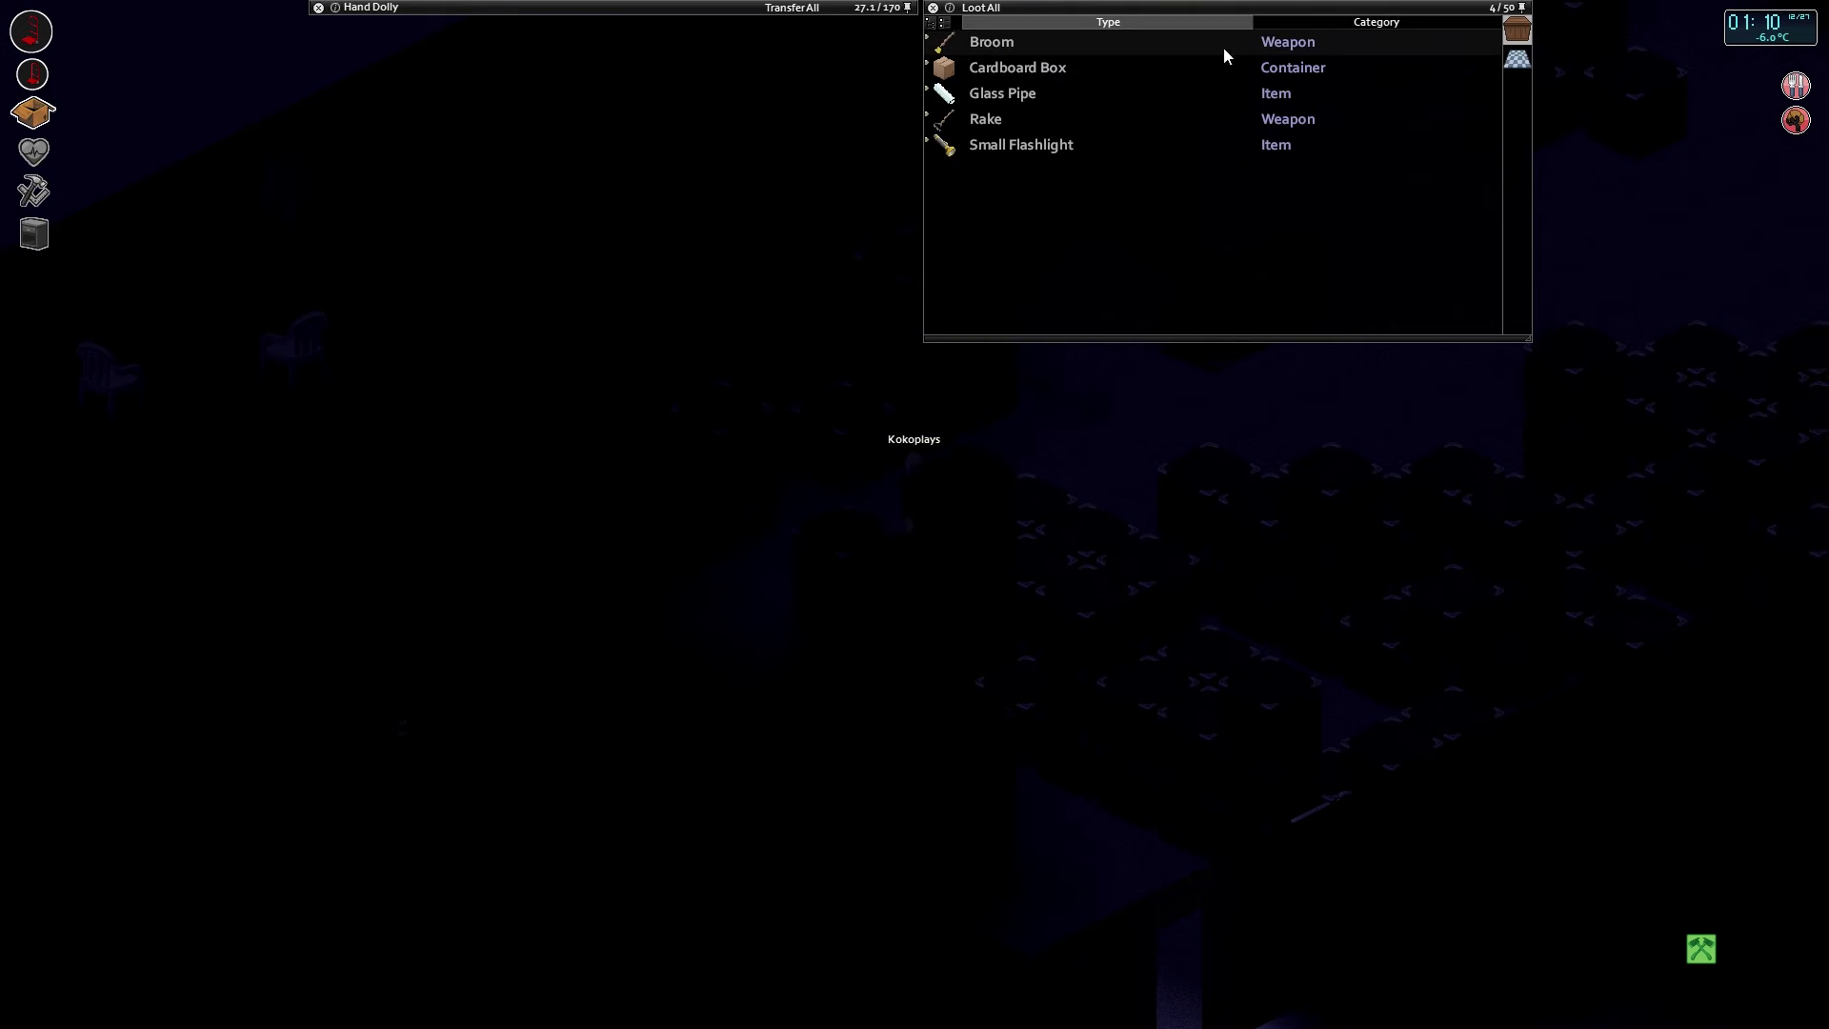
mouse_move(1001, 118)
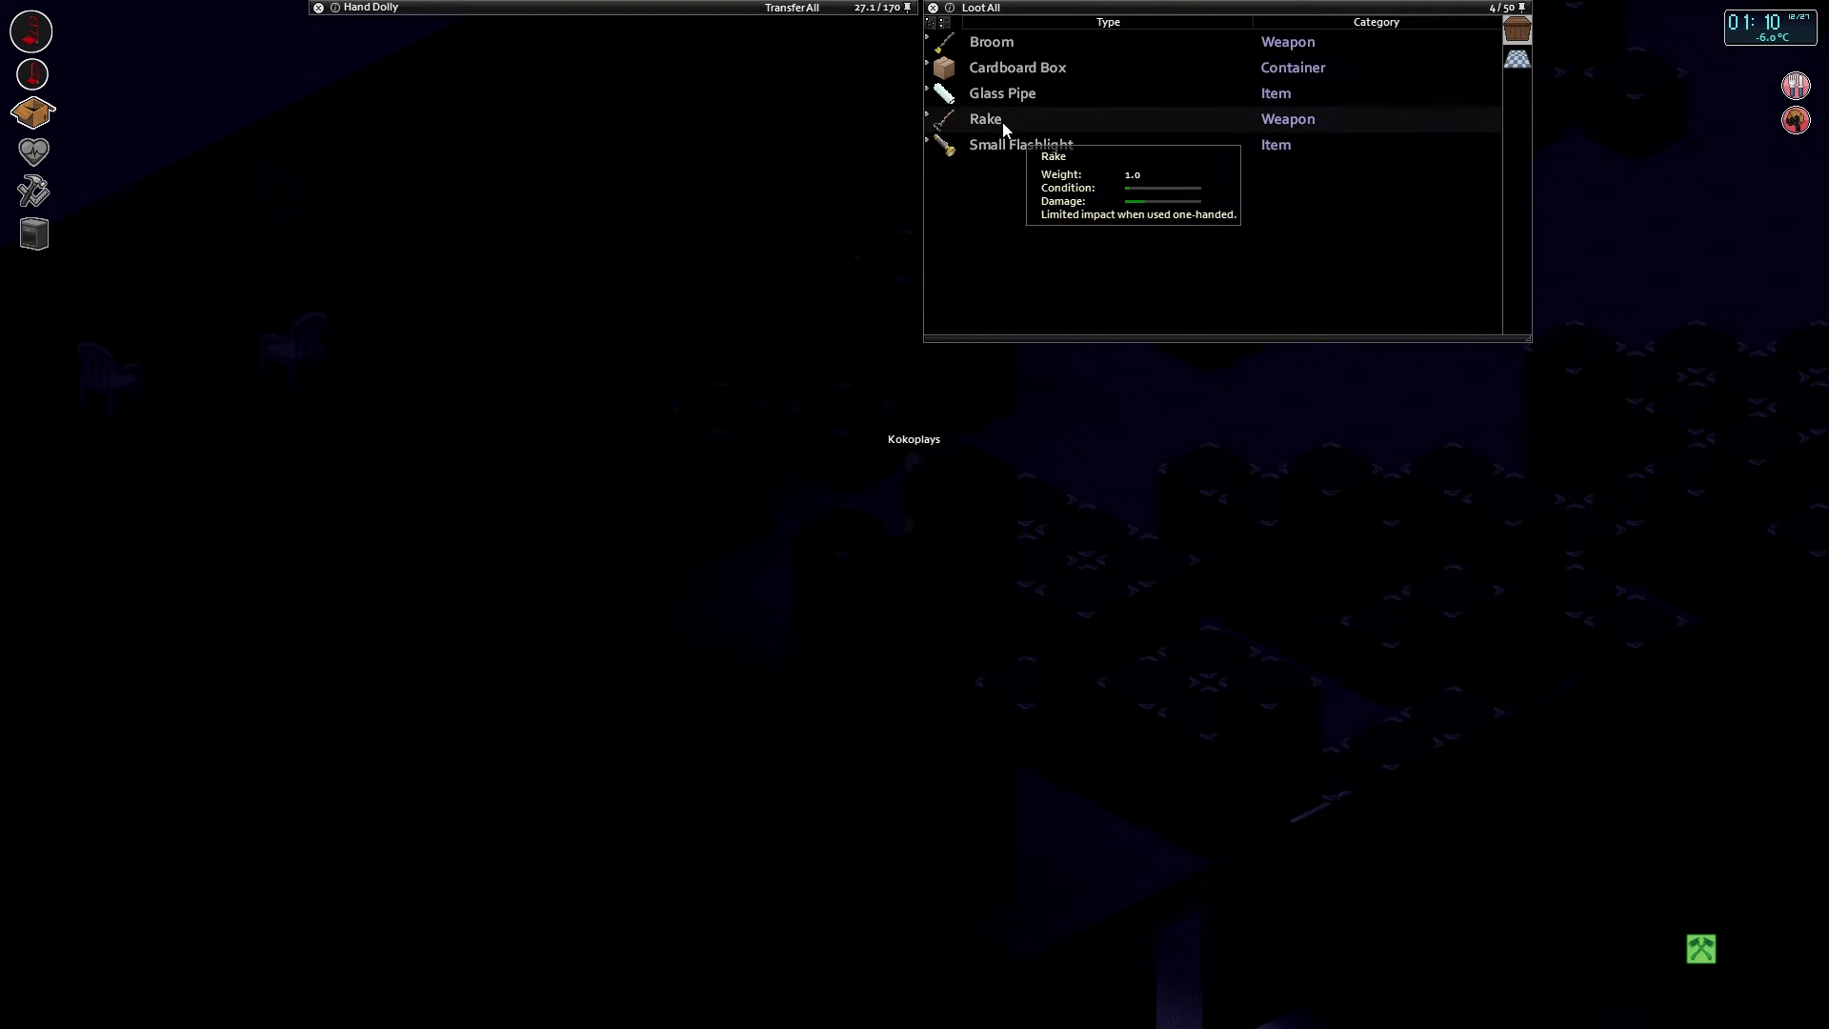
mouse_move(1122, 383)
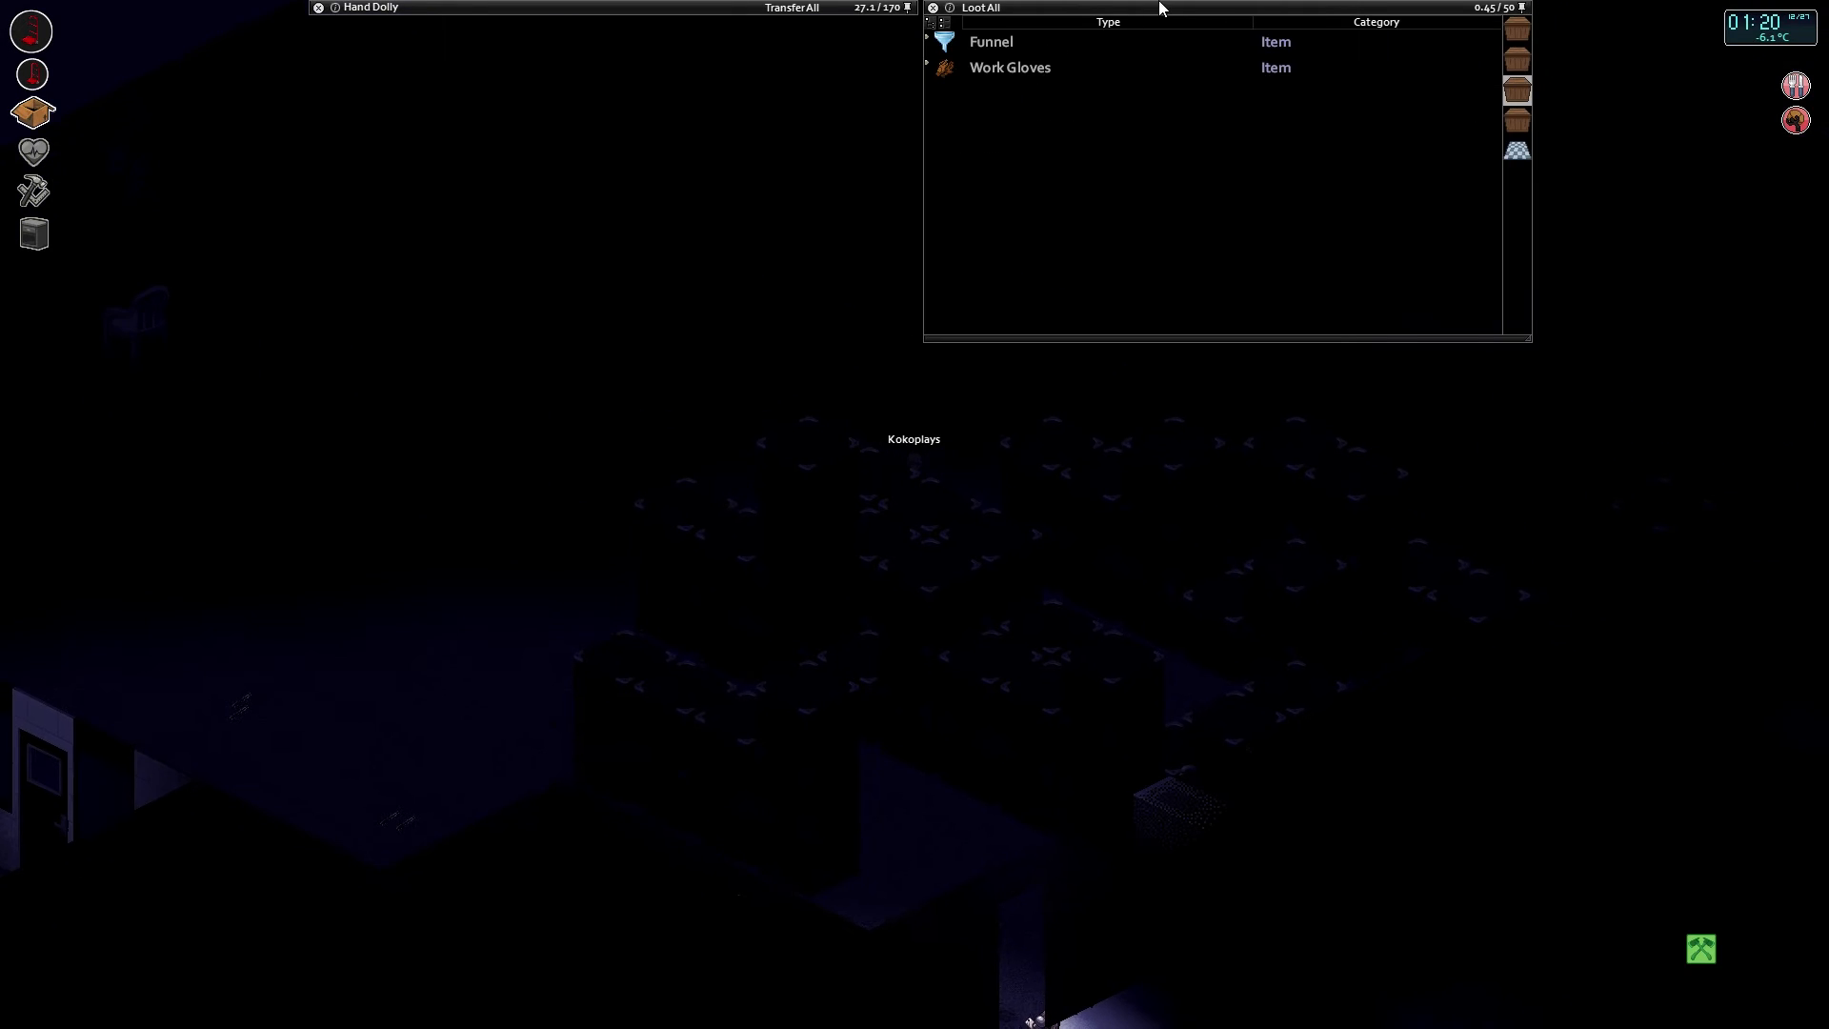
Browse the storage crates until reaching one with a bug net, canteen and retort flask.
click(1517, 67)
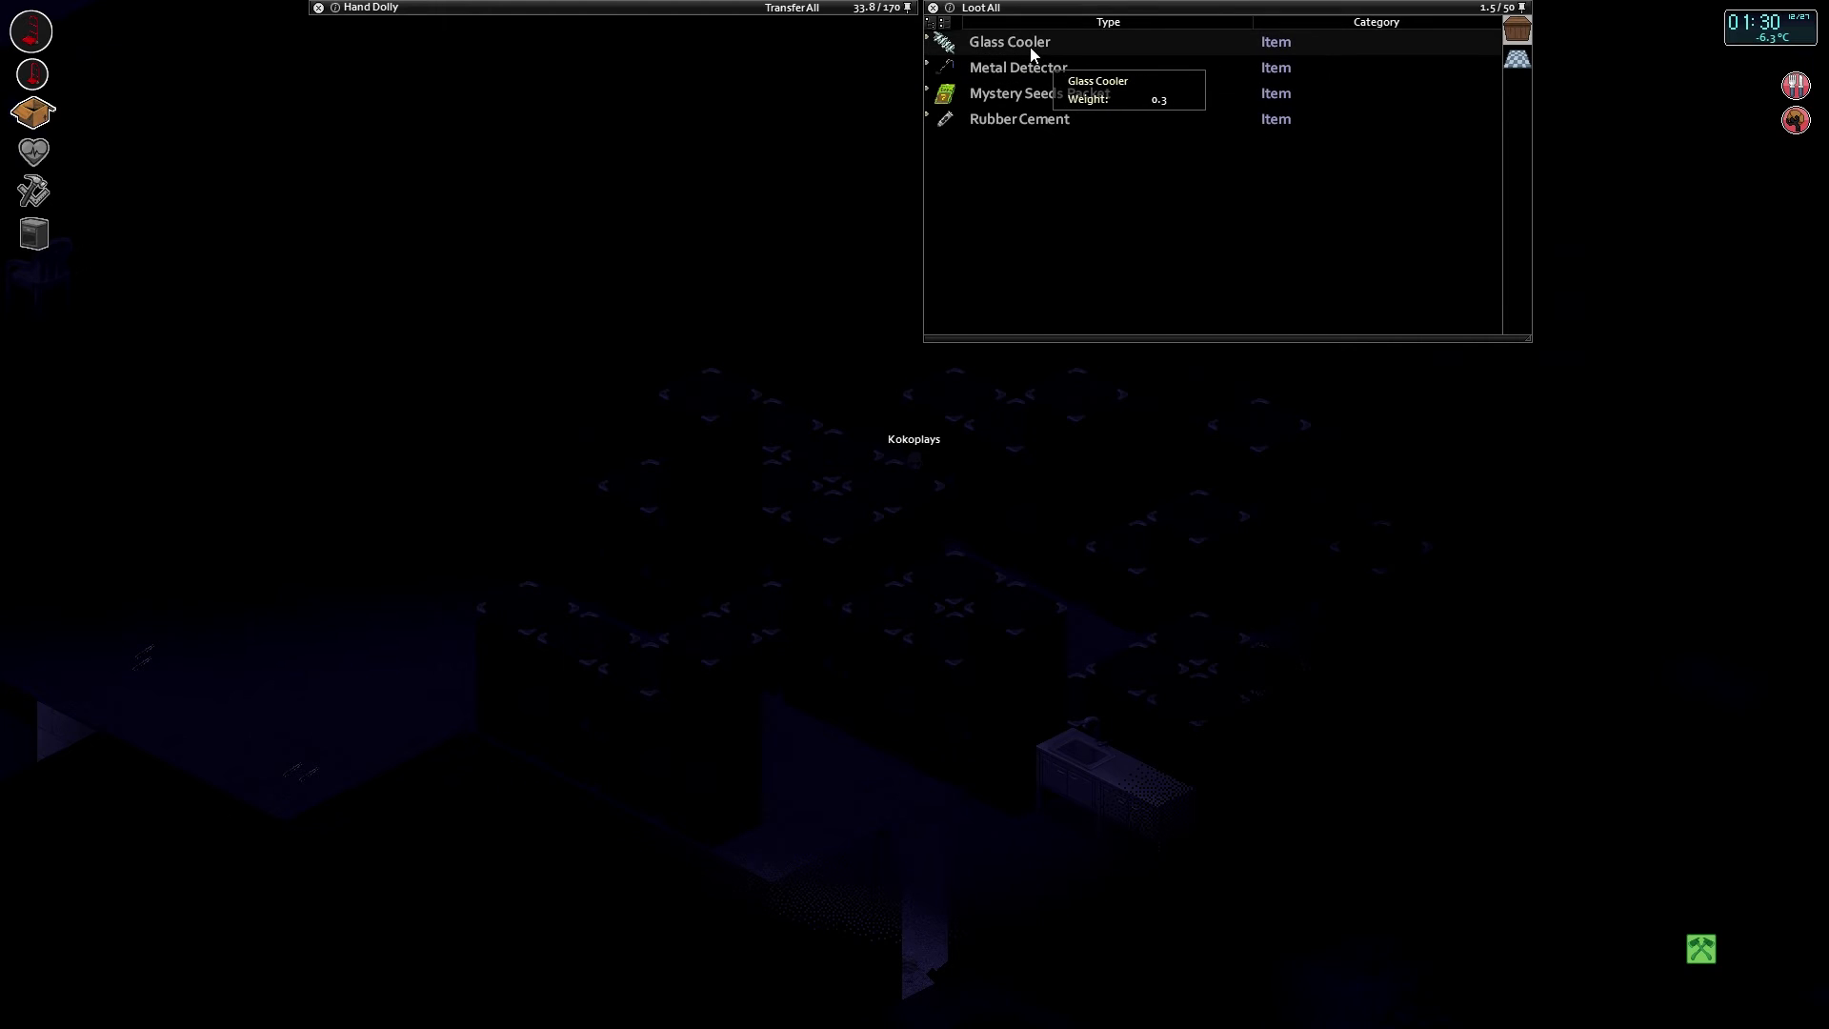
mouse_move(1044, 105)
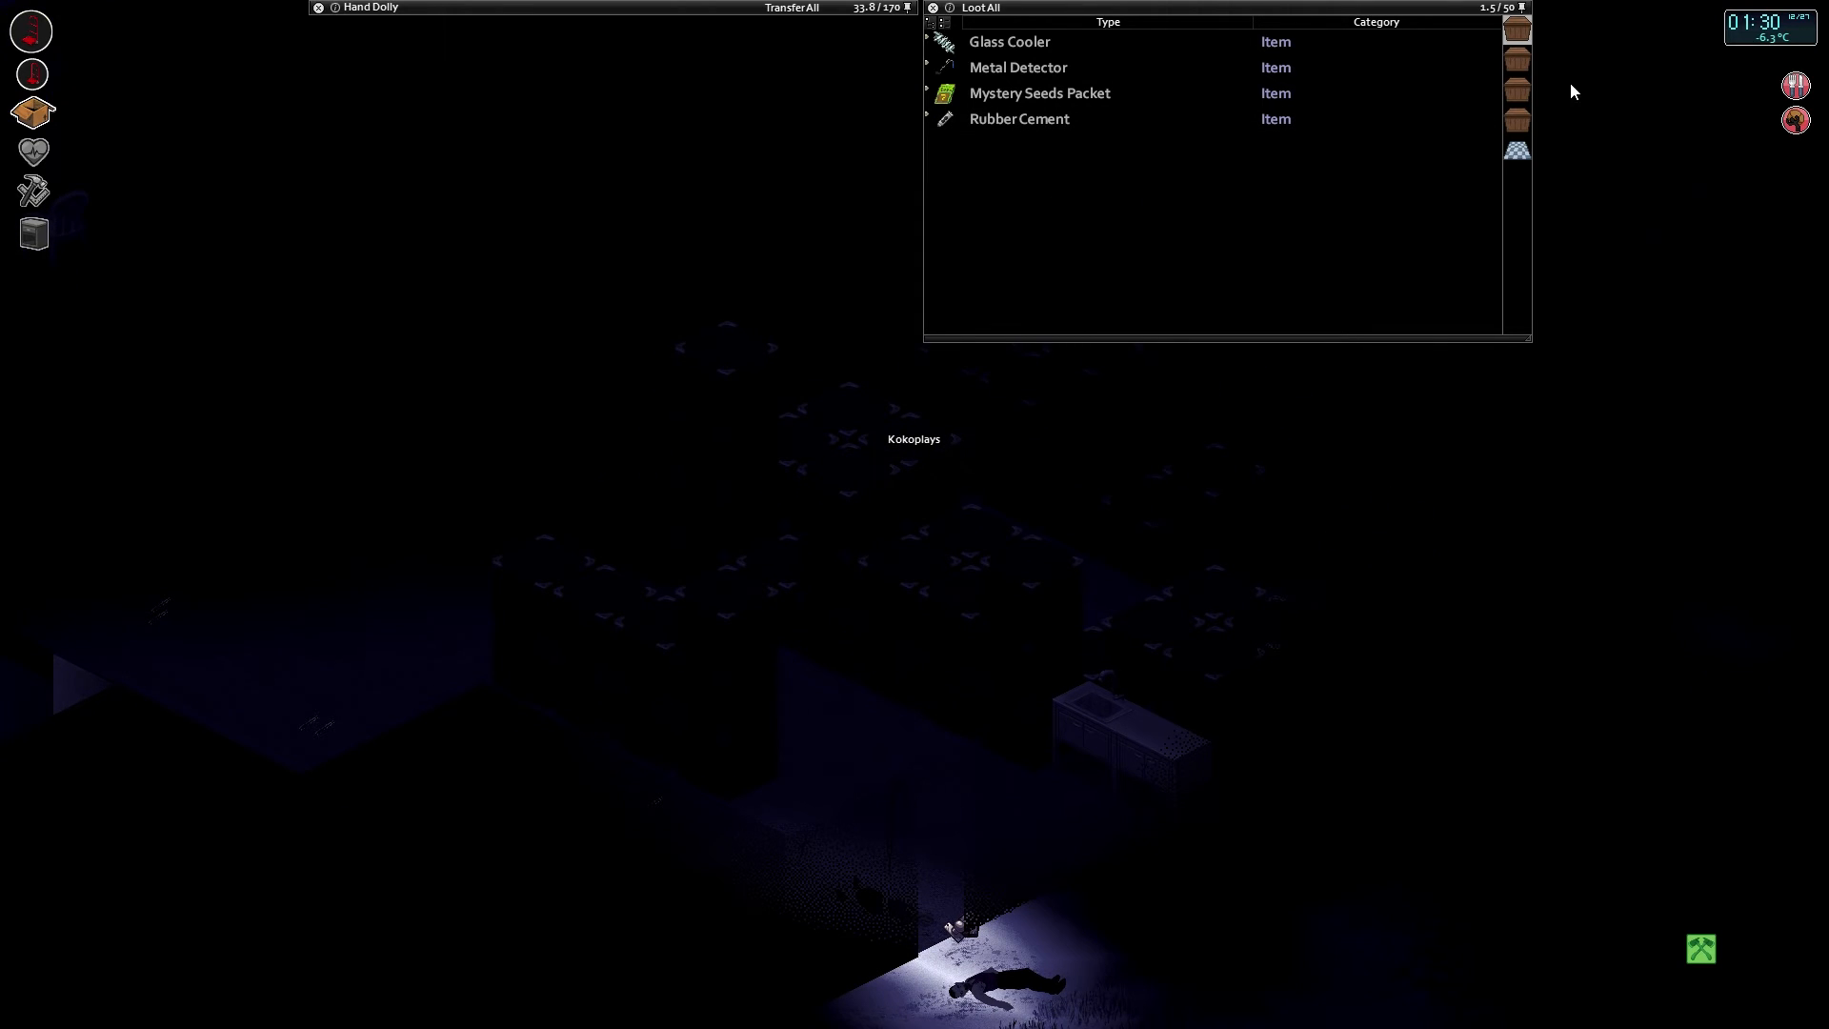
click(1518, 92)
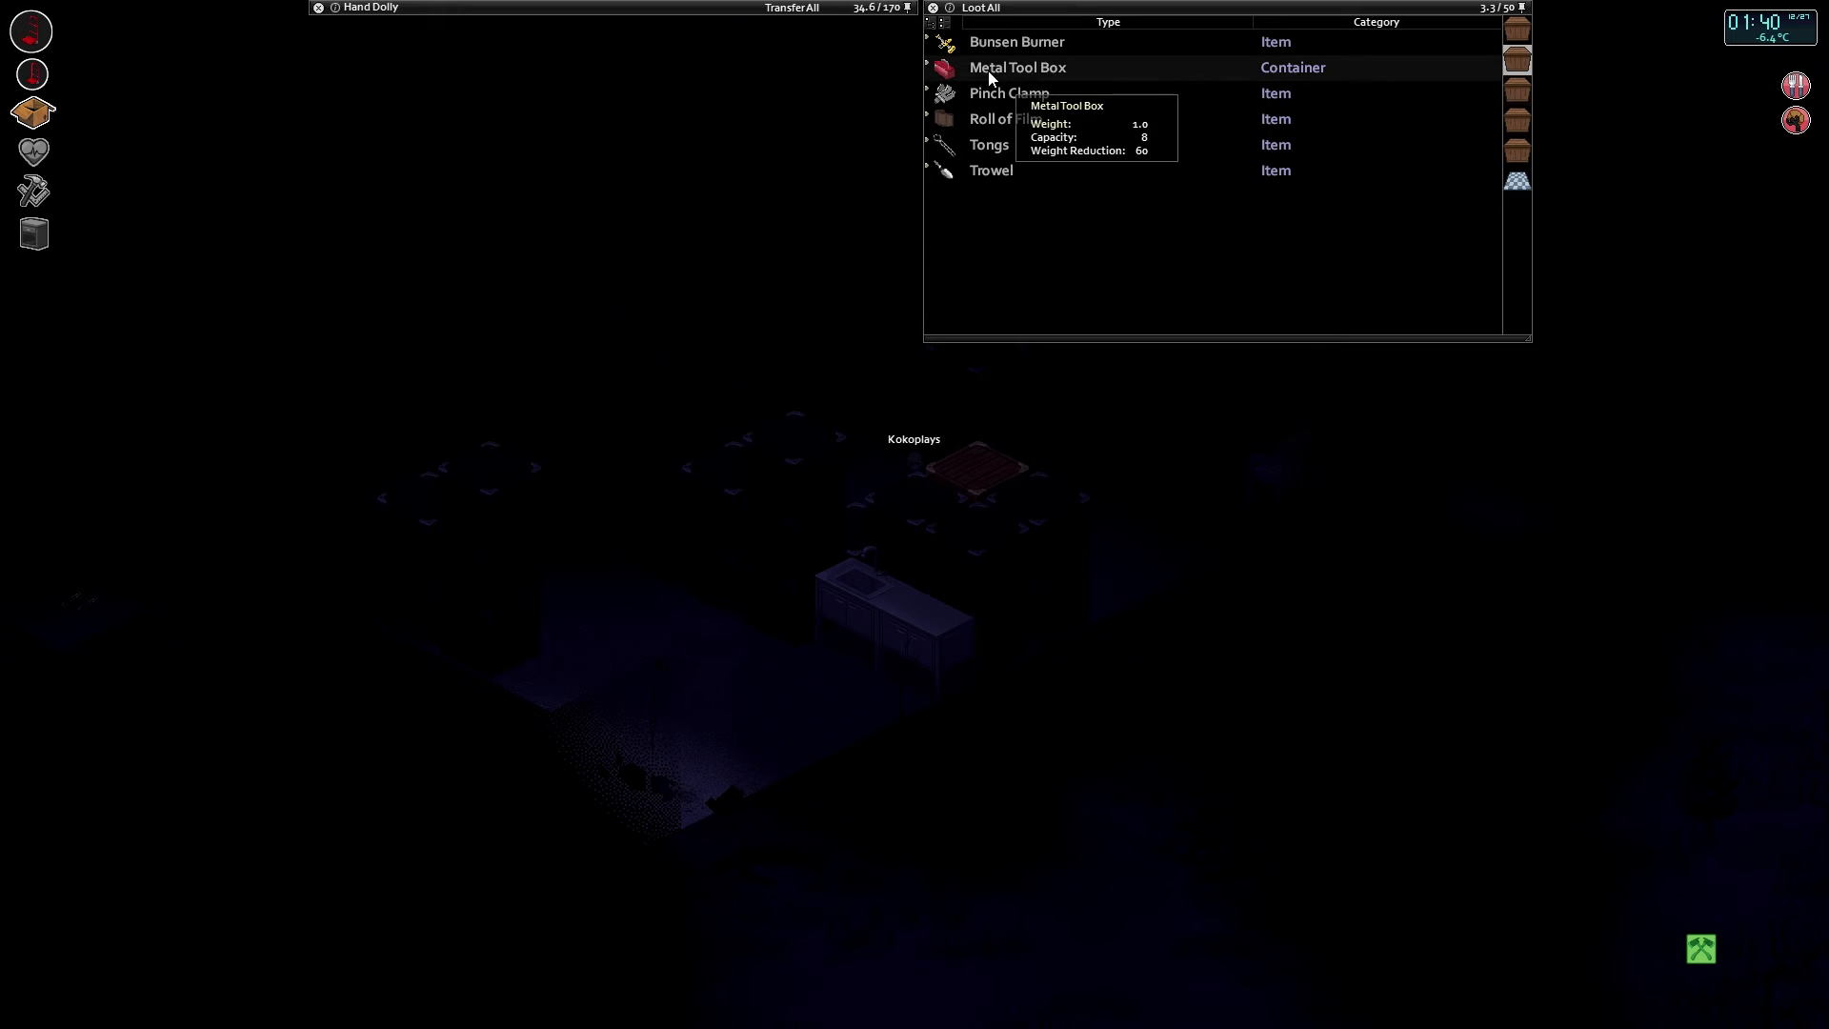
mouse_move(1029, 129)
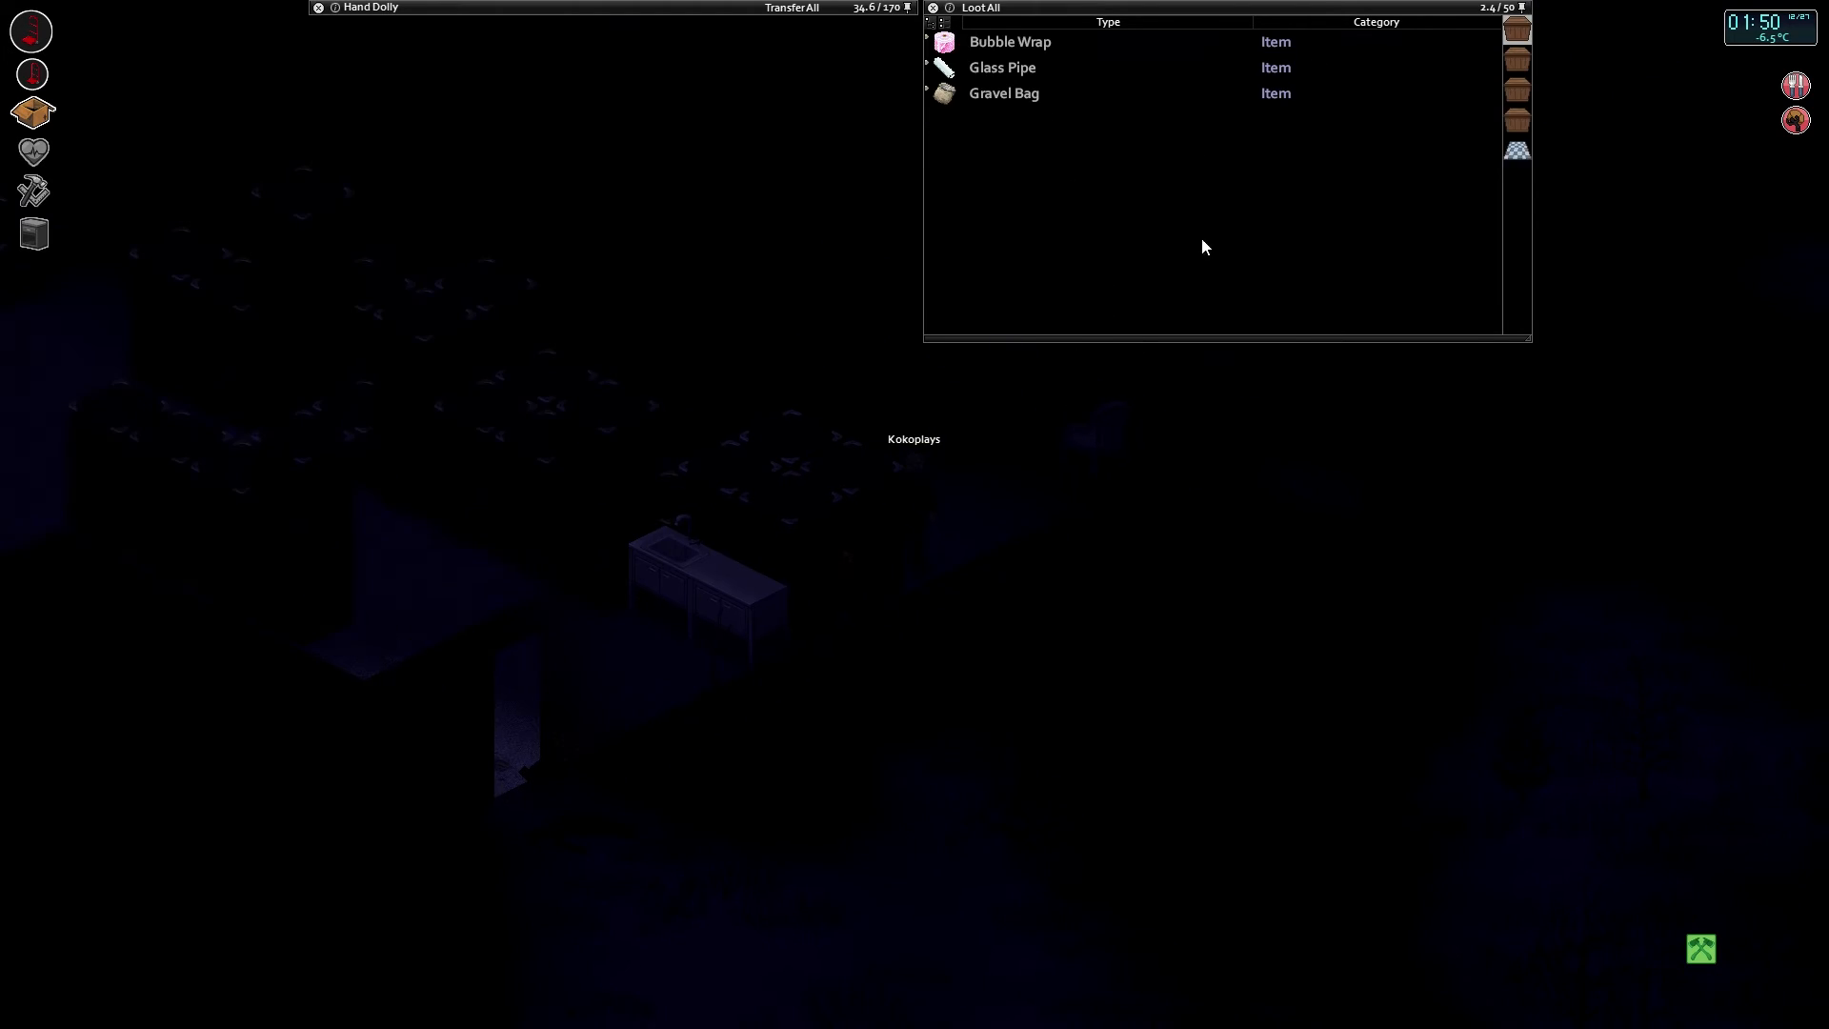
click(981, 9)
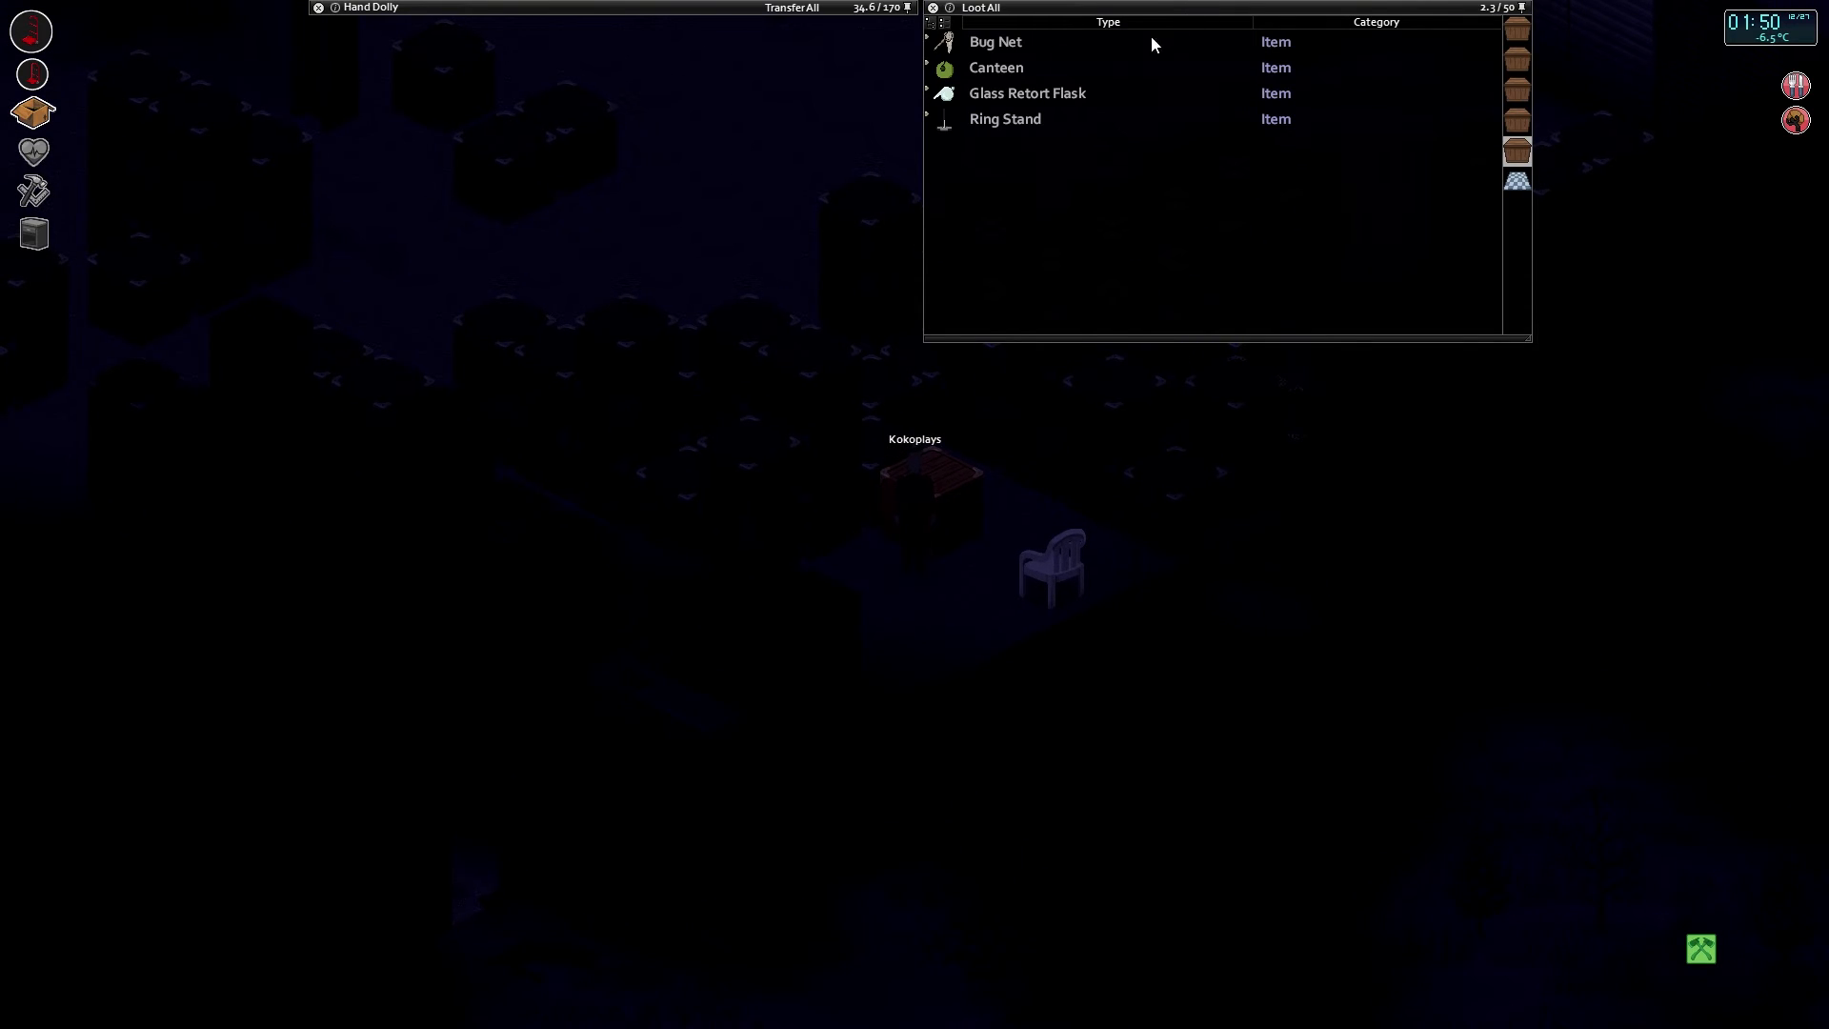
mouse_move(992, 68)
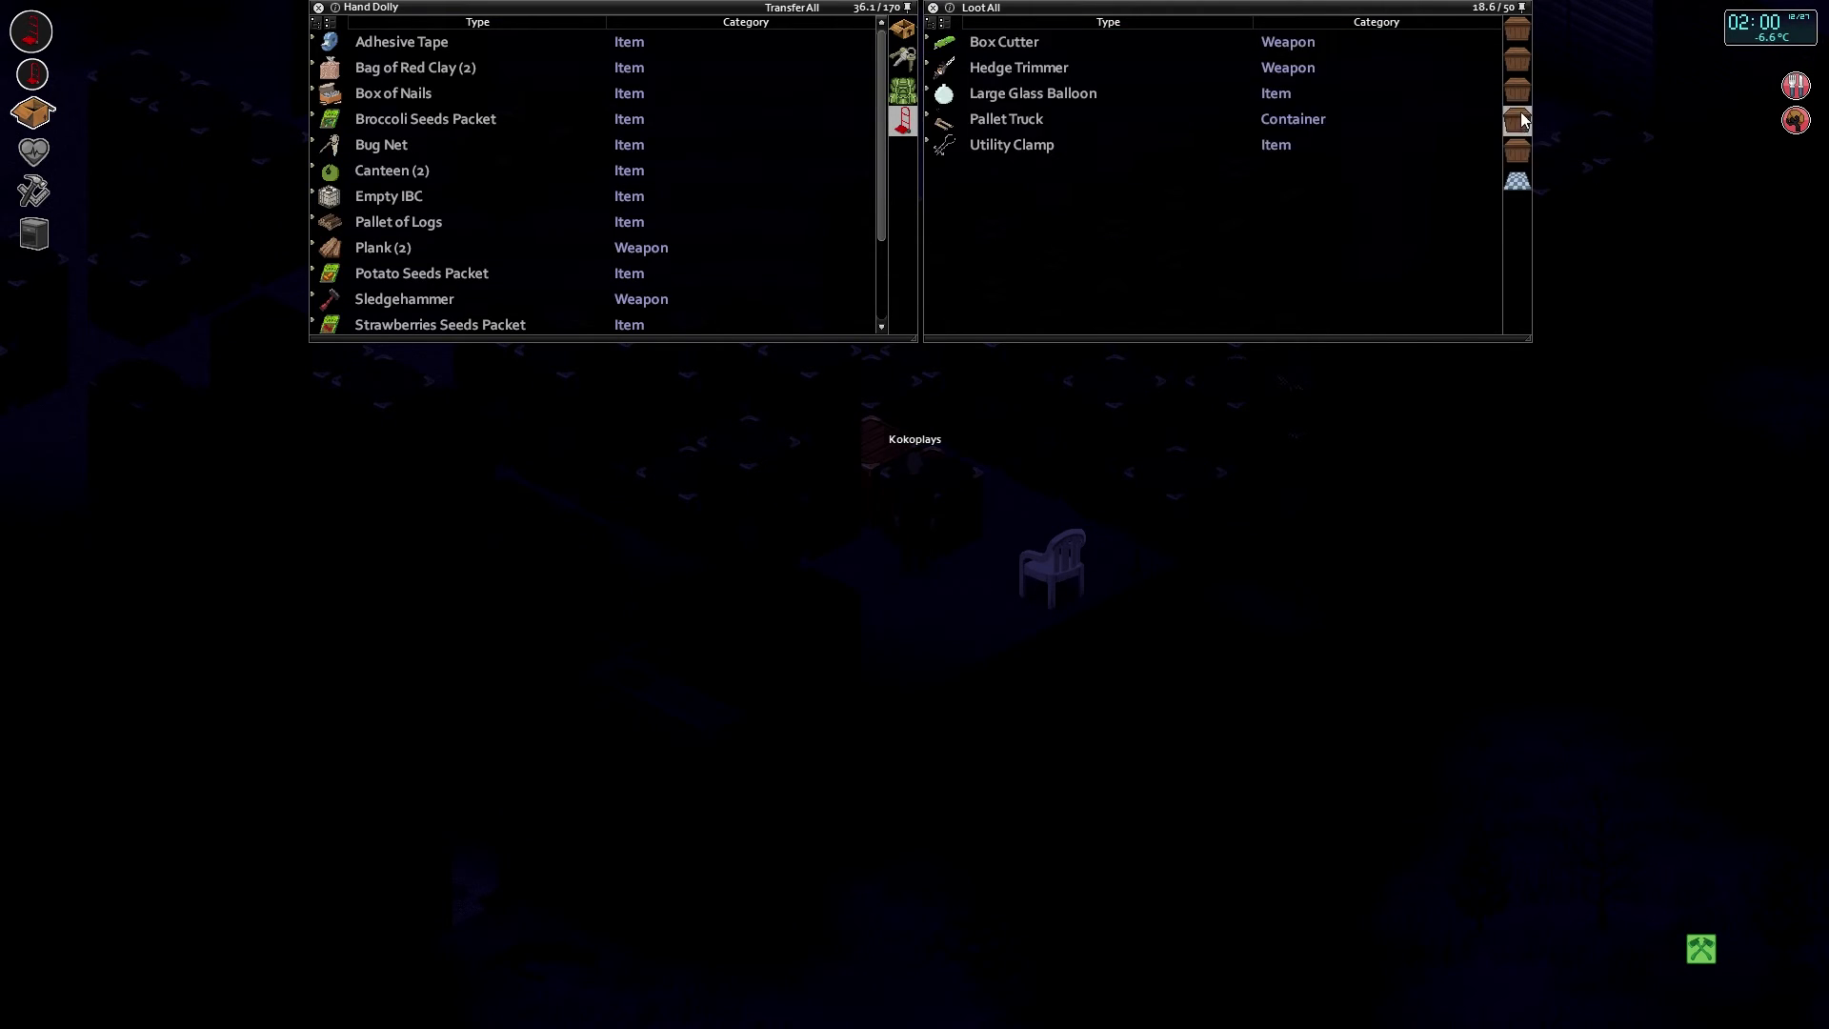
mouse_move(1030, 43)
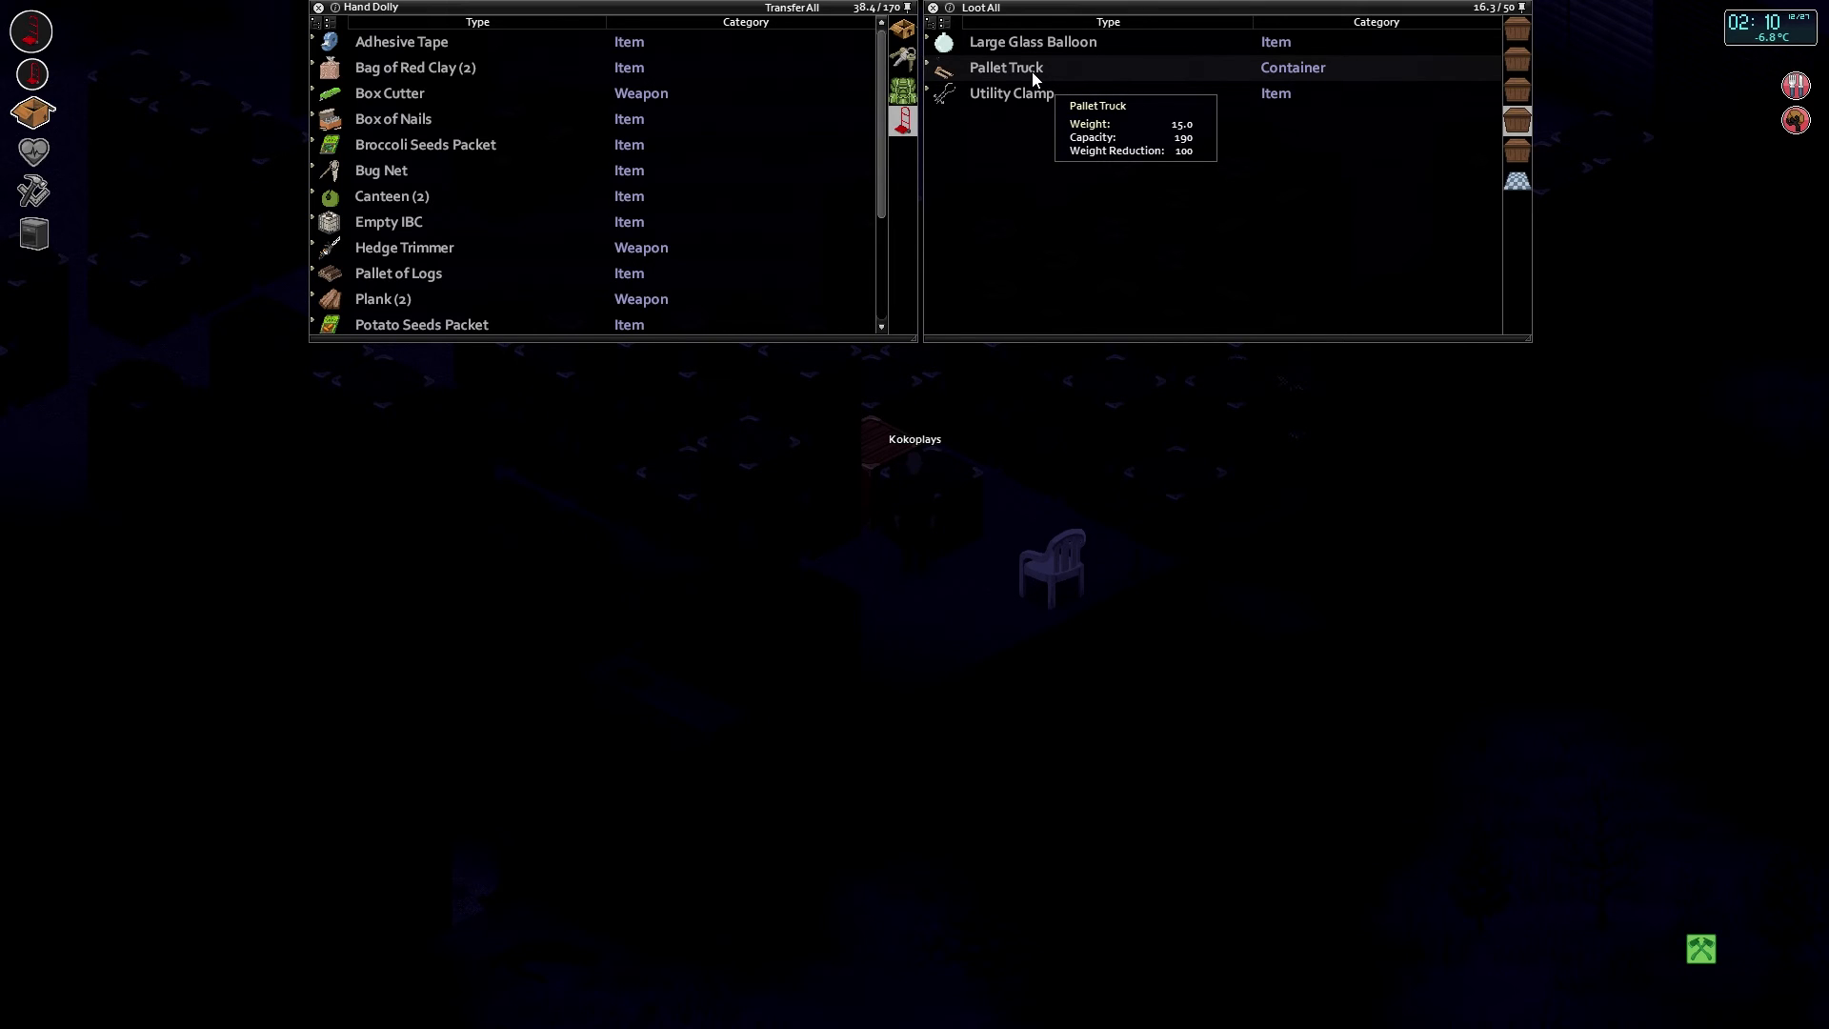
Move the Pallet Truck from the crate onto the hand dolly.
click(1004, 66)
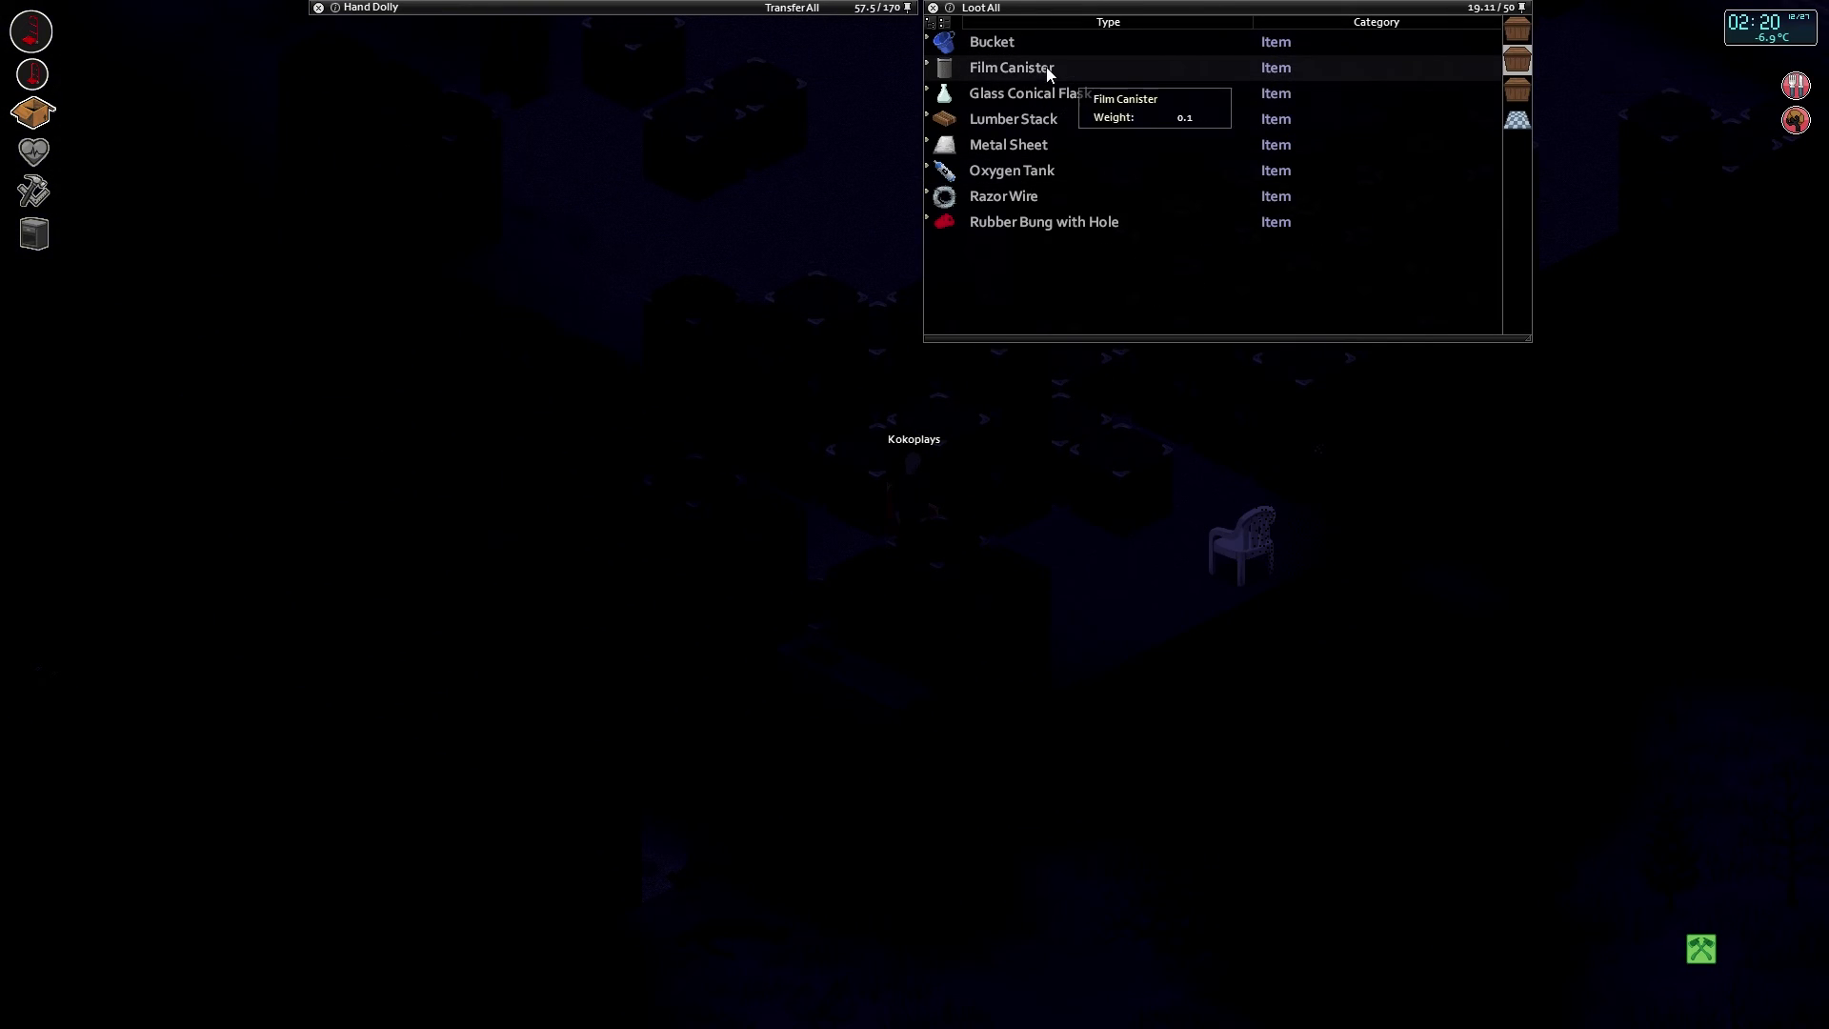
mouse_move(993, 41)
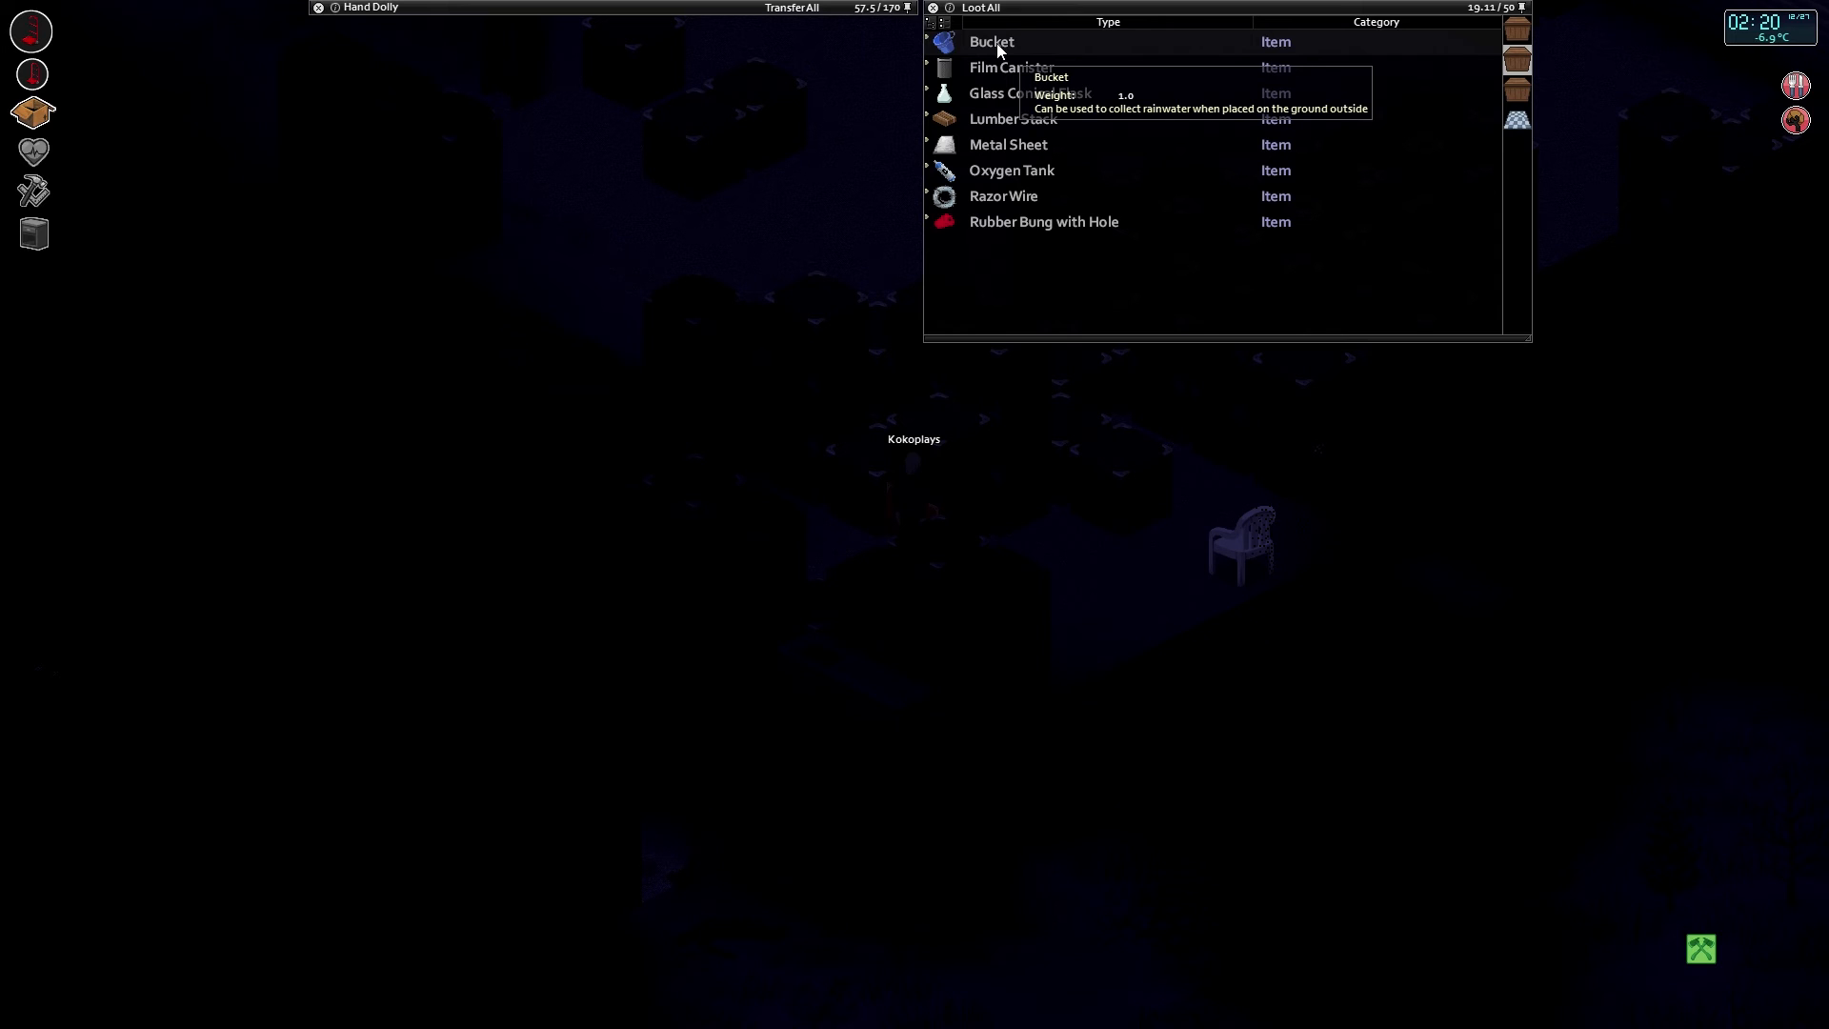
mouse_move(1055, 70)
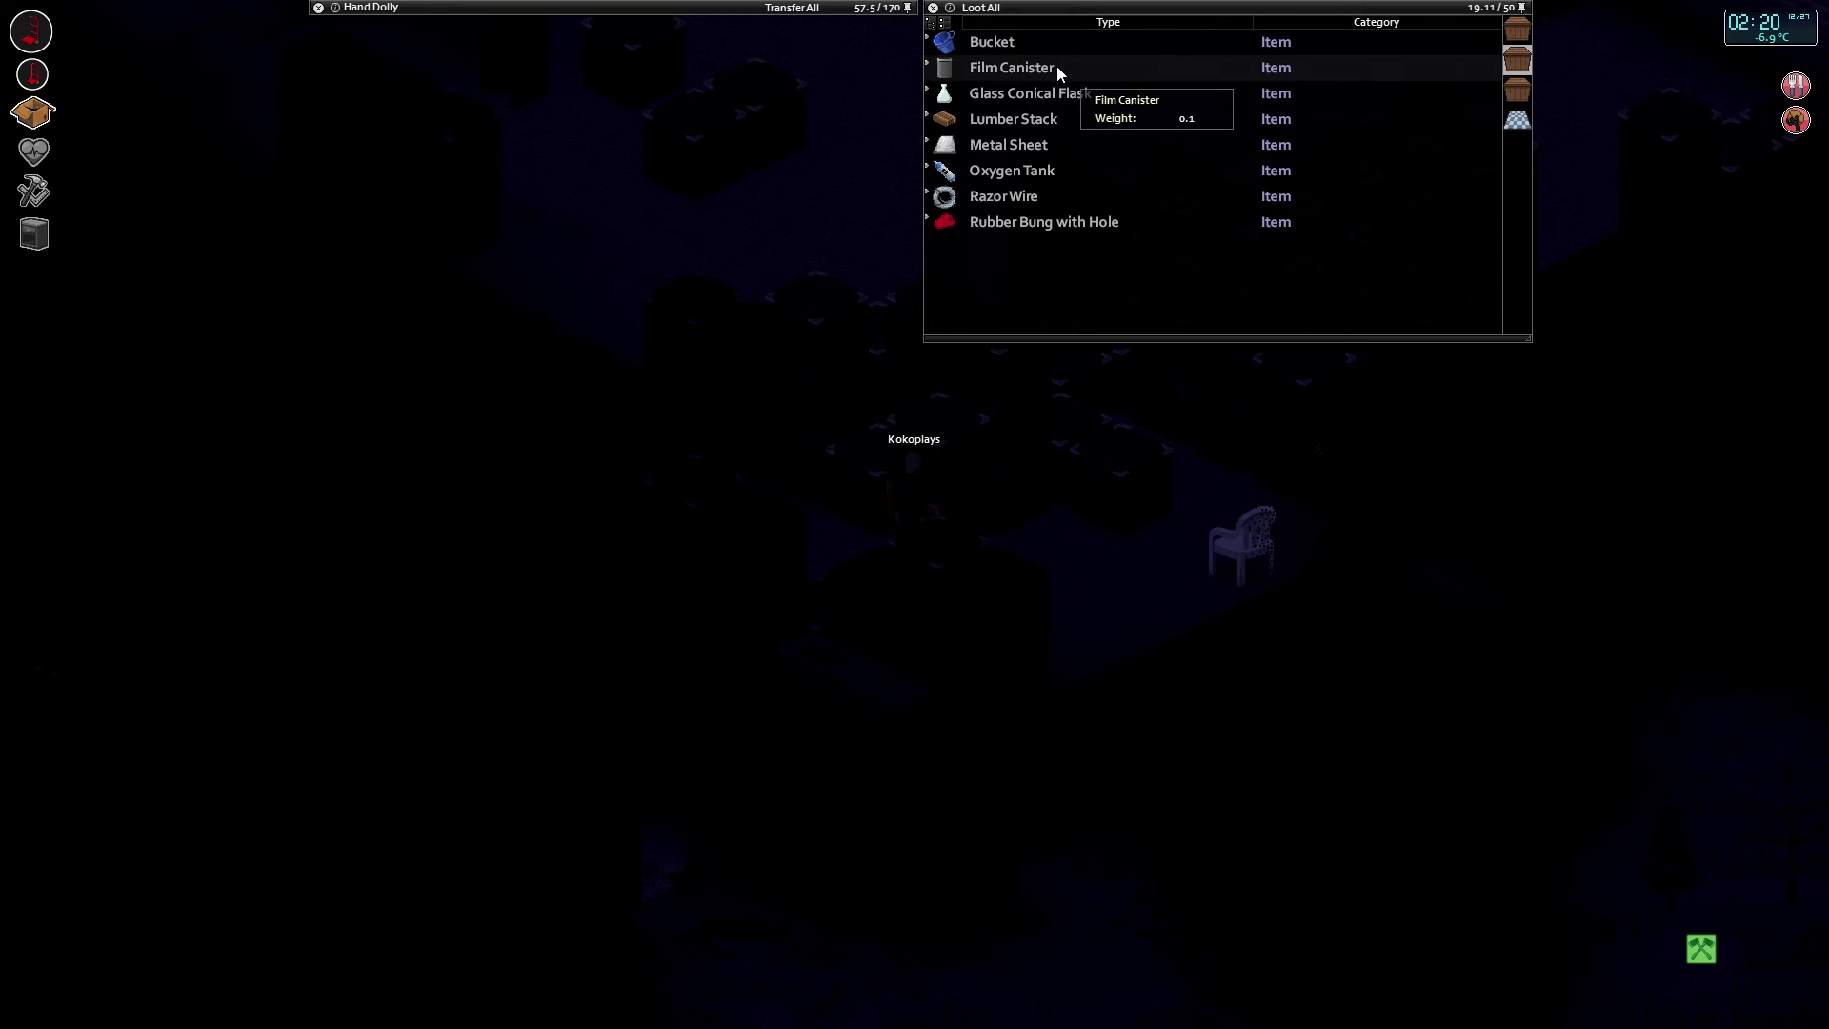
mouse_move(1029, 93)
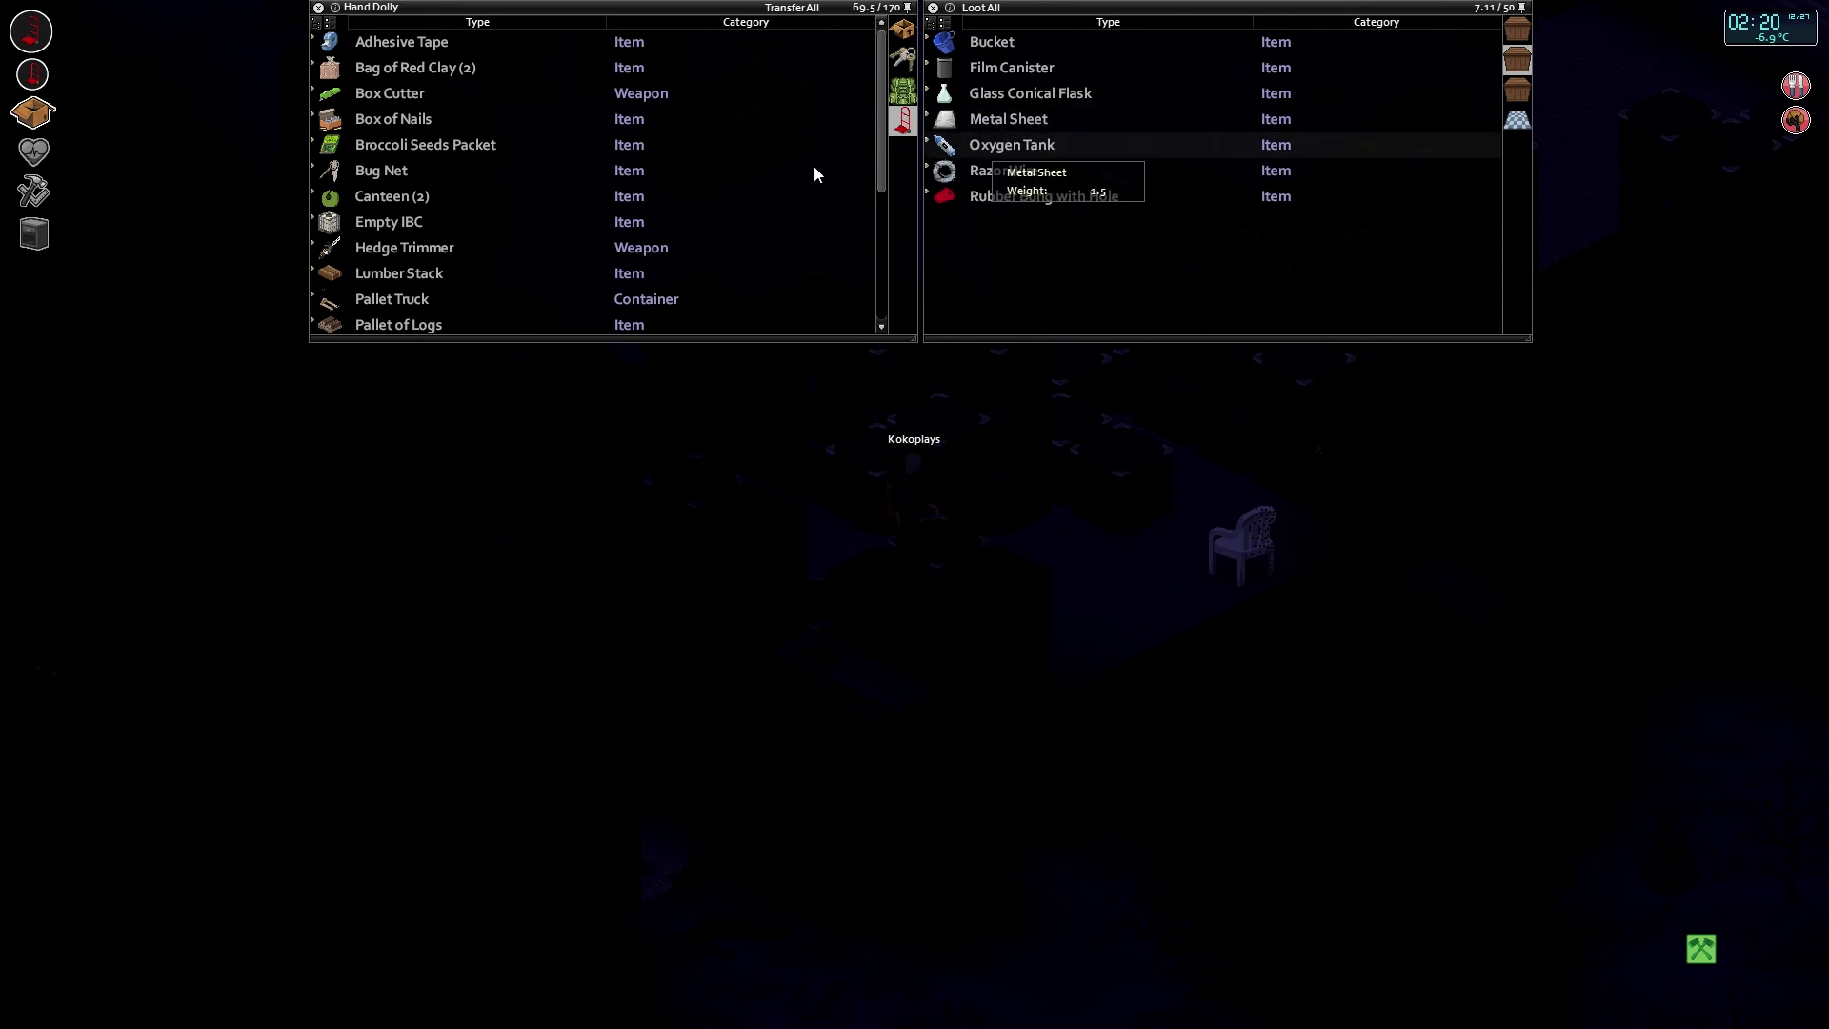
Move the Metal Sheet onto the dolly, then look through two more storage crates.
click(1007, 118)
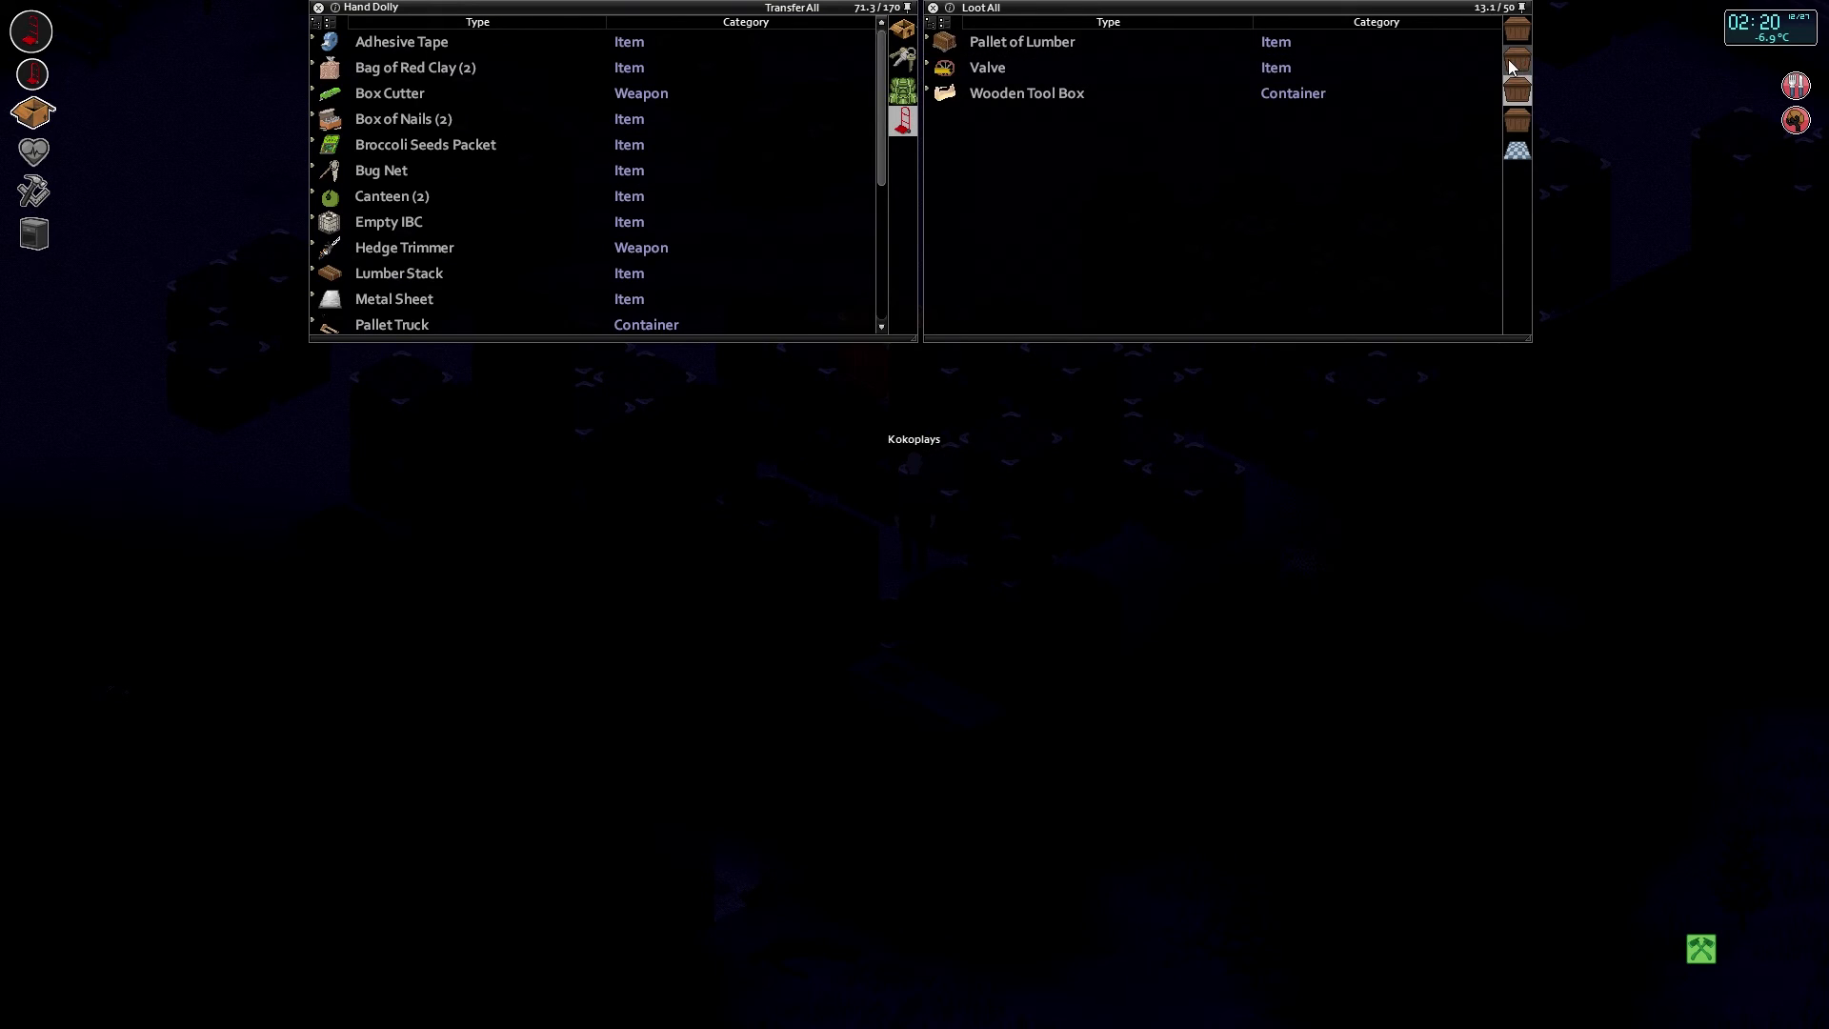
click(1020, 41)
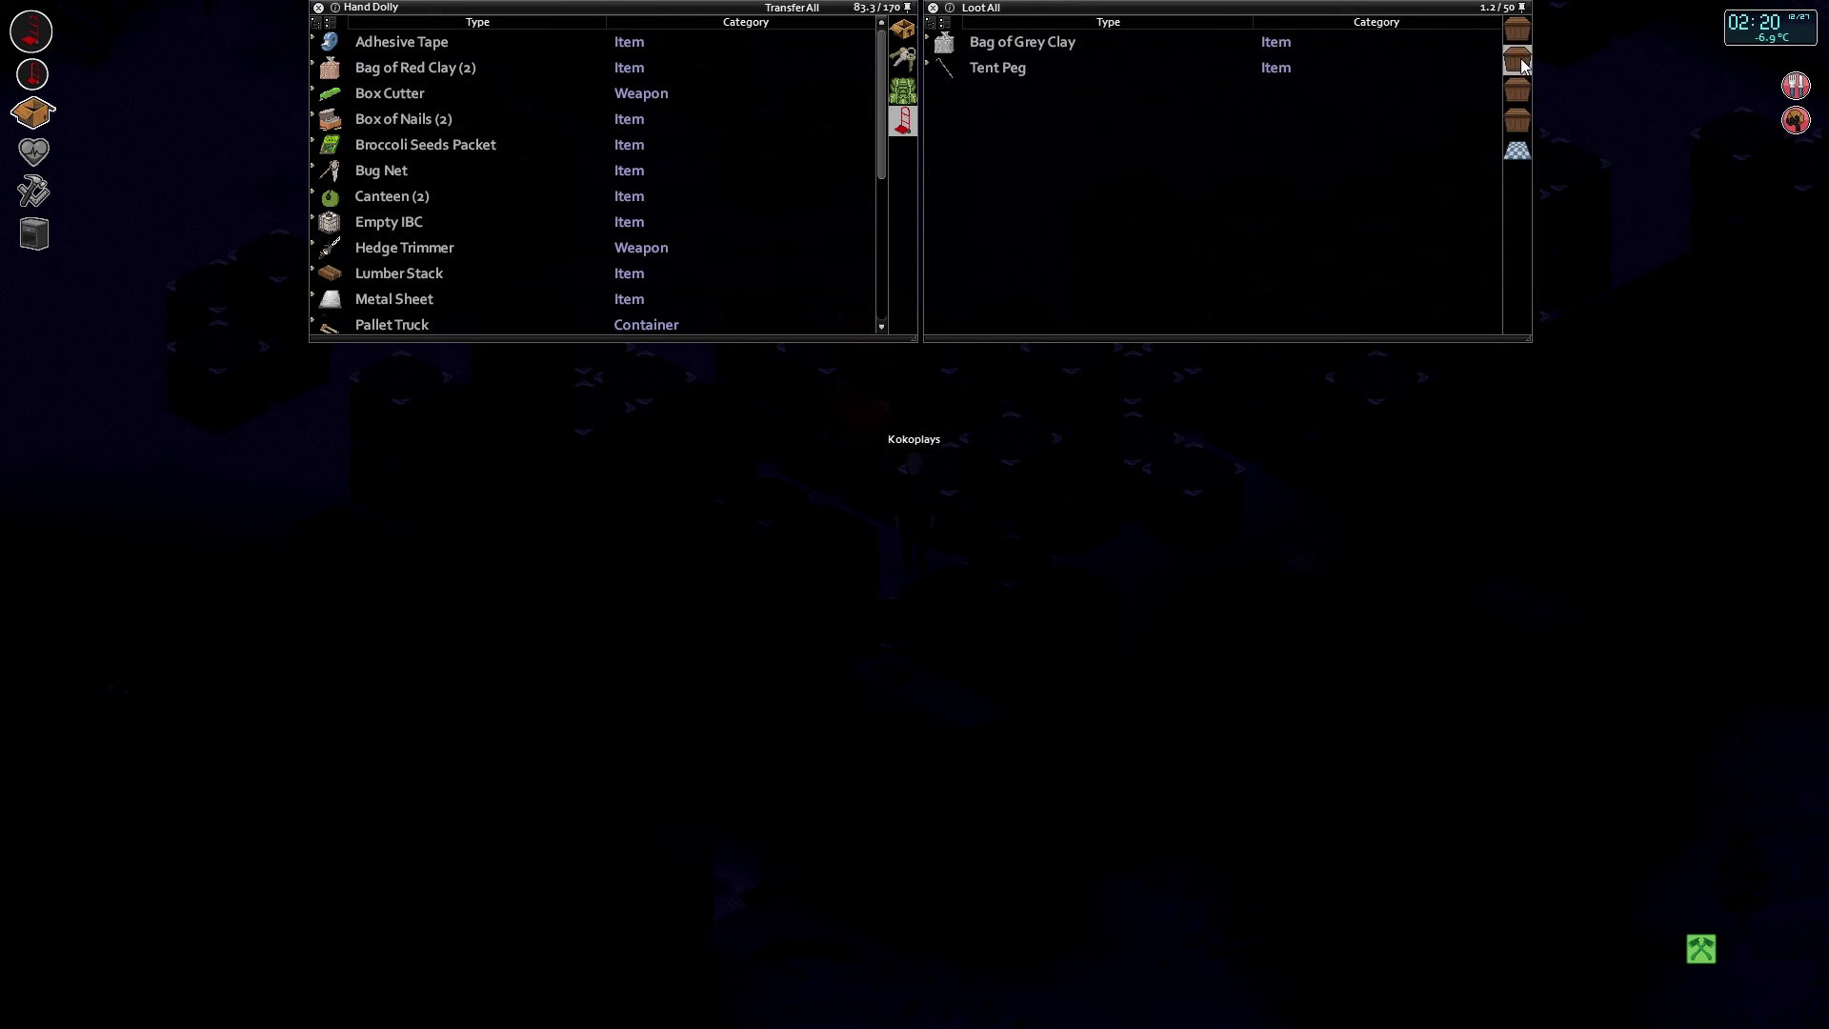
click(1020, 41)
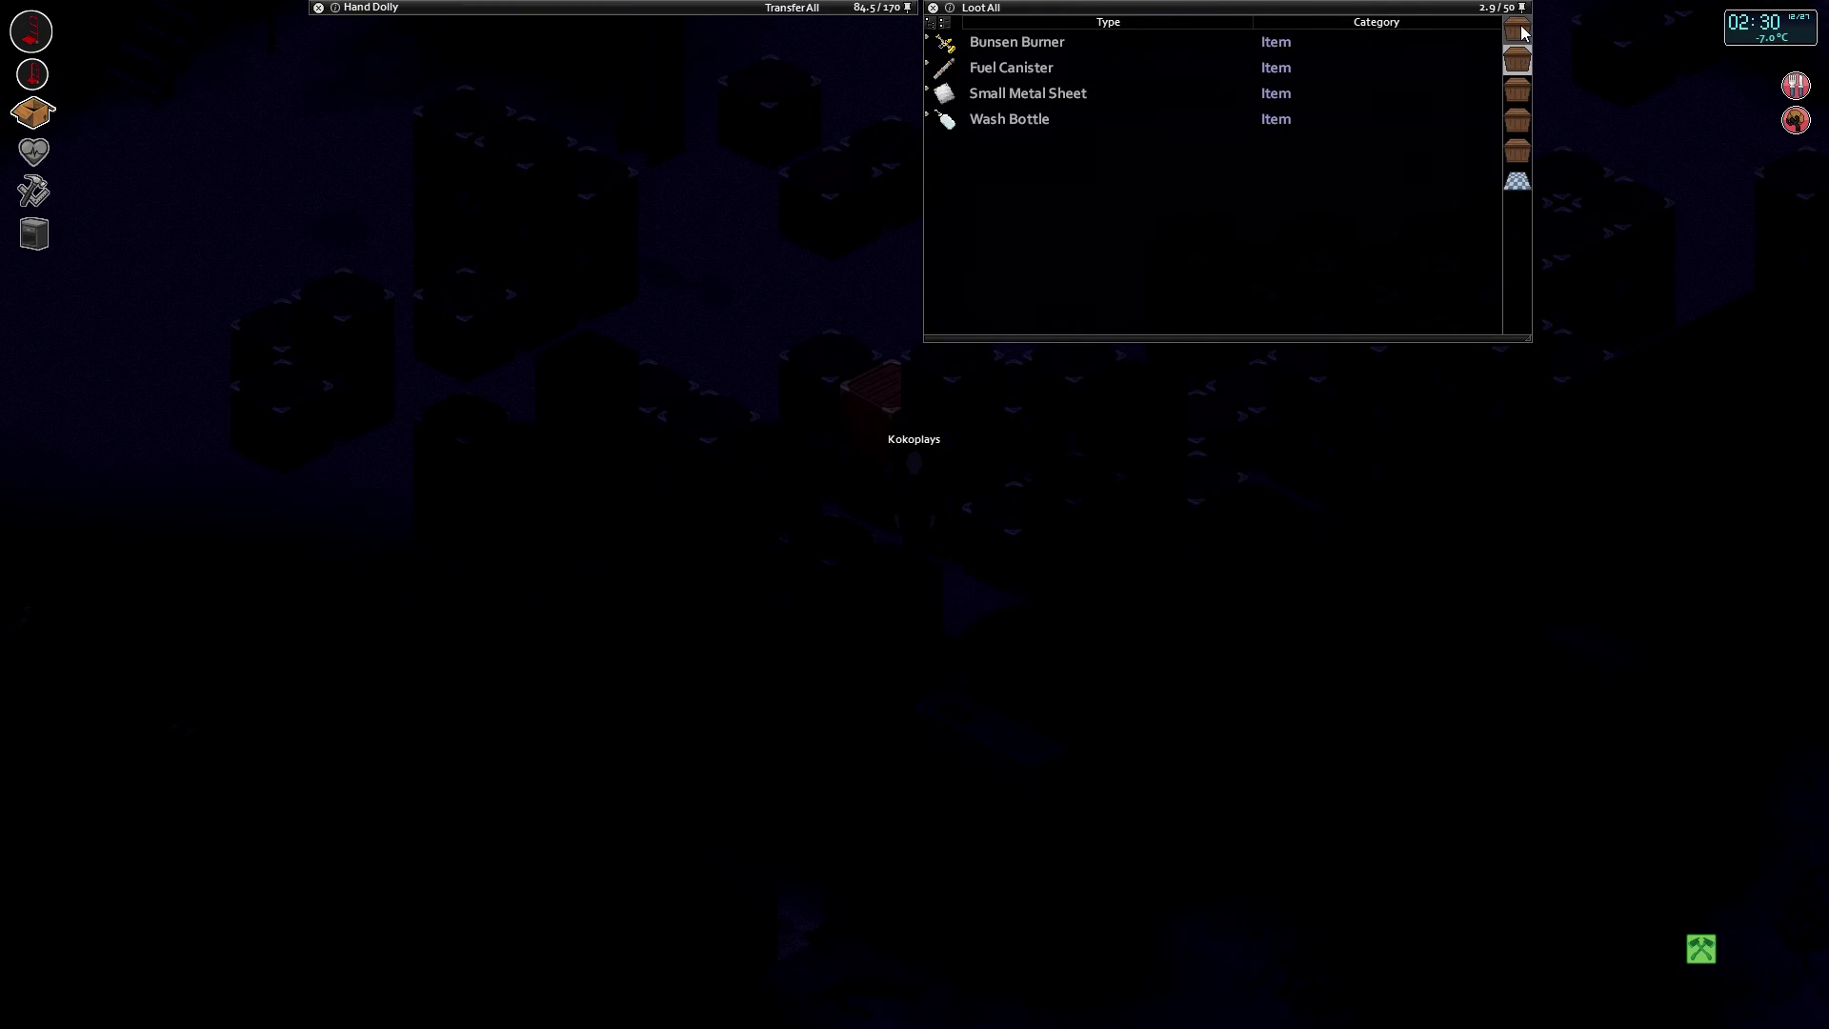
mouse_move(1142, 98)
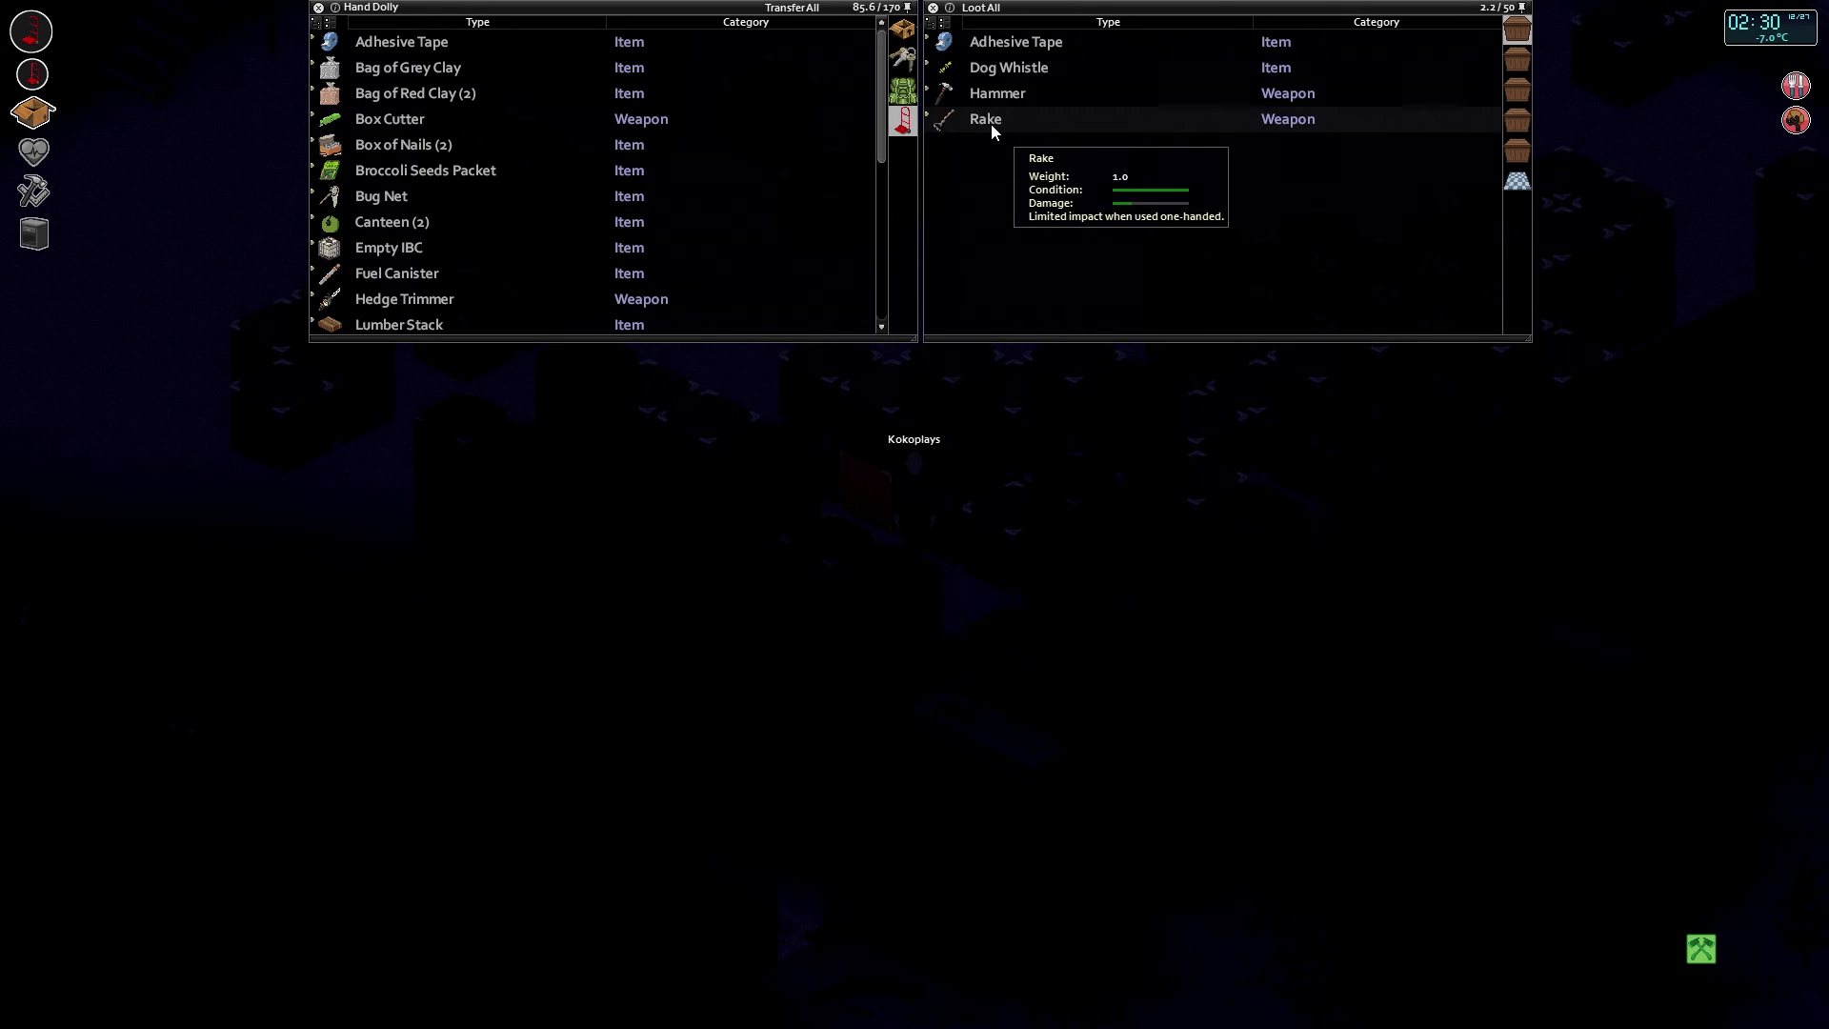
mouse_move(1547, 43)
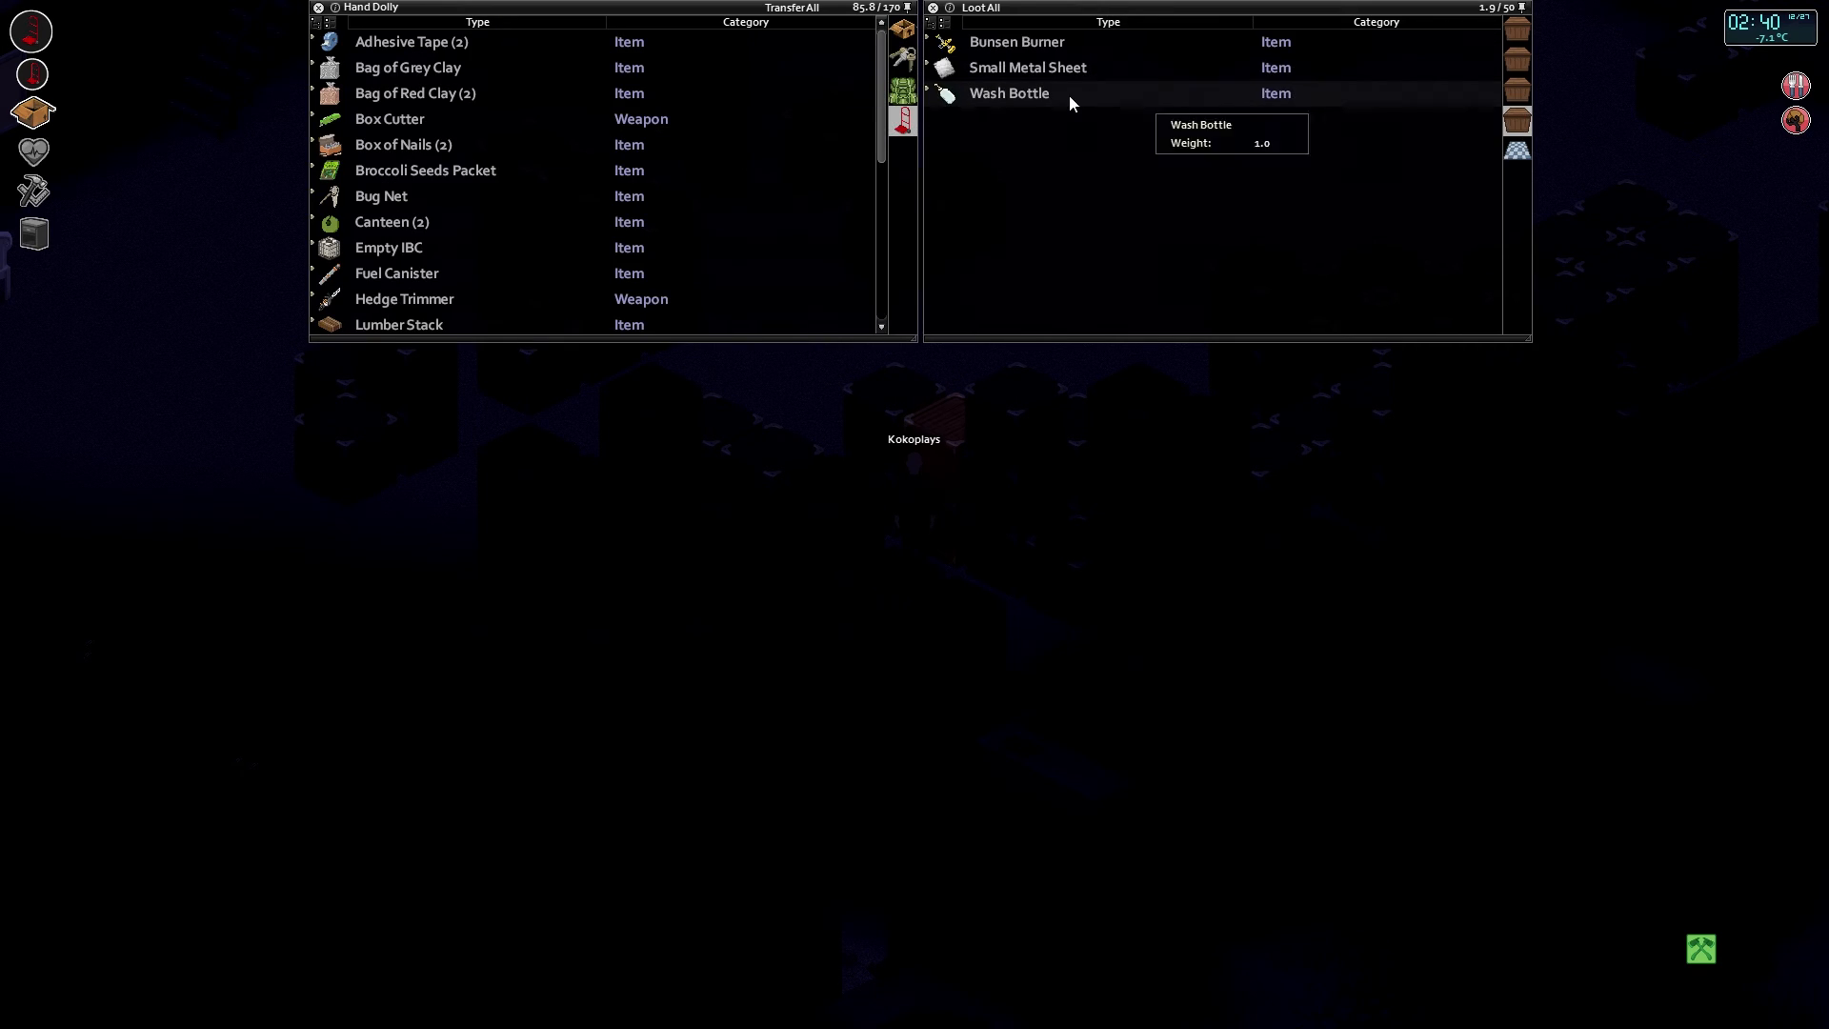
mouse_move(1050, 68)
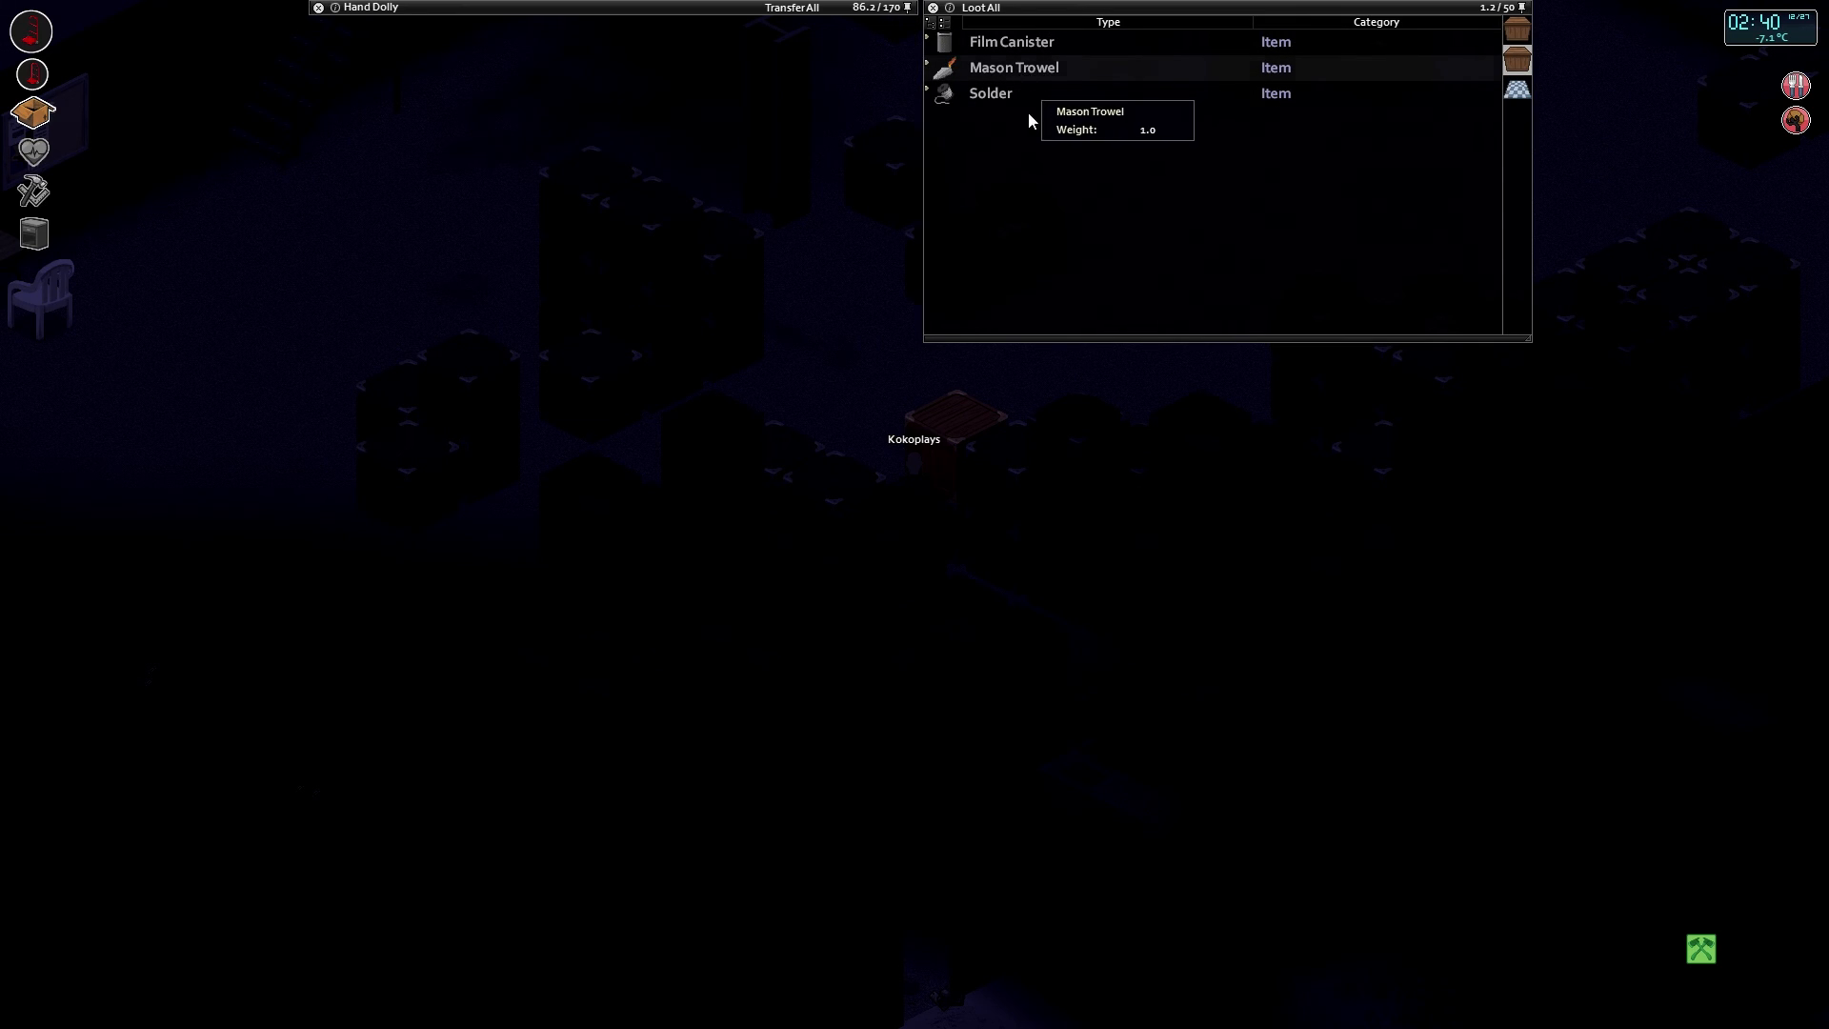
Move on to the next storage crate in the loot panel.
click(978, 7)
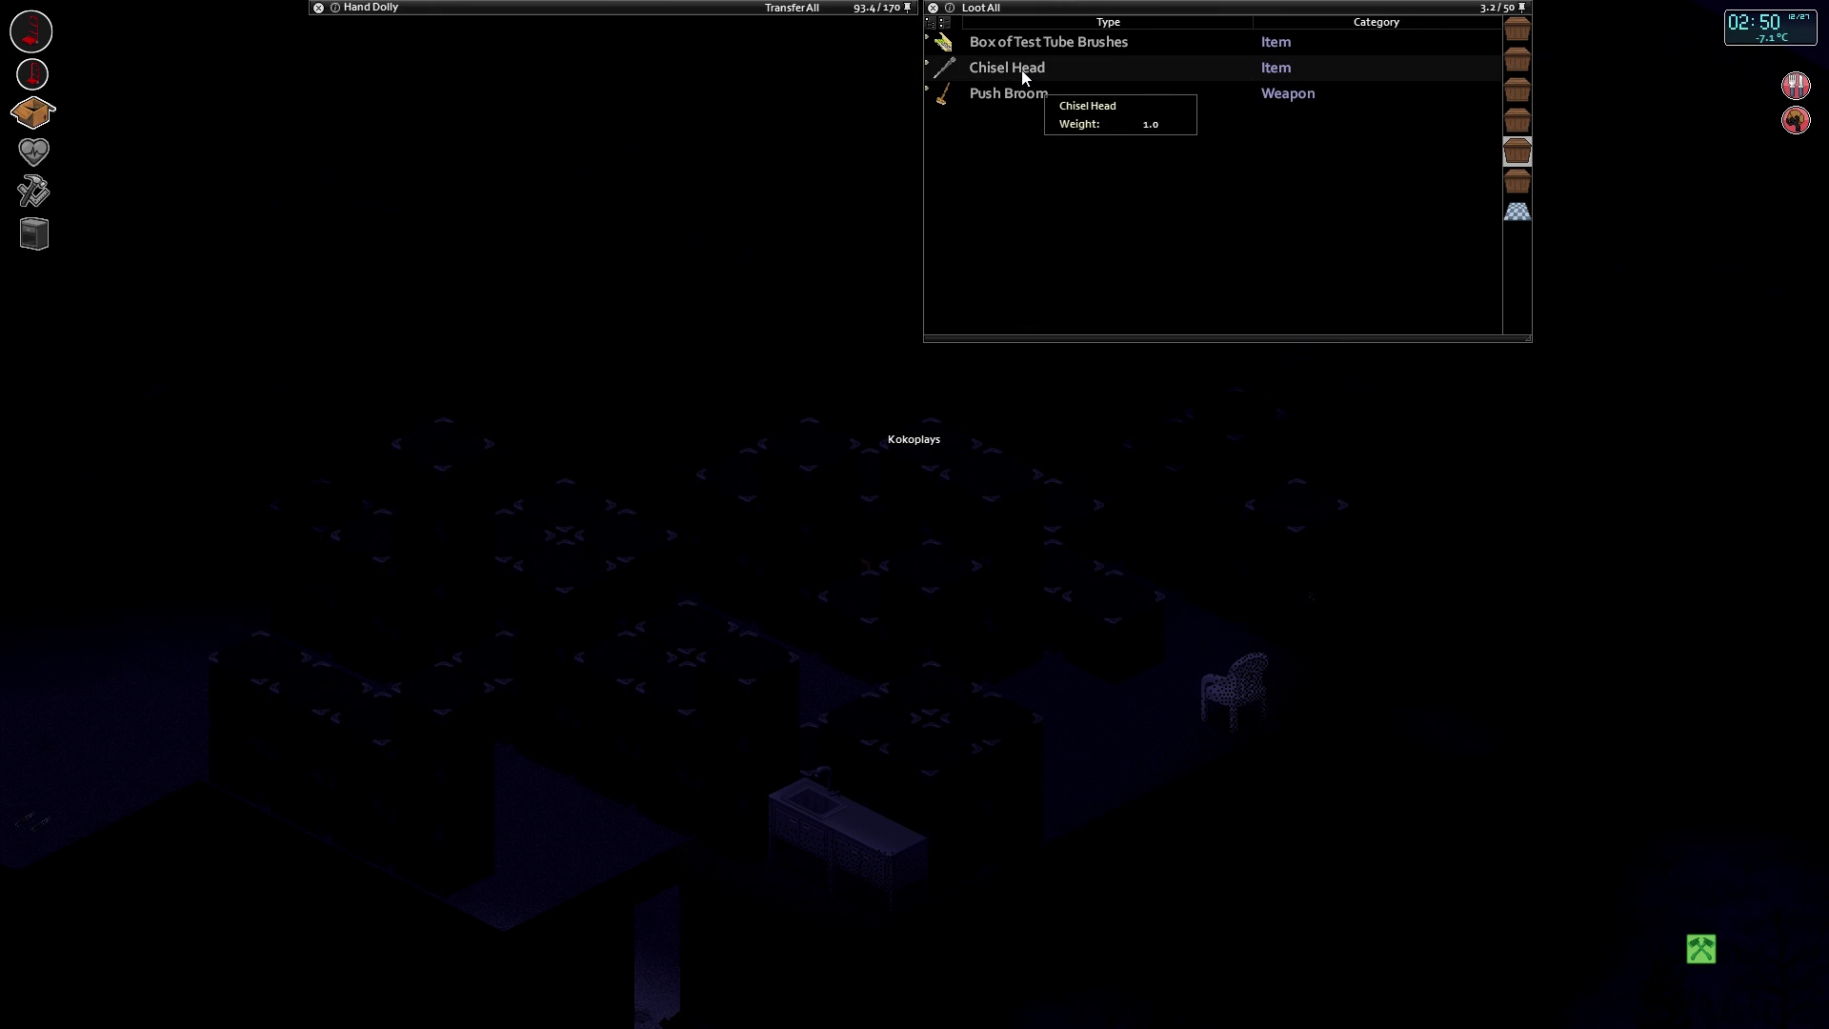
mouse_move(1527, 58)
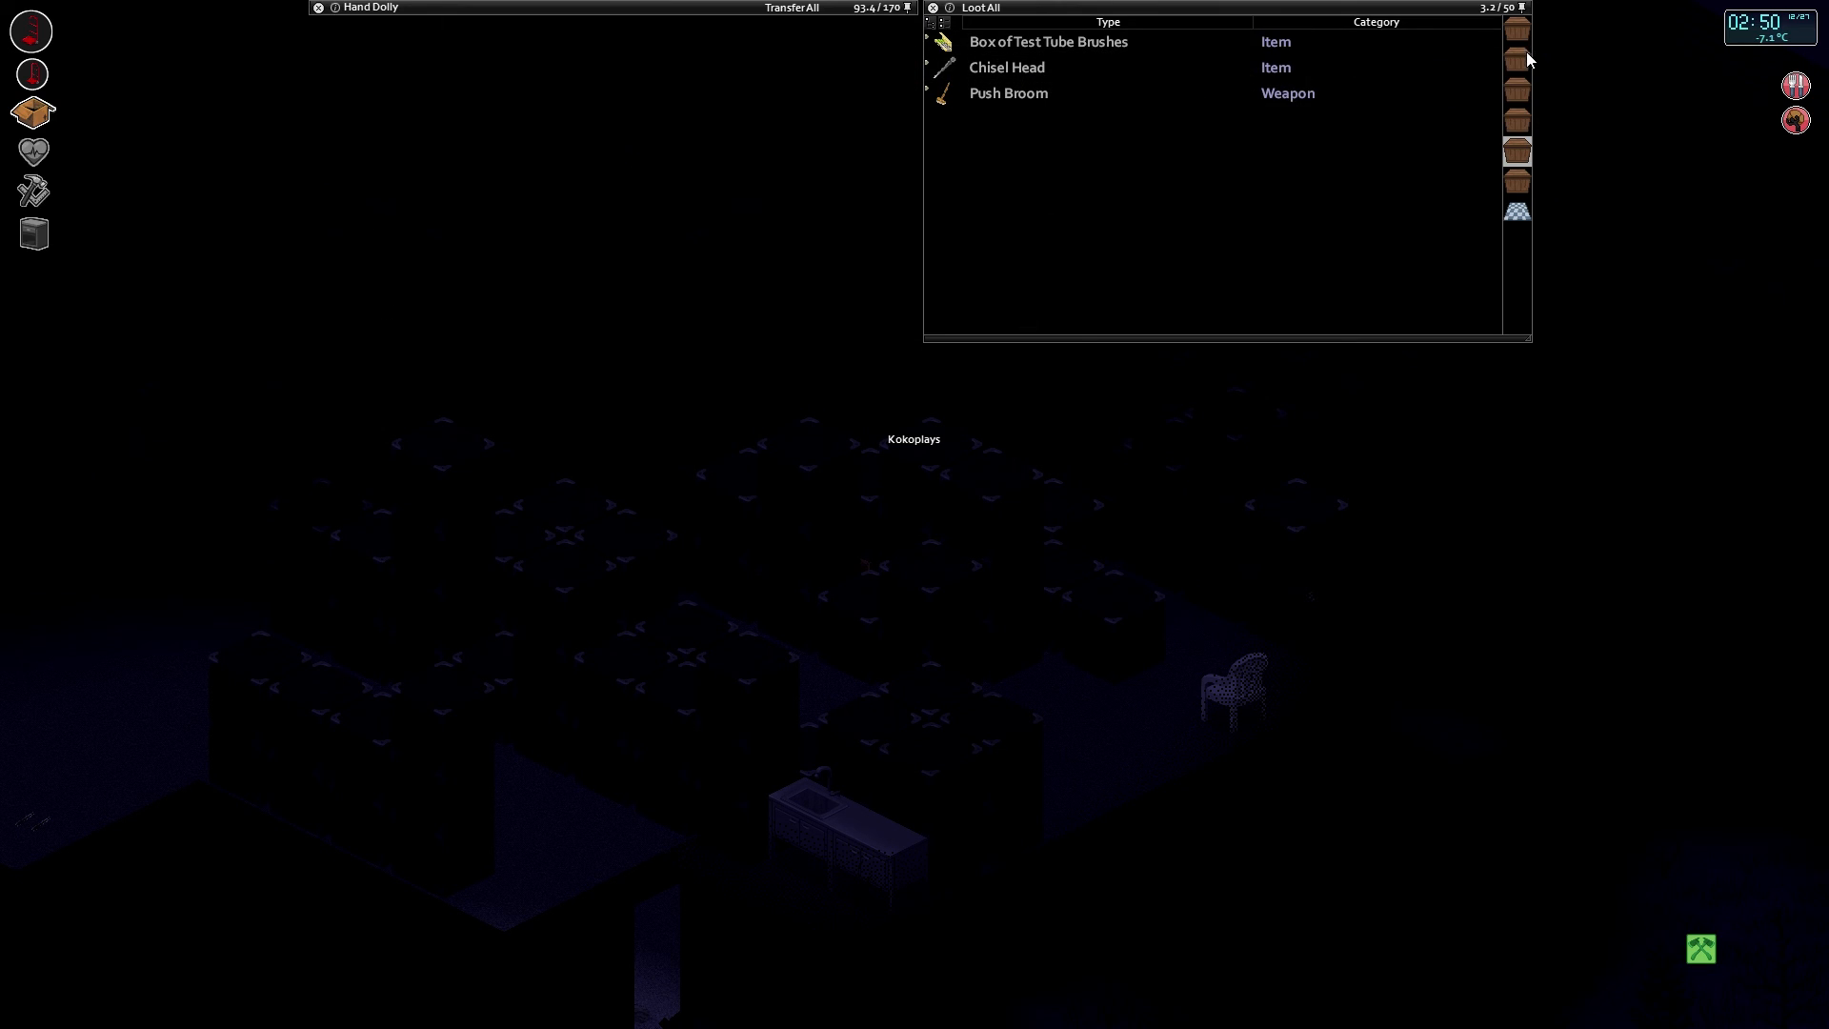
Check three nearby crates' contents through the loot sidebar tabs.
click(1518, 35)
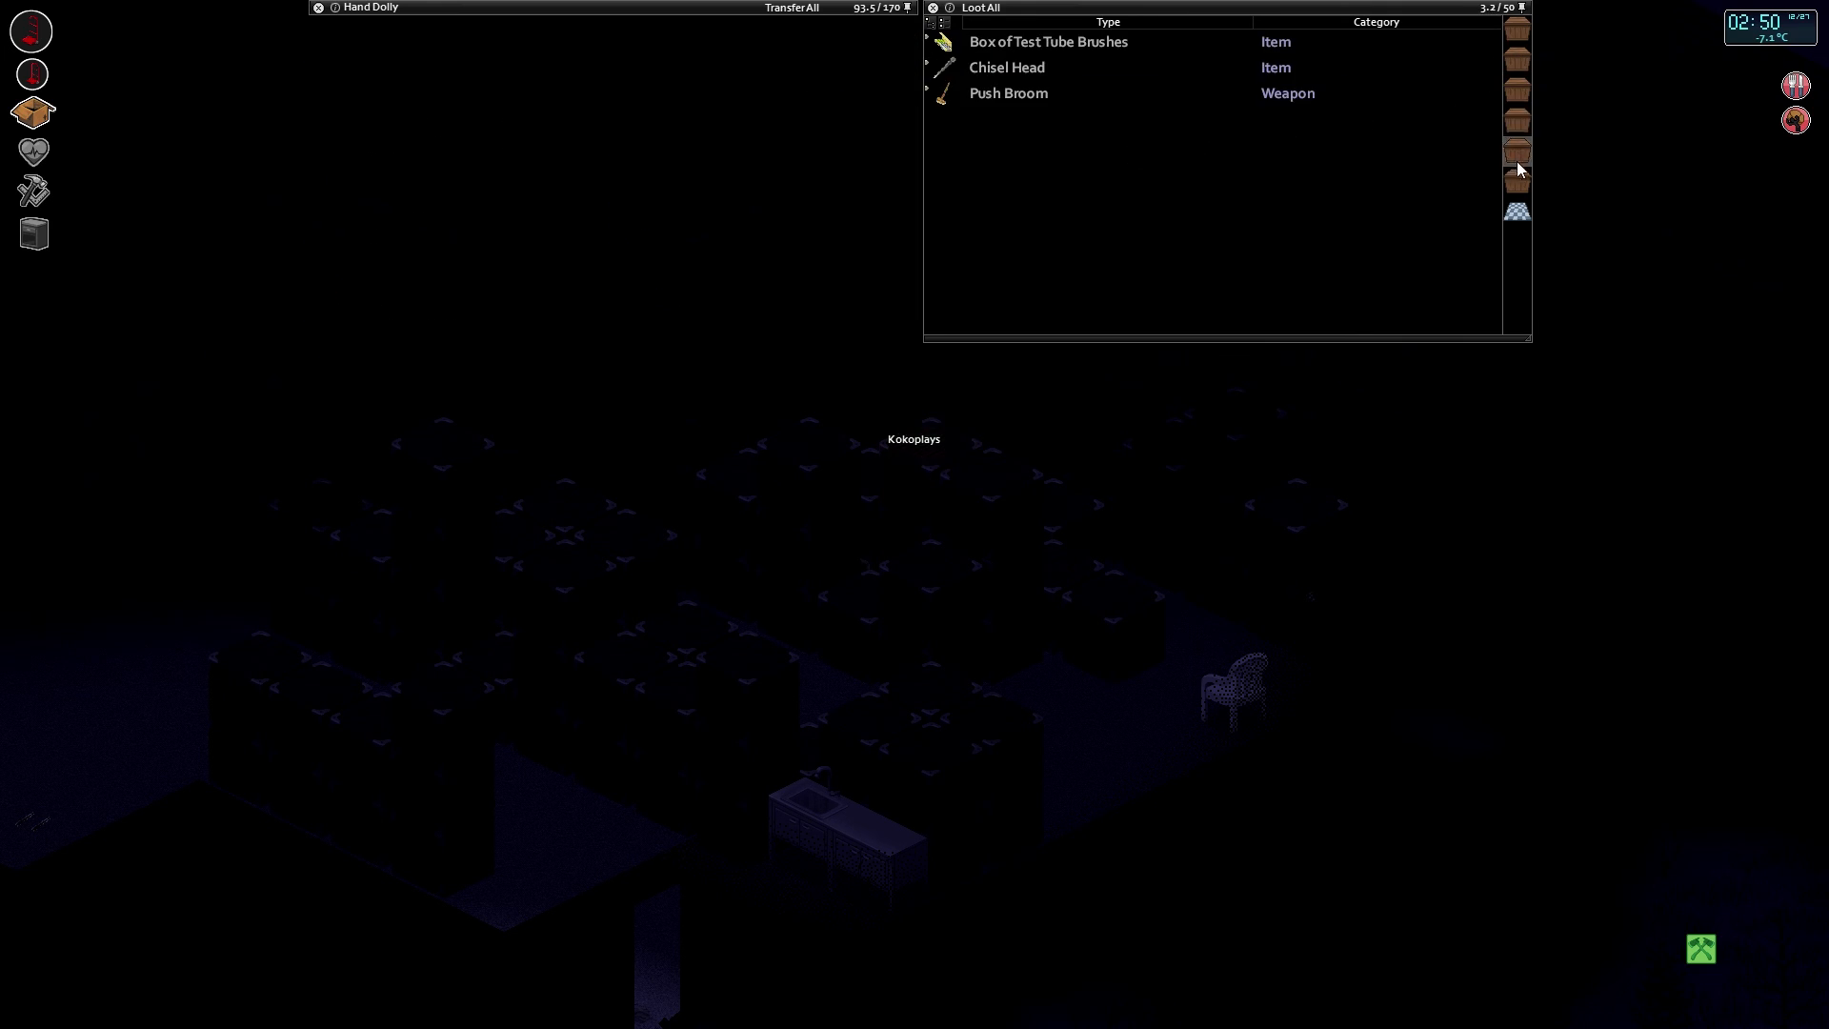
click(1519, 181)
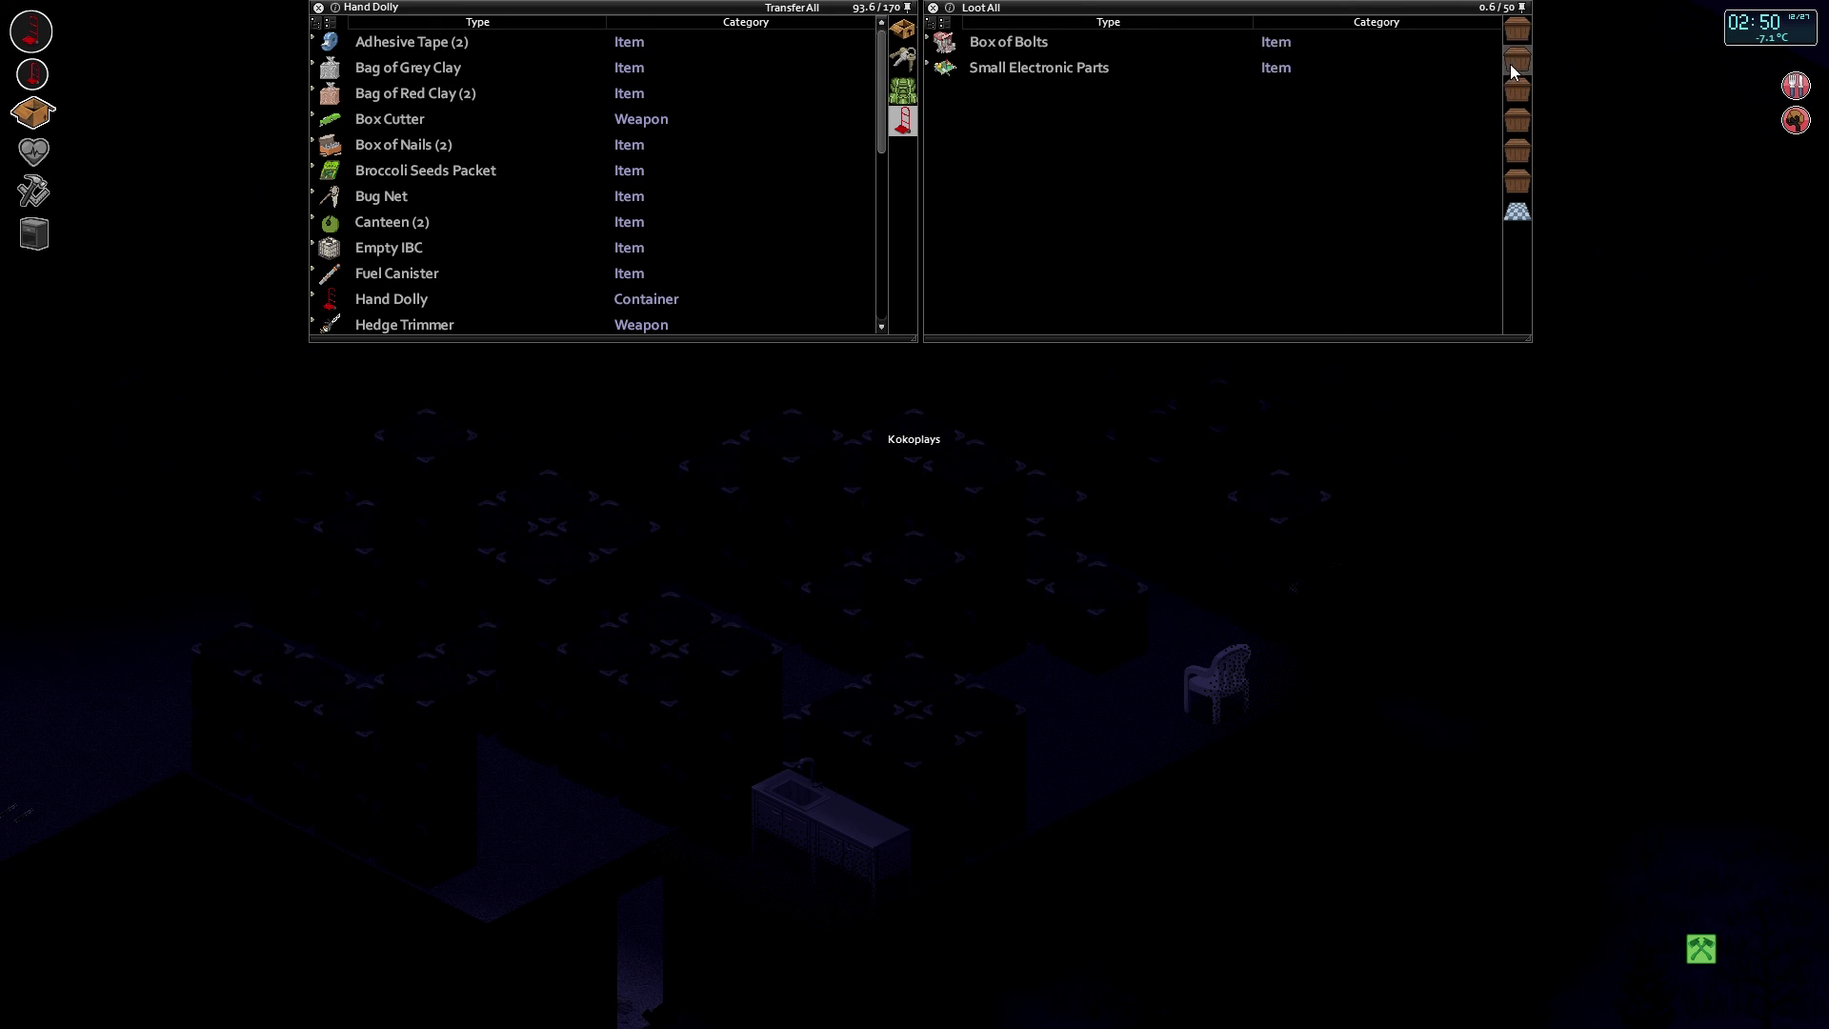
click(1517, 123)
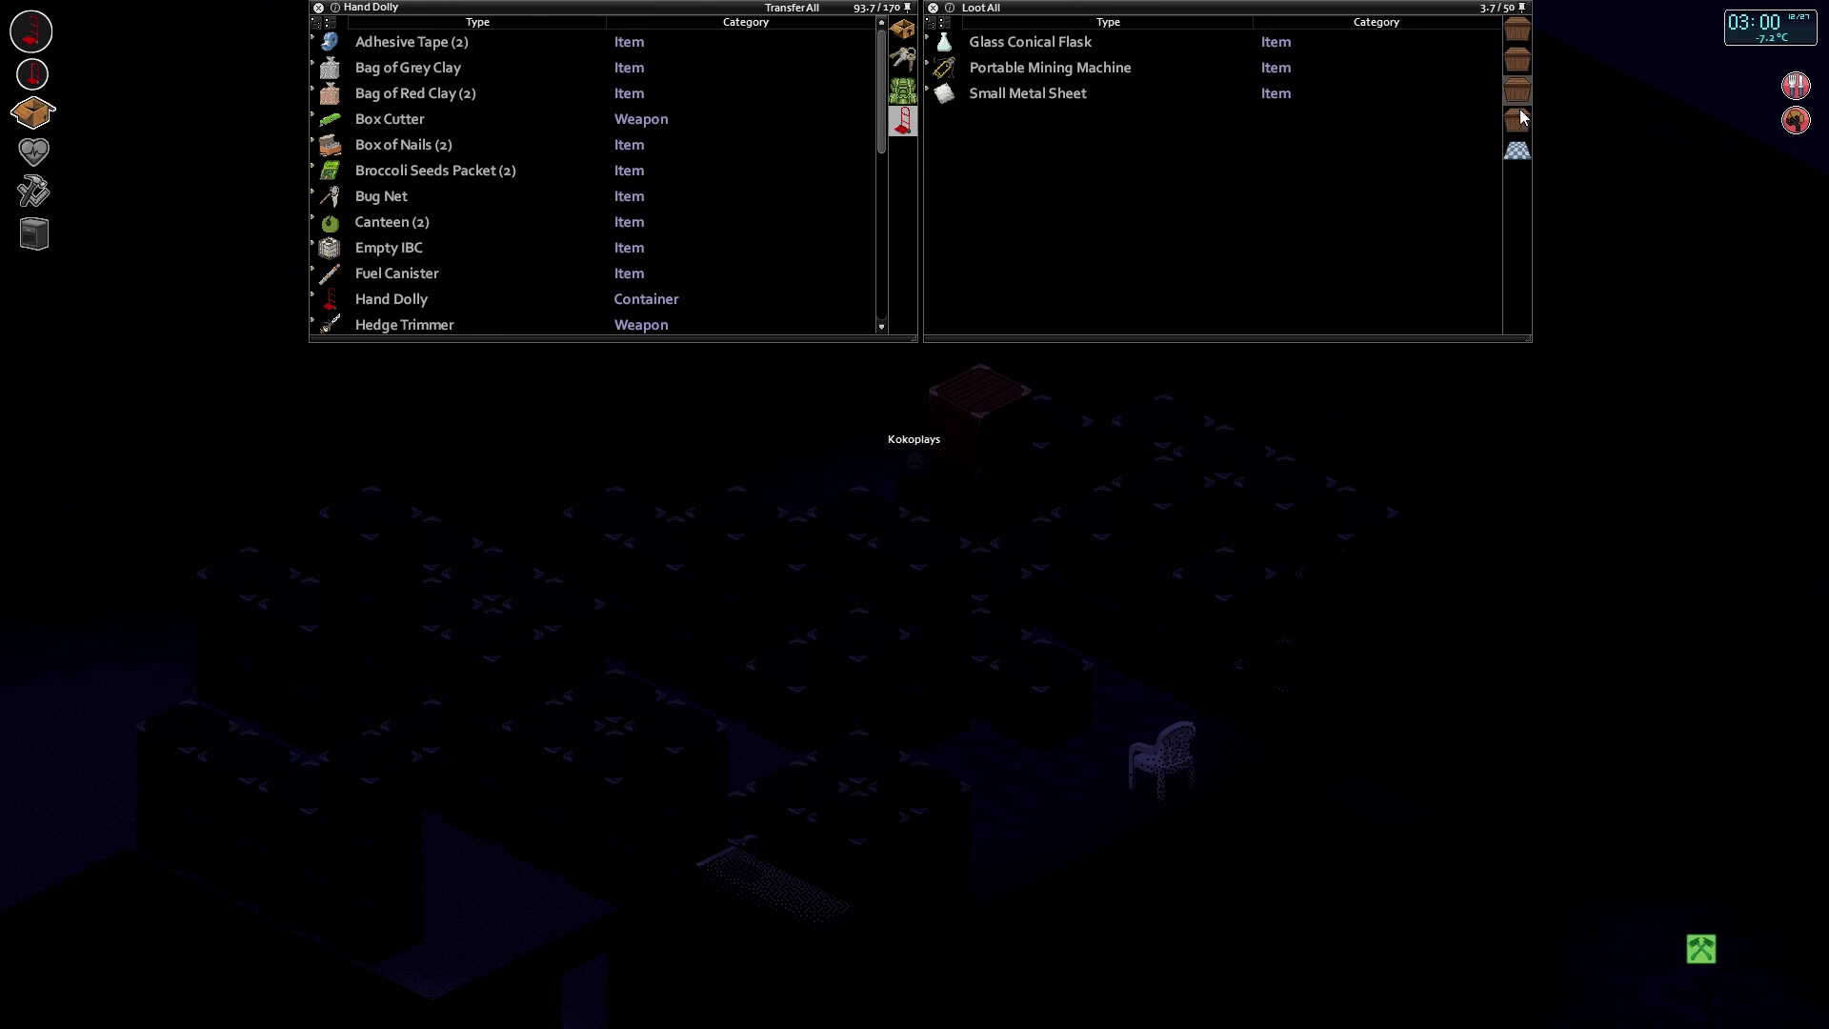
Check the remaining crates in the loot sidebar, reaching the one holding only hot glue sticks.
click(1517, 118)
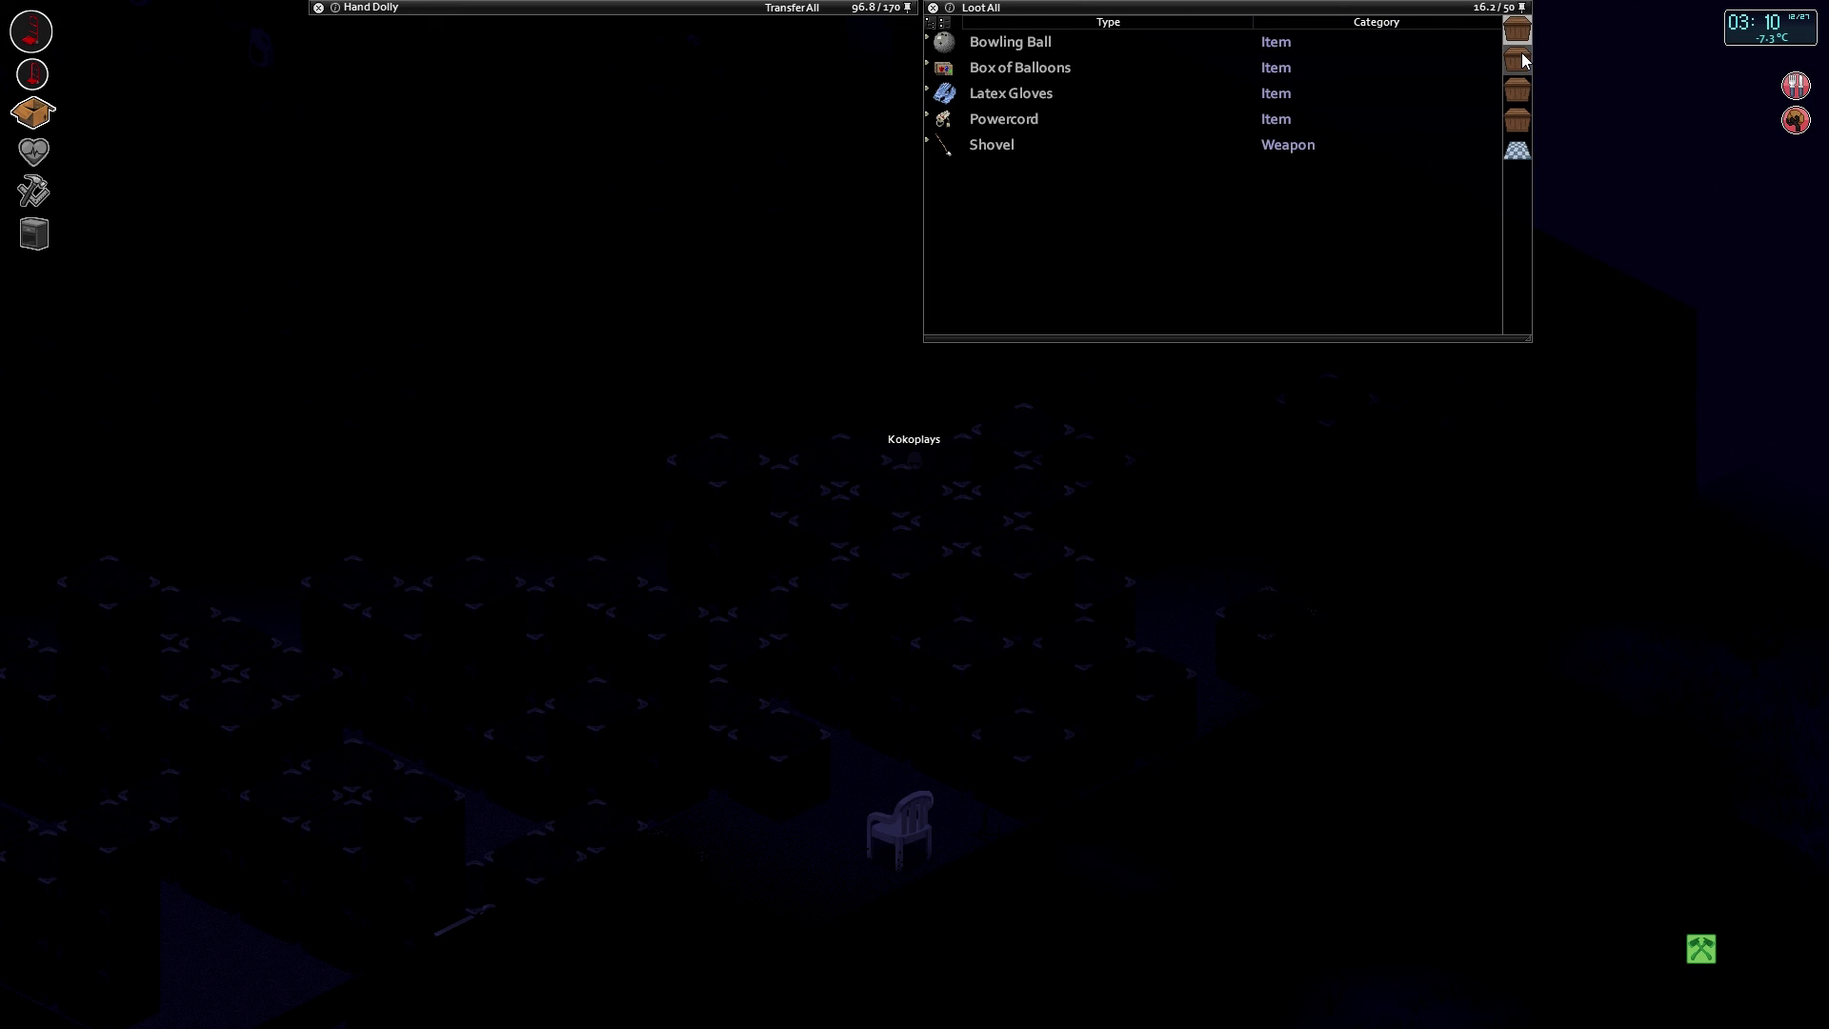
click(1518, 90)
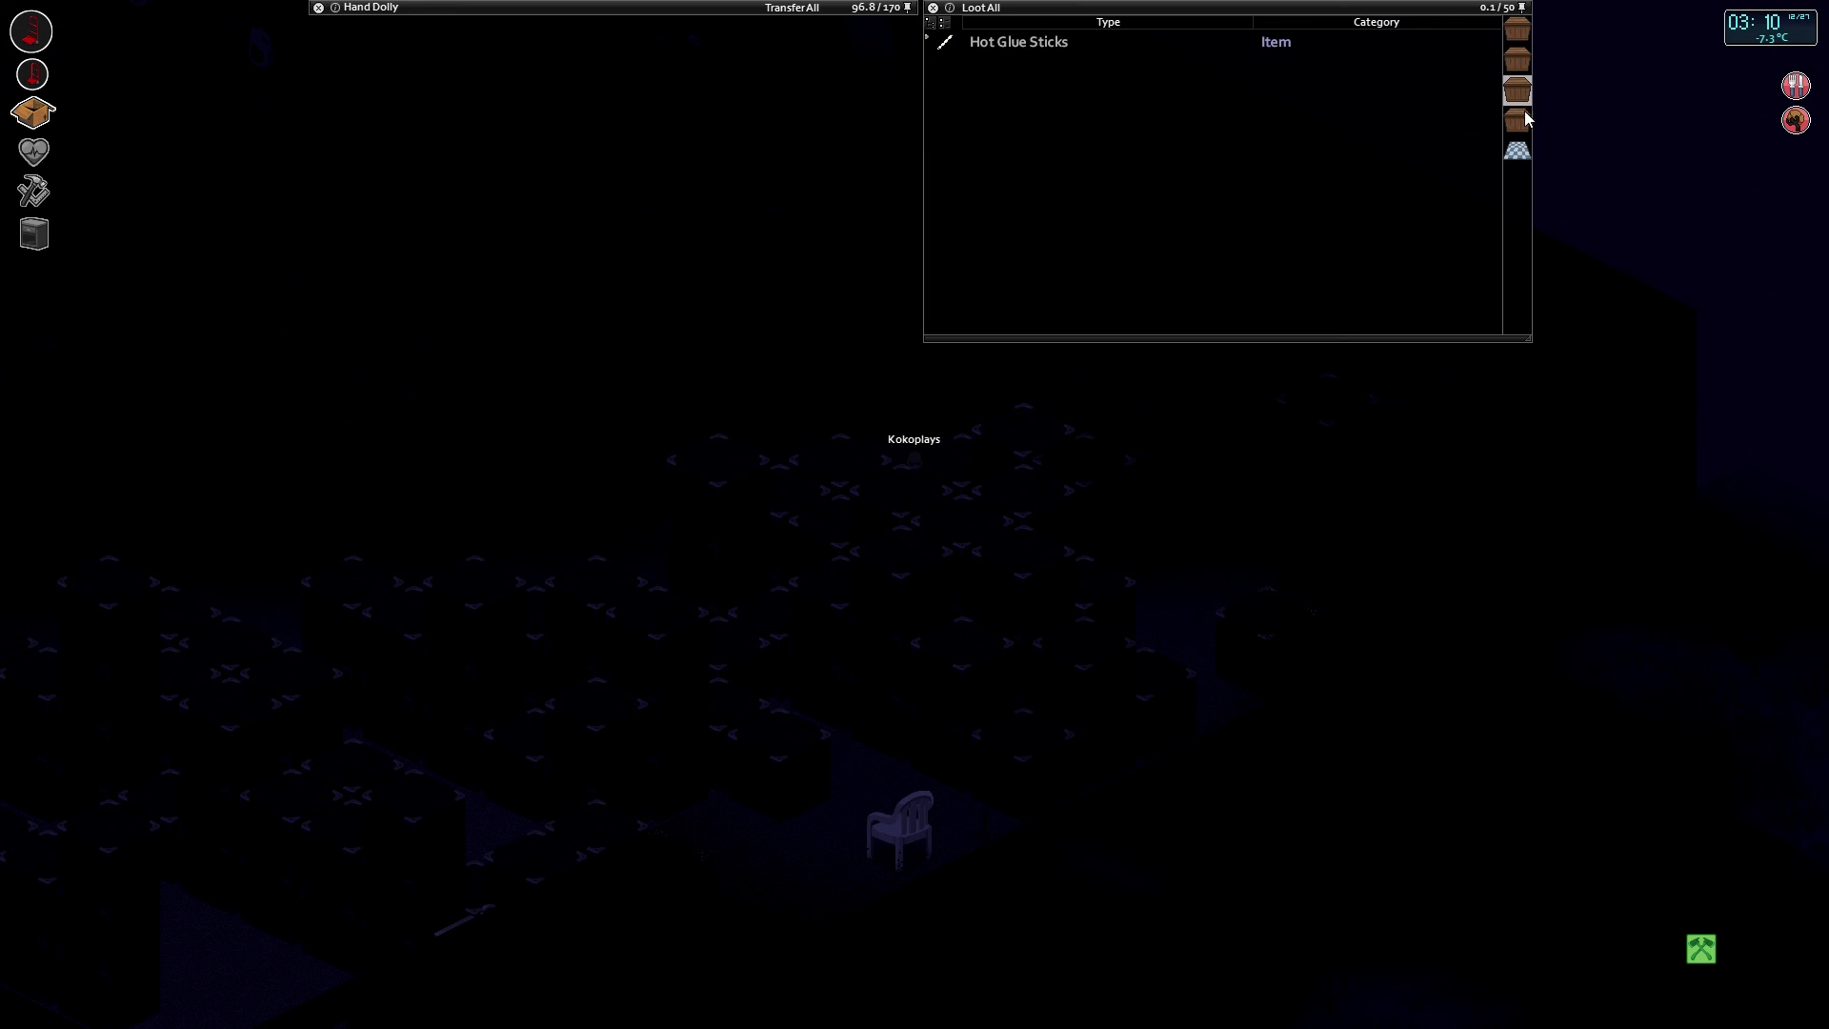